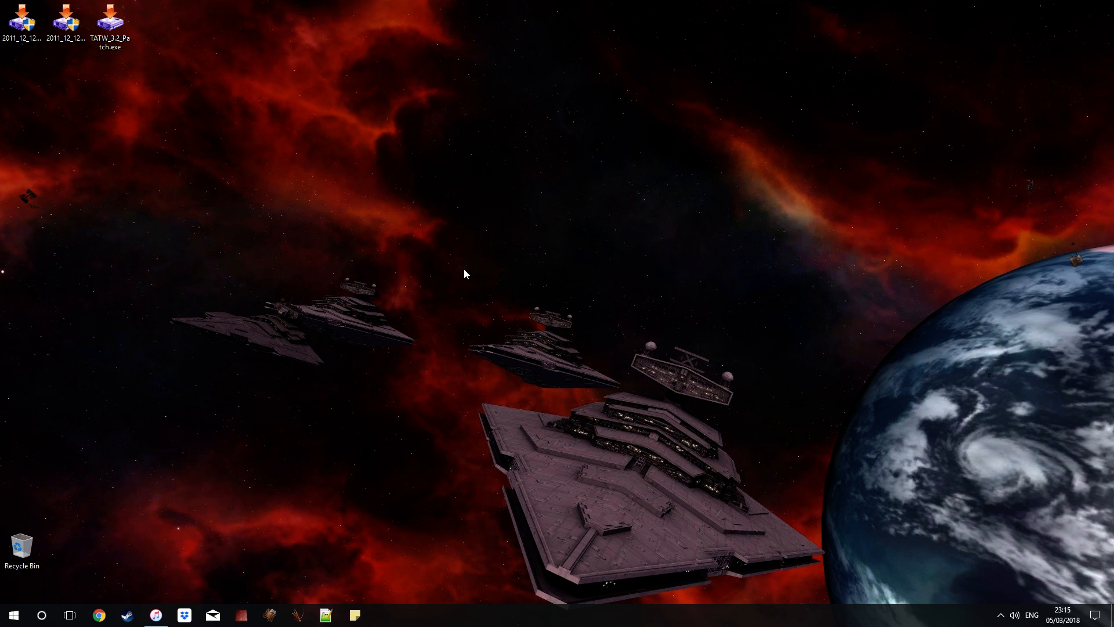
pyautogui.moveTo(459, 276)
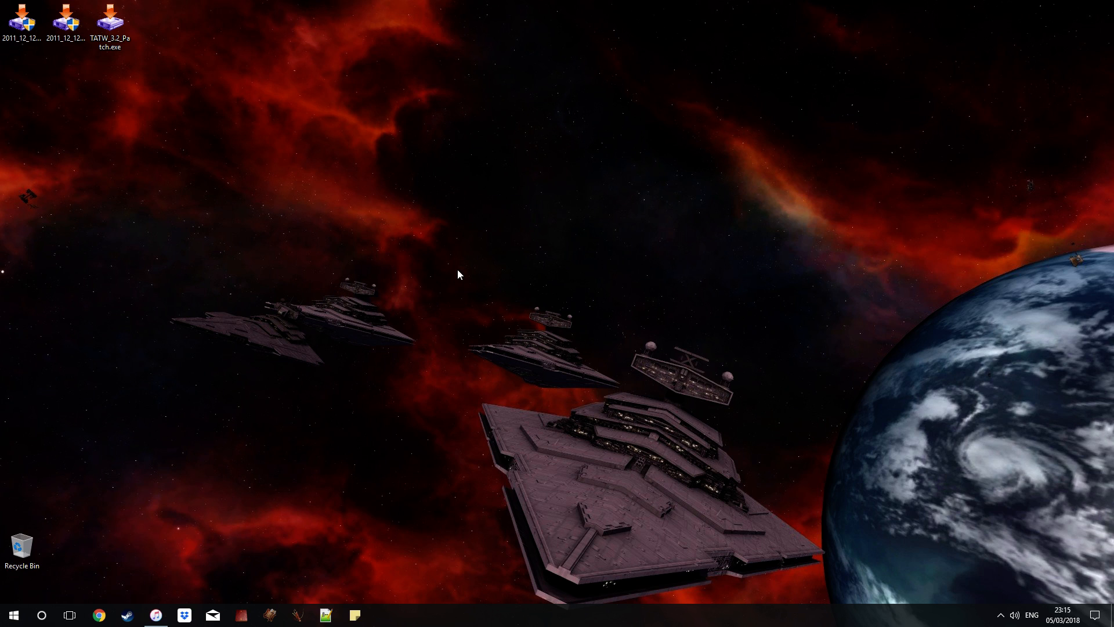
pyautogui.moveTo(456, 255)
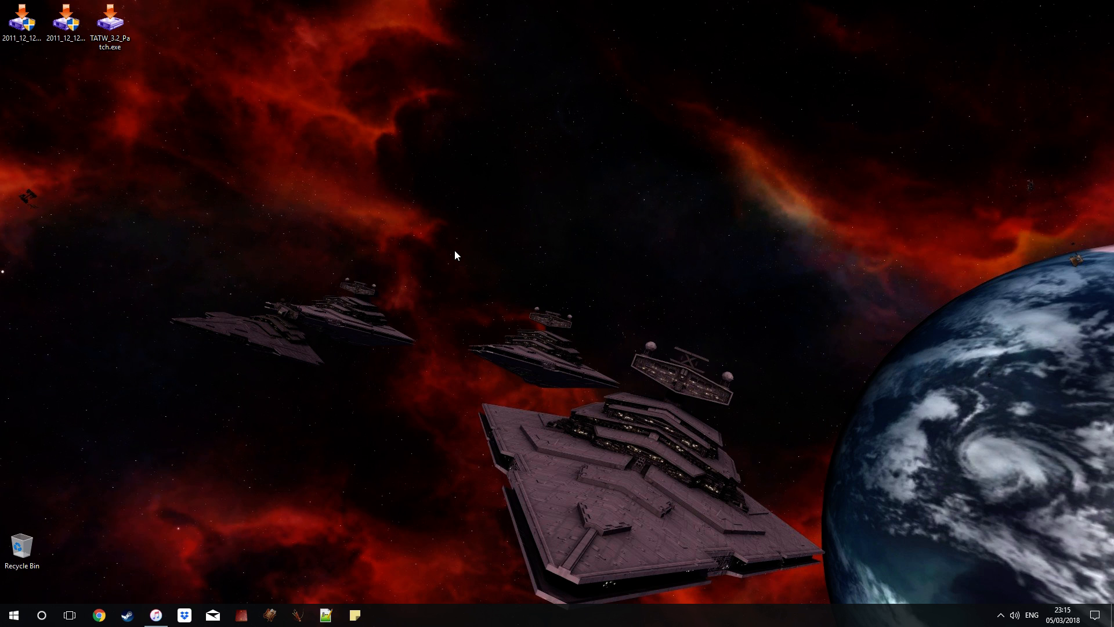
pyautogui.moveTo(512, 348)
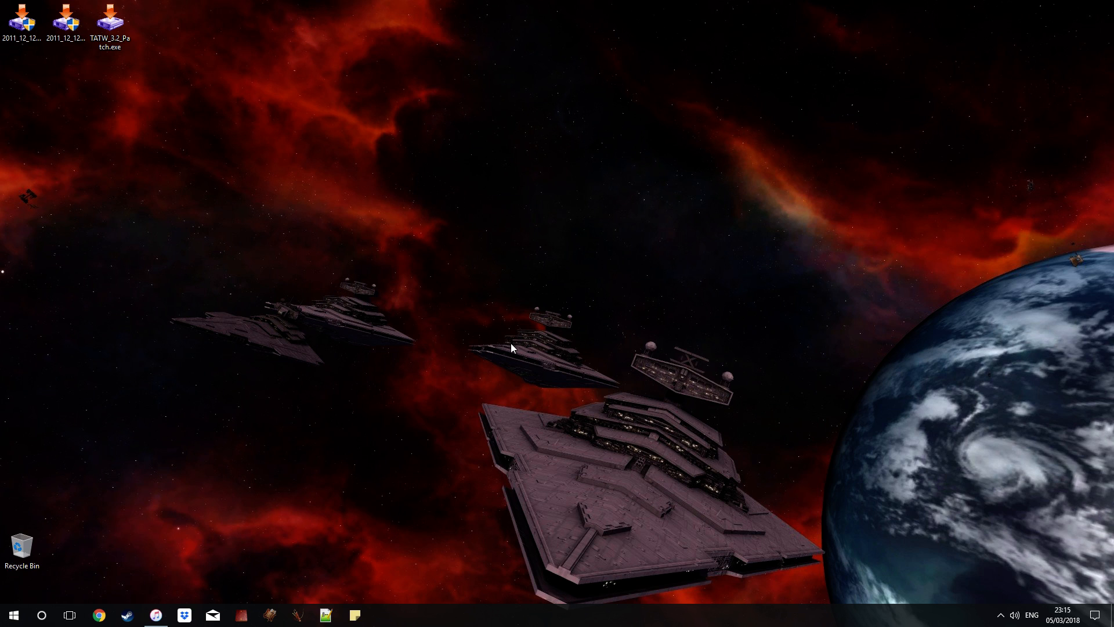
pyautogui.moveTo(199, 107)
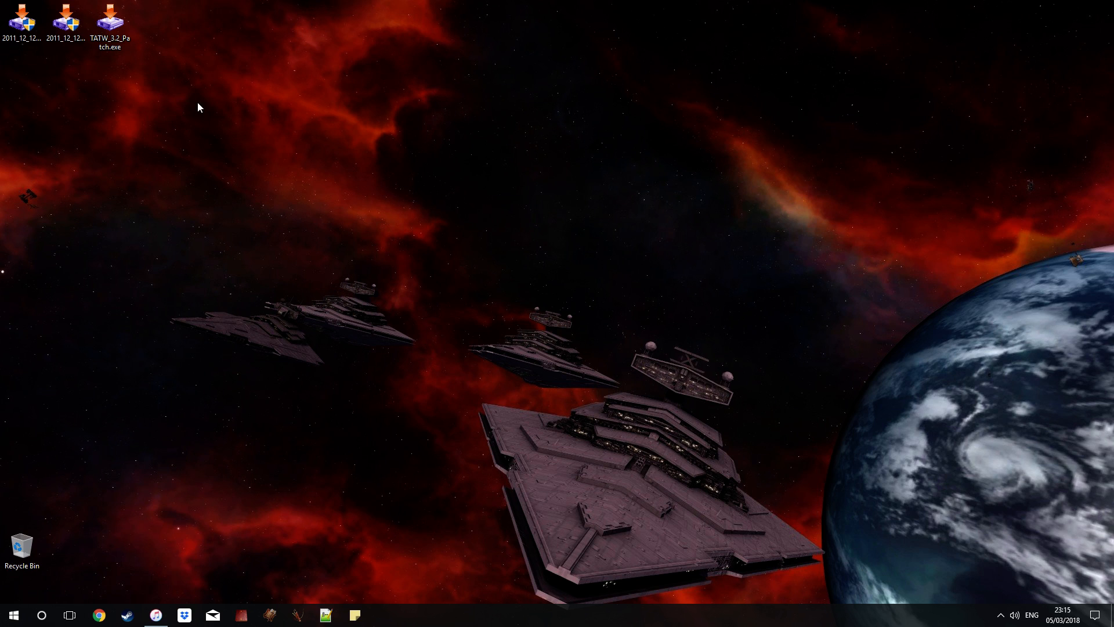
pyautogui.moveTo(83, 127)
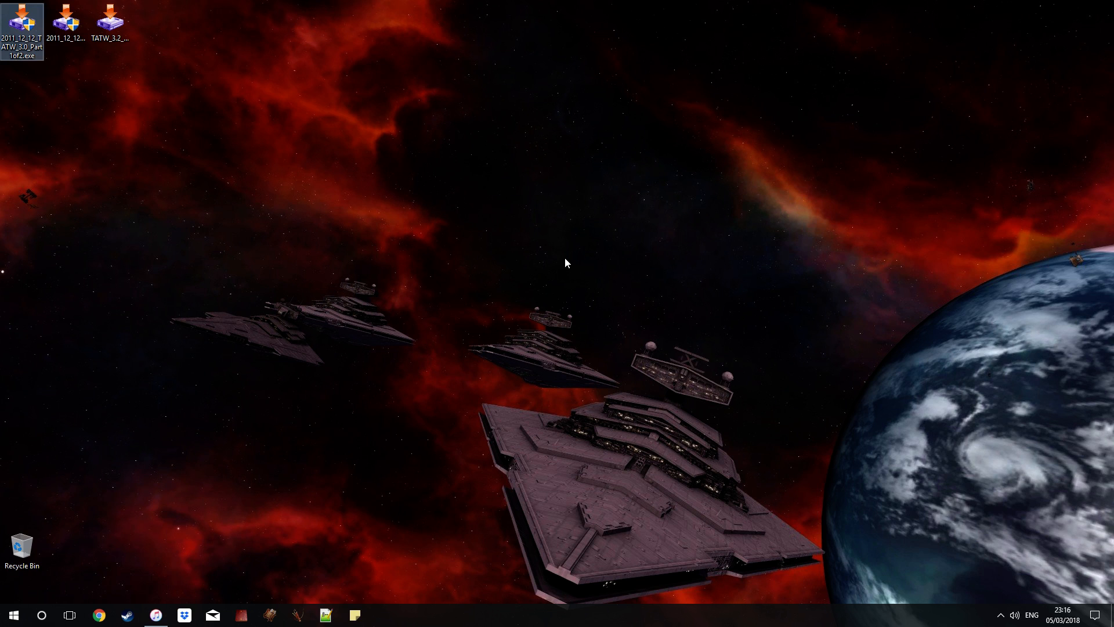
# Launch the Third Age 3.0 Part 1 installer and advance past the welcome and requirements pages.
pyautogui.doubleClick(22, 22)
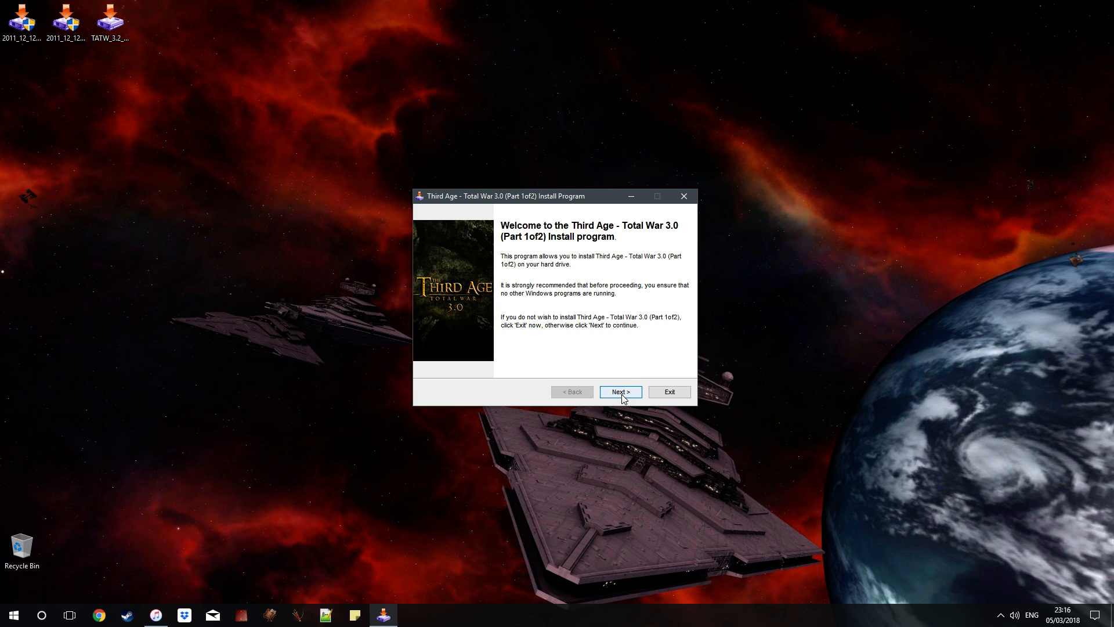
pyautogui.click(619, 392)
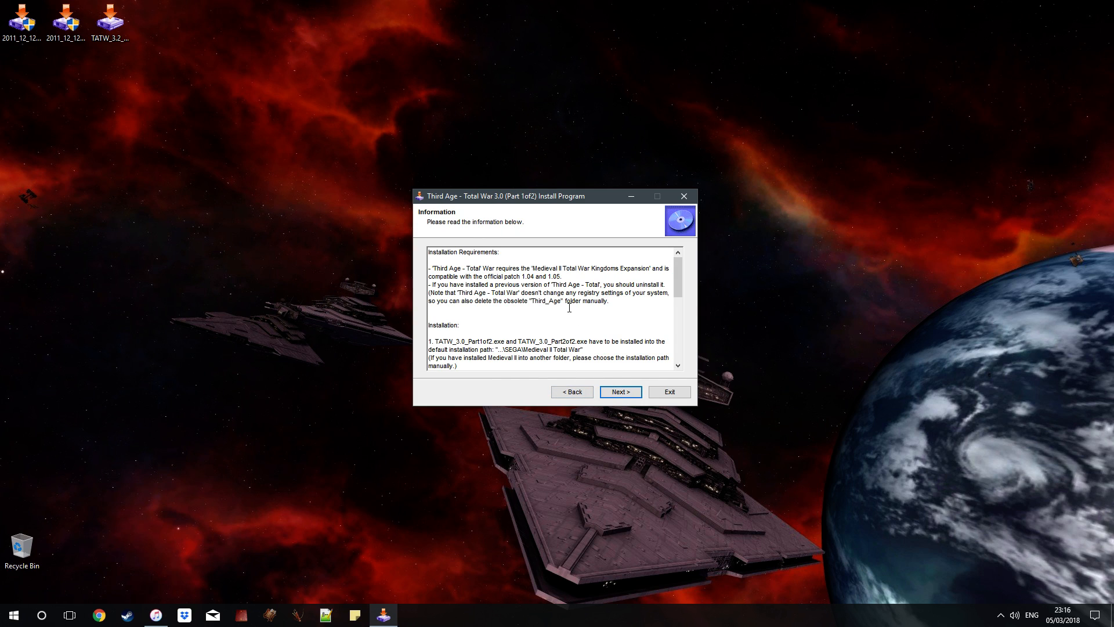
pyautogui.click(620, 391)
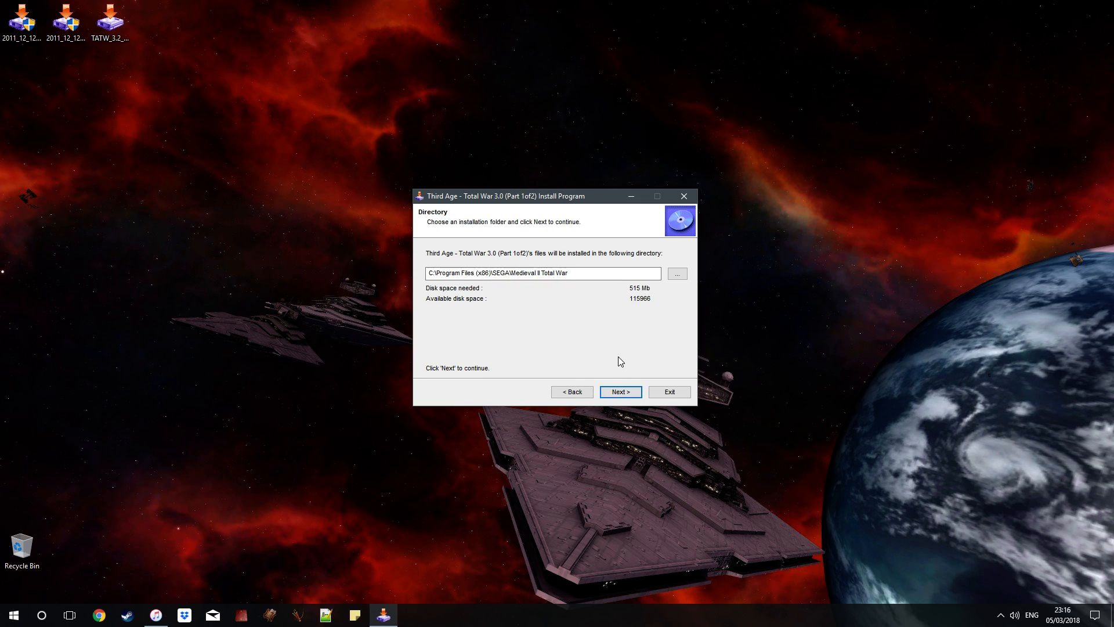
pyautogui.moveTo(550, 324)
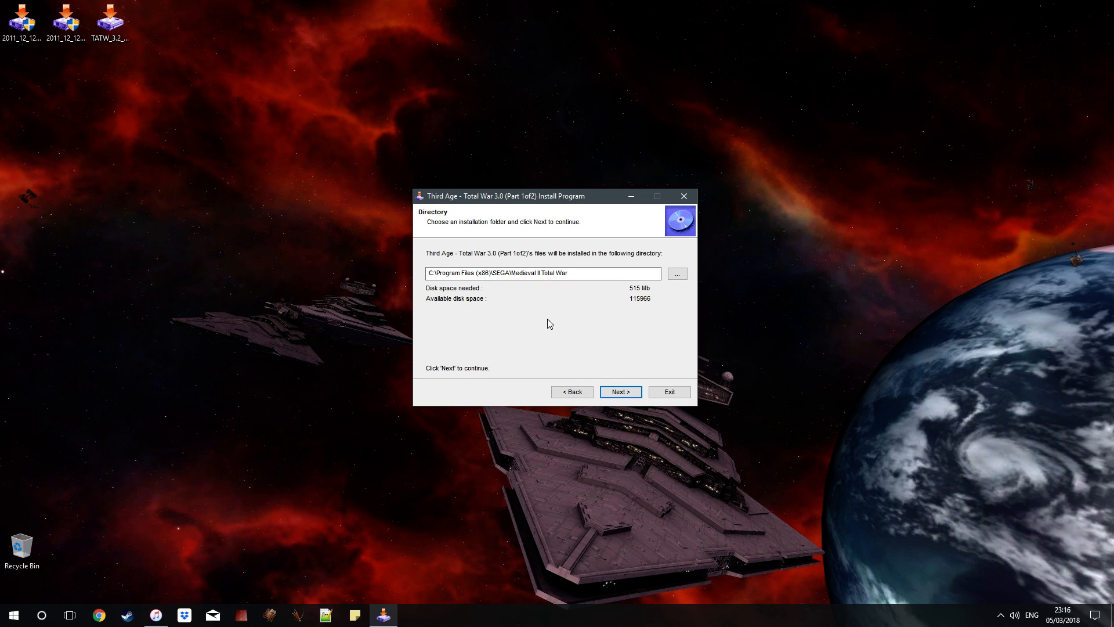
pyautogui.moveTo(563, 314)
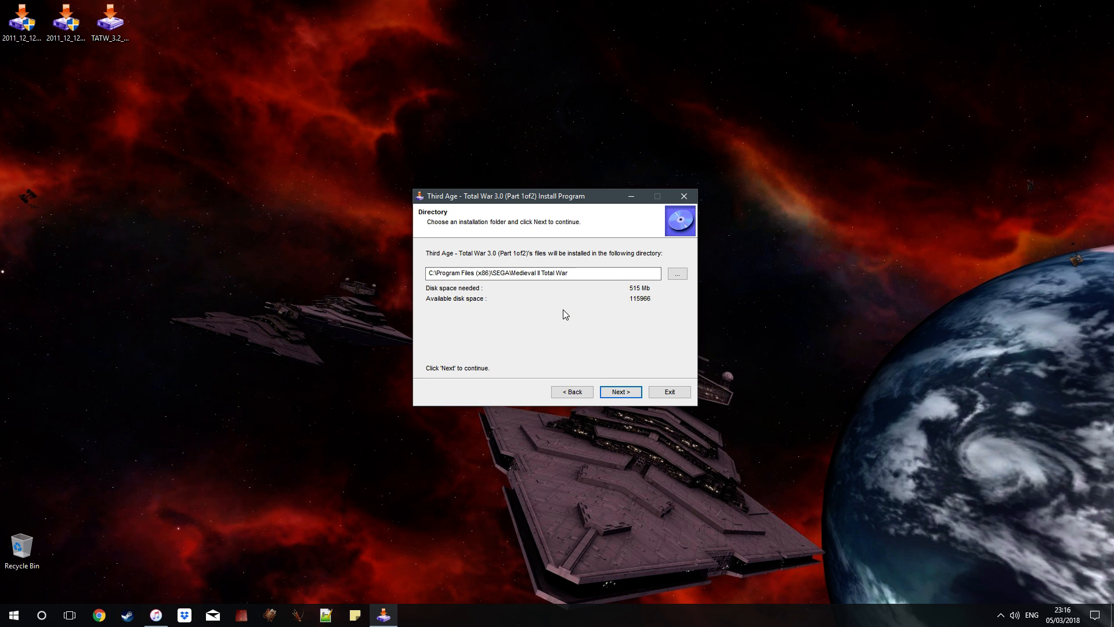
pyautogui.moveTo(549, 319)
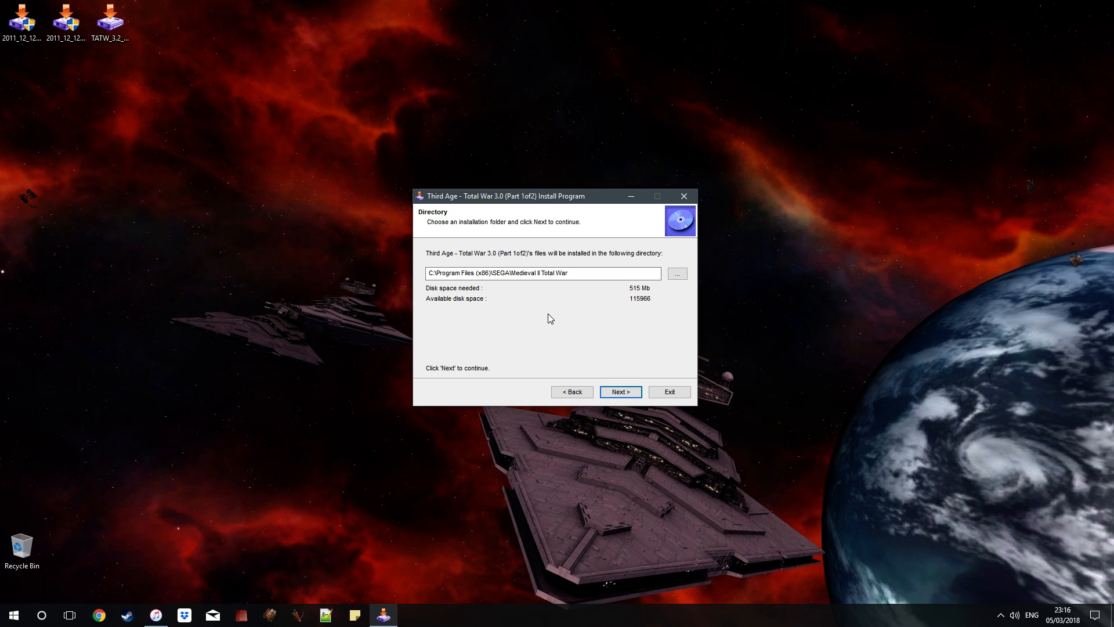
pyautogui.moveTo(643, 290)
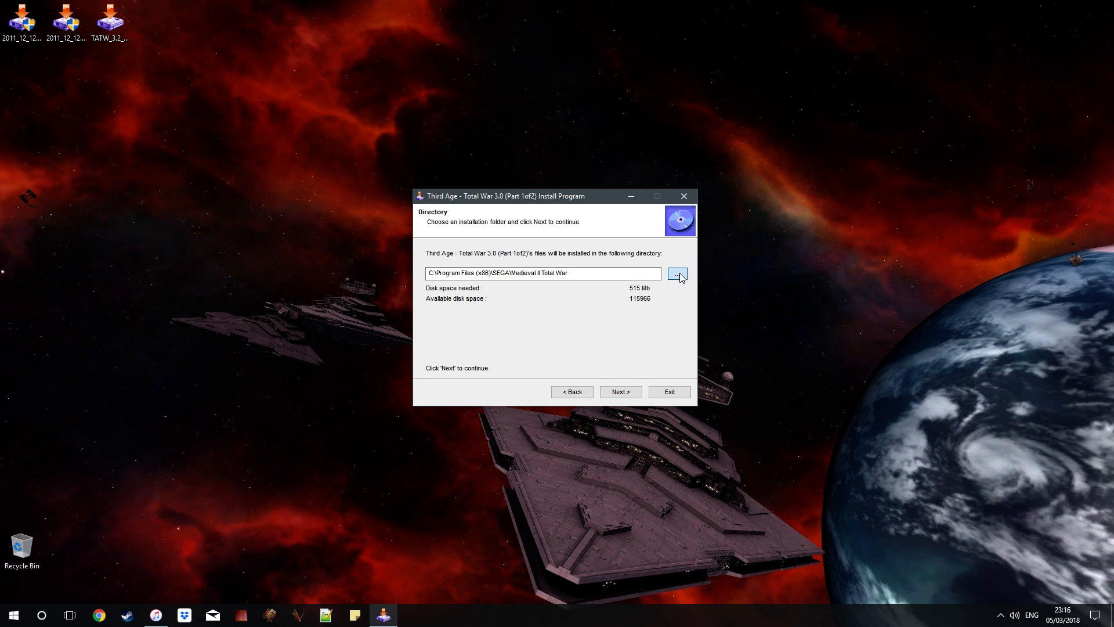
# Browse the installer's folder tree through Local Disk (C:), Steam and steamapps toward common.
pyautogui.click(675, 273)
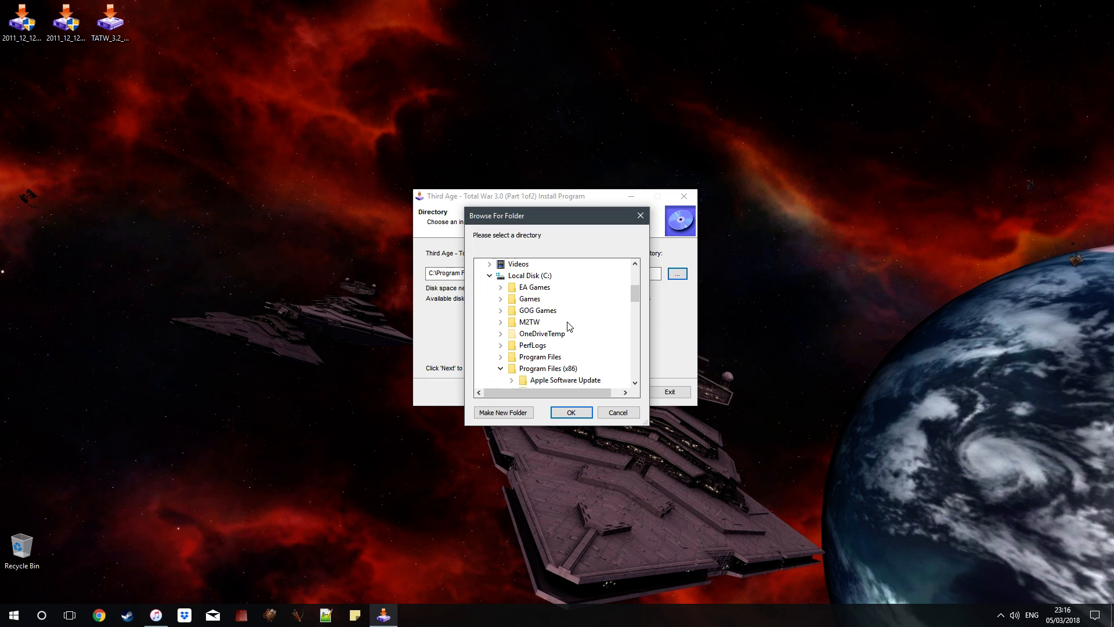
pyautogui.scroll(3)
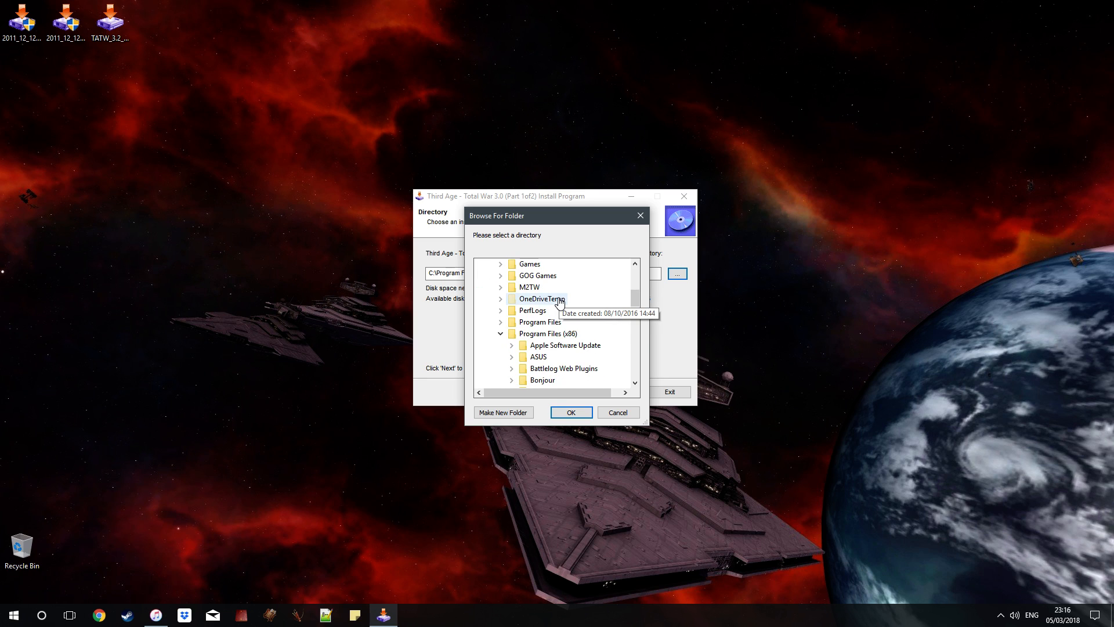
pyautogui.scroll(3)
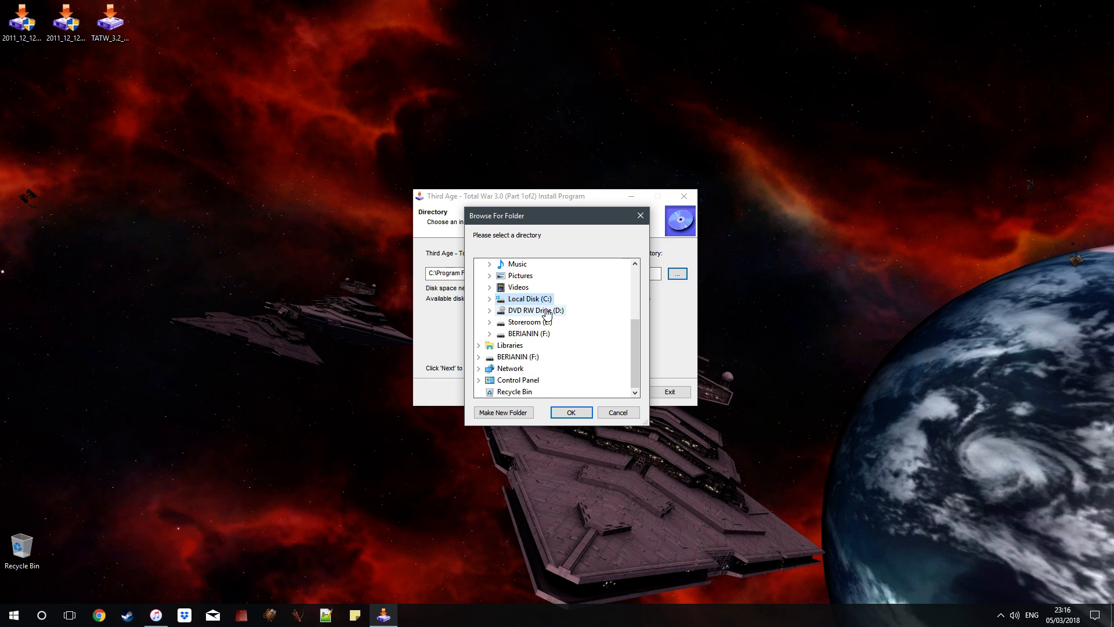
pyautogui.moveTo(522, 329)
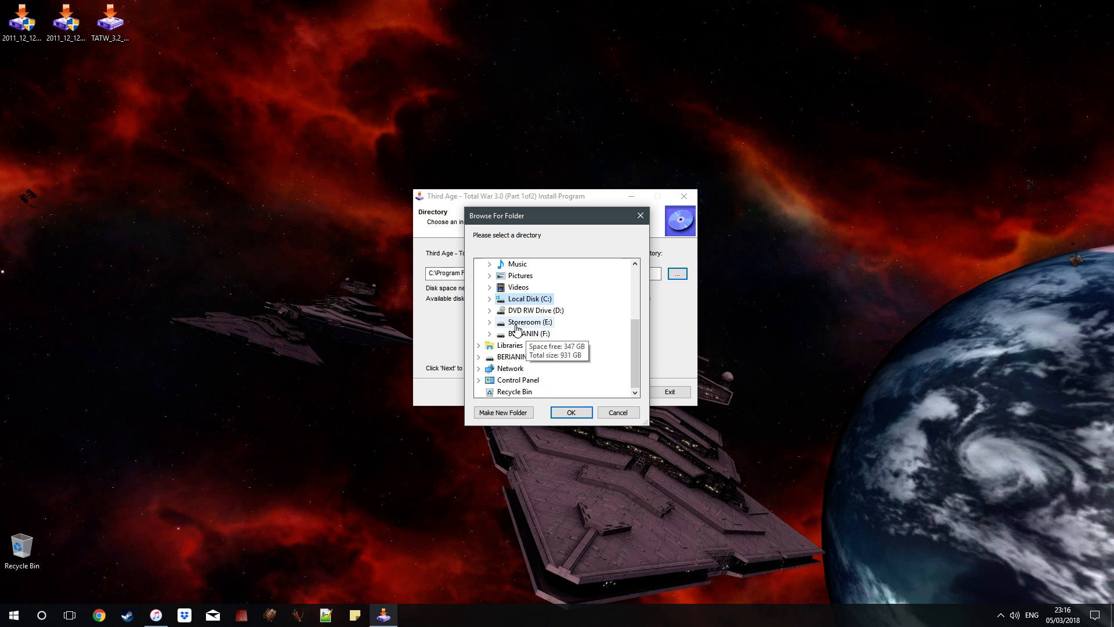
pyautogui.moveTo(529, 327)
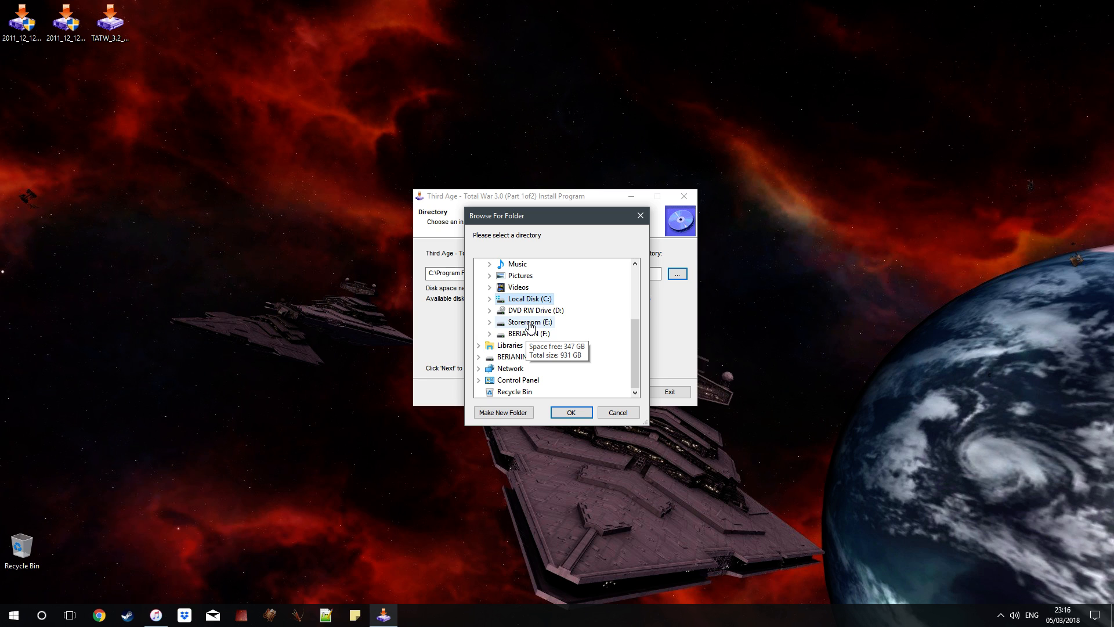
pyautogui.click(491, 298)
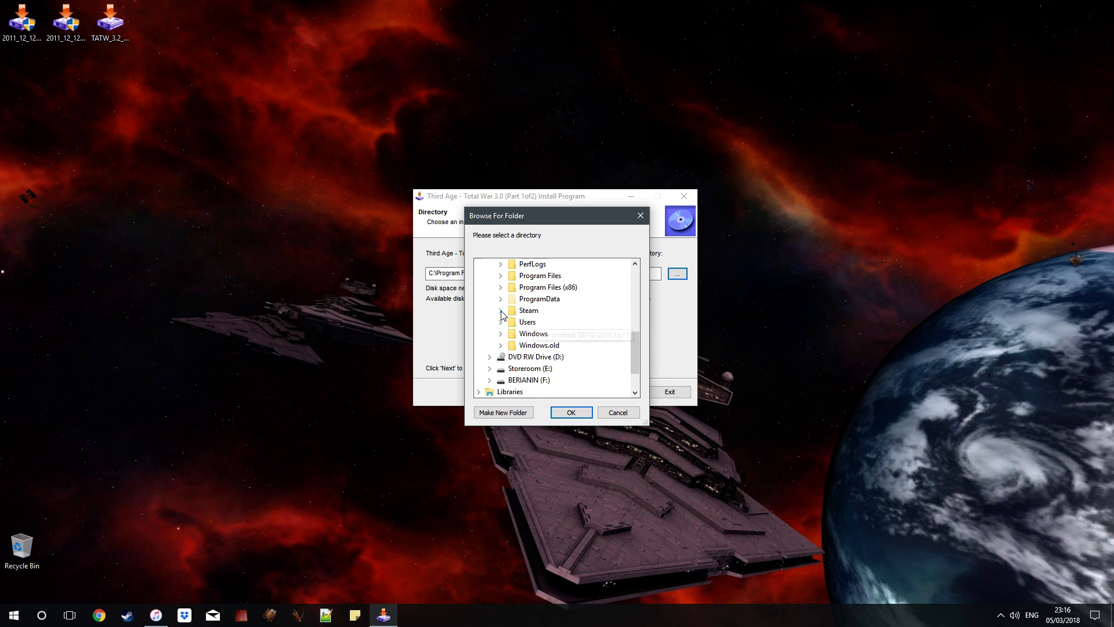
pyautogui.click(500, 310)
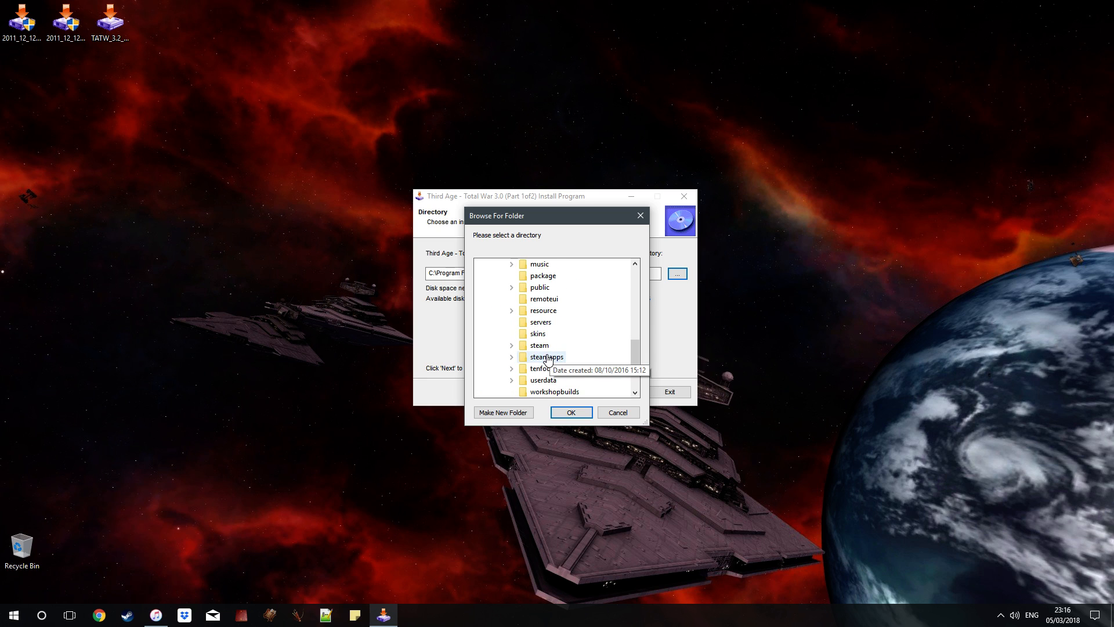
pyautogui.click(500, 298)
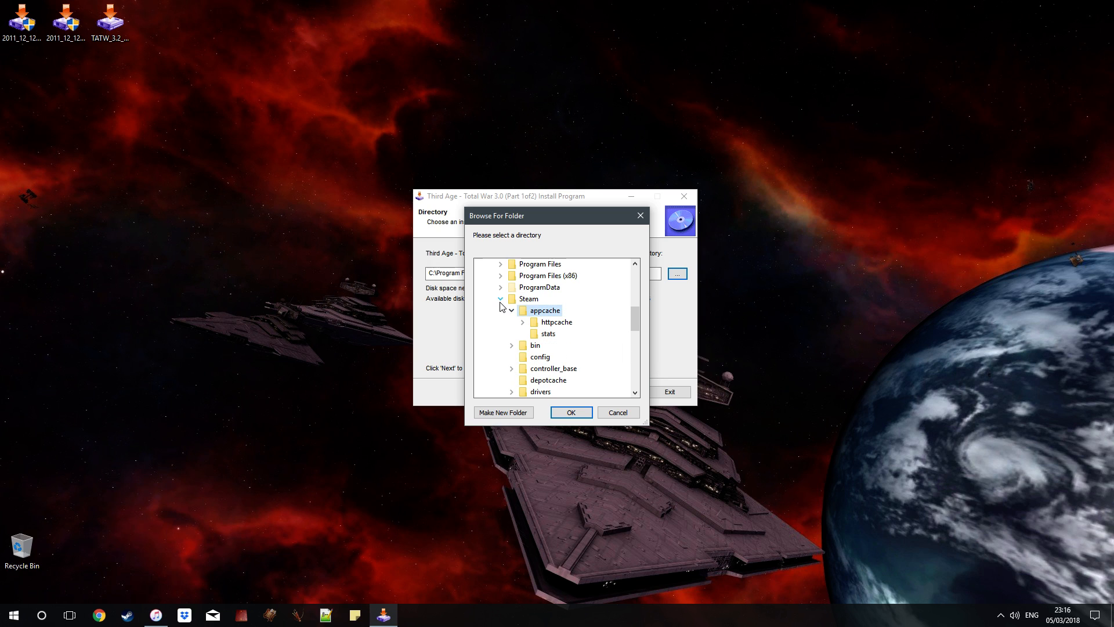
pyautogui.click(500, 299)
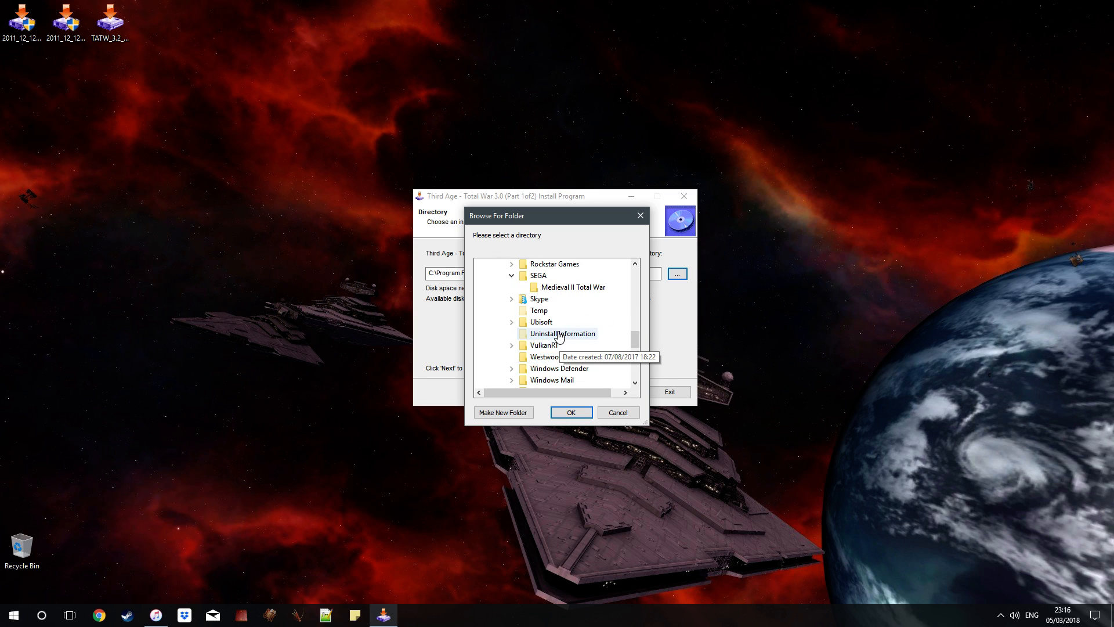
pyautogui.scroll(3)
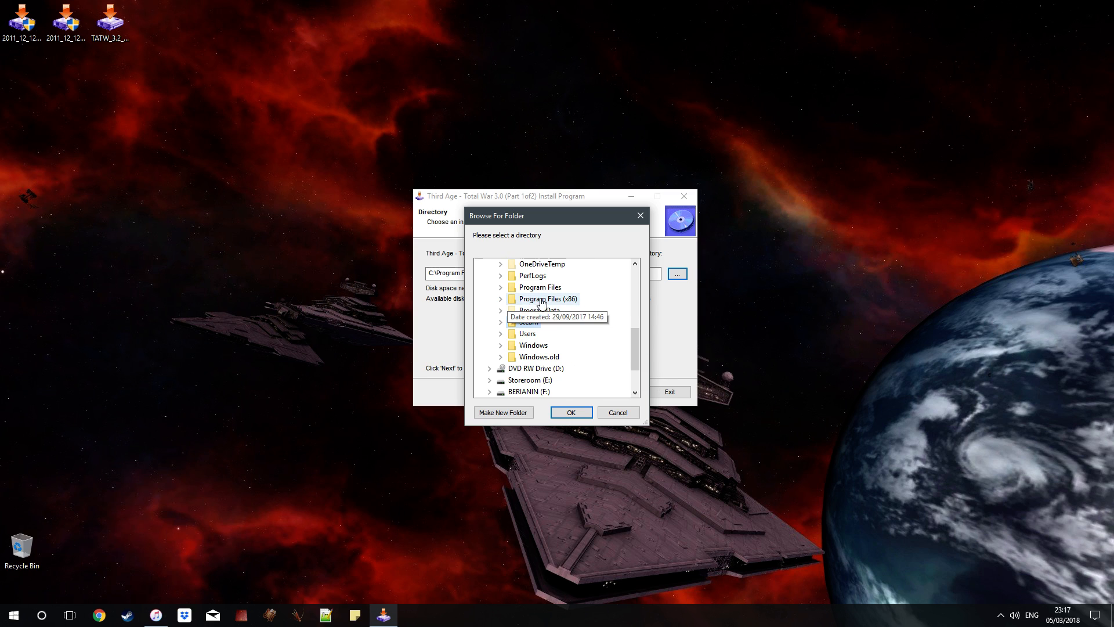
pyautogui.moveTo(528, 322)
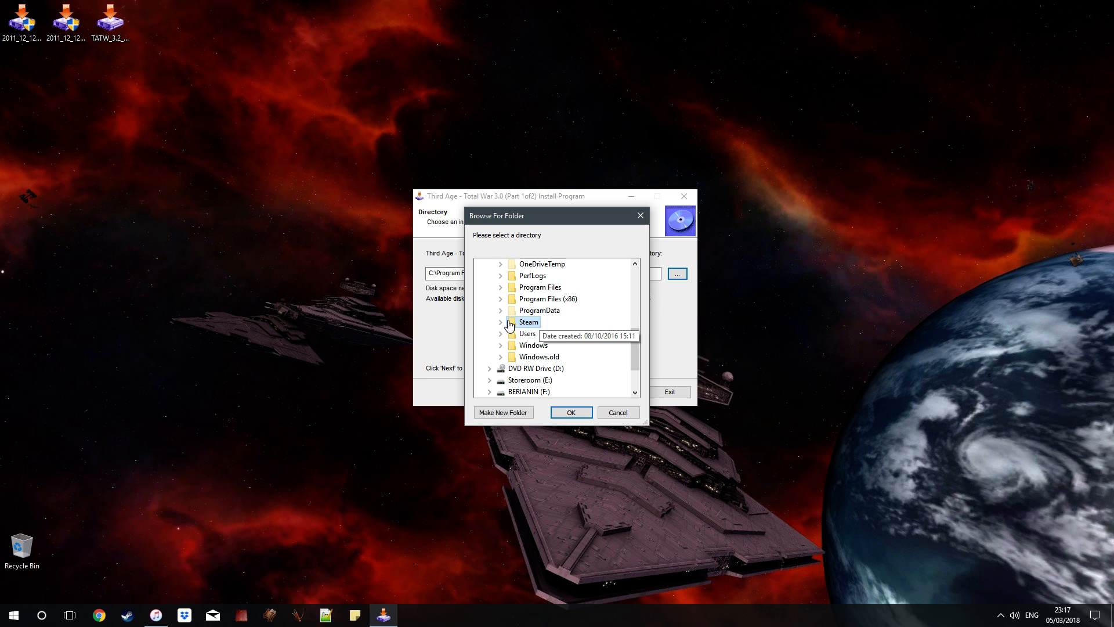
pyautogui.click(500, 322)
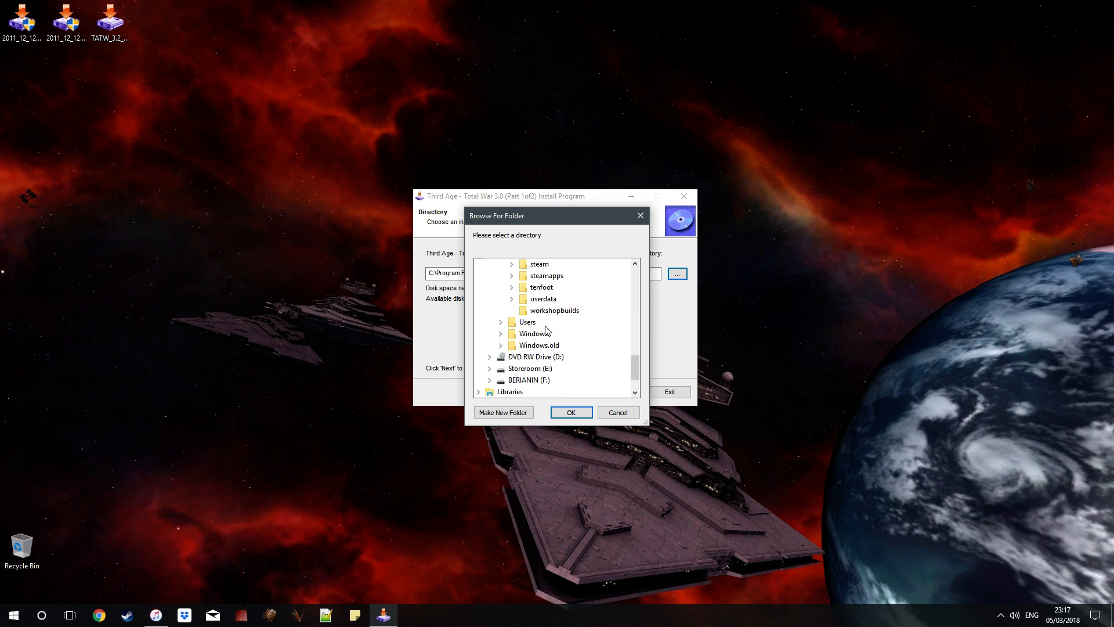
pyautogui.click(511, 276)
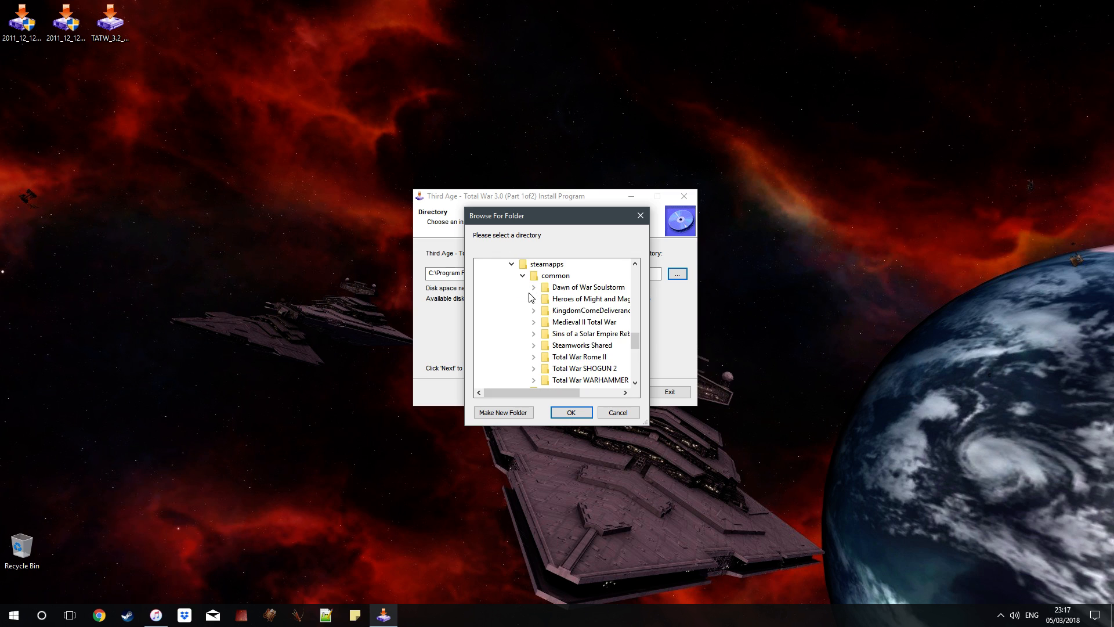
pyautogui.moveTo(538, 328)
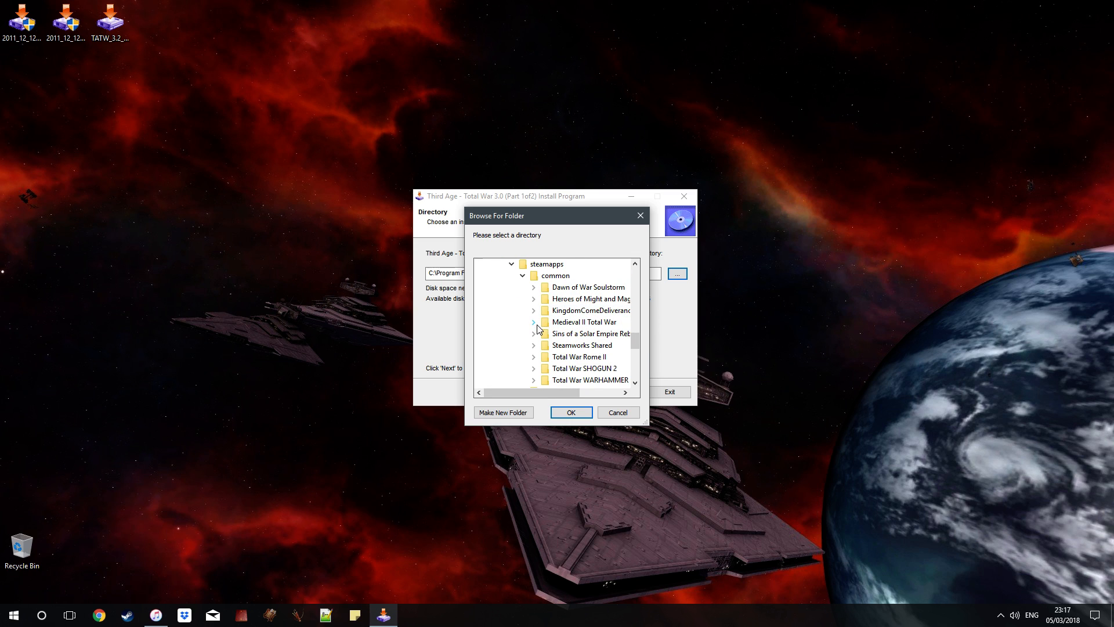
pyautogui.moveTo(530, 227)
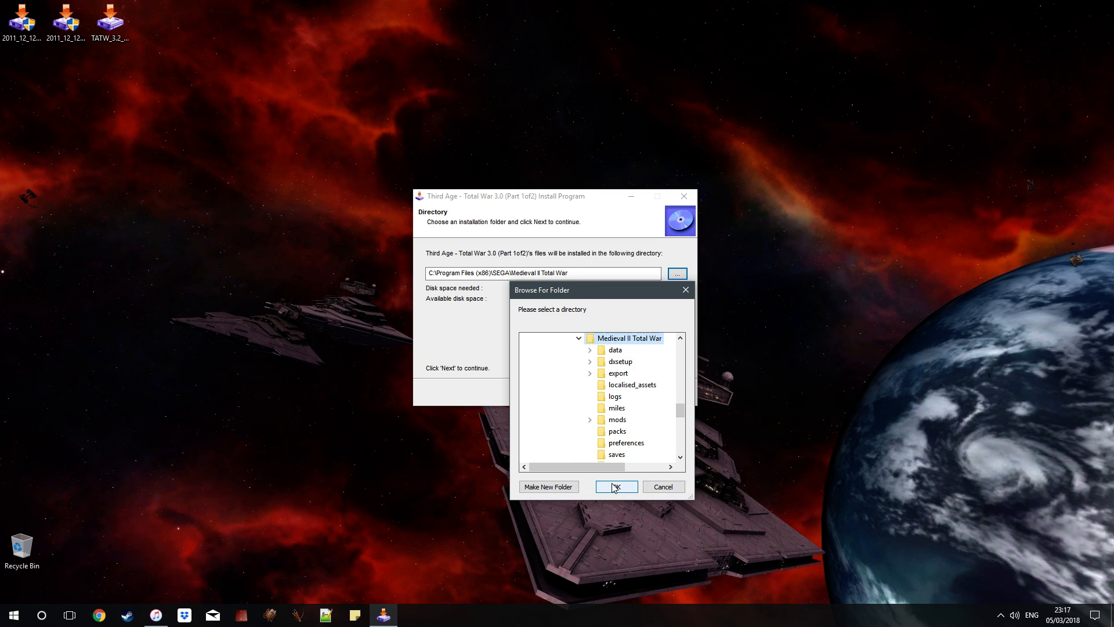
# Reopen the folder browser and drill down through Steam's steamapps common to Medieval II Total War.
pyautogui.click(614, 487)
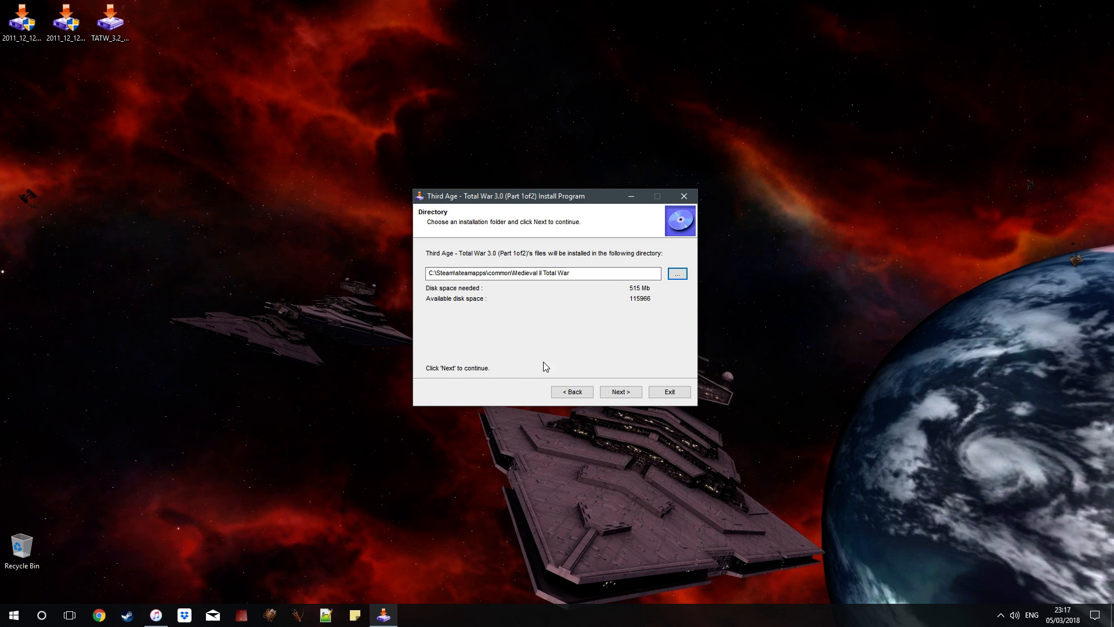
pyautogui.moveTo(639, 286)
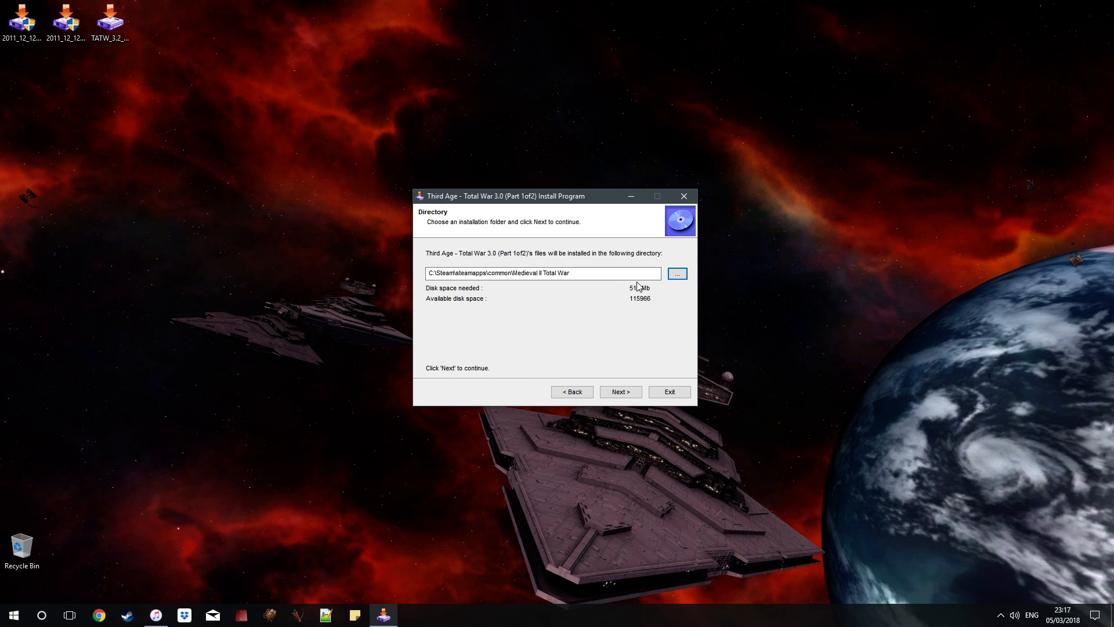
pyautogui.click(676, 273)
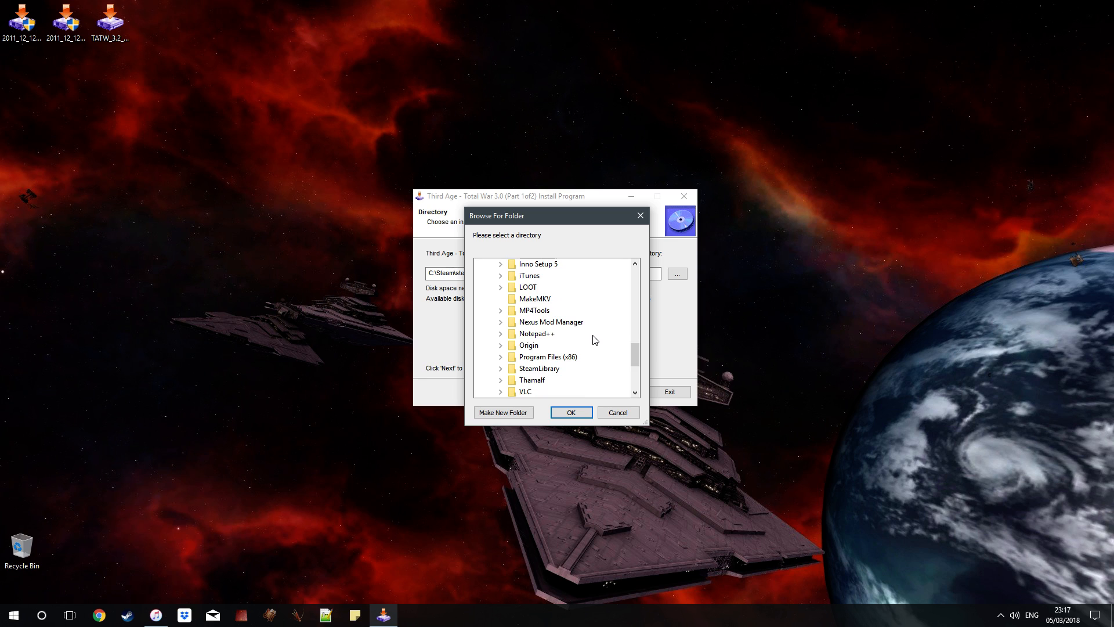
pyautogui.scroll(-3)
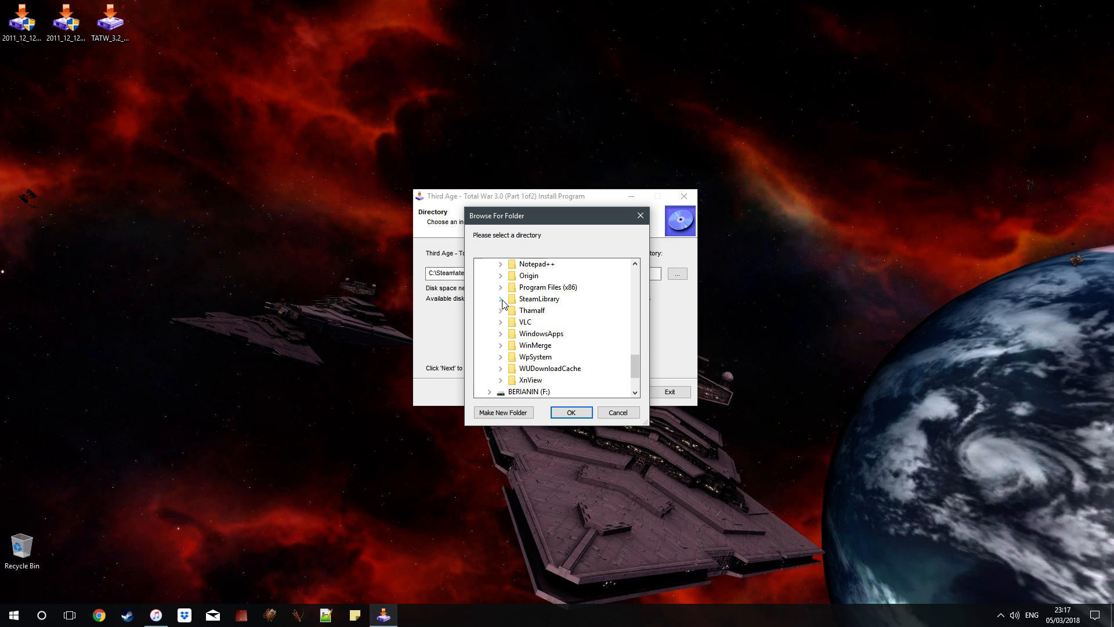
pyautogui.click(500, 298)
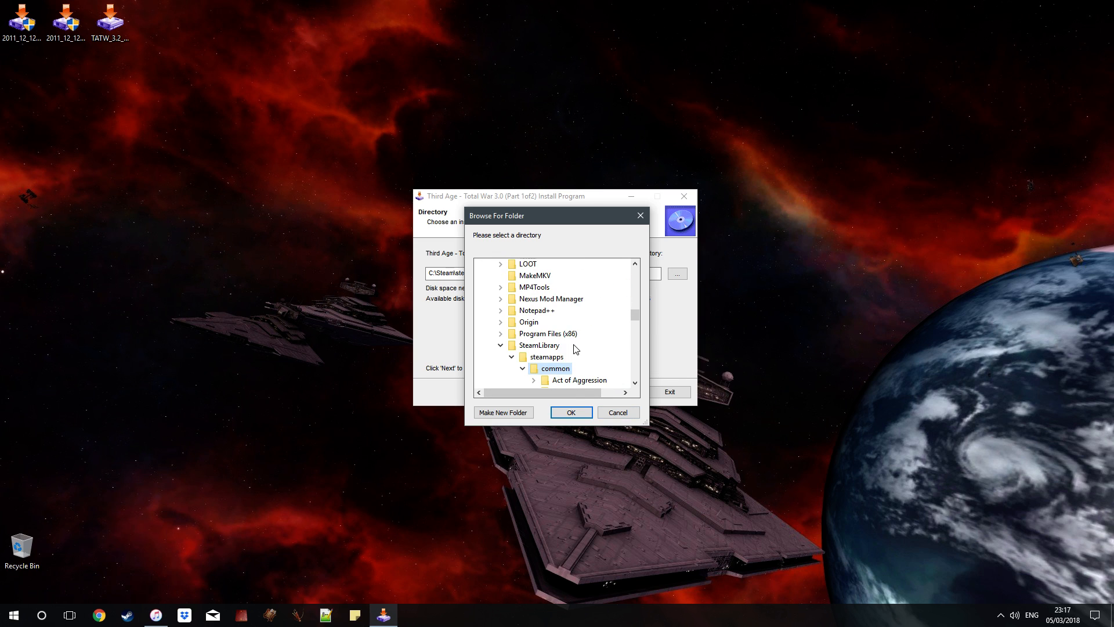
pyautogui.scroll(-3)
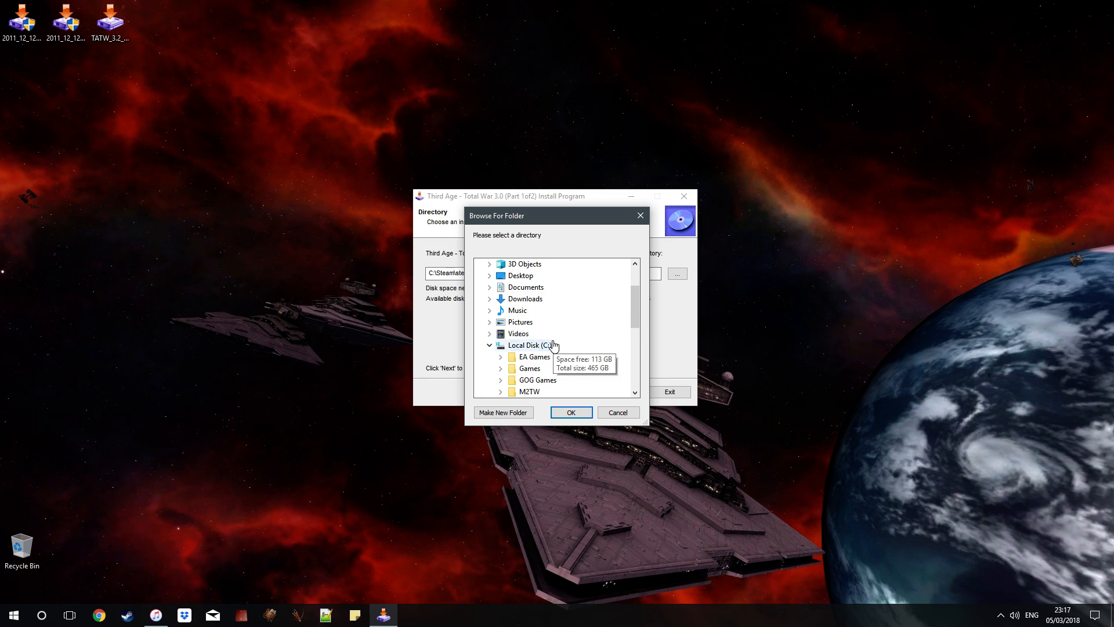
pyautogui.scroll(-3)
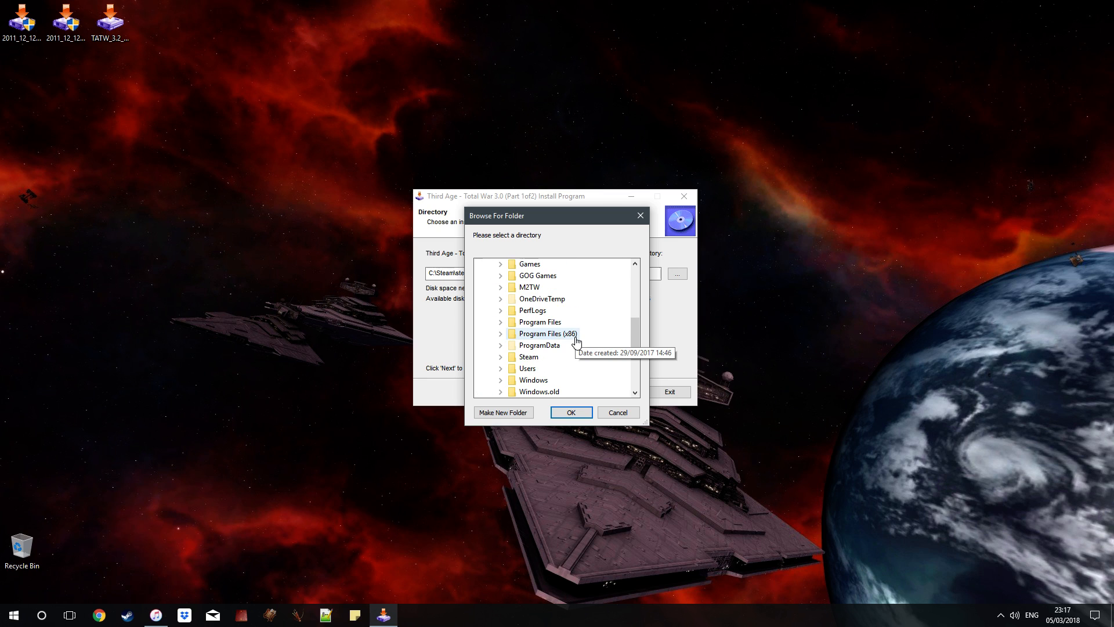
pyautogui.click(500, 334)
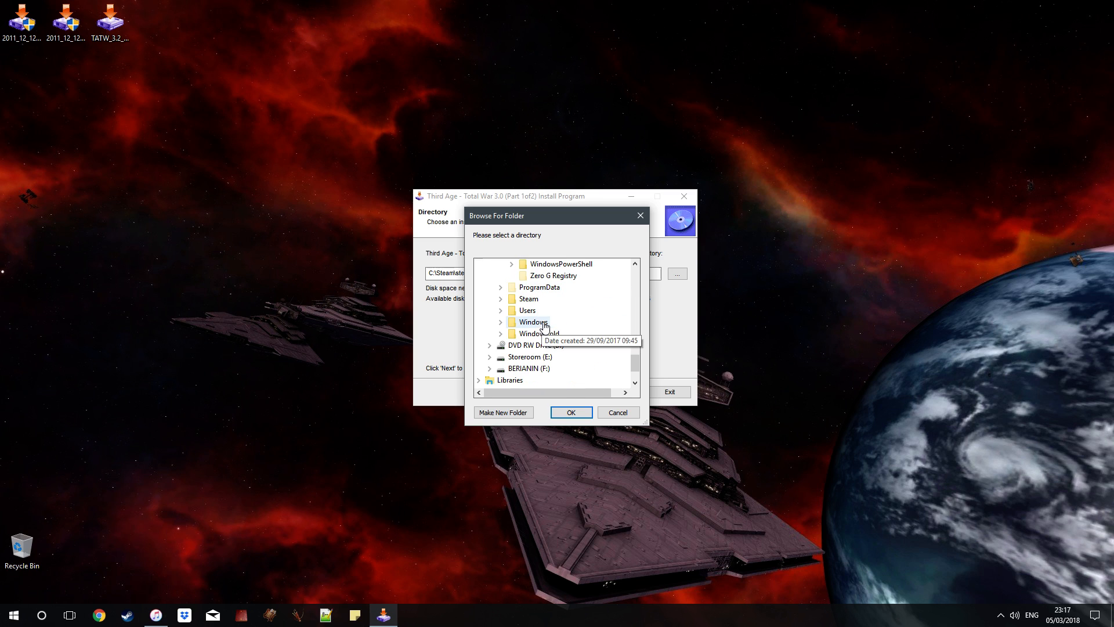
pyautogui.click(501, 298)
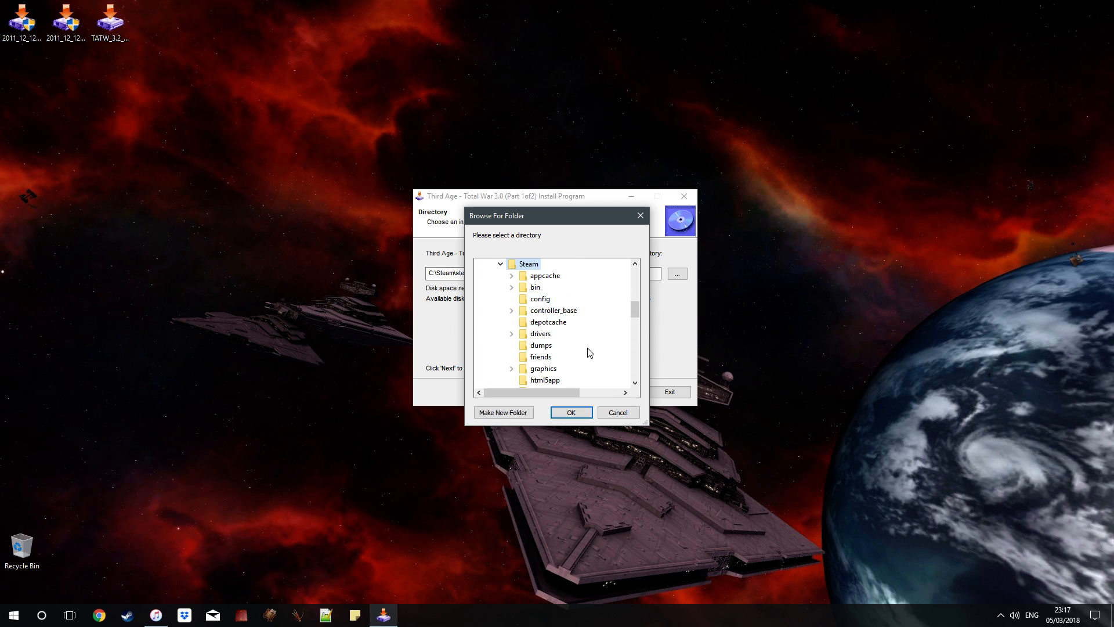
pyautogui.click(523, 298)
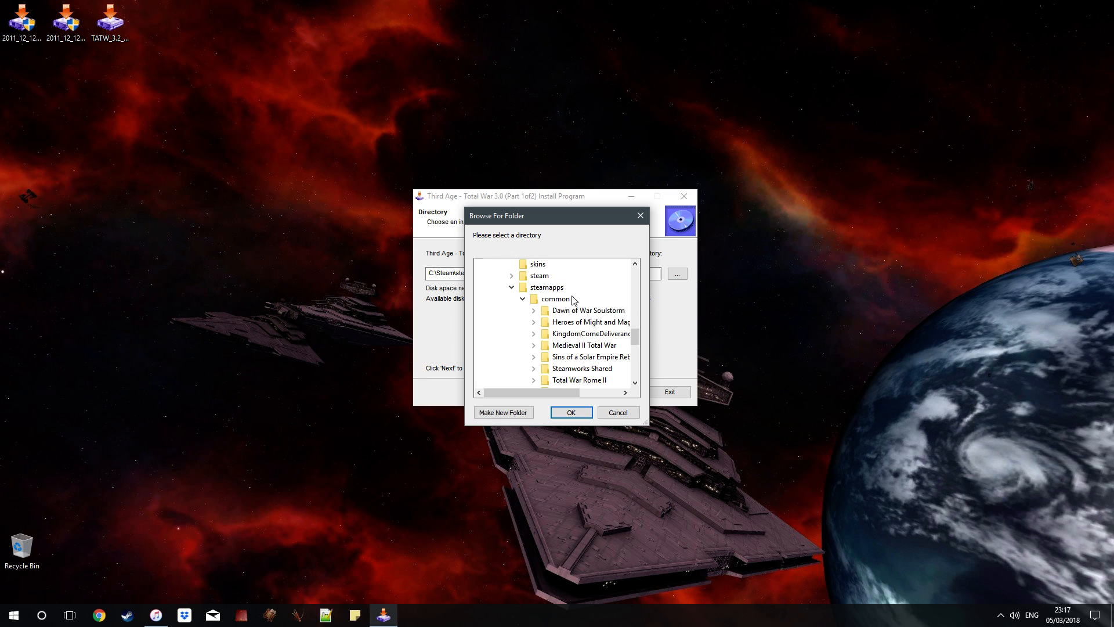
pyautogui.doubleClick(586, 345)
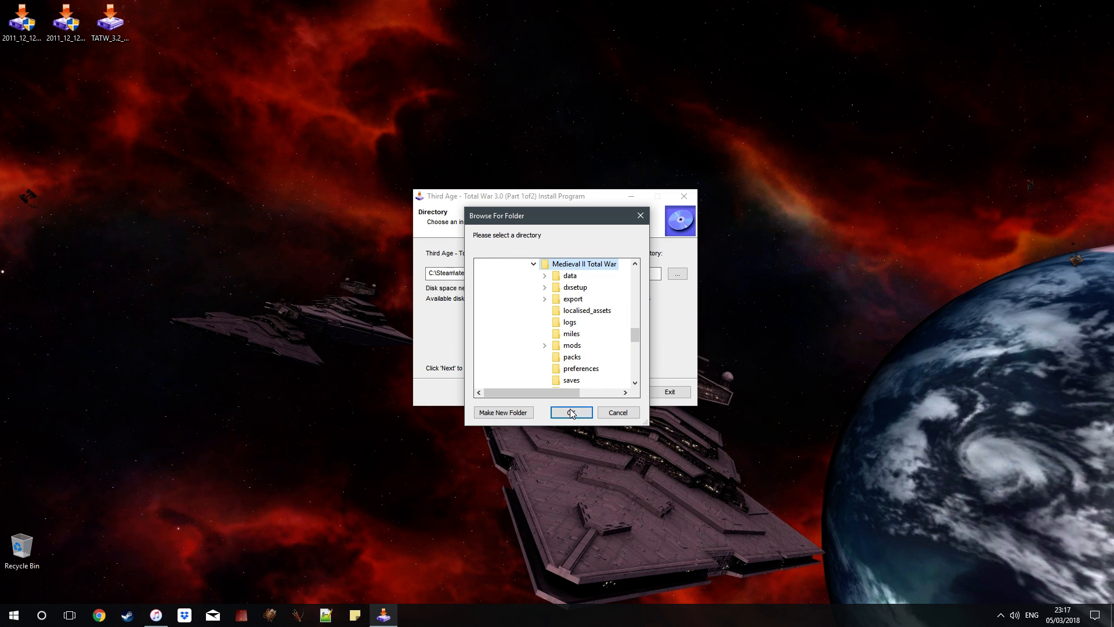
# Confirm the Medieval II Total War path, install Part 1, and exit the installer.
pyautogui.click(570, 412)
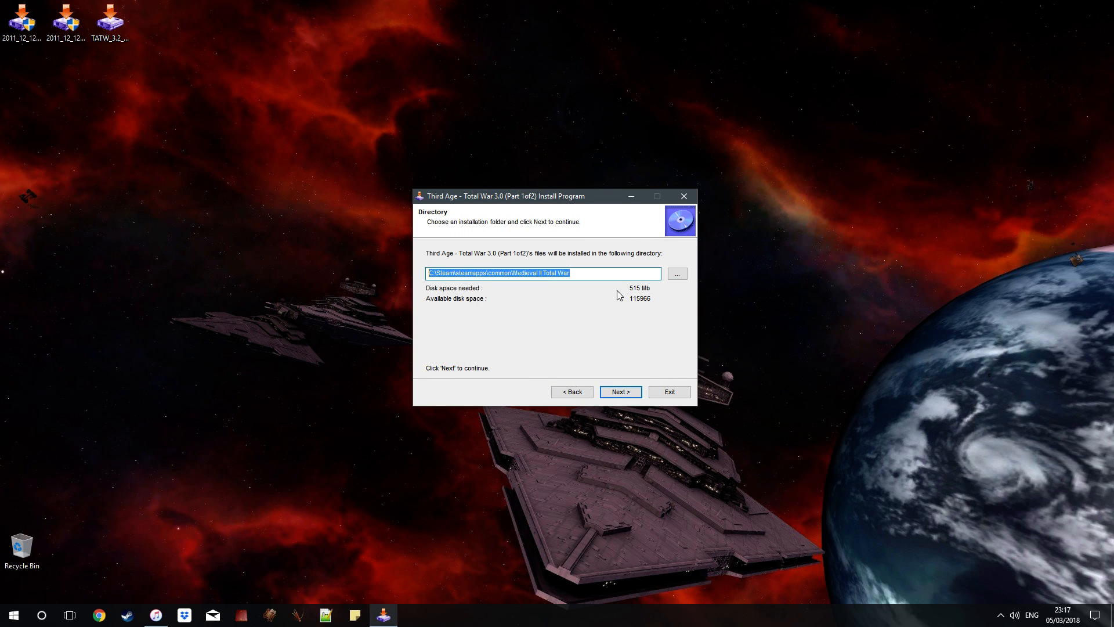
pyautogui.click(576, 272)
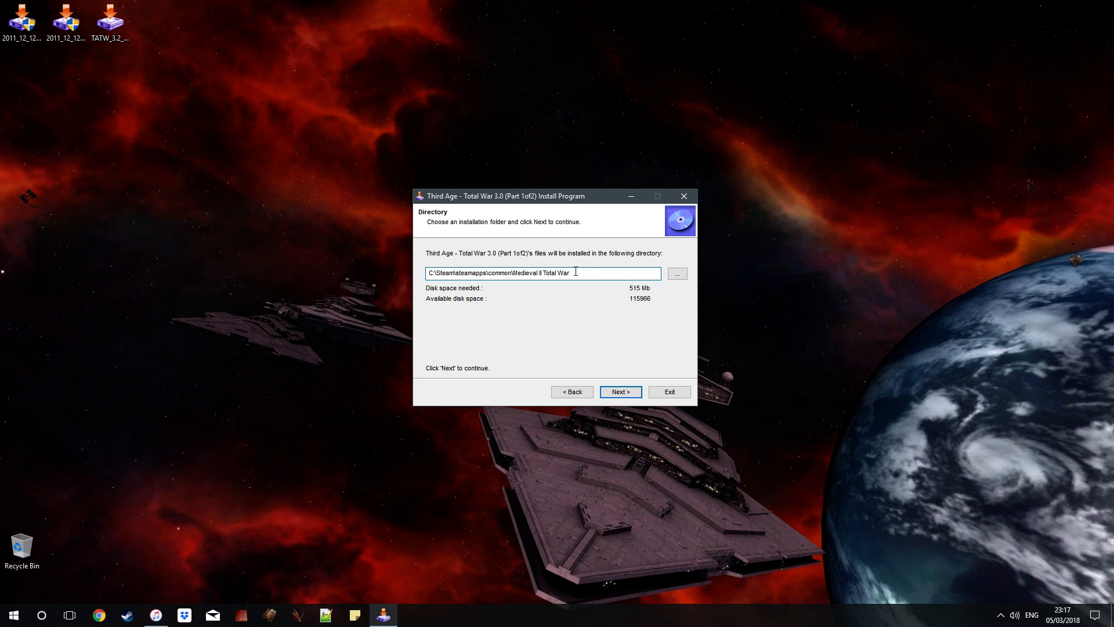
pyautogui.moveTo(598, 332)
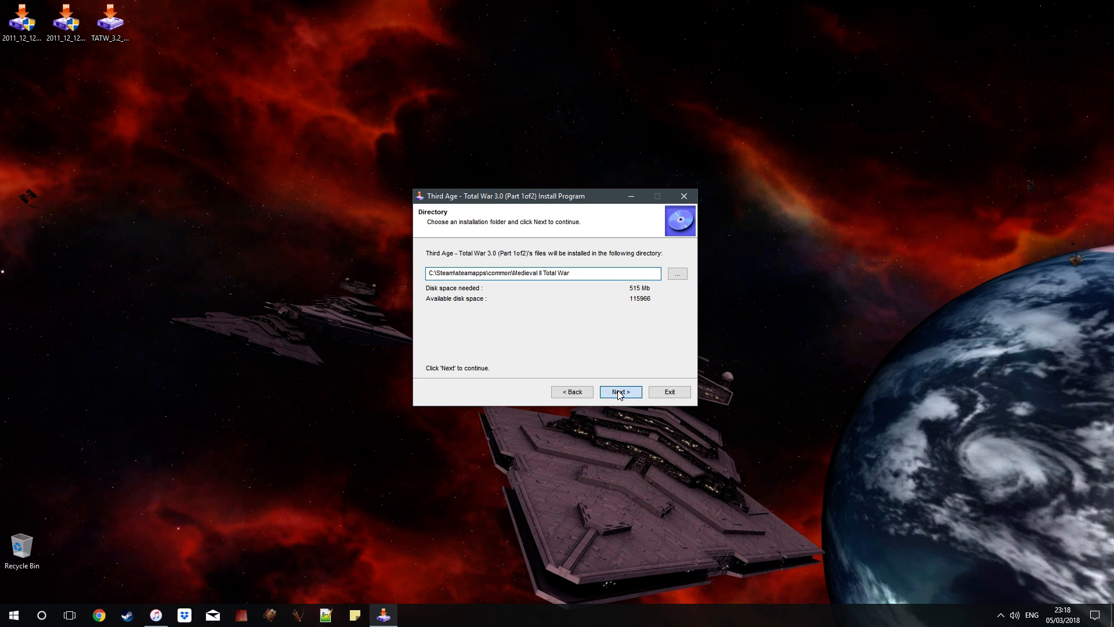
pyautogui.click(619, 392)
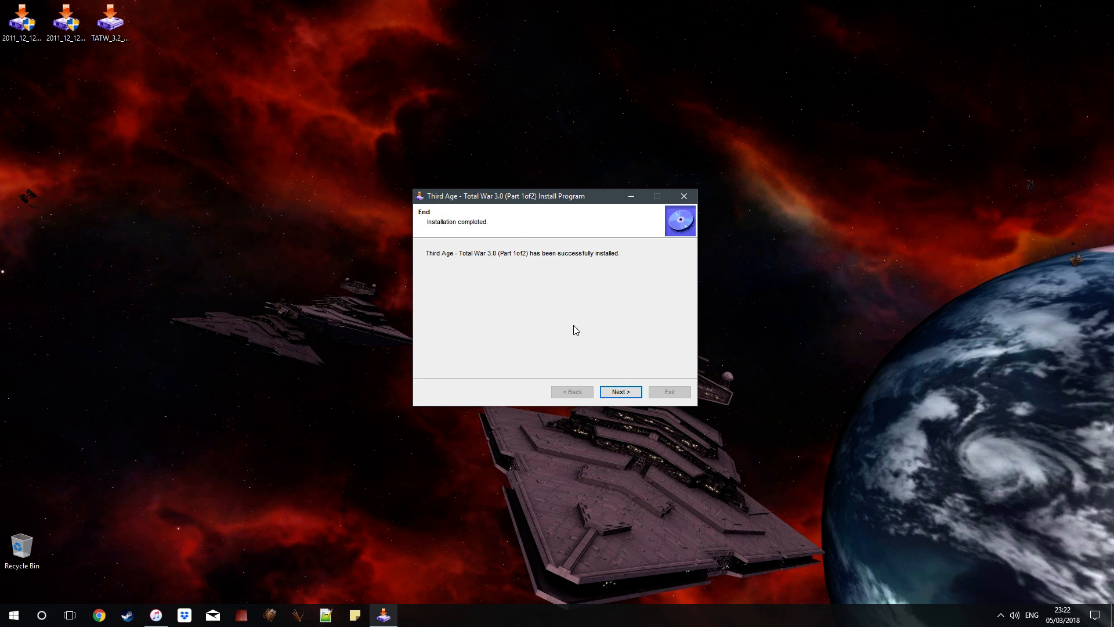
pyautogui.moveTo(599, 349)
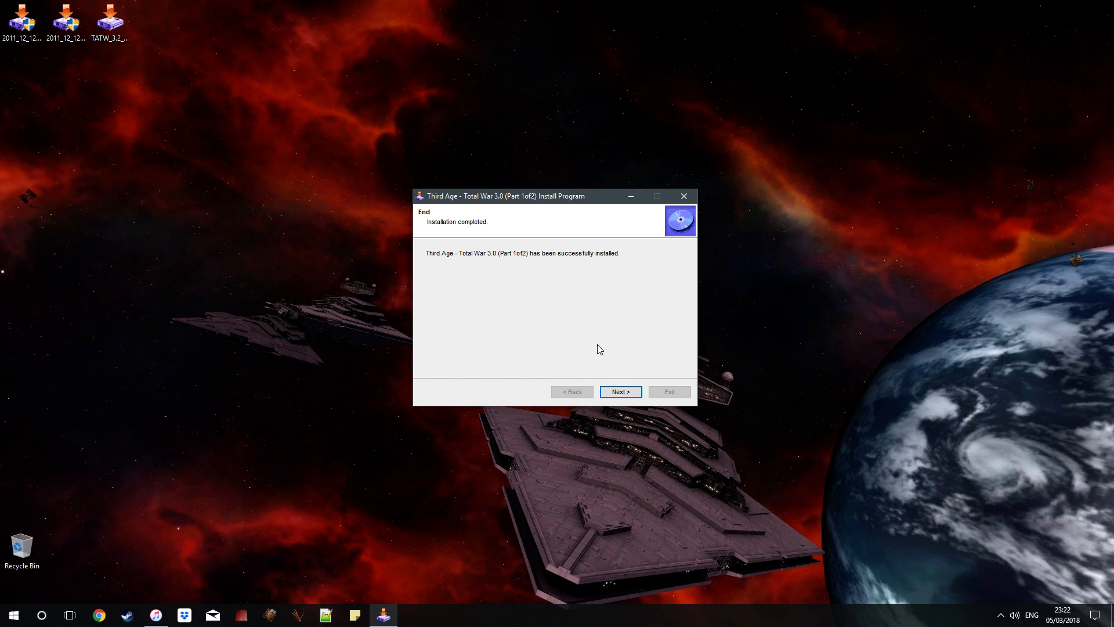
pyautogui.click(619, 392)
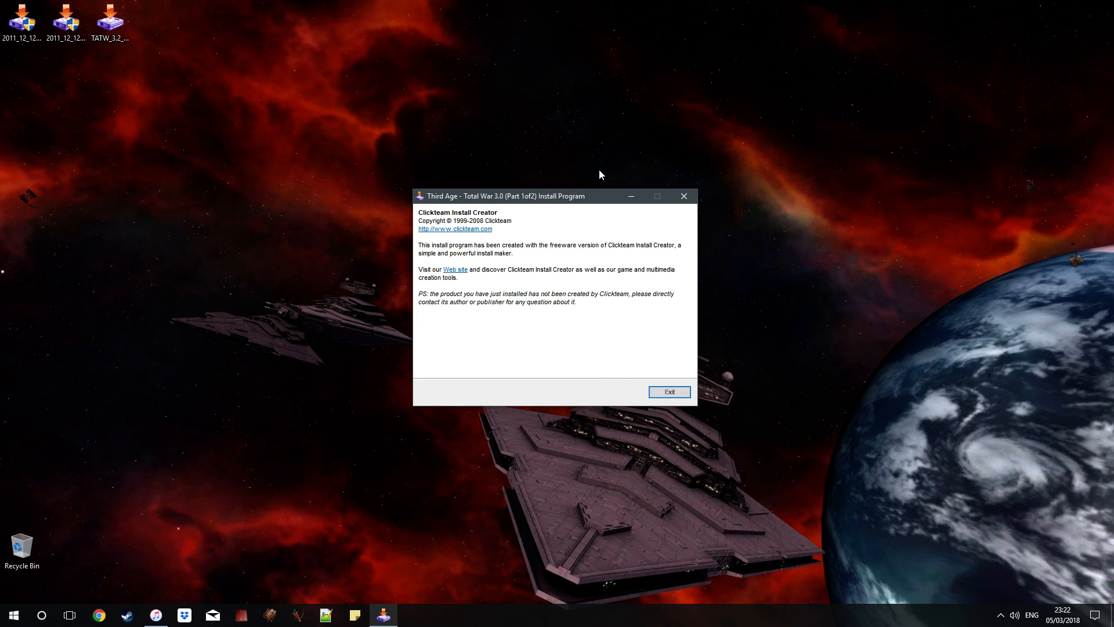
pyautogui.click(668, 392)
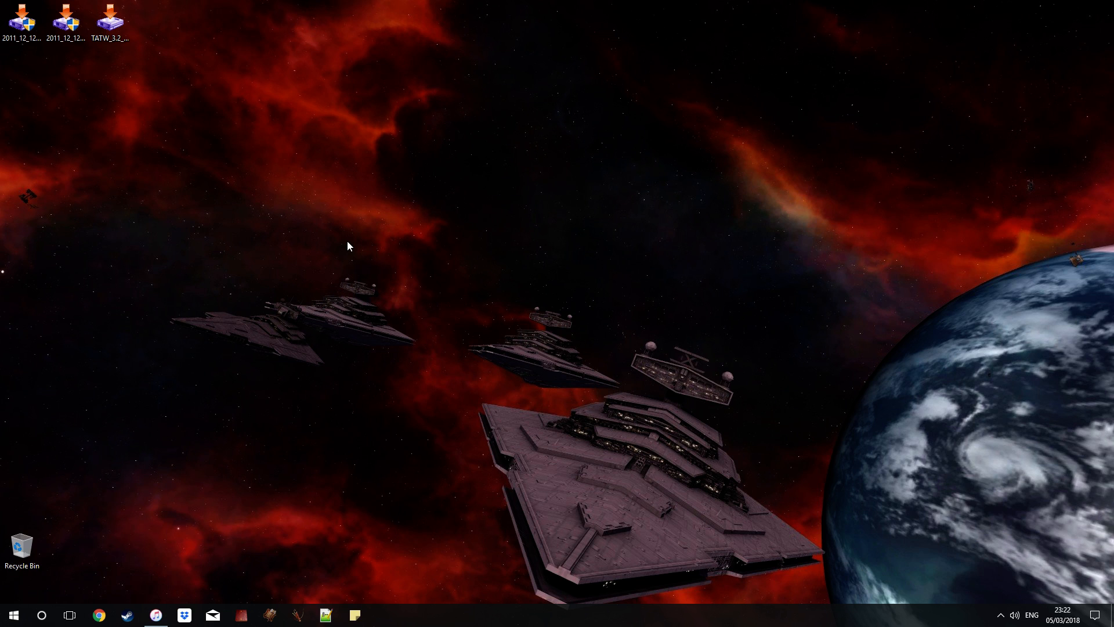
pyautogui.rightClick(65, 19)
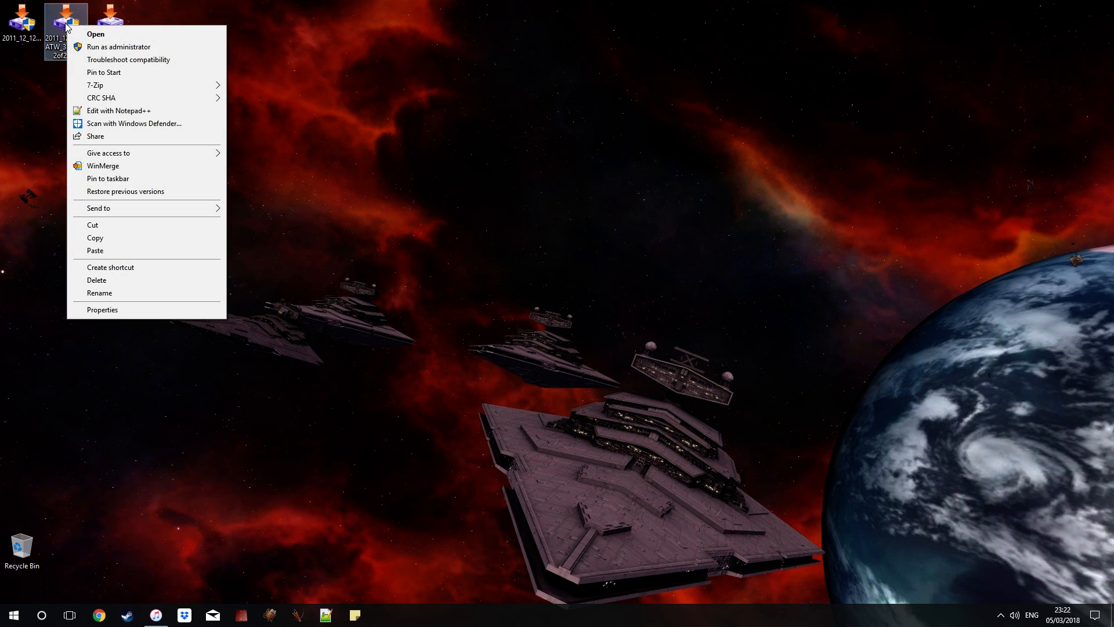
pyautogui.click(389, 178)
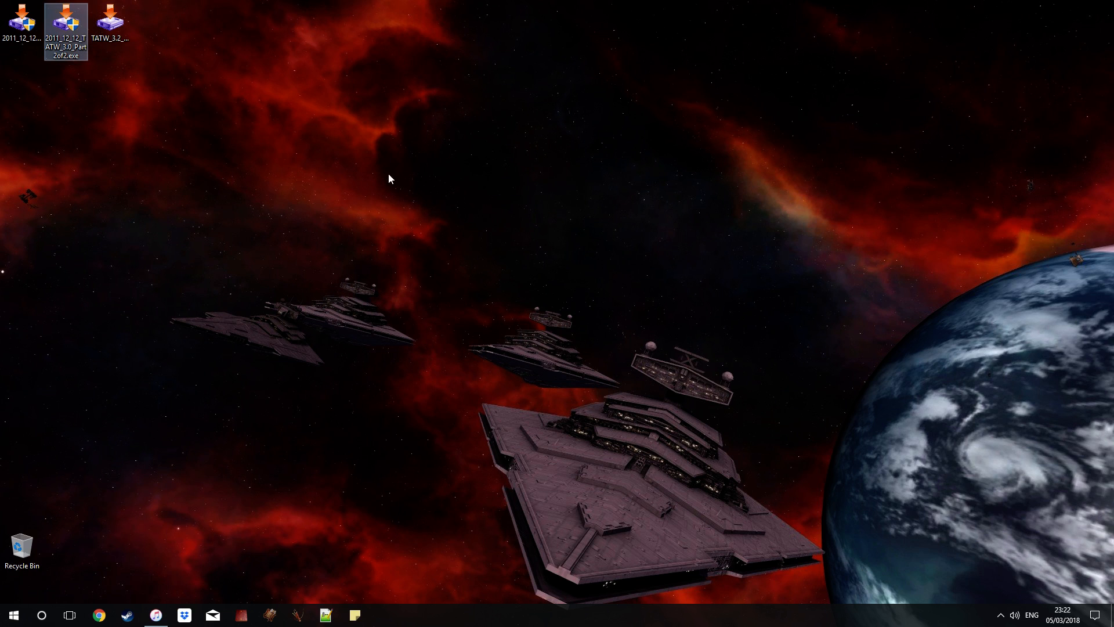
pyautogui.moveTo(468, 284)
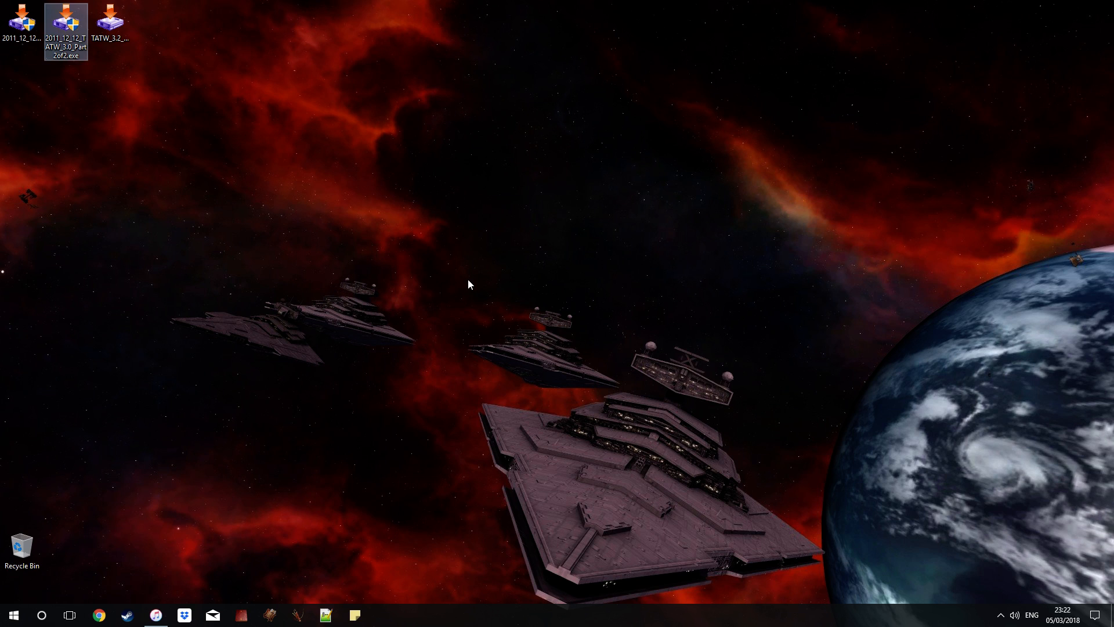
pyautogui.moveTo(474, 271)
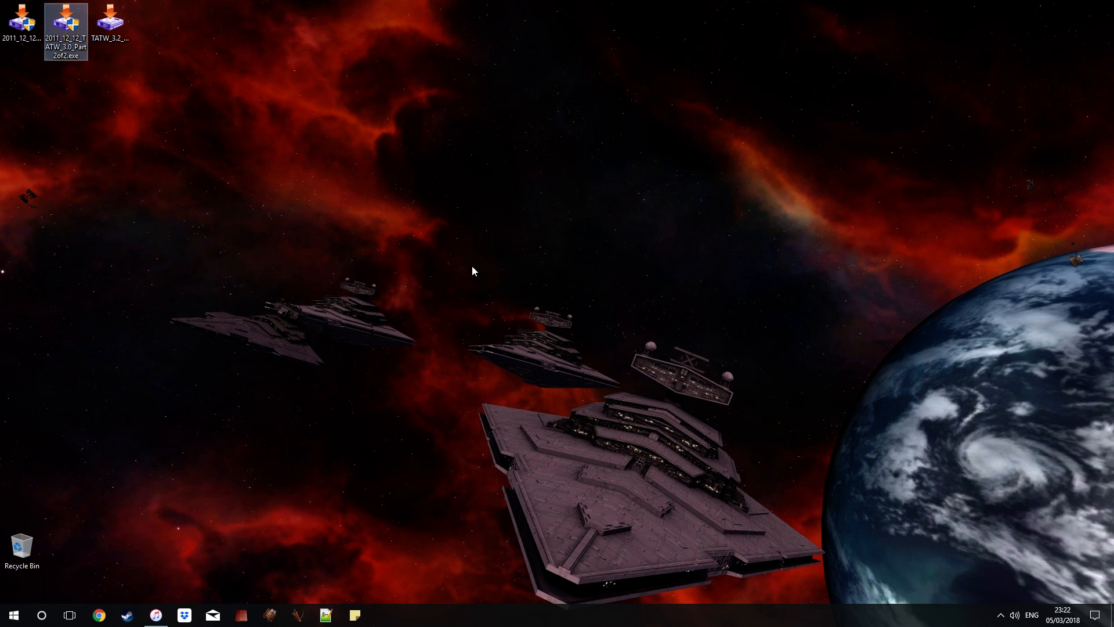
pyautogui.moveTo(419, 263)
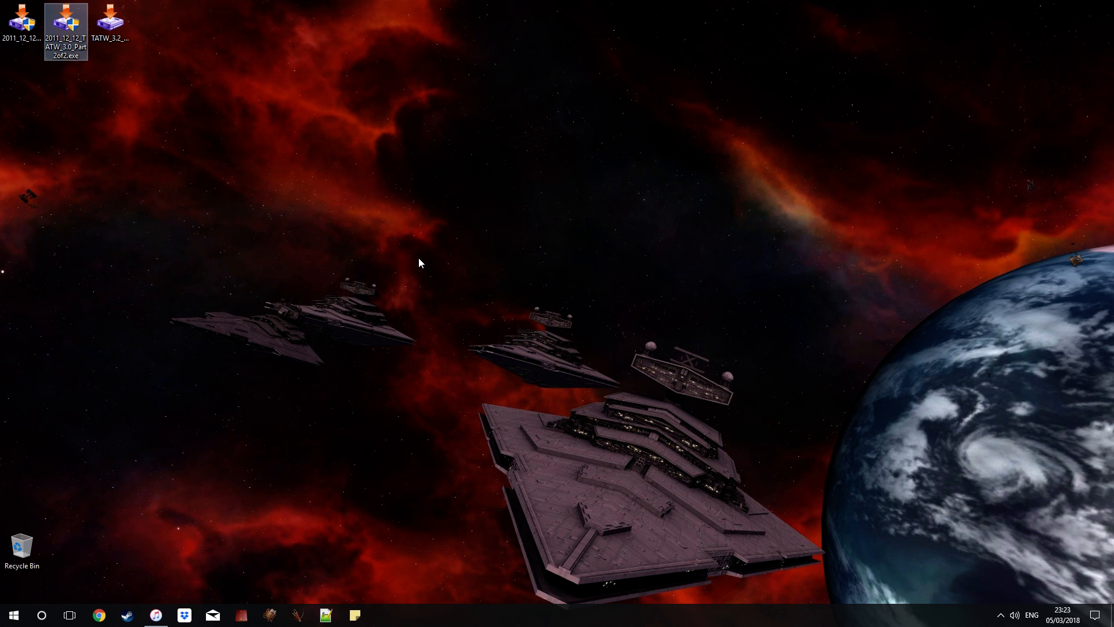
# Launch the Part 2 installer and accept its licence terms.
pyautogui.doubleClick(66, 30)
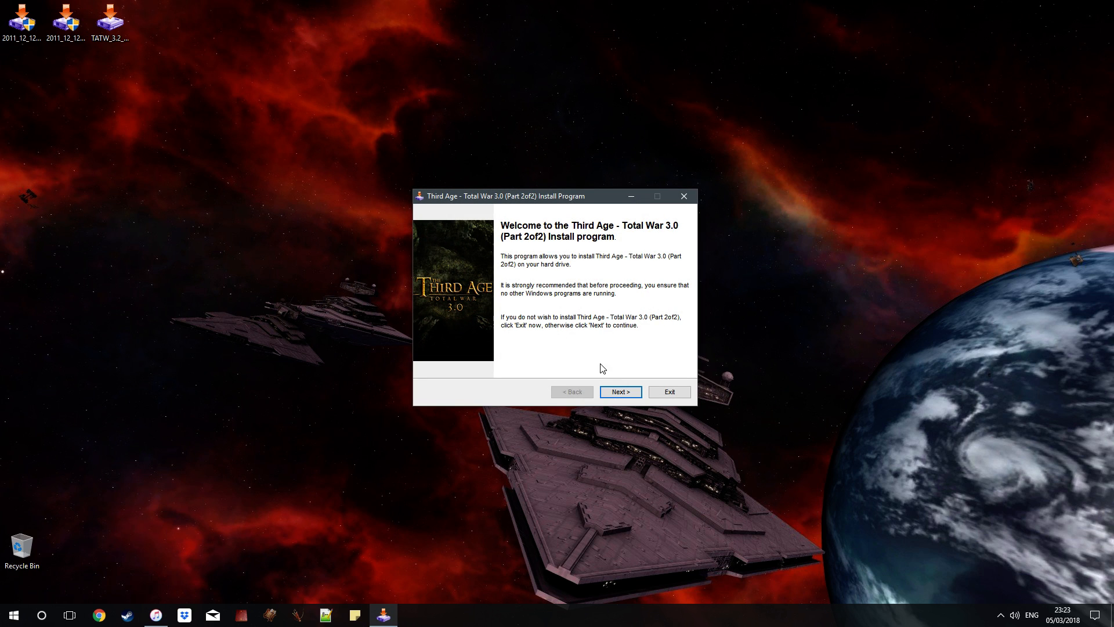
pyautogui.click(620, 391)
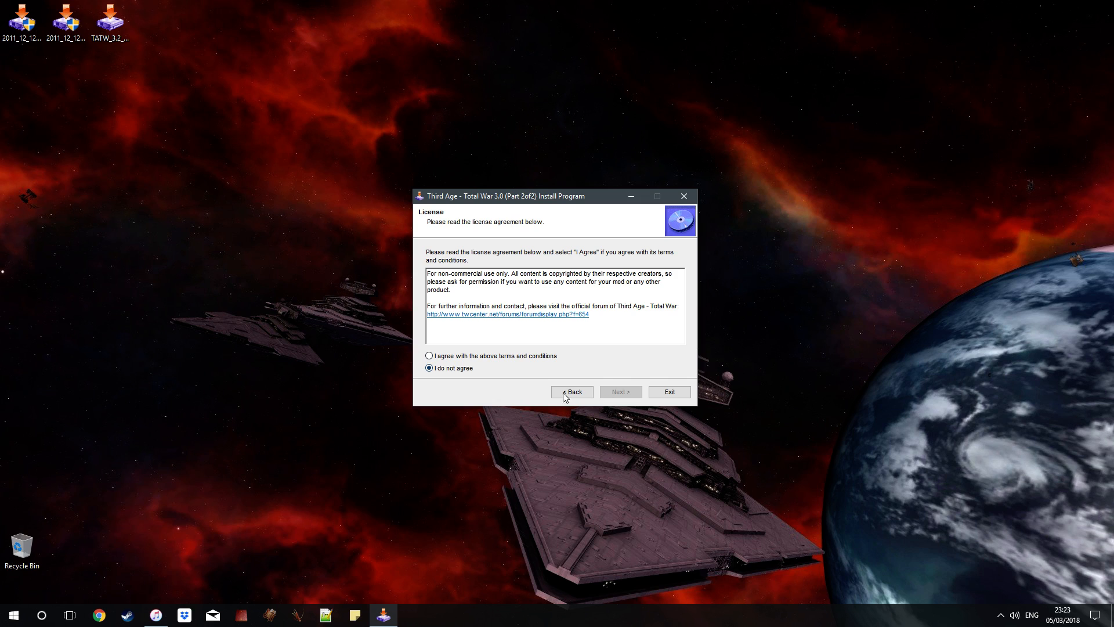
pyautogui.click(429, 355)
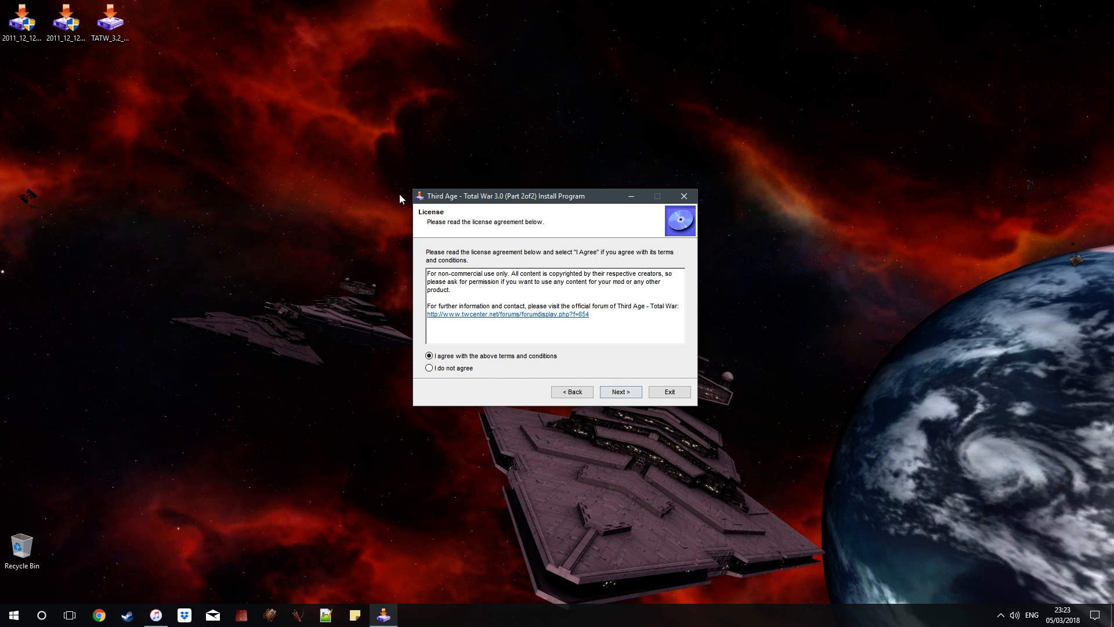
pyautogui.moveTo(548, 225)
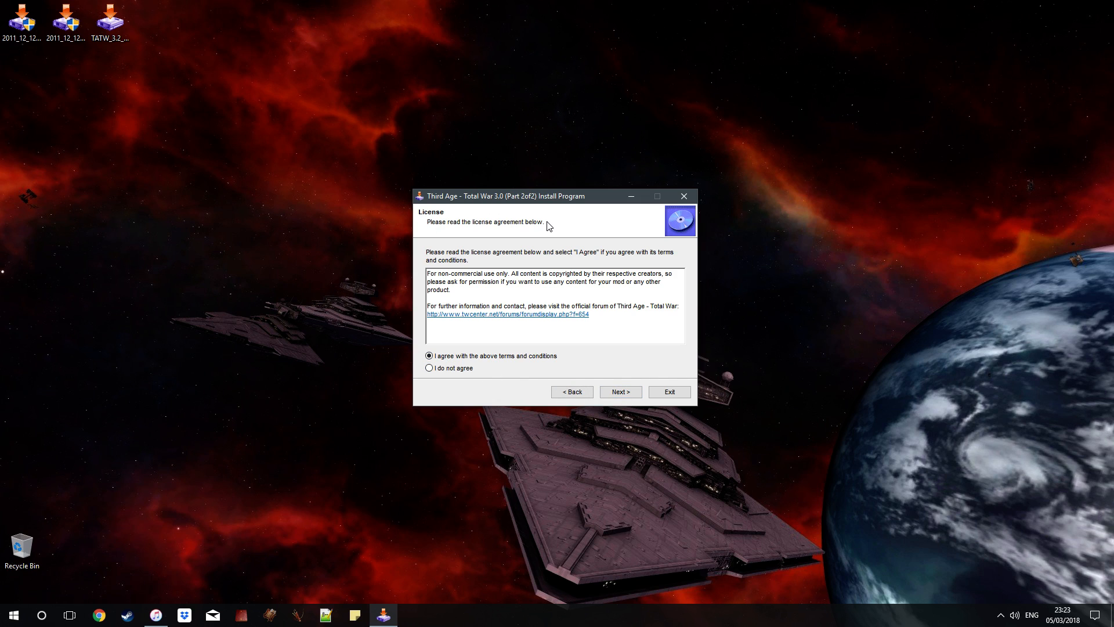
pyautogui.click(619, 391)
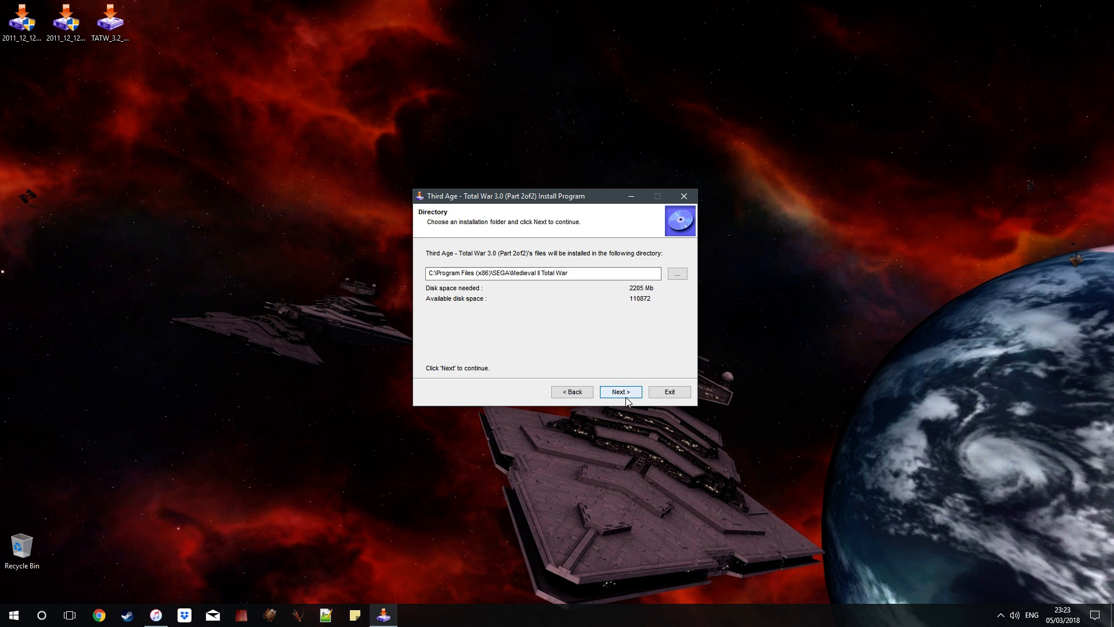
pyautogui.moveTo(594, 295)
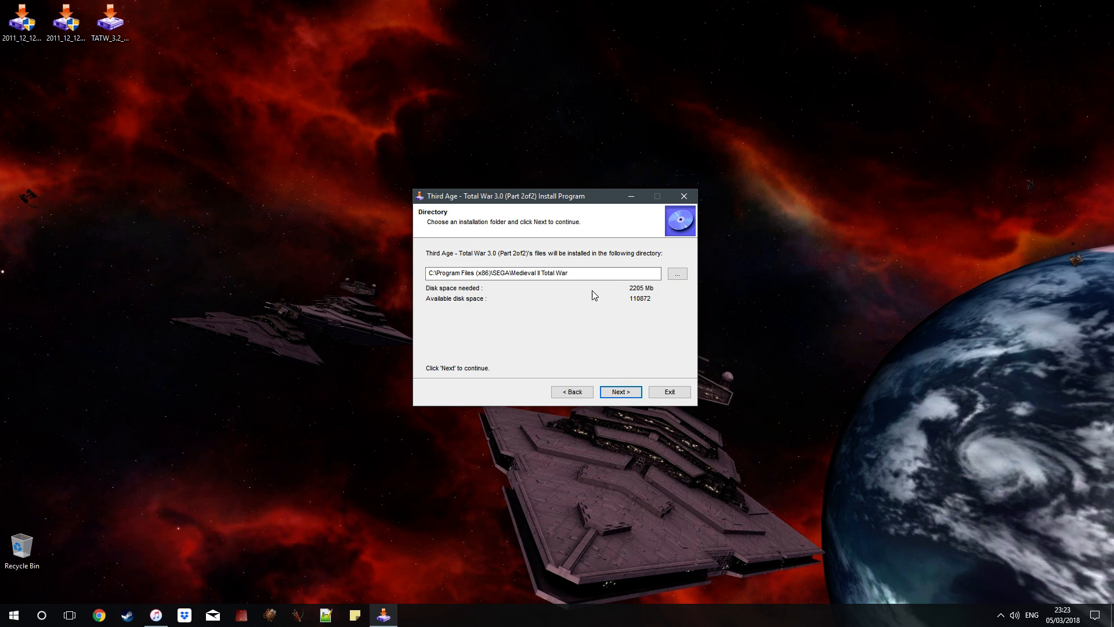
# Target the Medieval II Total War folder, install Part 2, and pass the completion page.
pyautogui.click(676, 272)
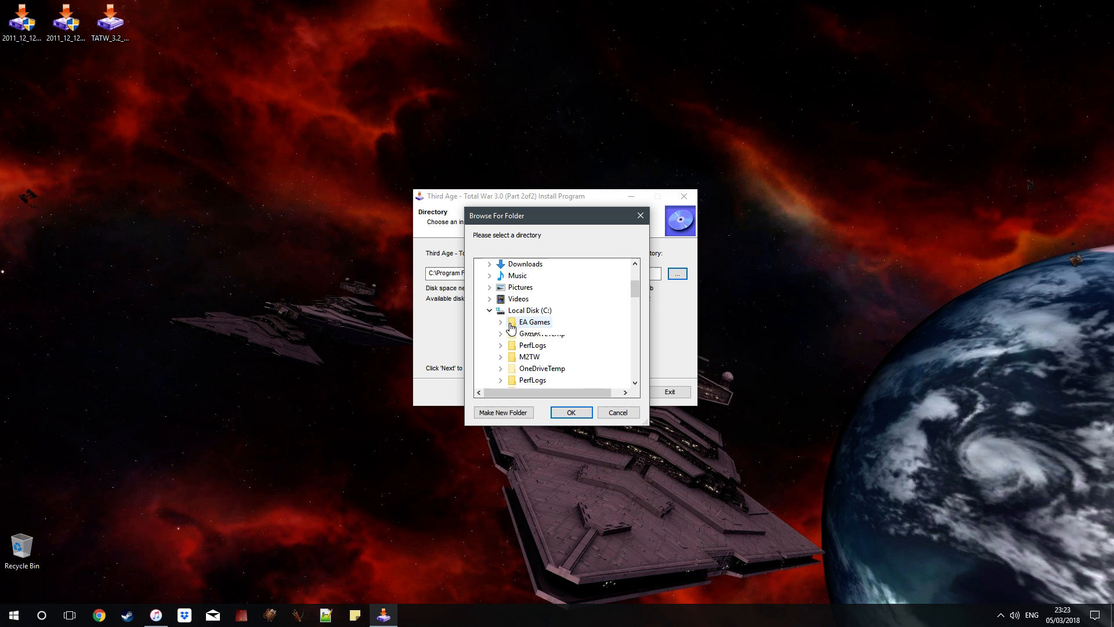
pyautogui.scroll(-3)
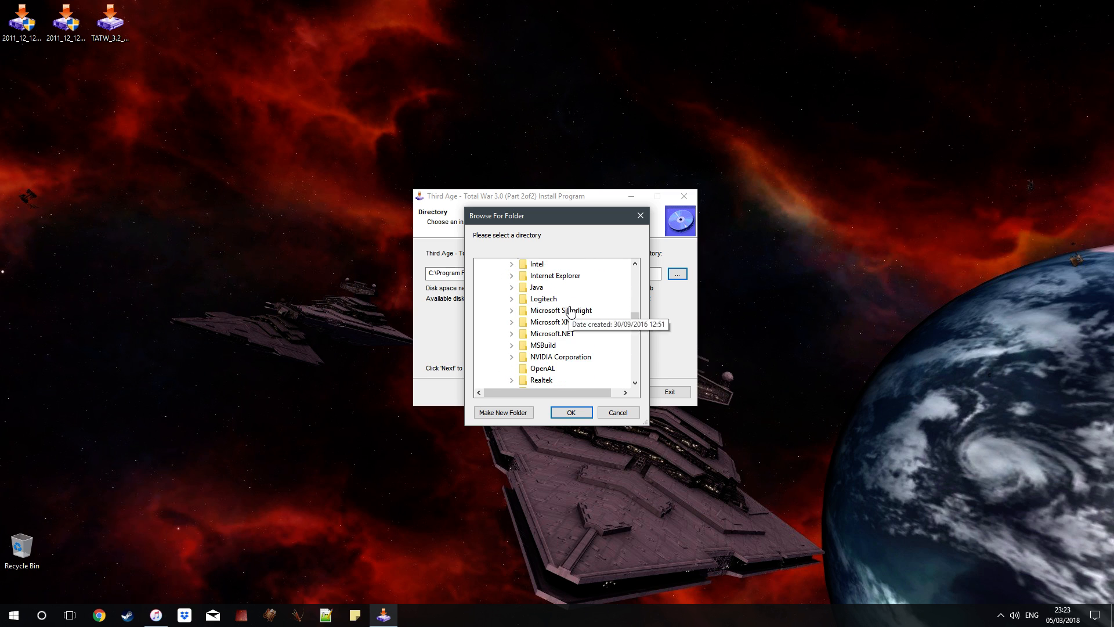
pyautogui.scroll(-3)
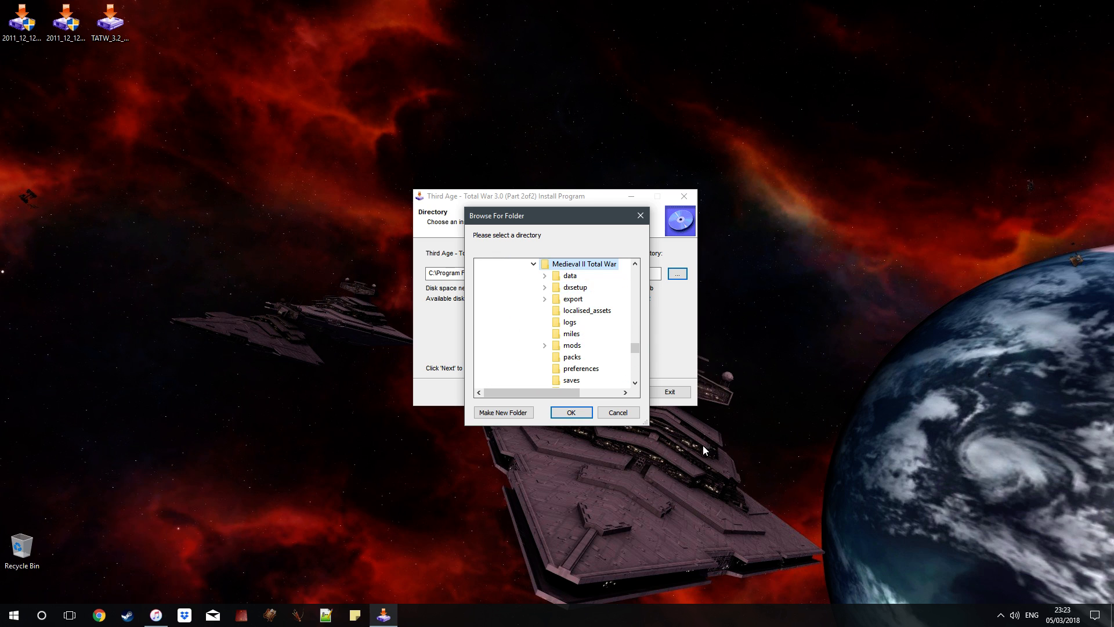
pyautogui.click(570, 412)
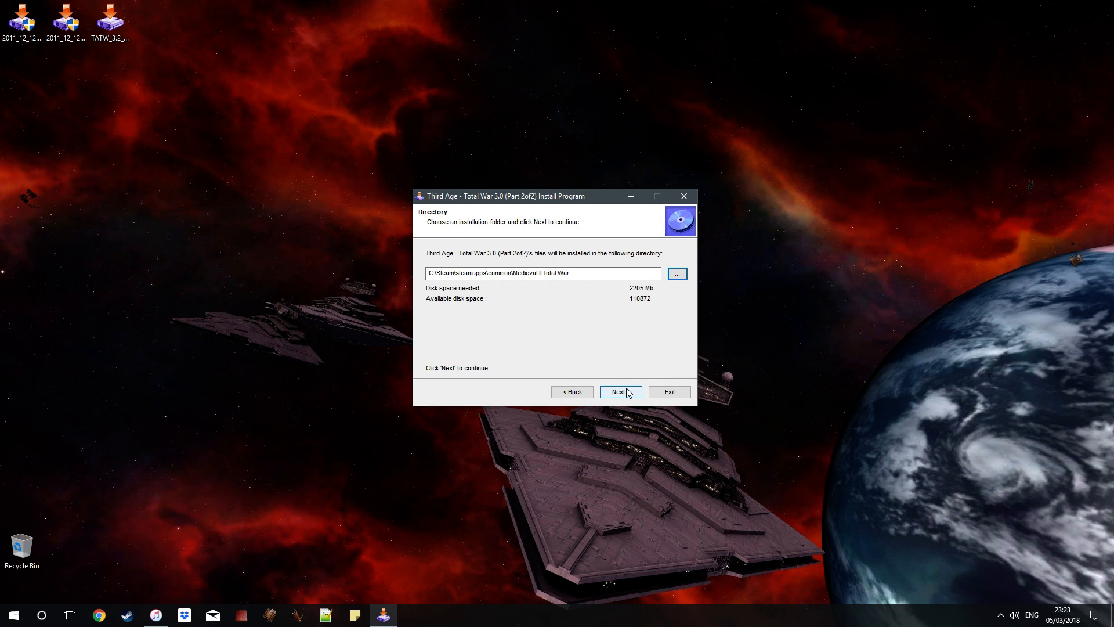
pyautogui.click(619, 391)
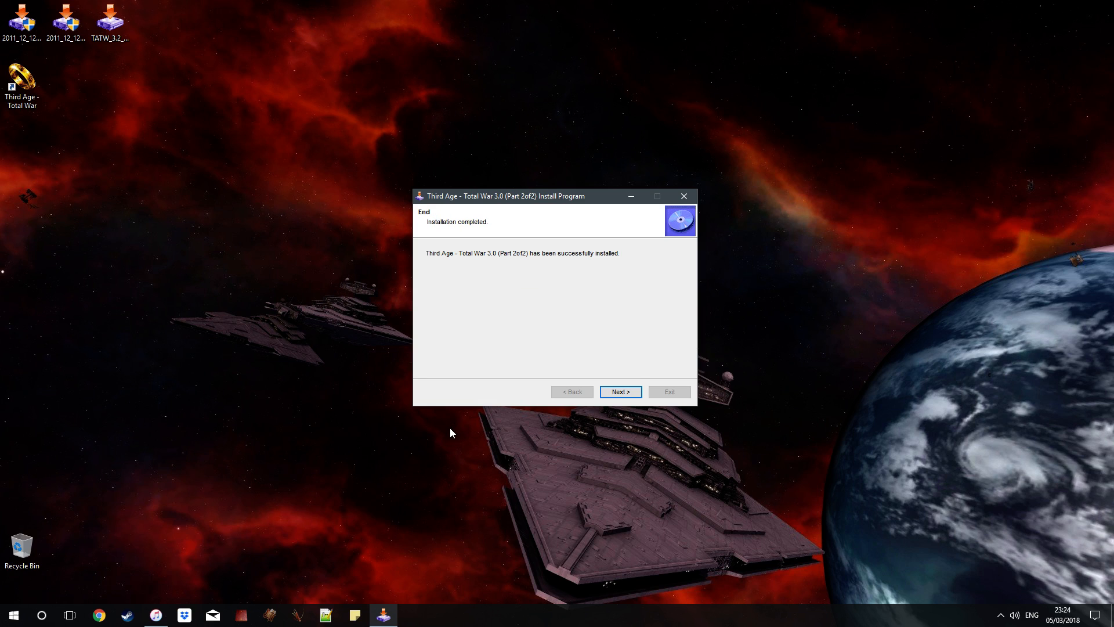
pyautogui.moveTo(442, 429)
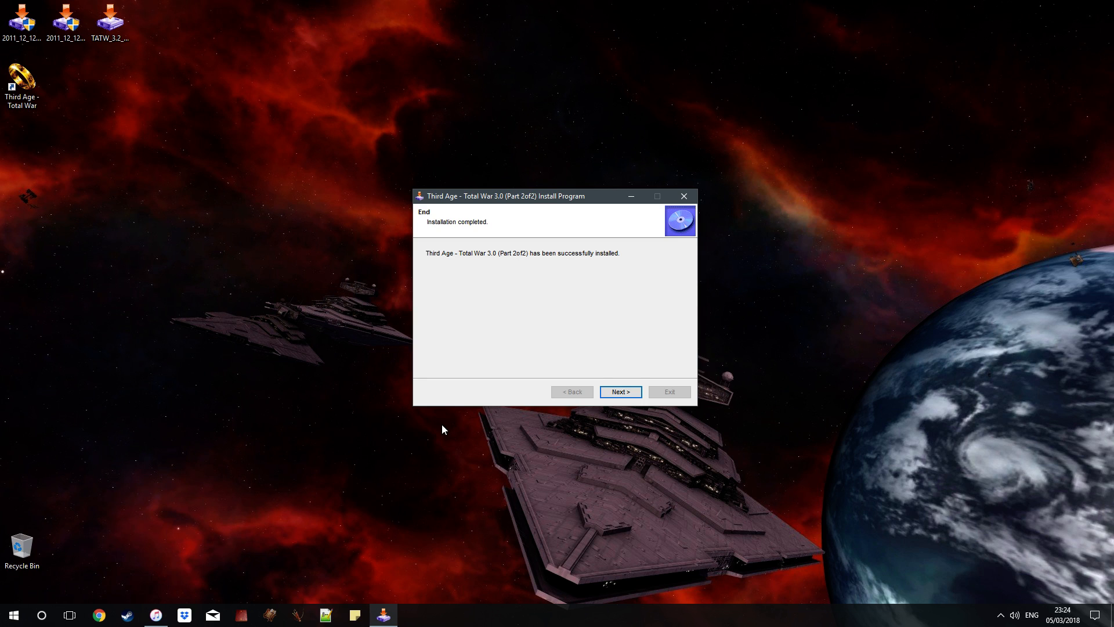
pyautogui.click(619, 392)
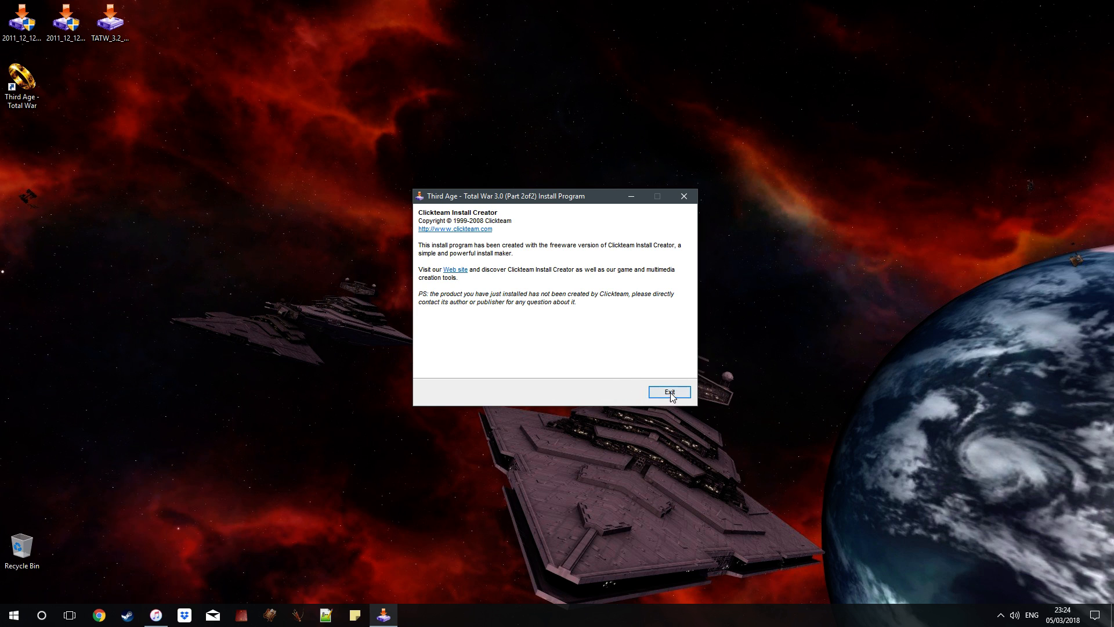
# Exit Part 2, start the 3.2 patch, accept its licence, and target Medieval II Total War.
pyautogui.click(668, 392)
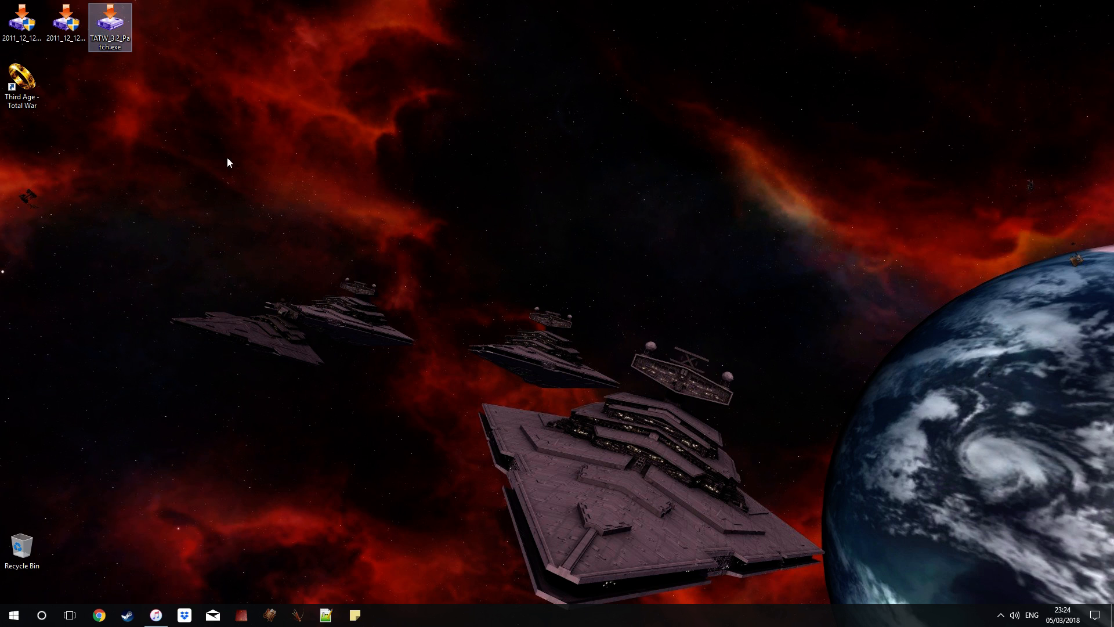
pyautogui.moveTo(598, 300)
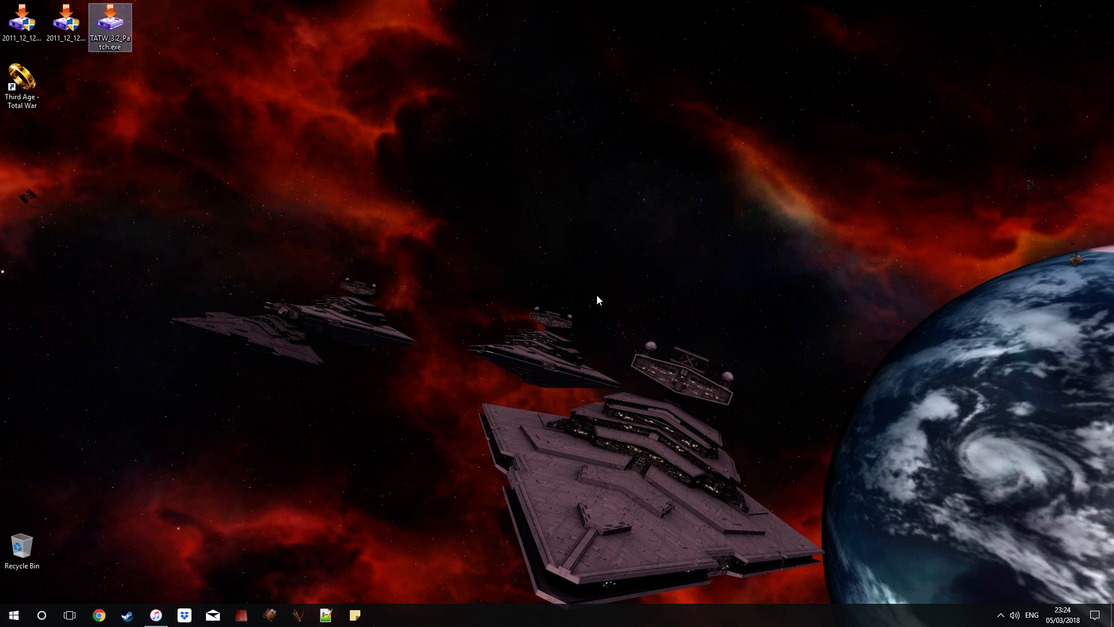
pyautogui.moveTo(568, 310)
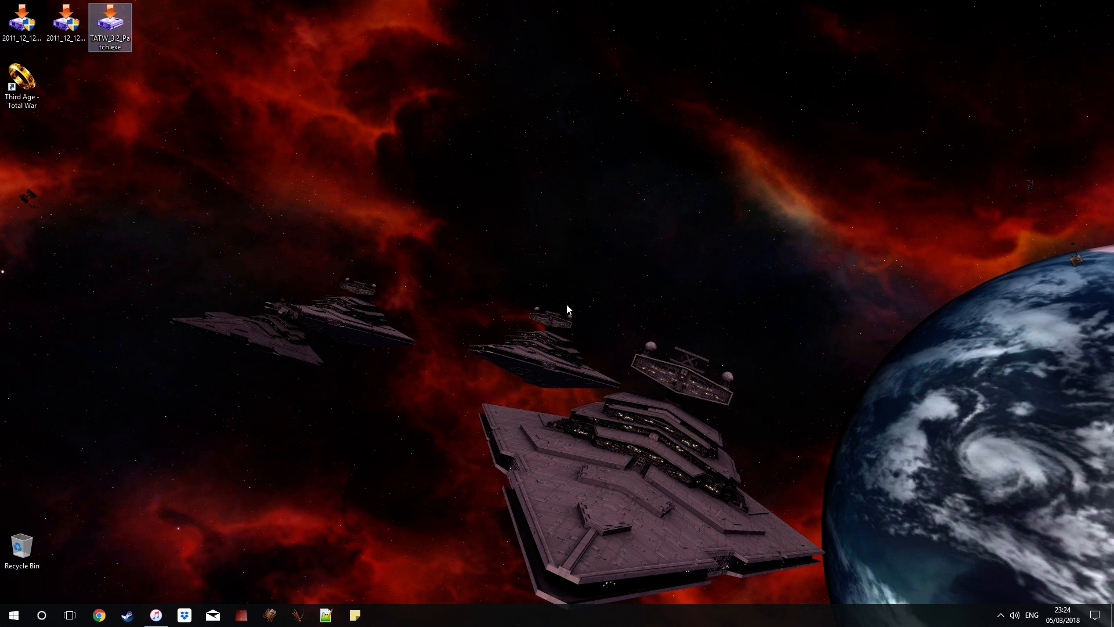
pyautogui.doubleClick(110, 26)
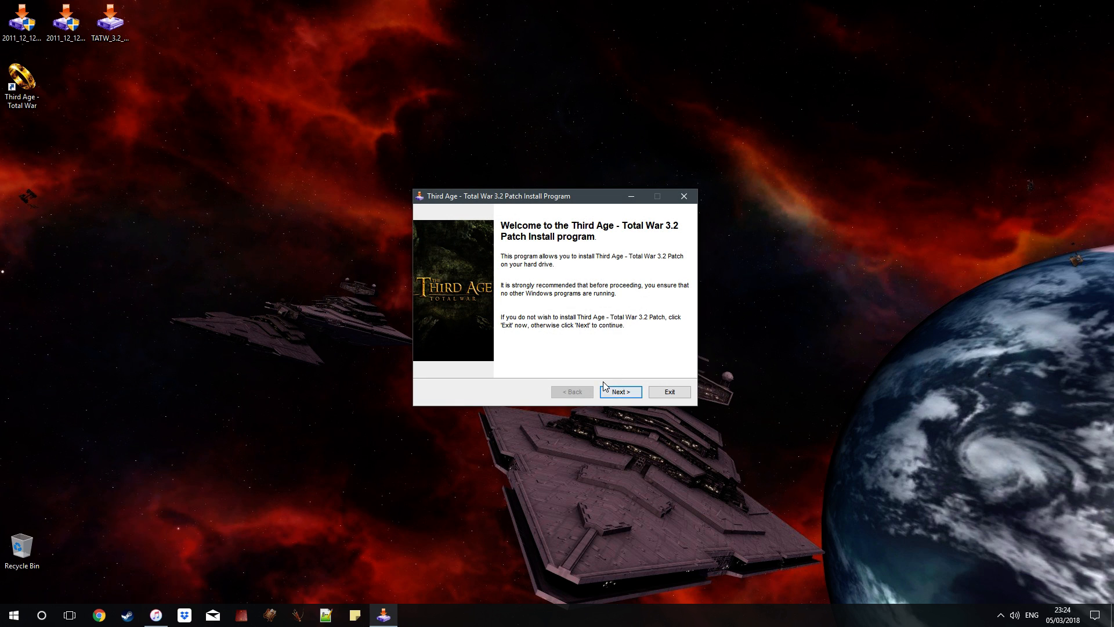
pyautogui.click(619, 392)
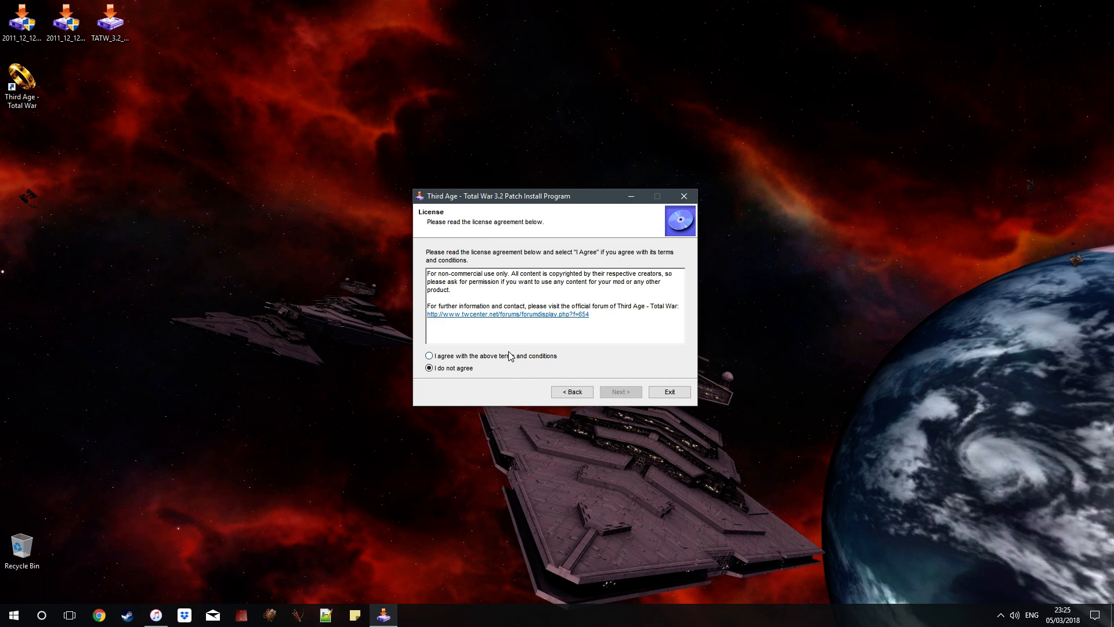
pyautogui.click(430, 355)
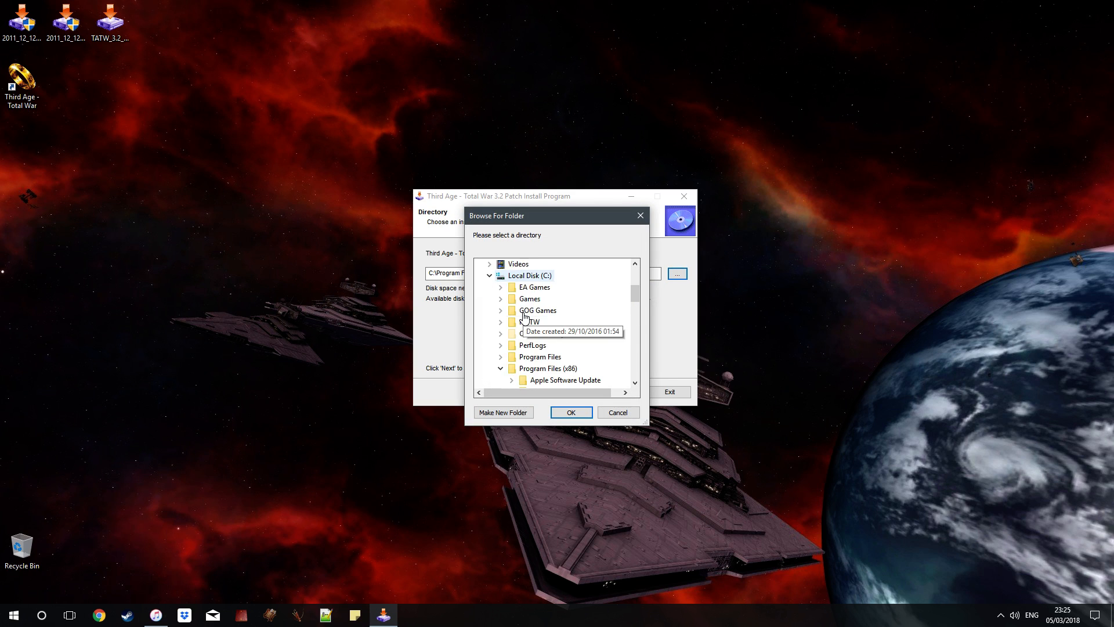
pyautogui.scroll(-3)
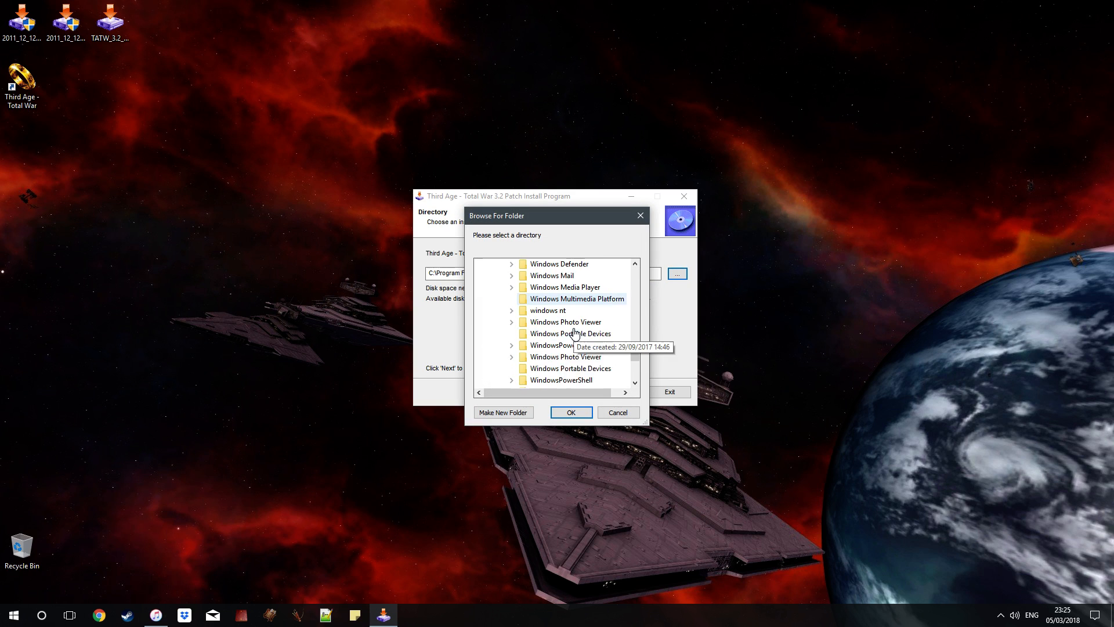
pyautogui.click(501, 263)
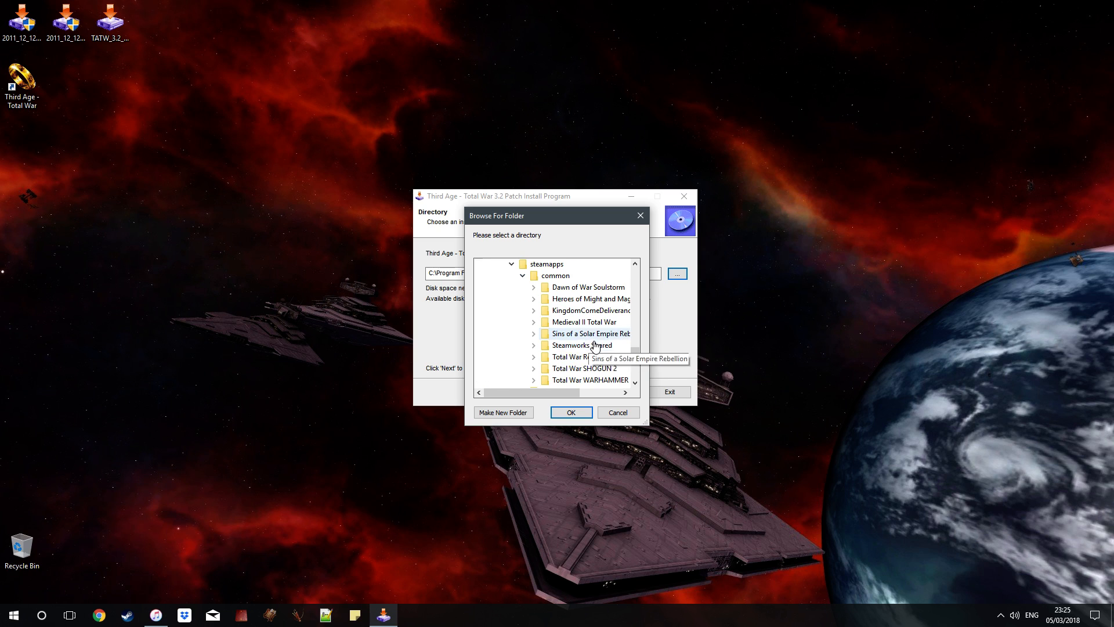
pyautogui.click(570, 412)
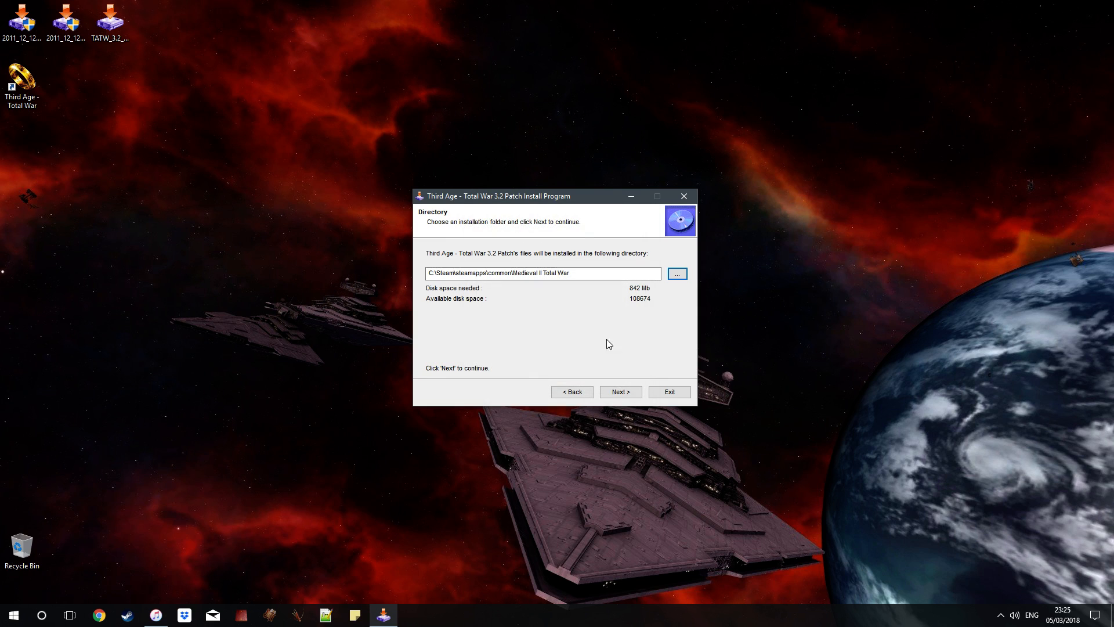
# Run the 3.2 patch installation into Medieval II Total War and continue past Installation completed.
pyautogui.click(619, 392)
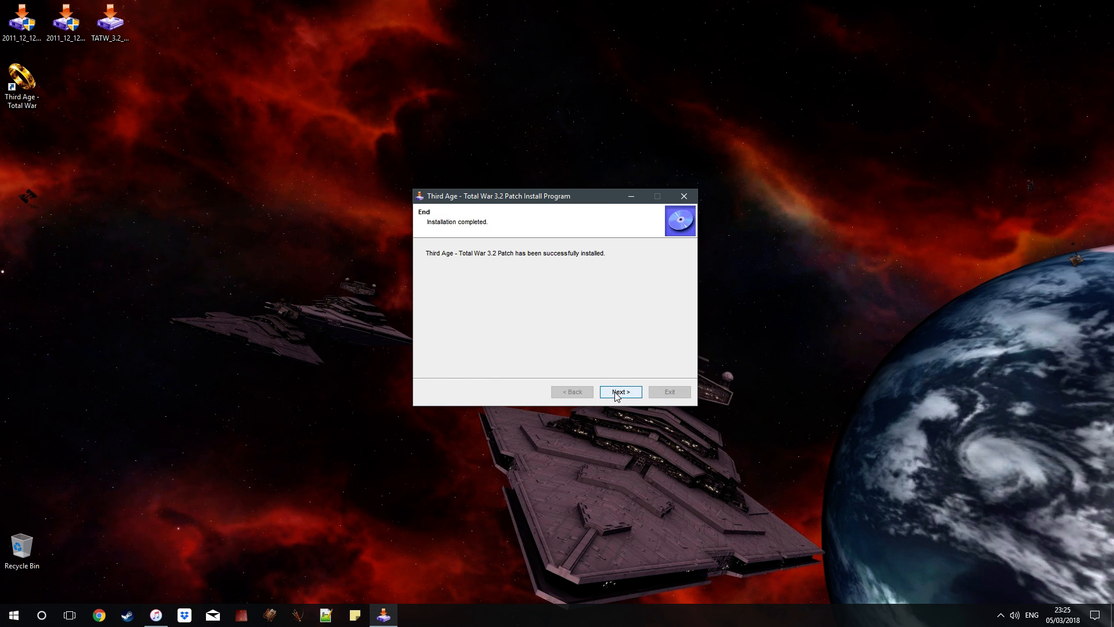
pyautogui.click(619, 392)
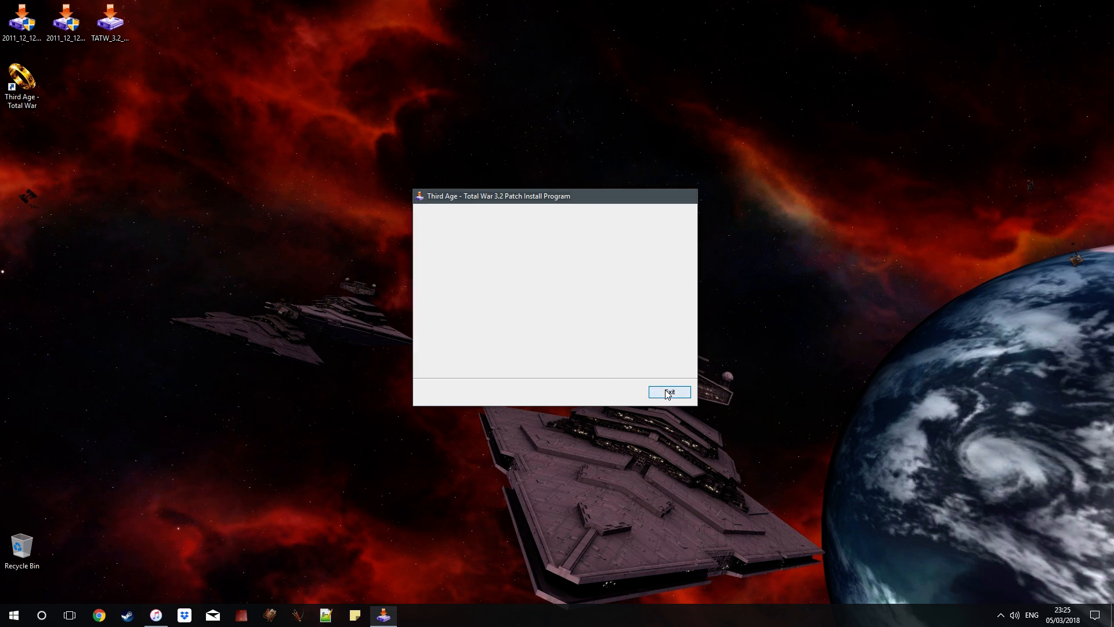
# Exit the 3.2 patch installer and select the desktop shortcut.
pyautogui.click(668, 392)
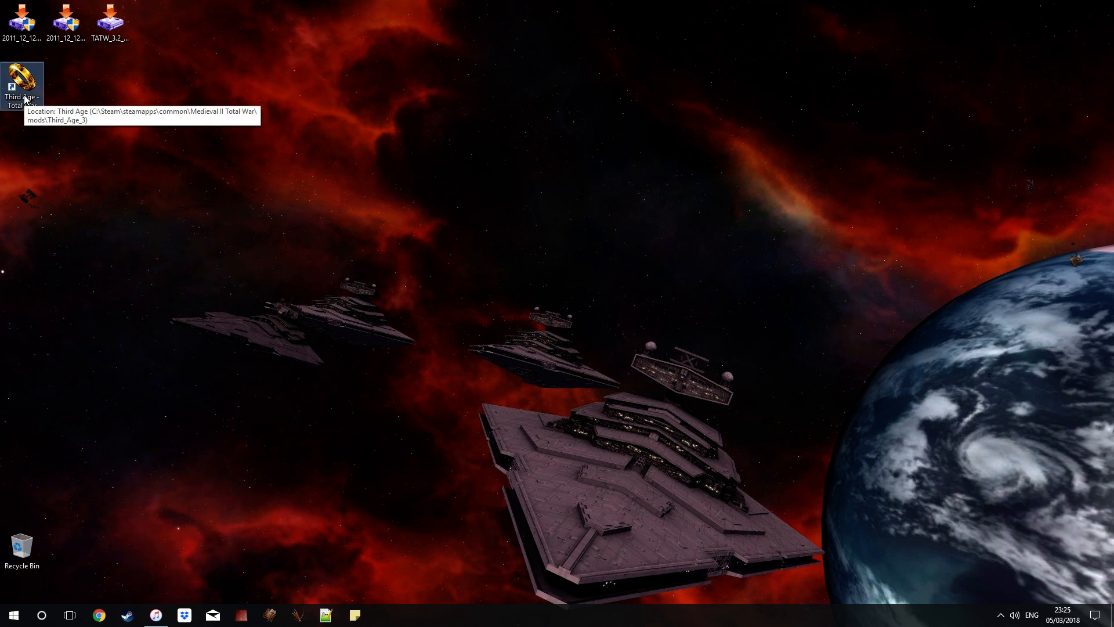
pyautogui.moveTo(234, 282)
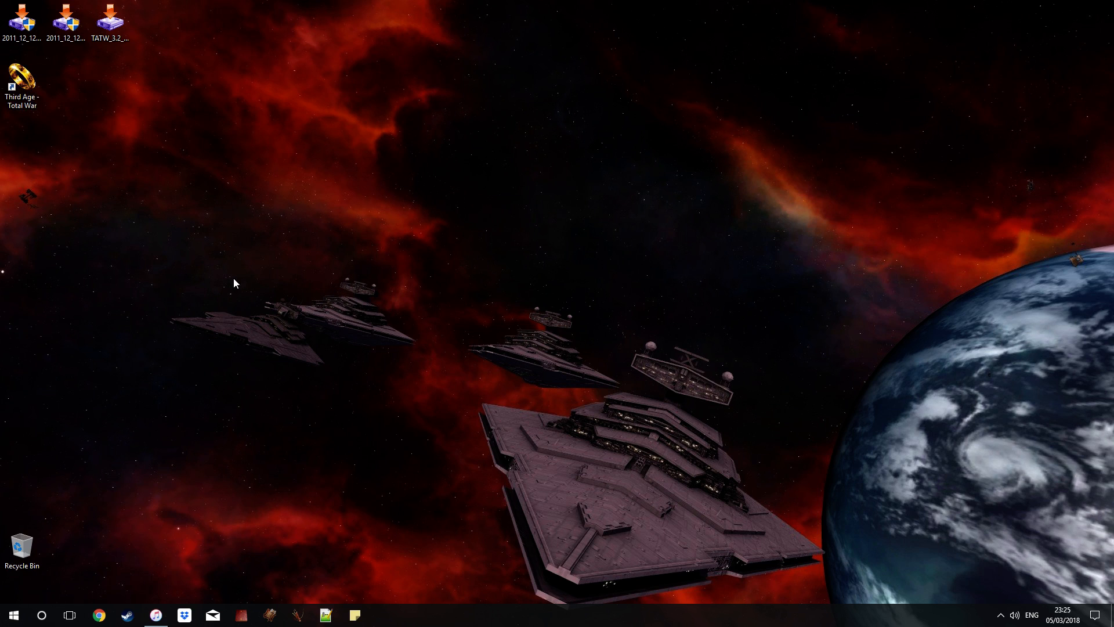
pyautogui.moveTo(255, 275)
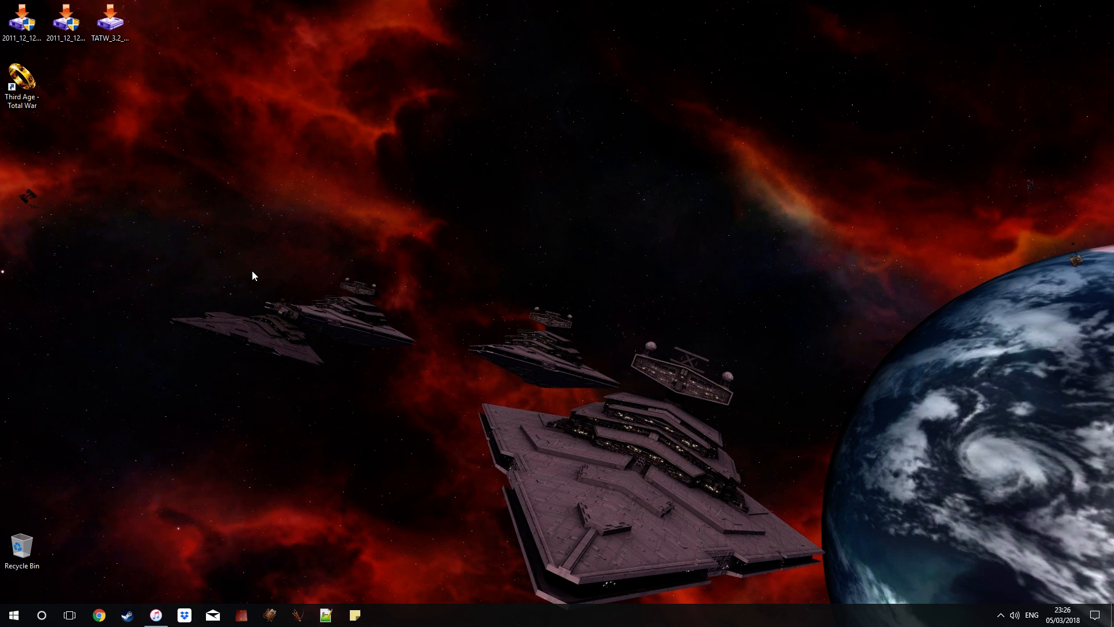
pyautogui.moveTo(311, 315)
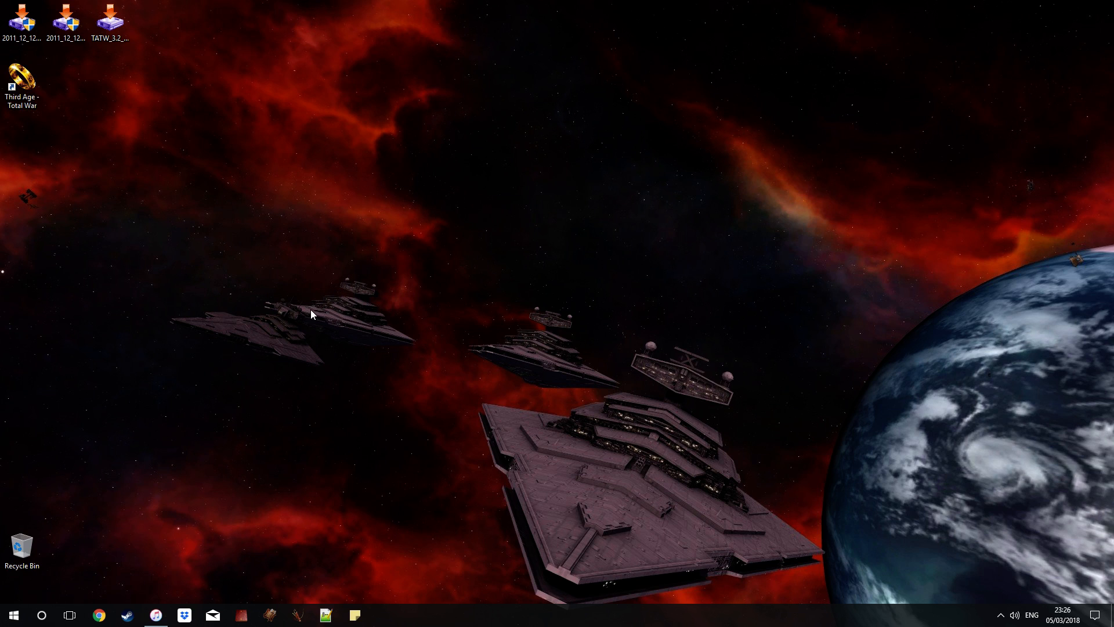
pyautogui.click(21, 82)
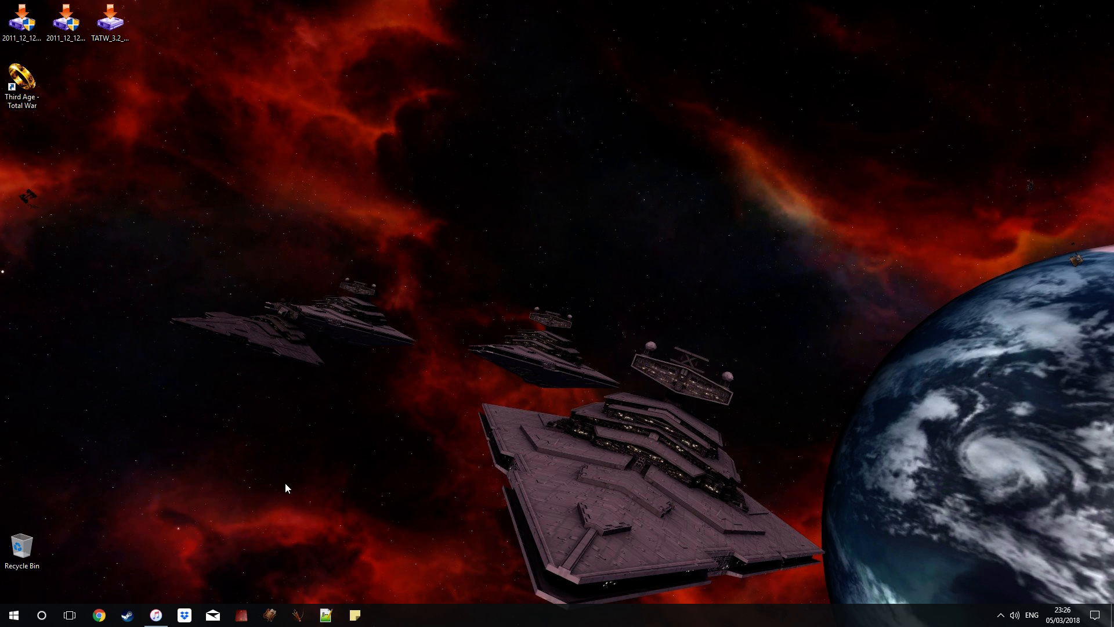
pyautogui.moveTo(88, 271)
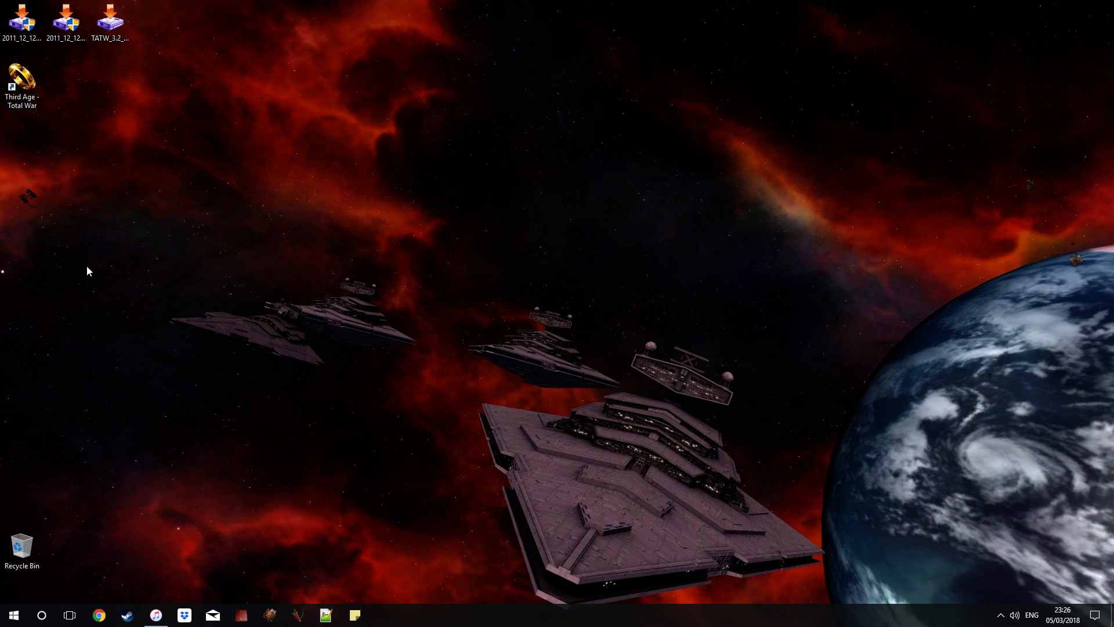
pyautogui.moveTo(282, 563)
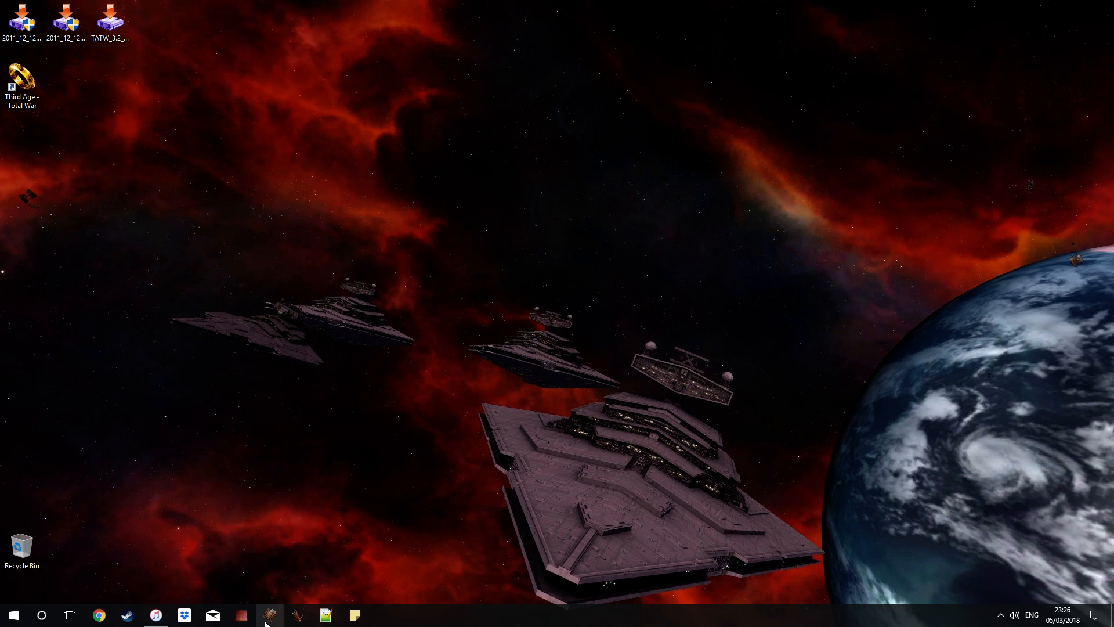
# Open the Medieval II Total War mods folder, select Third_Age_3, briefly check Steam, and return.
pyautogui.click(383, 615)
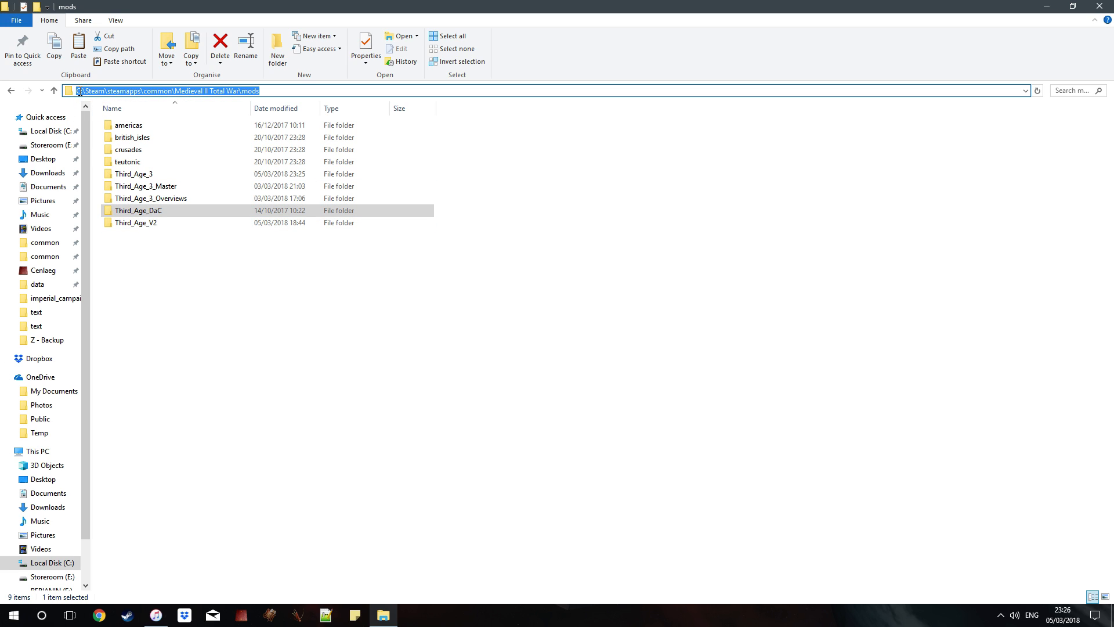
pyautogui.moveTo(98, 90)
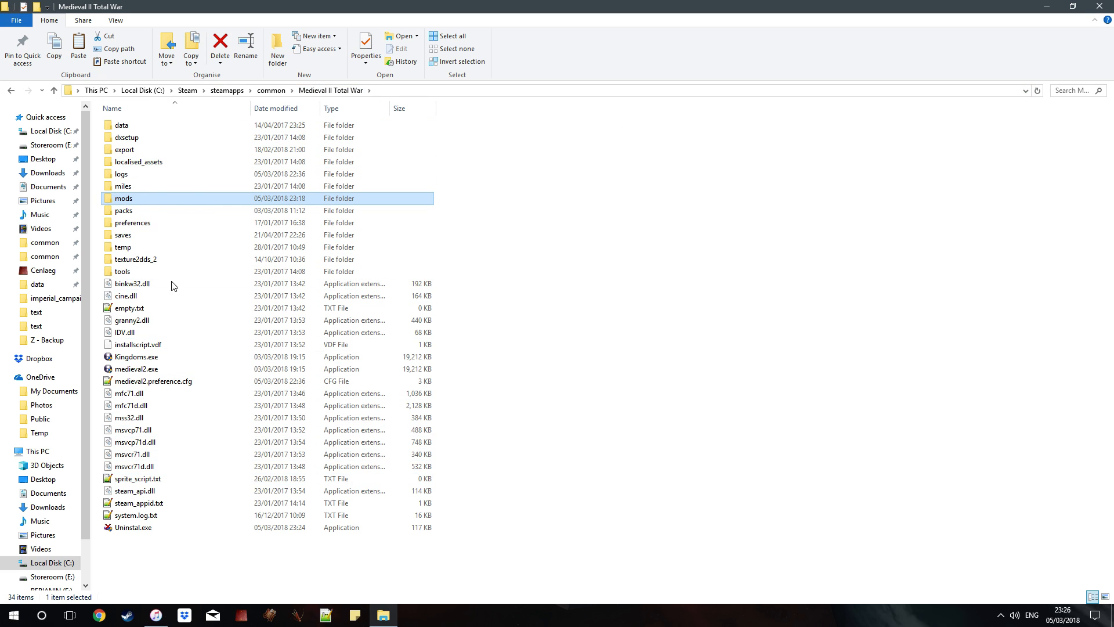
pyautogui.doubleClick(124, 198)
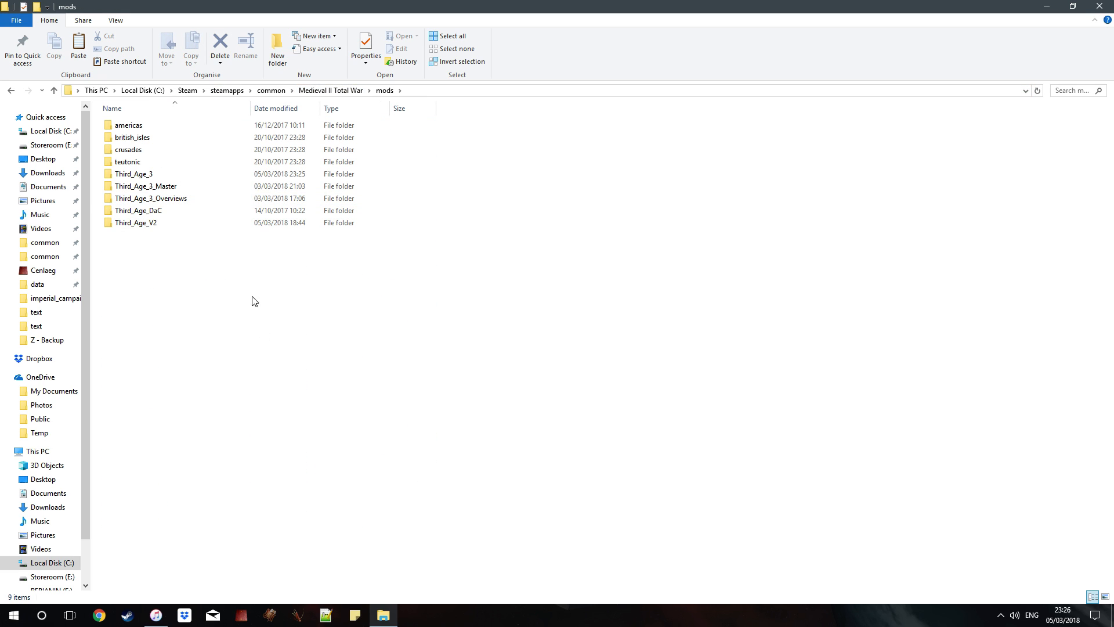
pyautogui.click(134, 174)
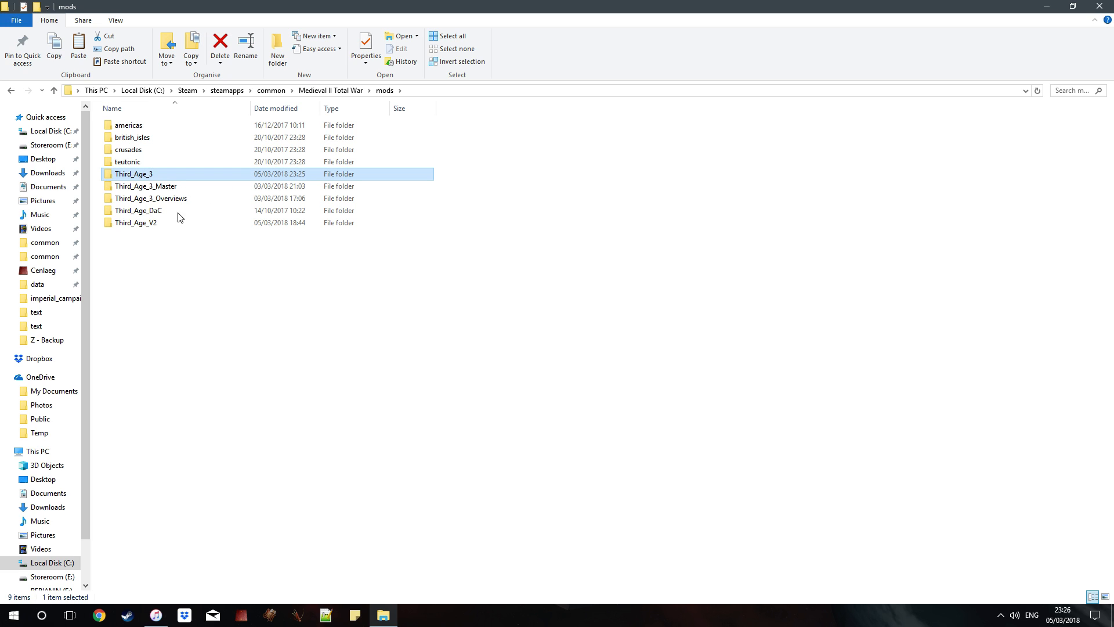
pyautogui.moveTo(236, 351)
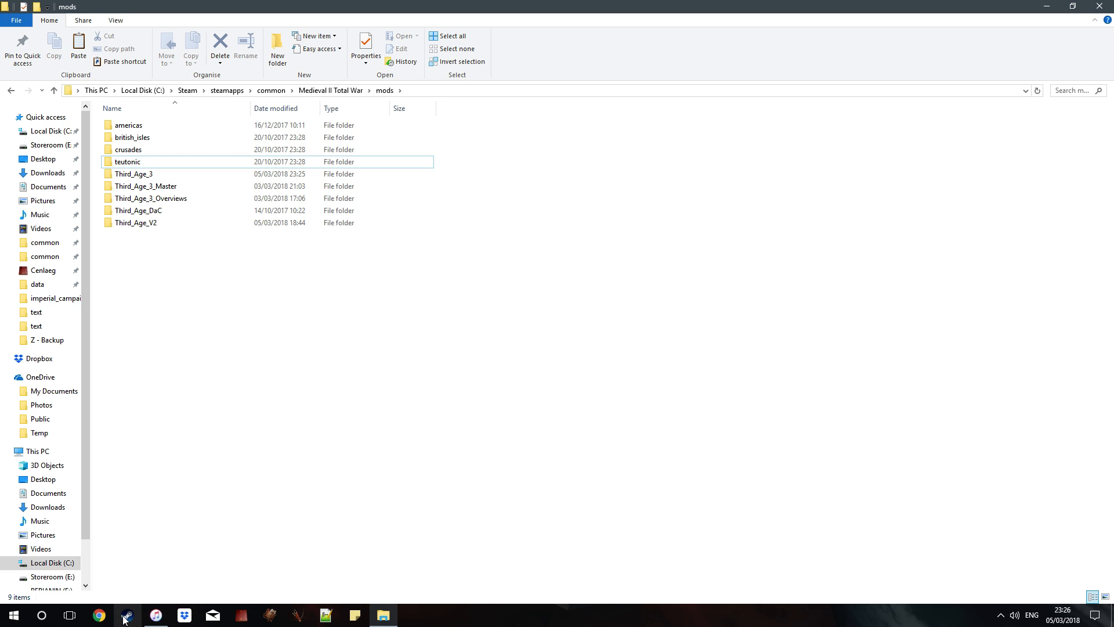
pyautogui.click(126, 615)
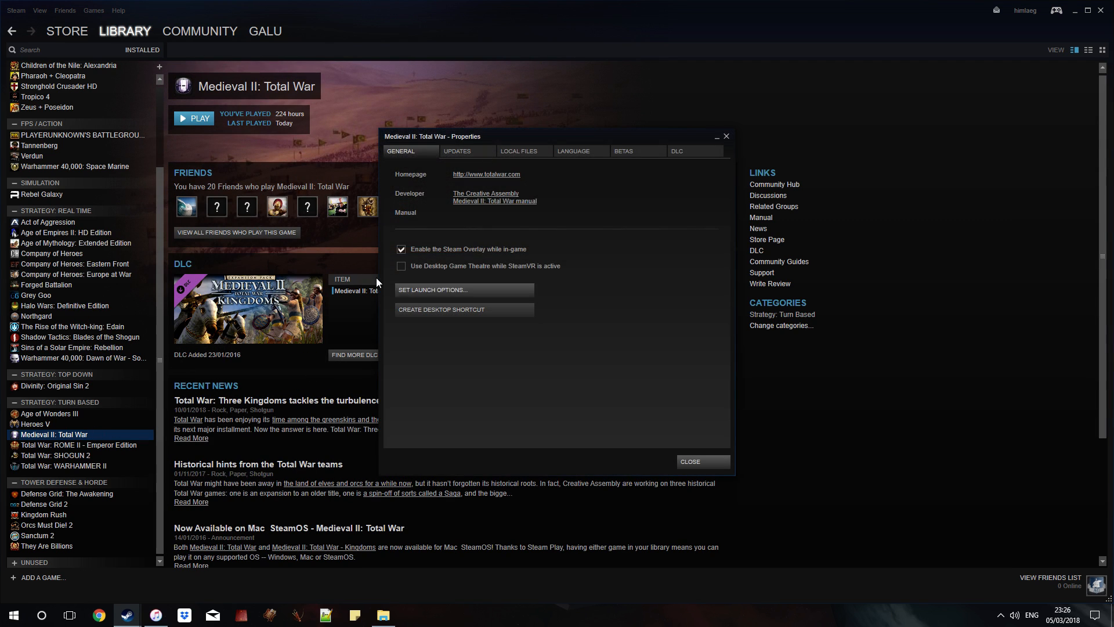
pyautogui.click(456, 151)
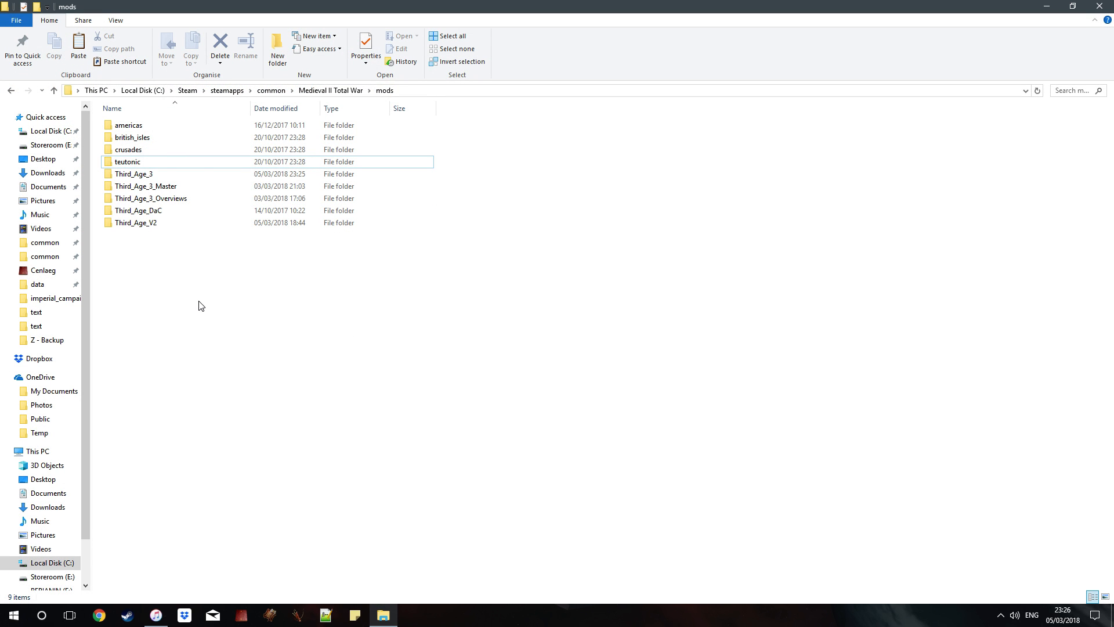
pyautogui.click(135, 222)
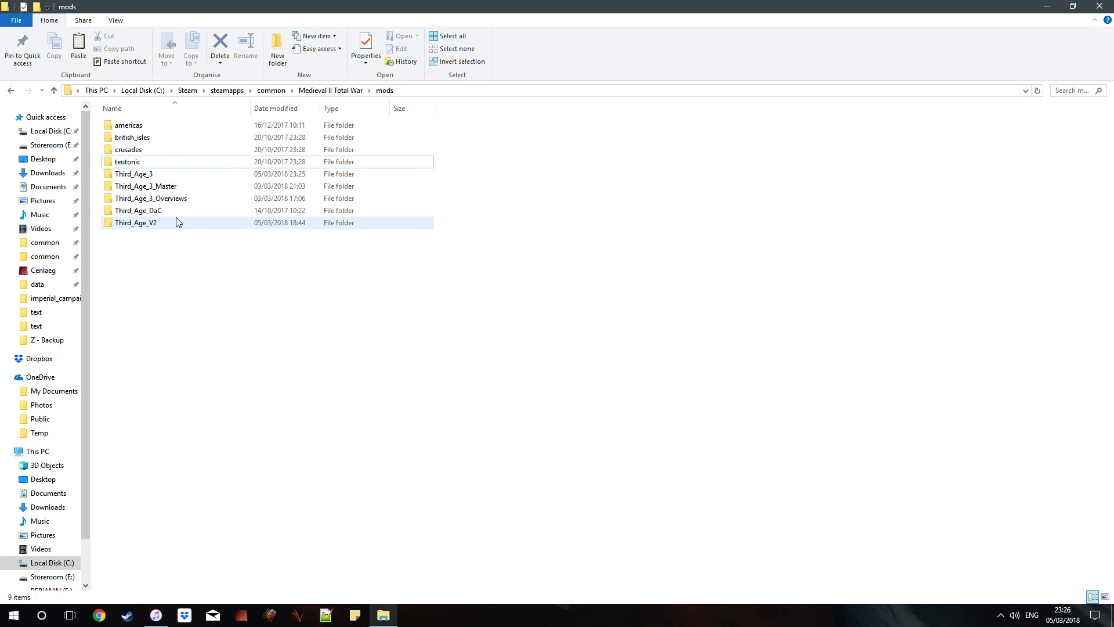
pyautogui.moveTo(157, 210)
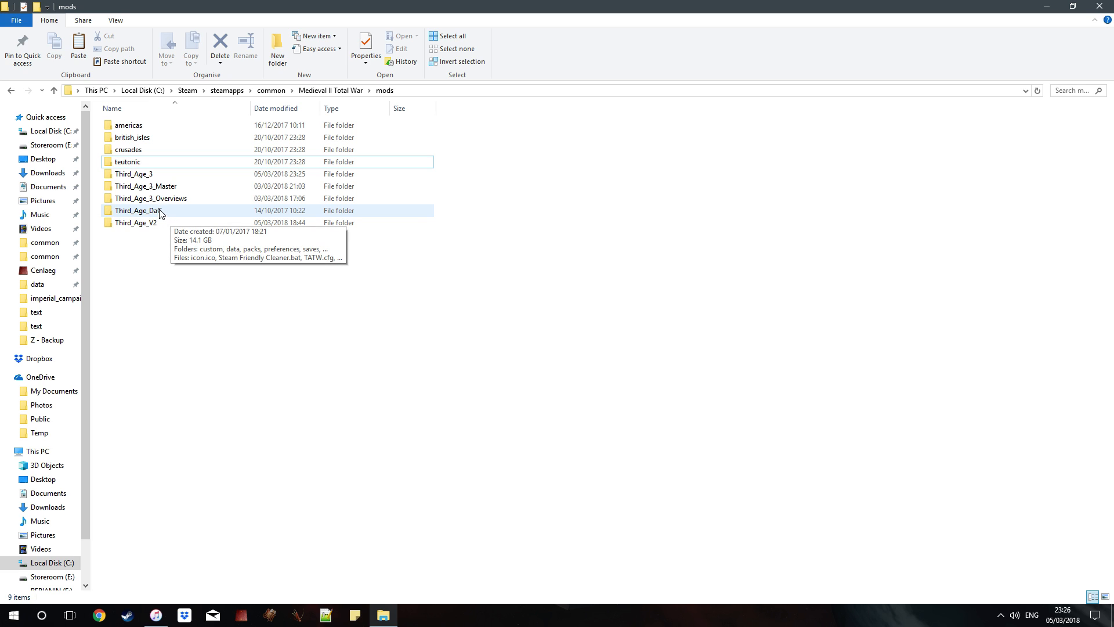
pyautogui.doubleClick(134, 173)
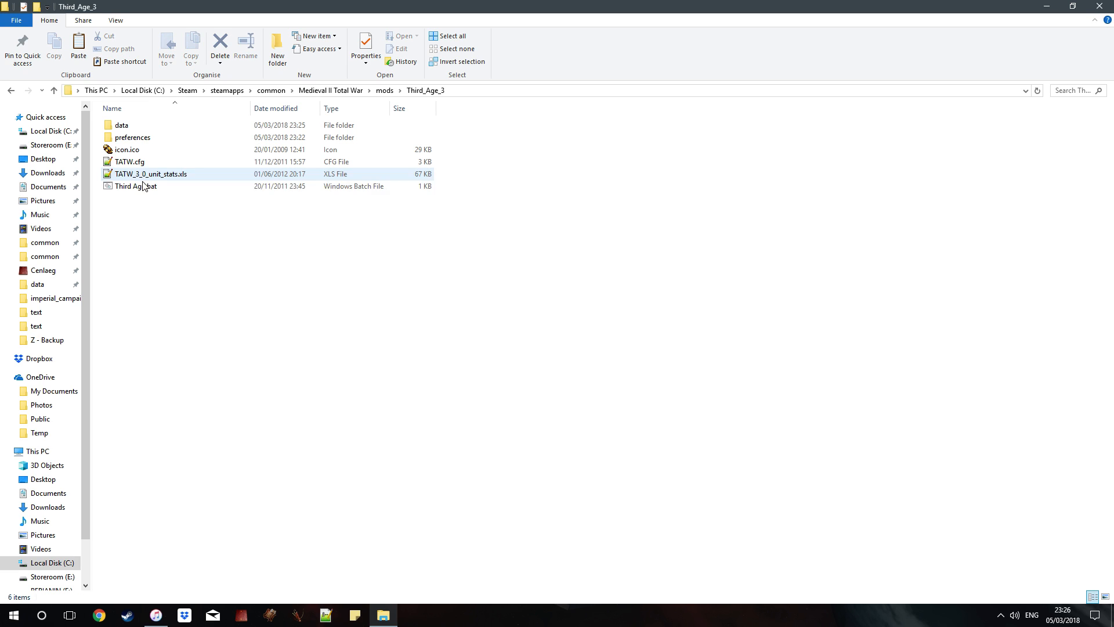
pyautogui.rightClick(135, 186)
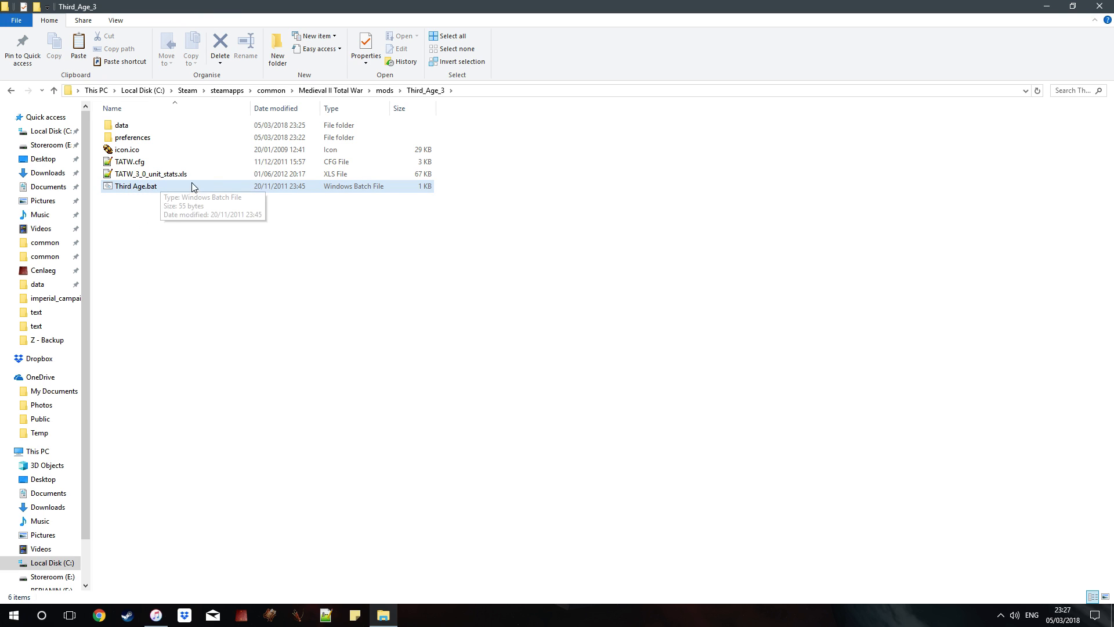
pyautogui.rightClick(135, 186)
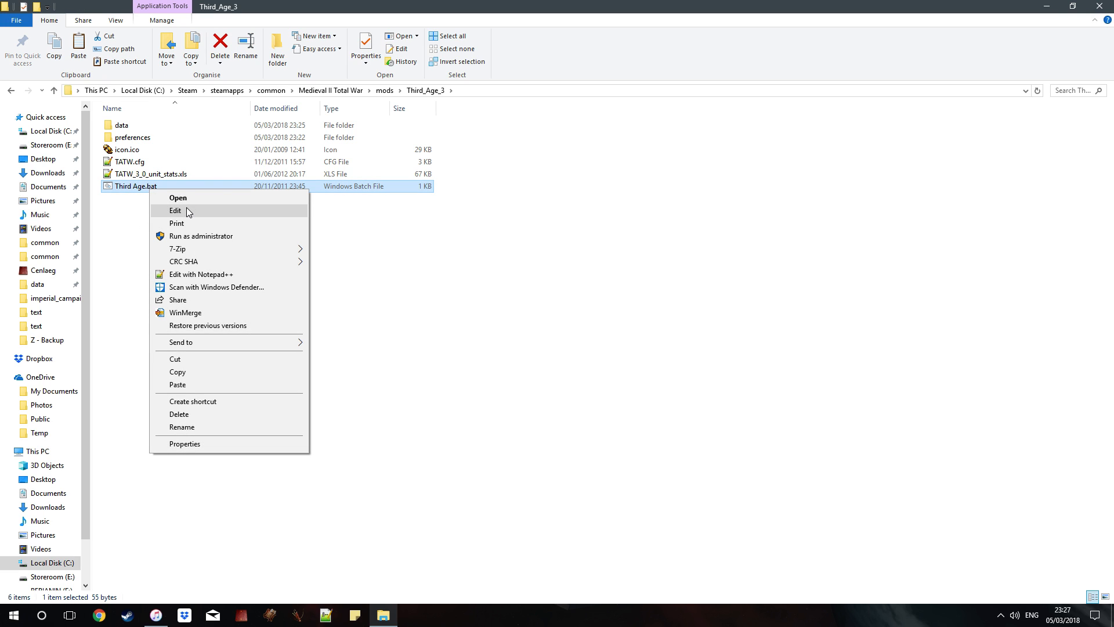
pyautogui.moveTo(184, 215)
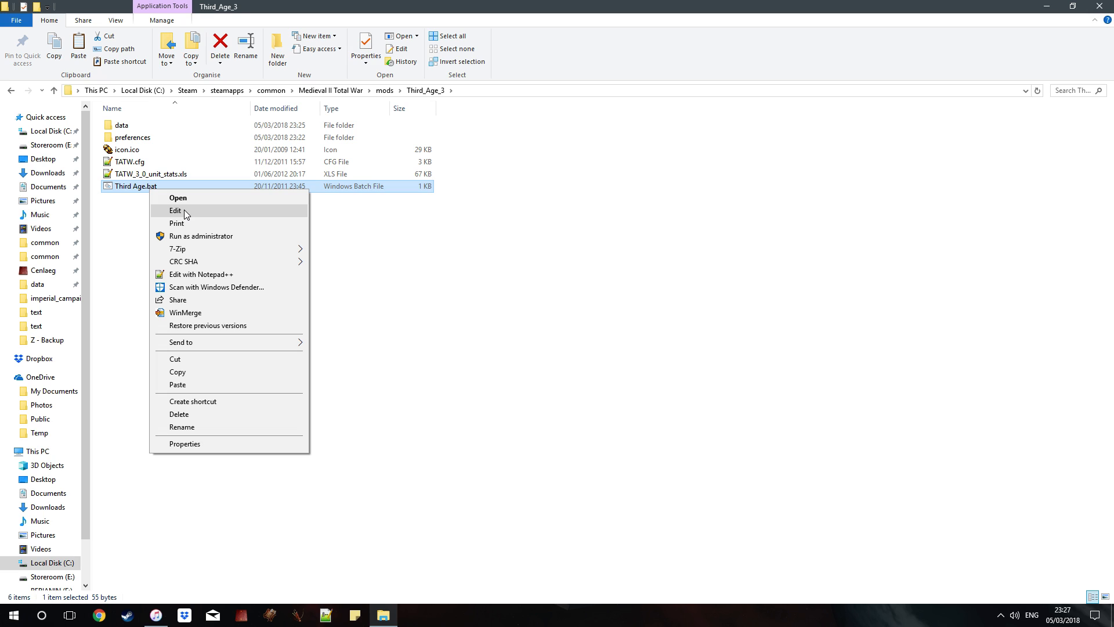
pyautogui.click(174, 210)
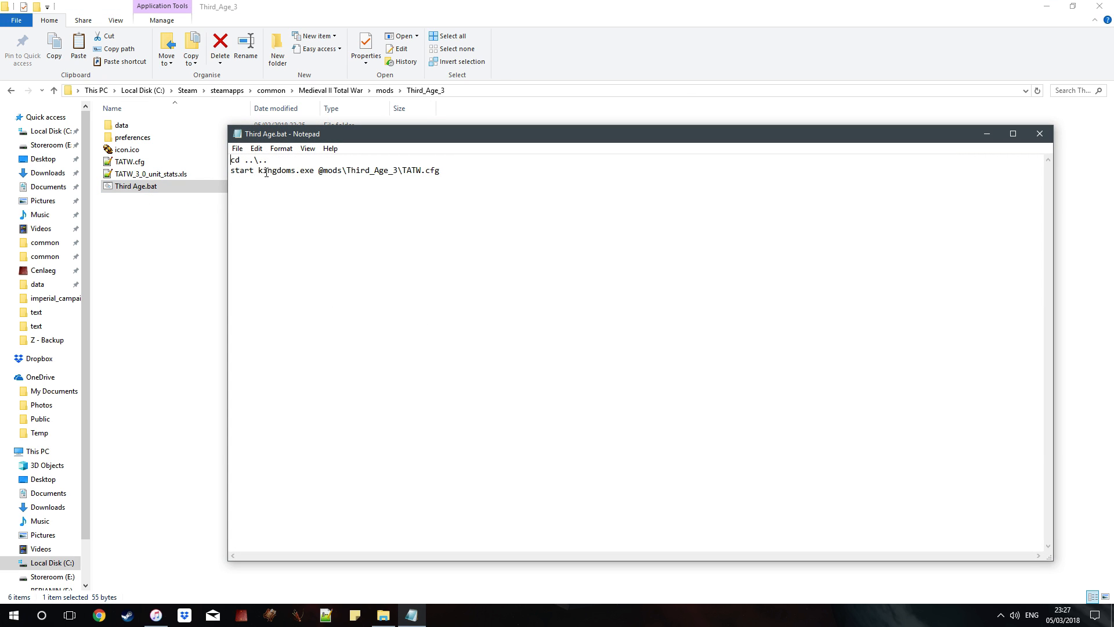
pyautogui.doubleClick(285, 170)
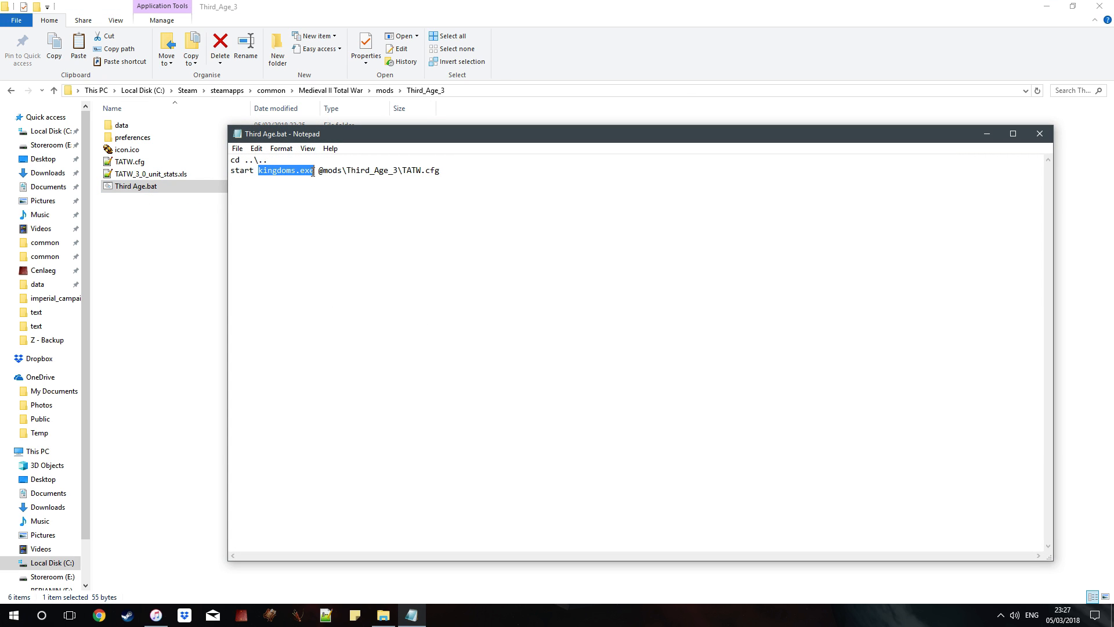
pyautogui.moveTo(1062, 165)
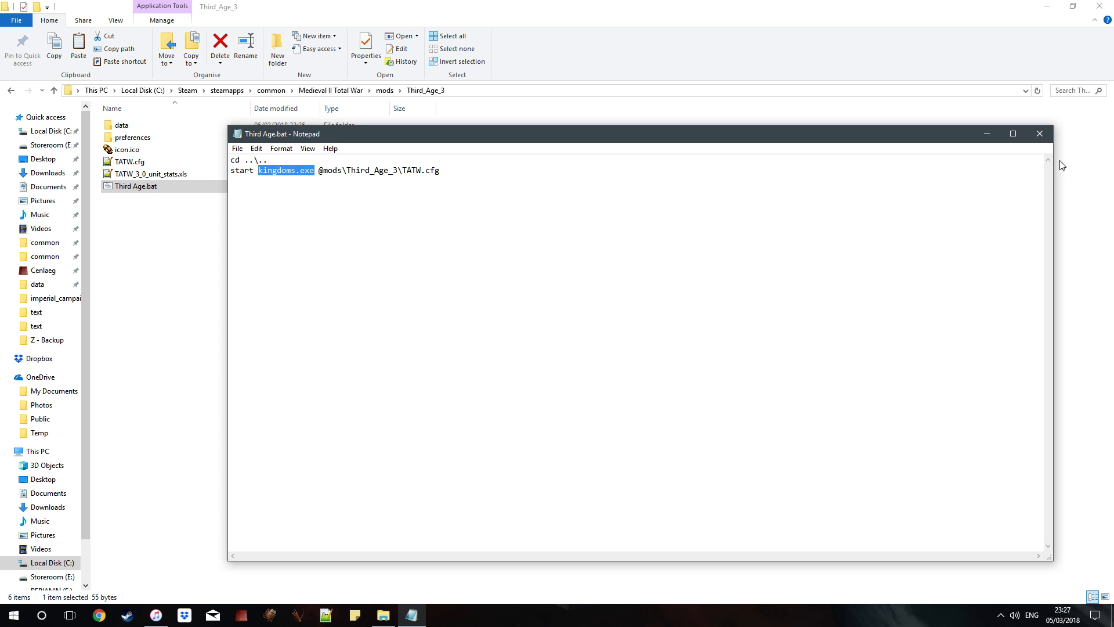
pyautogui.click(1038, 134)
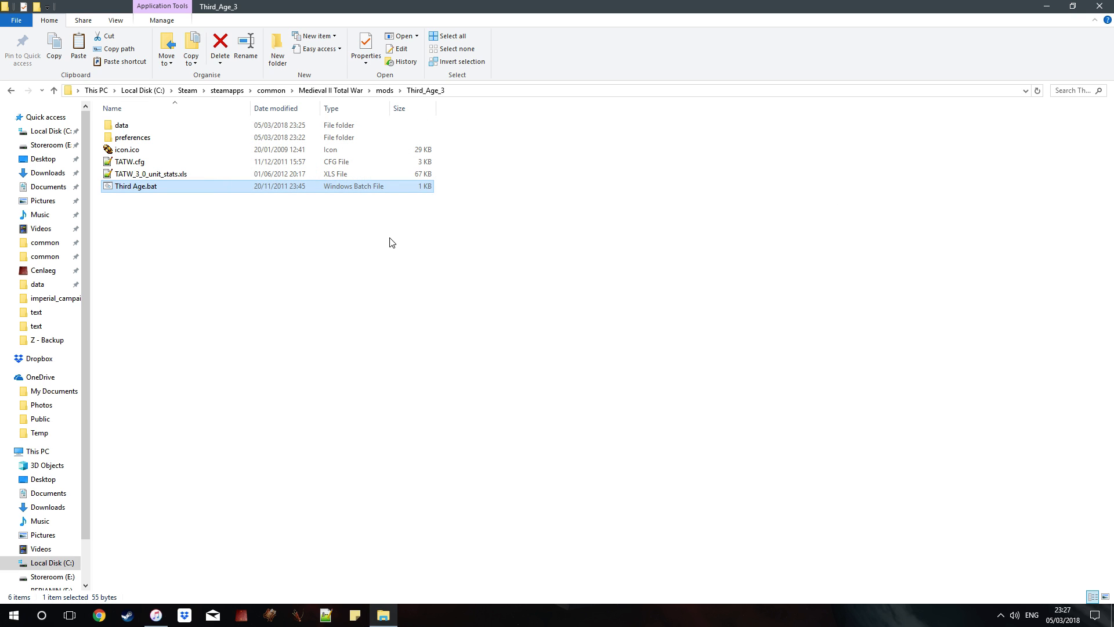
# Delete Kingdoms.exe, paste a copy of medieval2.exe, and rename it kingdoms.exe.
pyautogui.click(329, 90)
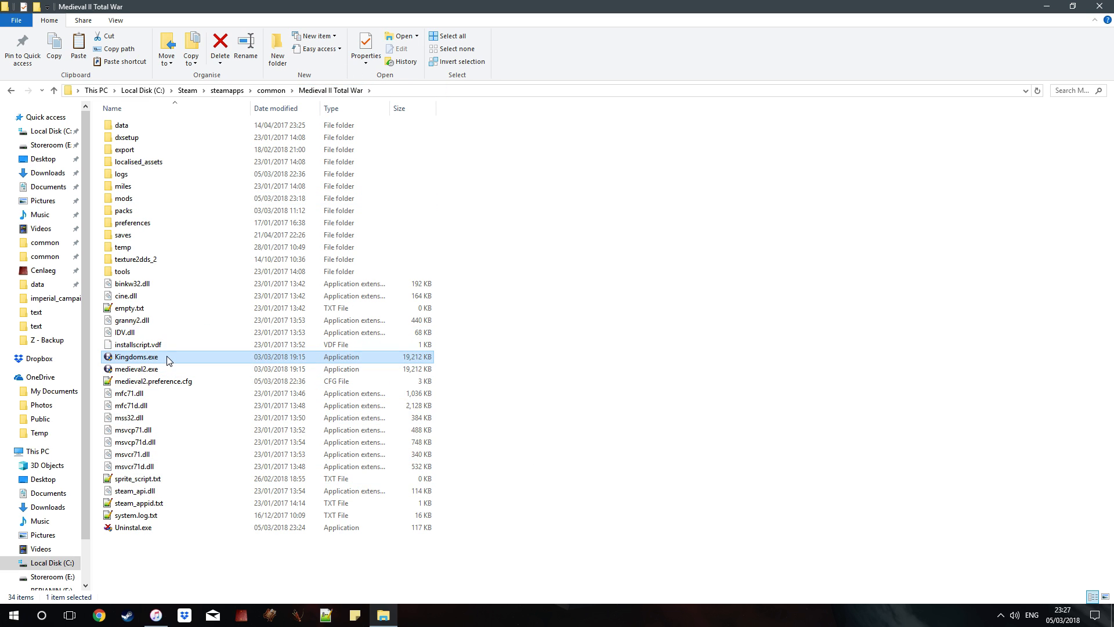
pyautogui.press('Delete')
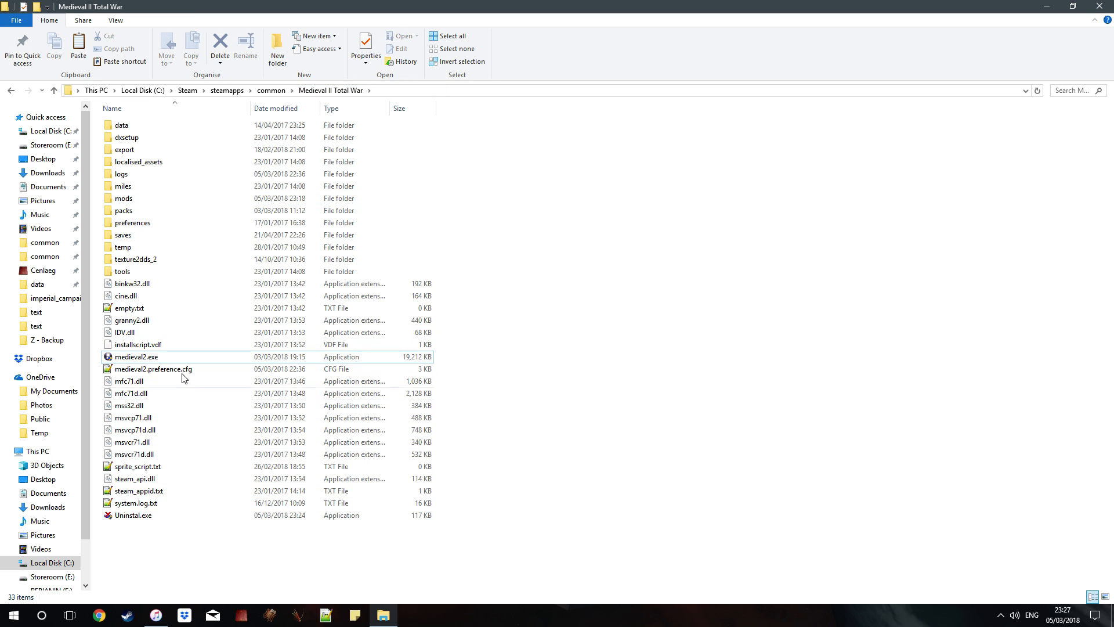
pyautogui.click(135, 357)
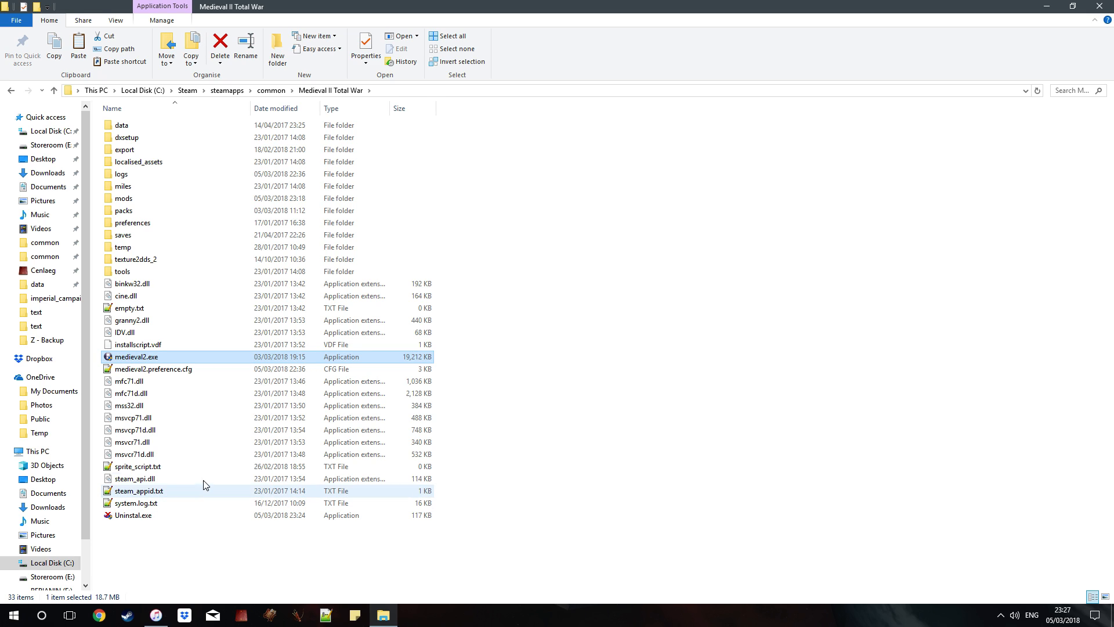
pyautogui.moveTo(253, 478)
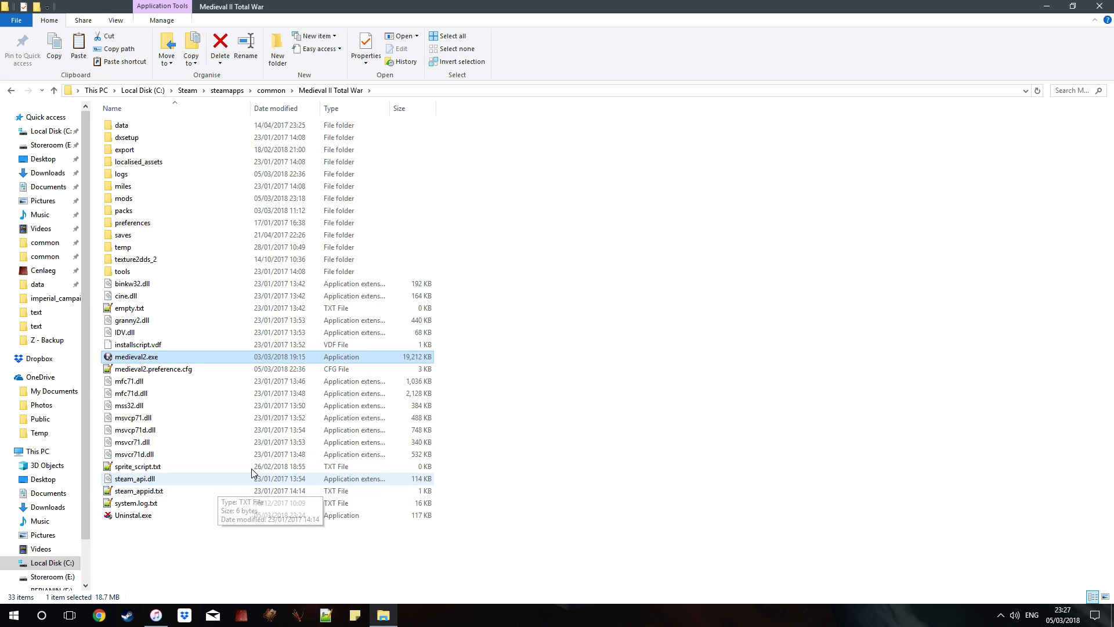
pyautogui.moveTo(249, 455)
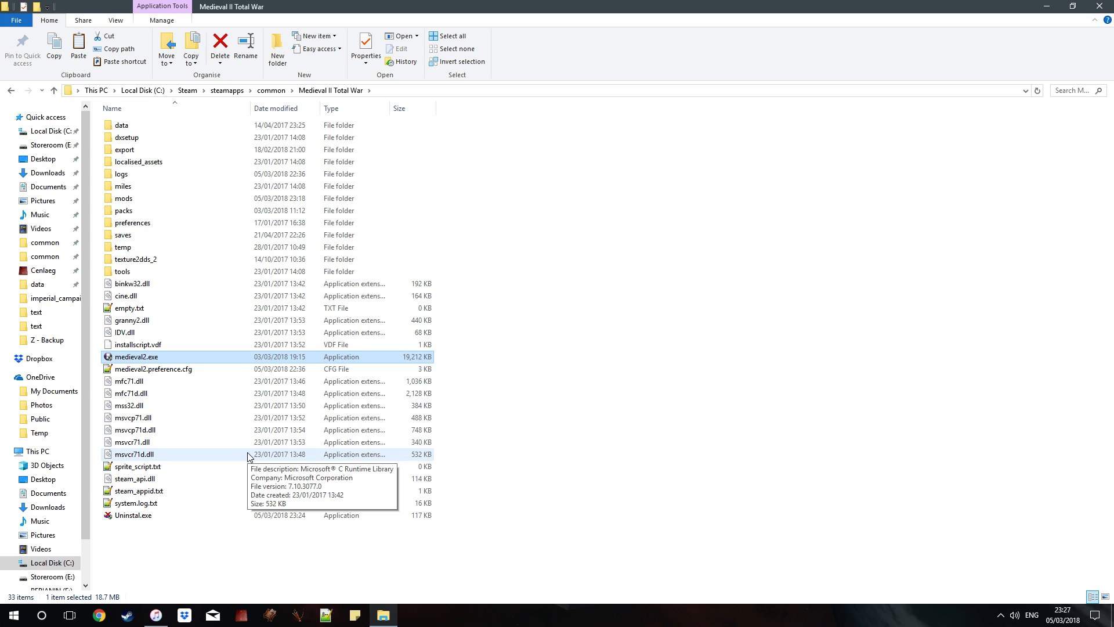
pyautogui.rightClick(136, 357)
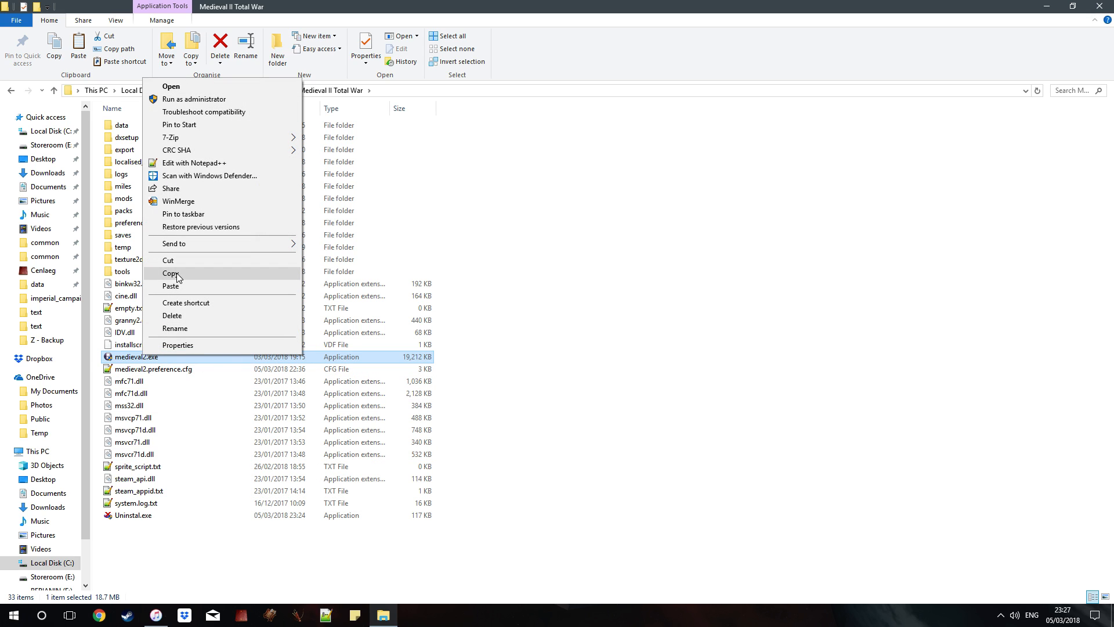
pyautogui.rightClick(201, 441)
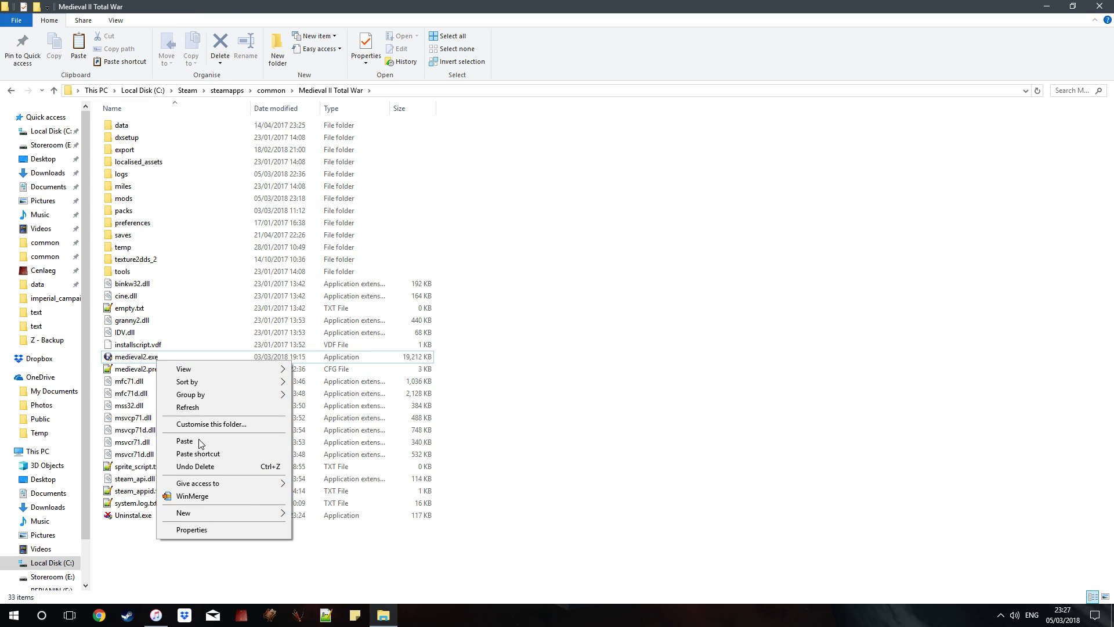
pyautogui.click(184, 441)
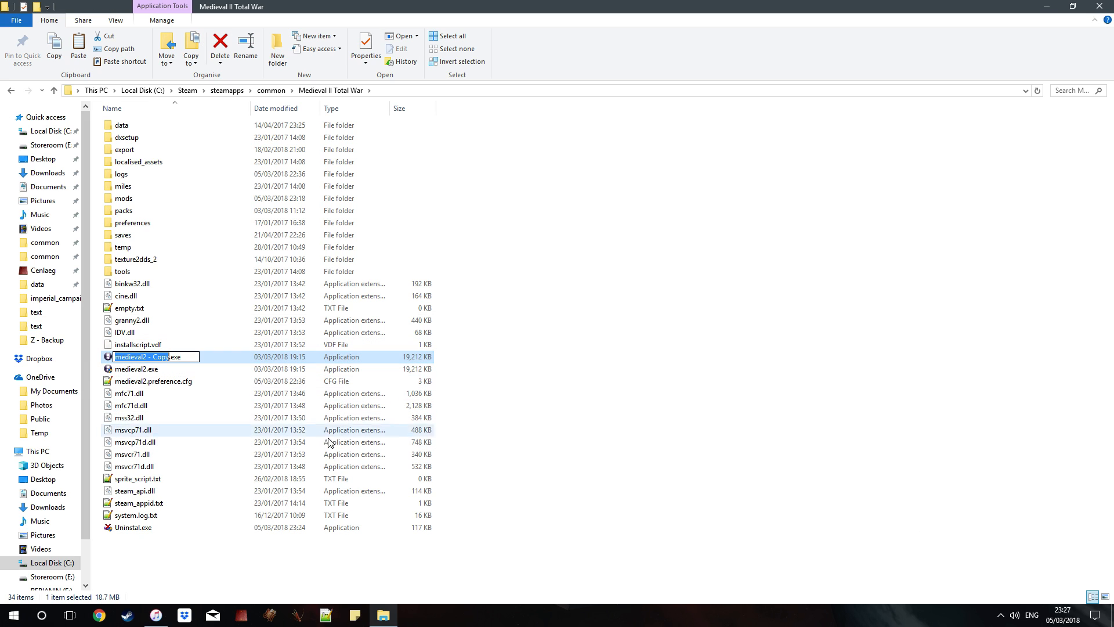
pyautogui.write('kingdoms.exe')
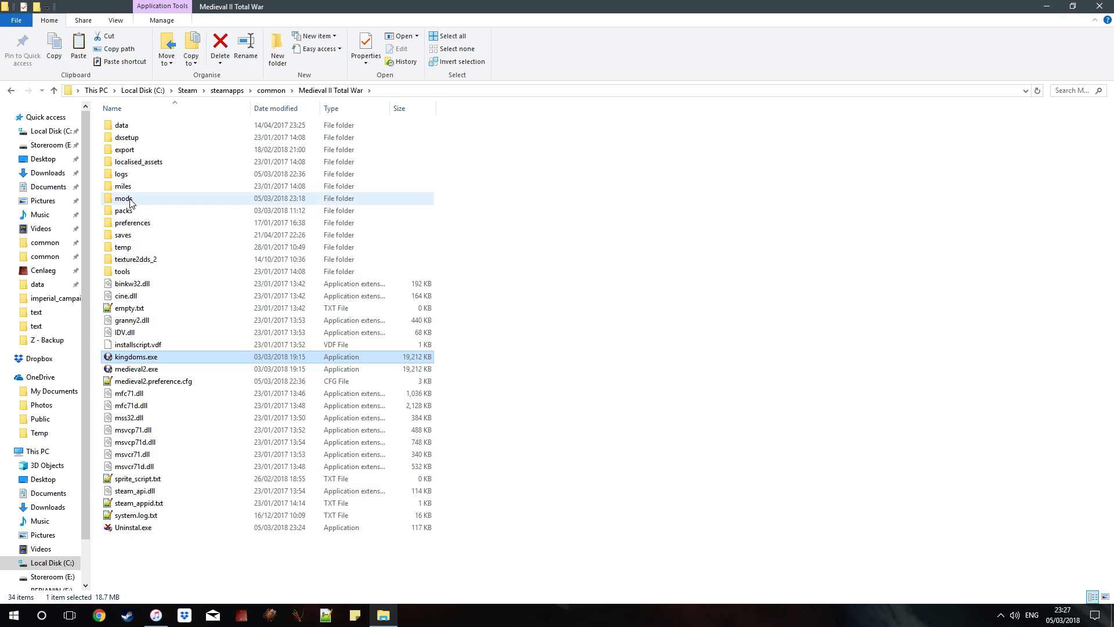
# Launch Third Age - Total War from its desktop shortcut to the main menu, then quit.
pyautogui.doubleClick(124, 198)
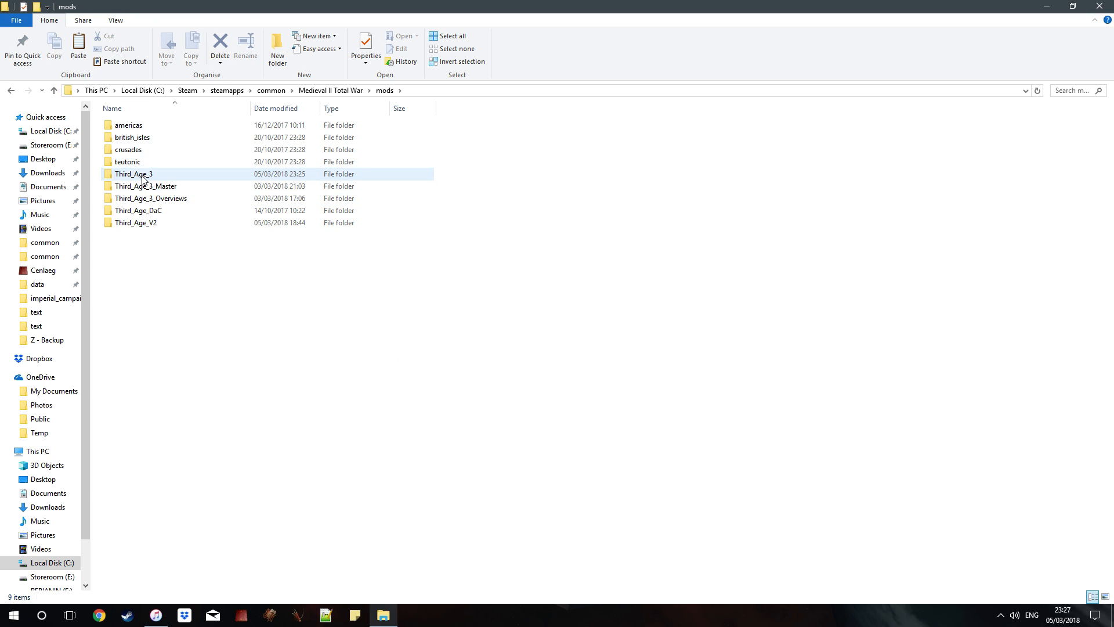
pyautogui.doubleClick(133, 174)
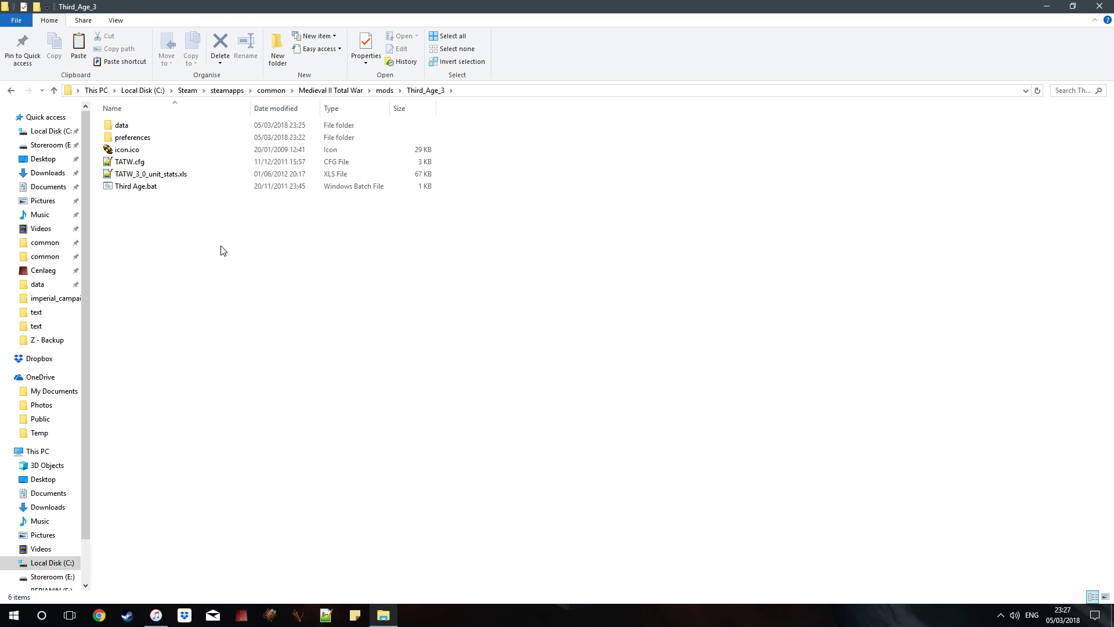
pyautogui.click(135, 186)
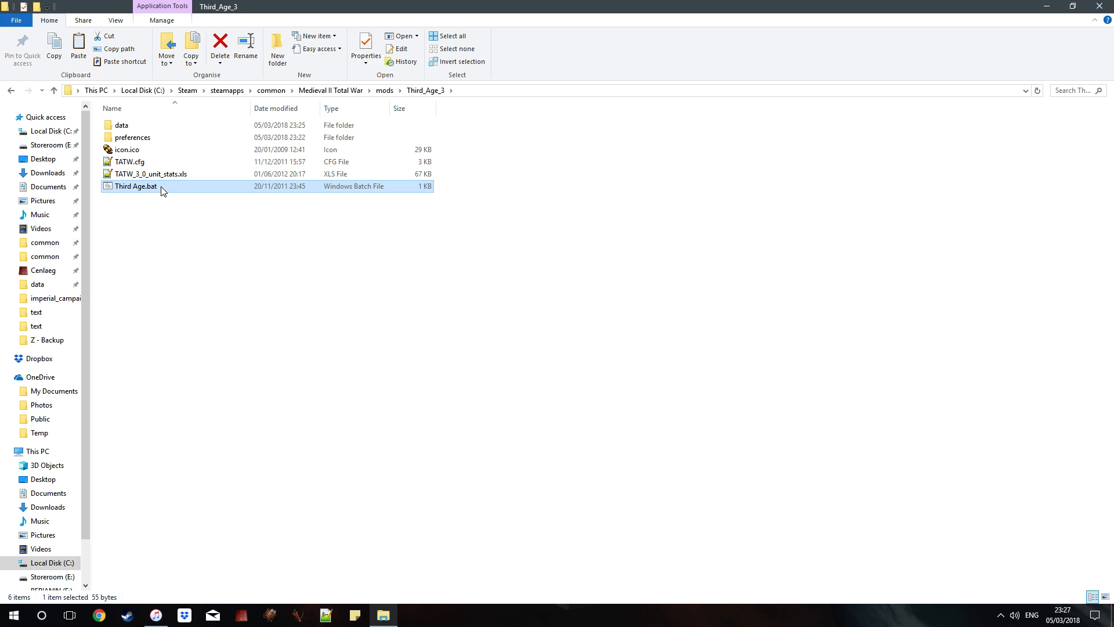
pyautogui.moveTo(155, 188)
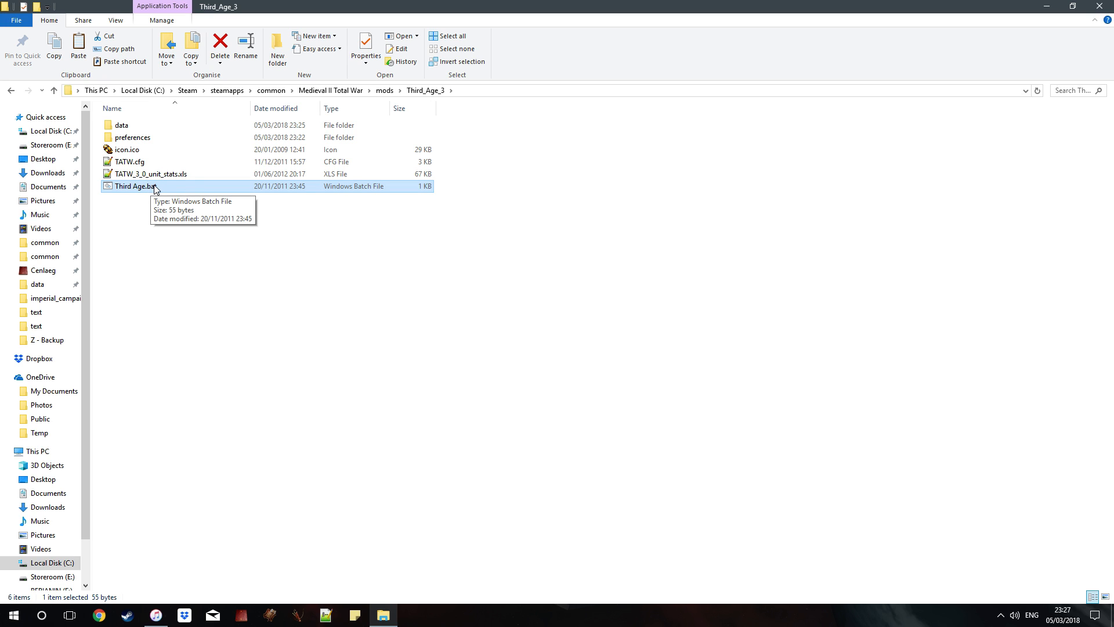
pyautogui.moveTo(1108, 19)
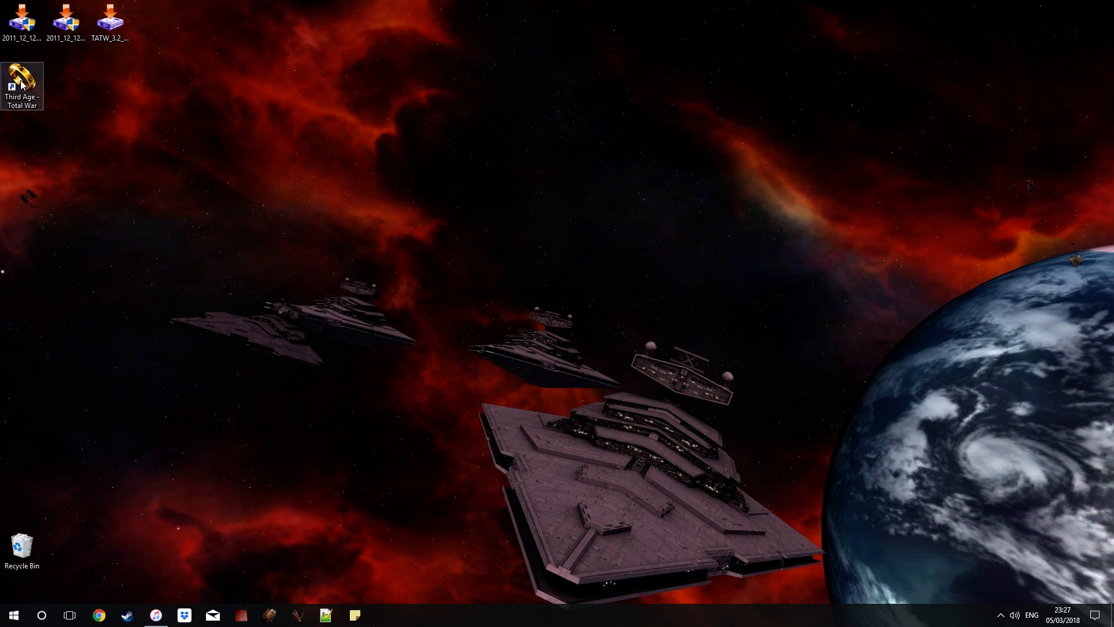
pyautogui.doubleClick(21, 80)
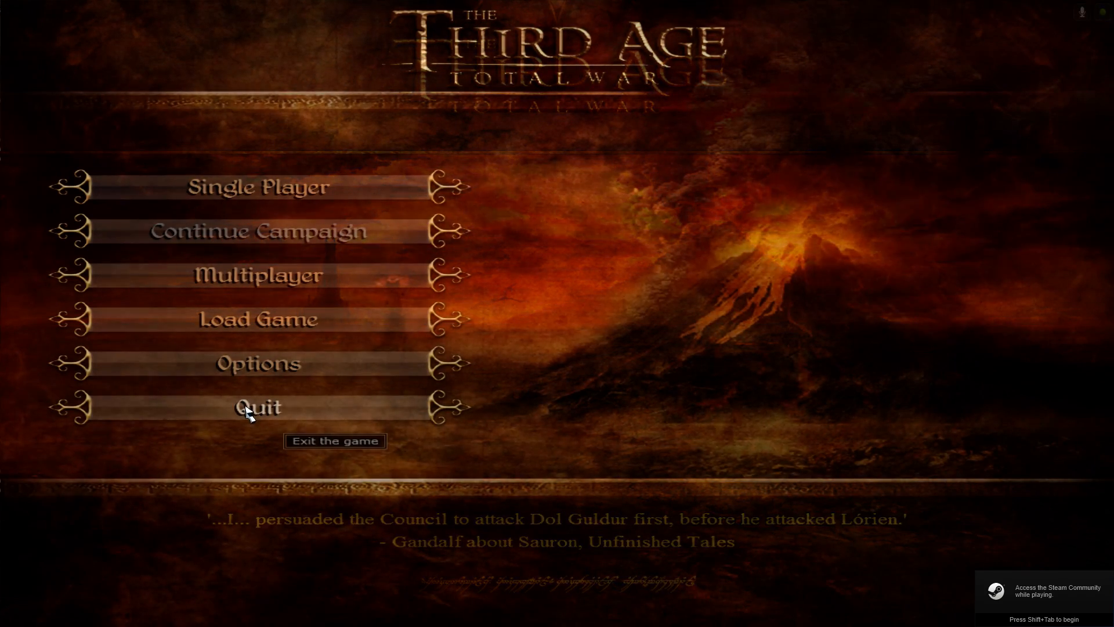
pyautogui.click(258, 407)
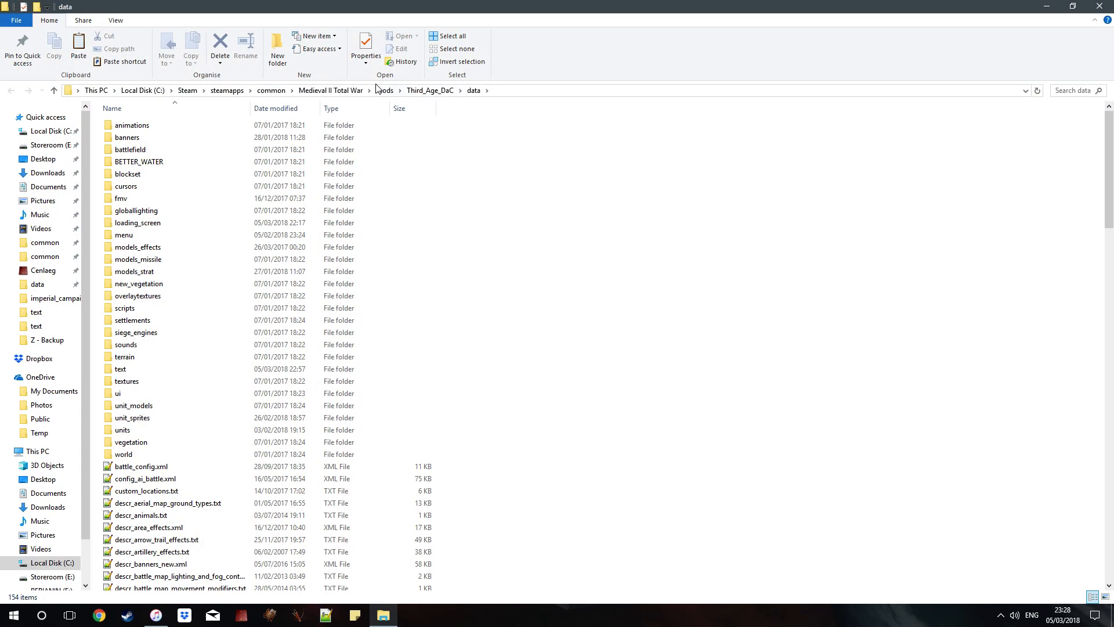
# Open the Third_Age_3 mod folder and try opening TATW.cfg to check its settings.
pyautogui.click(384, 90)
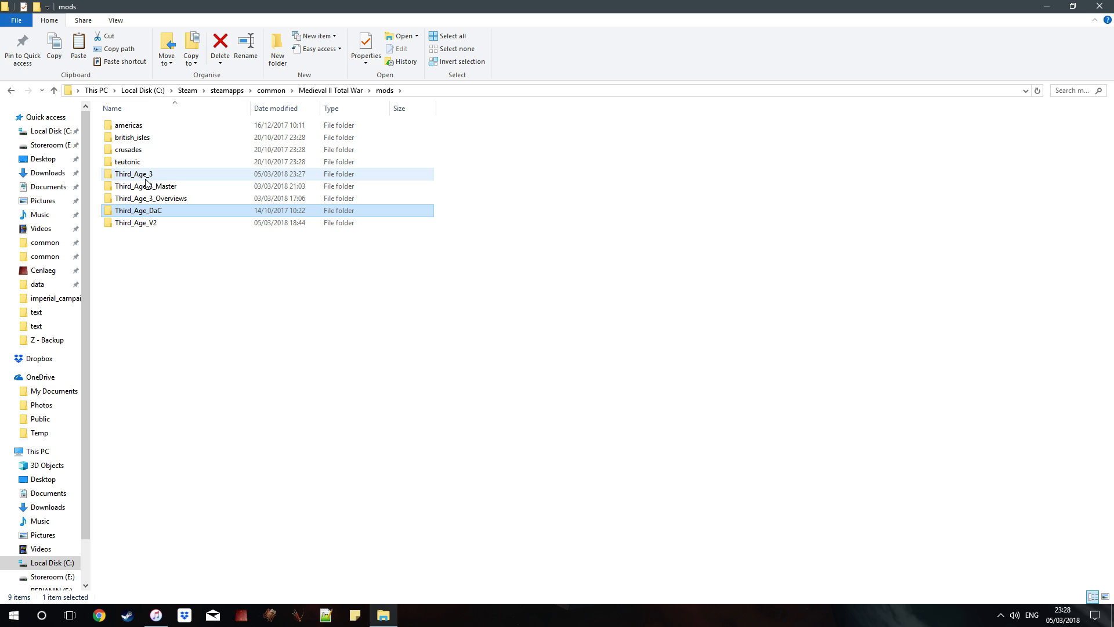
pyautogui.doubleClick(133, 174)
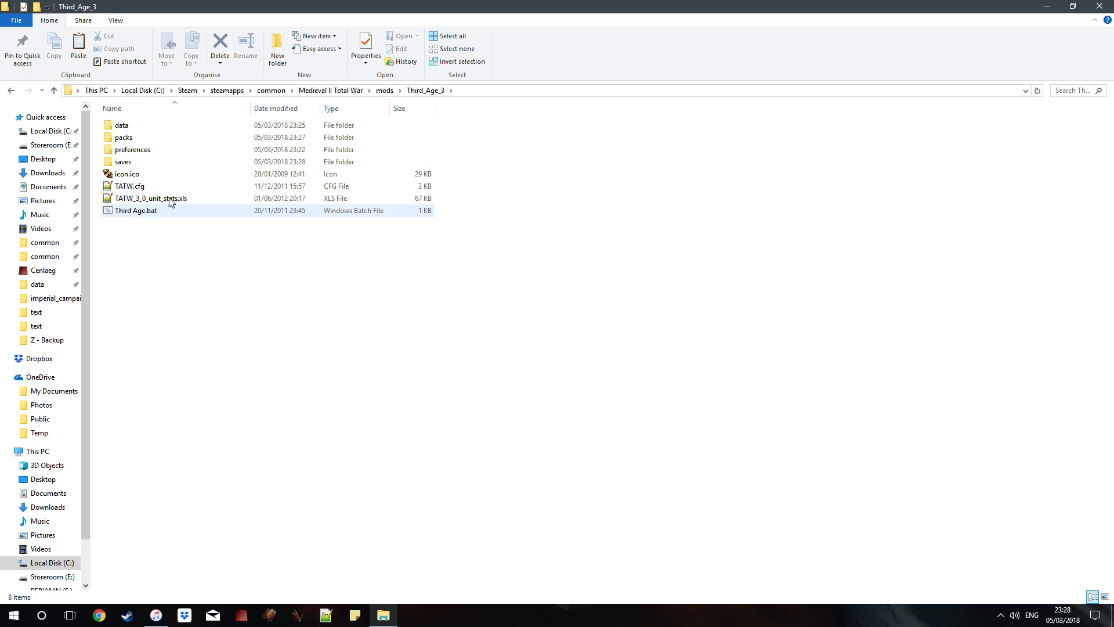
pyautogui.click(130, 185)
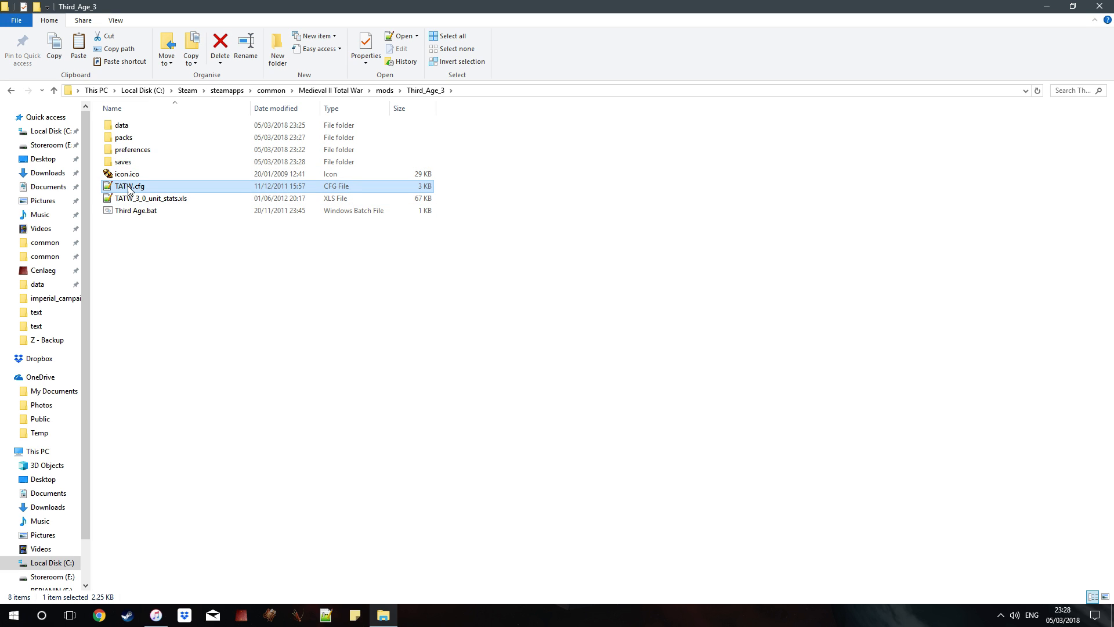
pyautogui.doubleClick(129, 186)
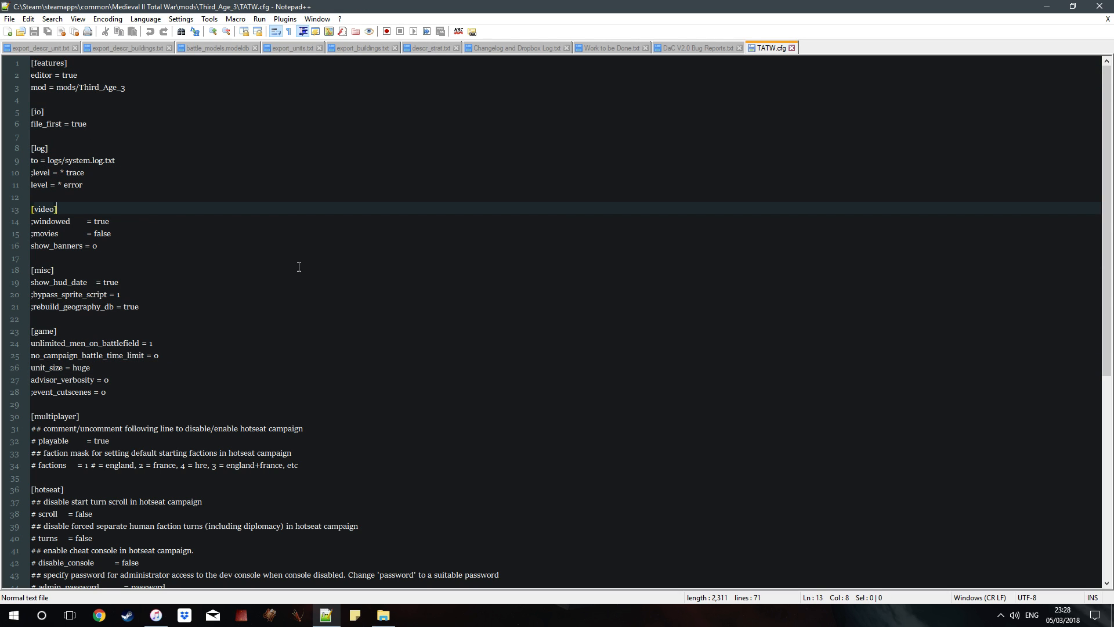
pyautogui.click(382, 615)
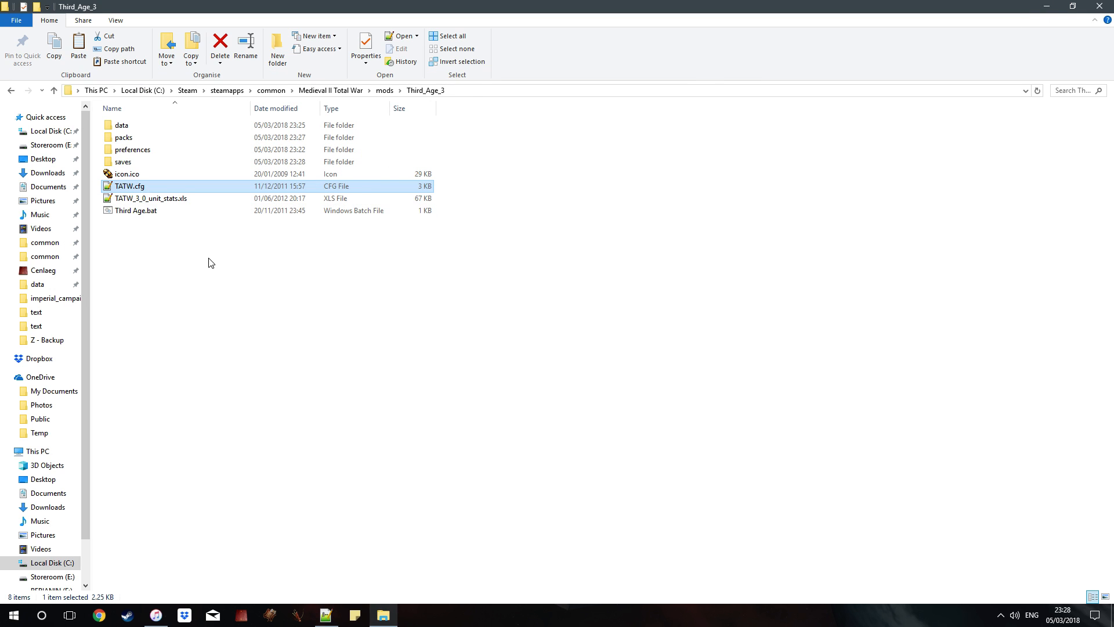
# Reopen Third_Age_3 from the mods folder and cancel the Open with chooser for TATW.cfg.
pyautogui.click(53, 90)
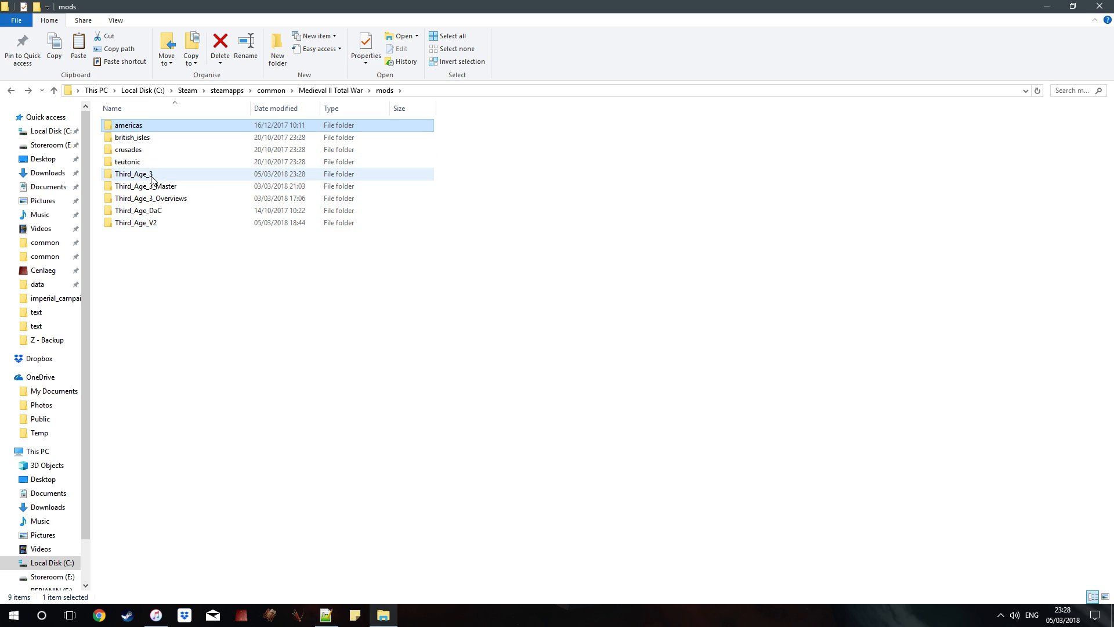
pyautogui.click(127, 161)
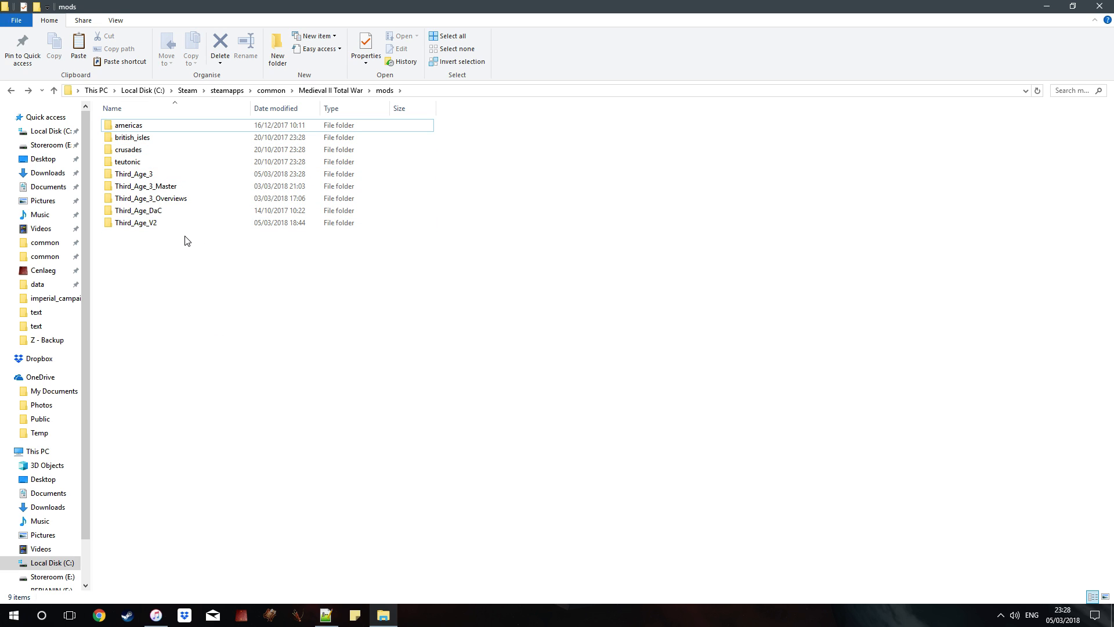
pyautogui.moveTo(234, 393)
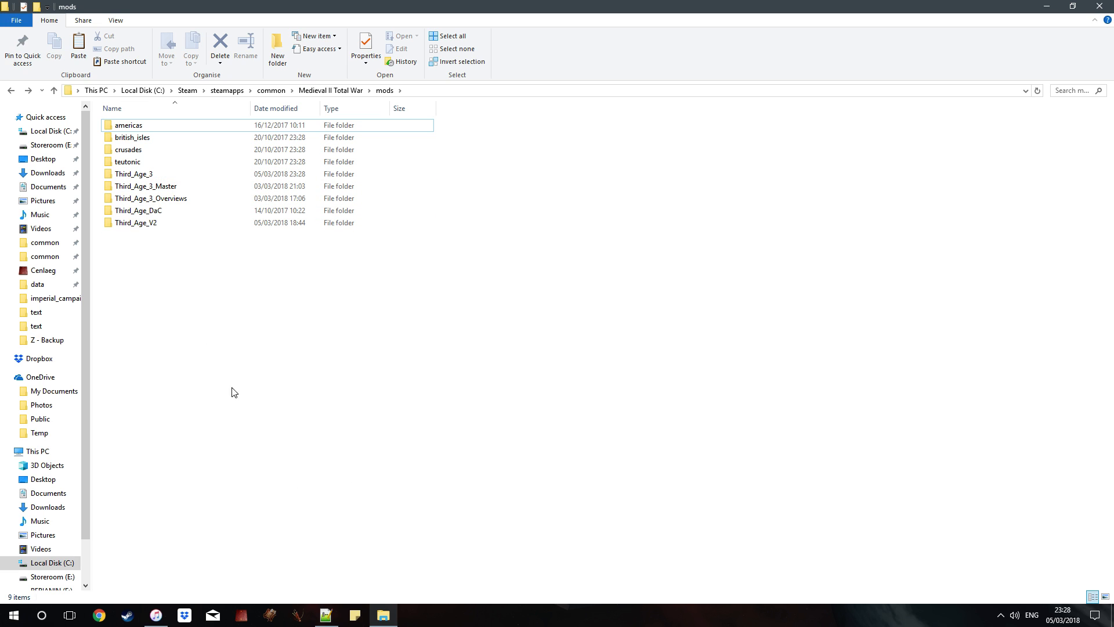
pyautogui.doubleClick(133, 173)
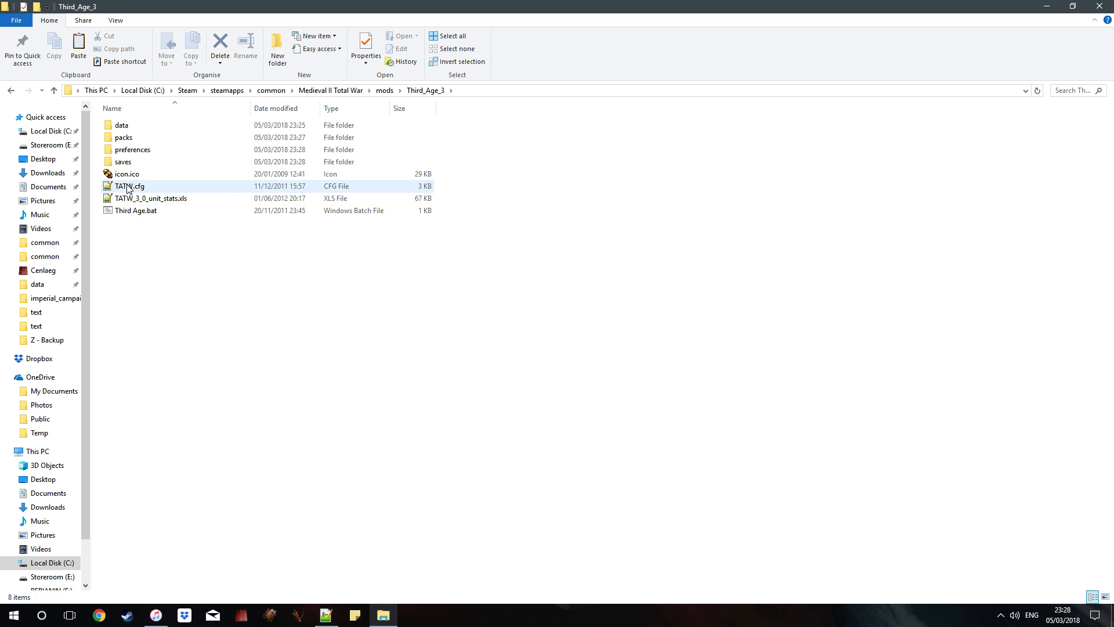
pyautogui.moveTo(130, 186)
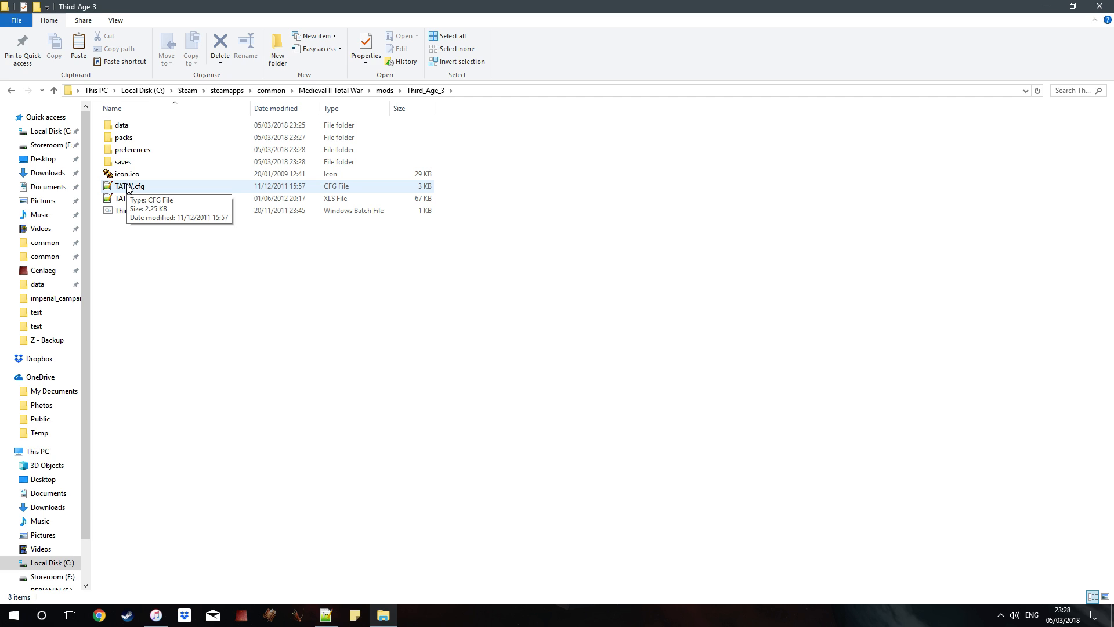
pyautogui.rightClick(130, 186)
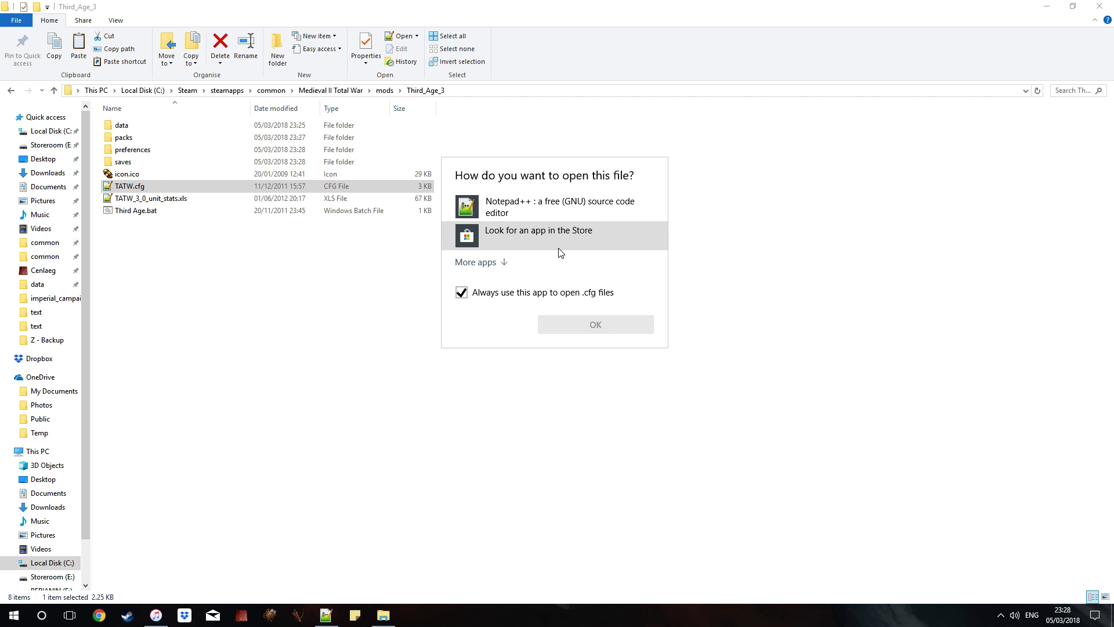
pyautogui.click(595, 324)
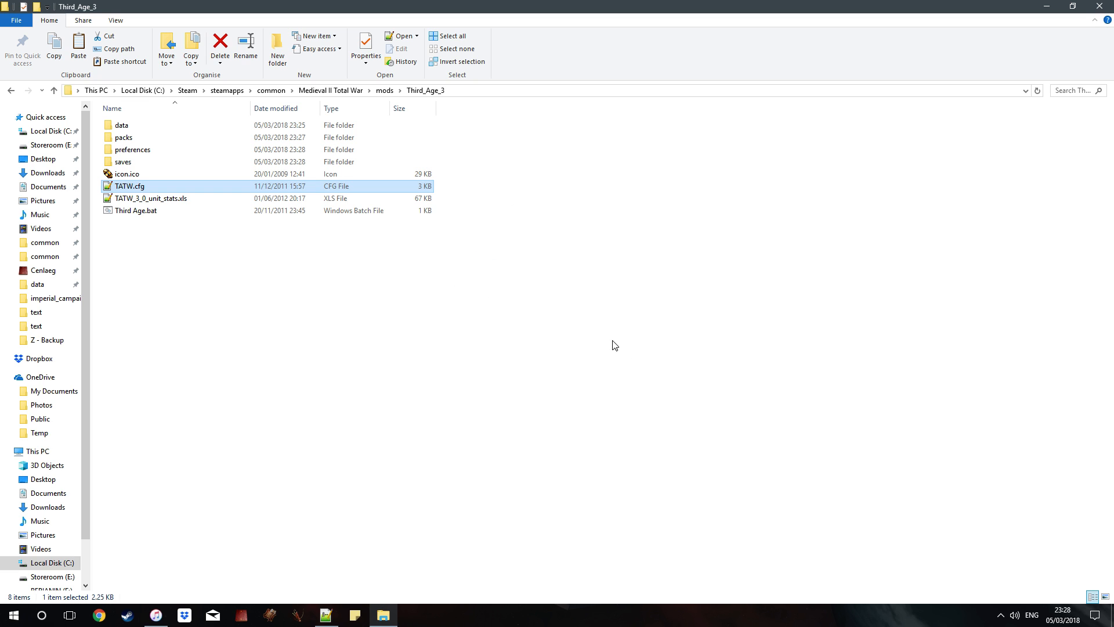
# Open TATW.cfg in Notepad++ and uncomment the windowed setting on line 14.
pyautogui.doubleClick(130, 186)
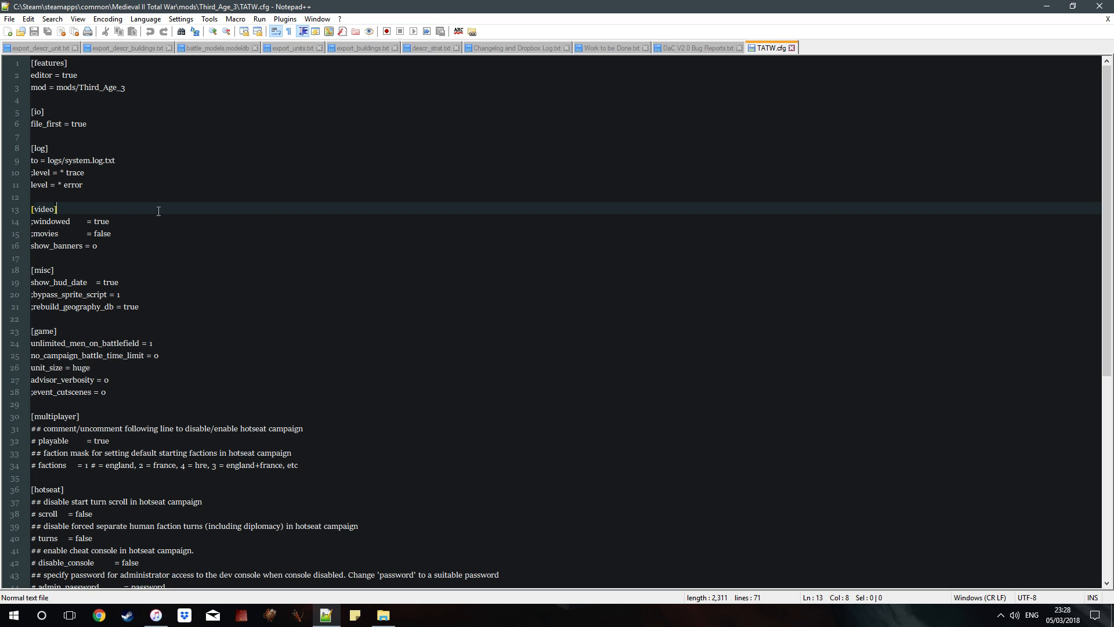
pyautogui.moveTo(422, 488)
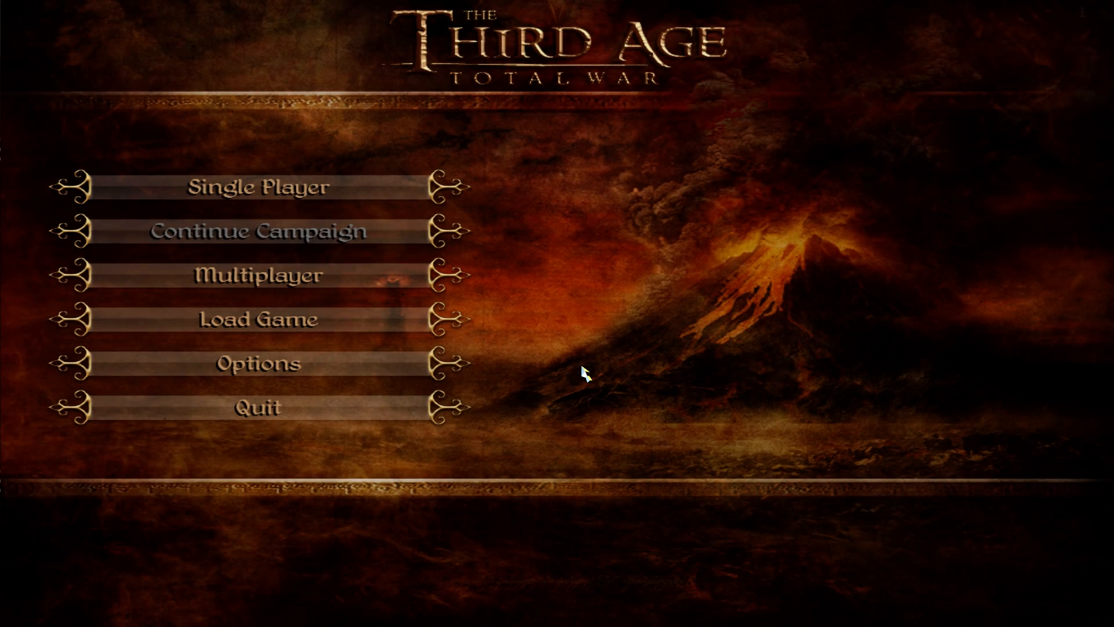
pyautogui.click(258, 407)
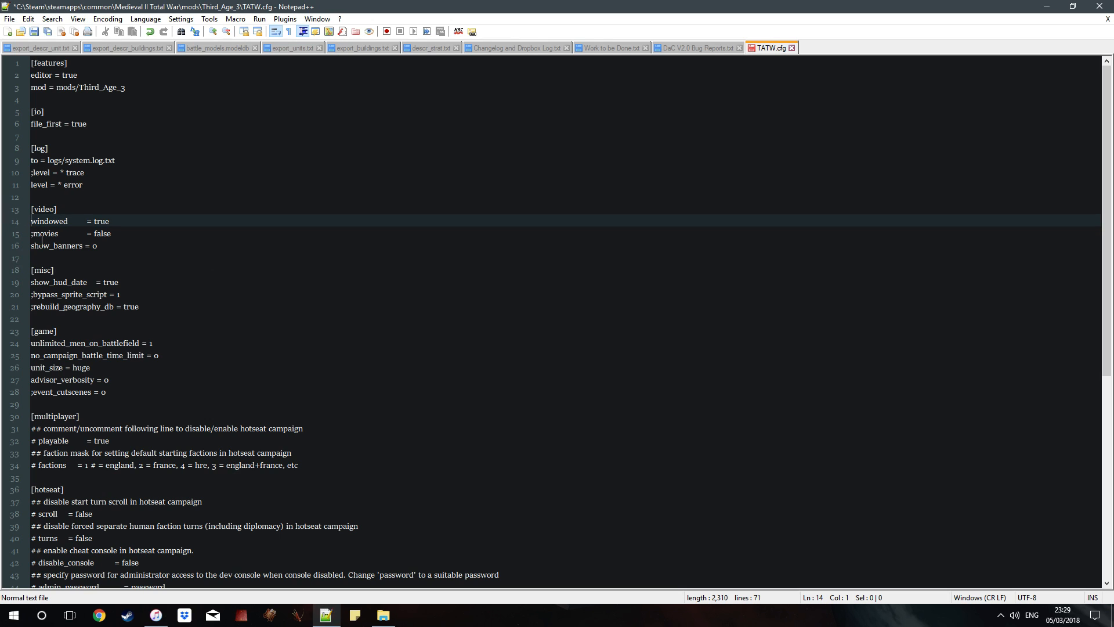
pyautogui.moveTo(771, 48)
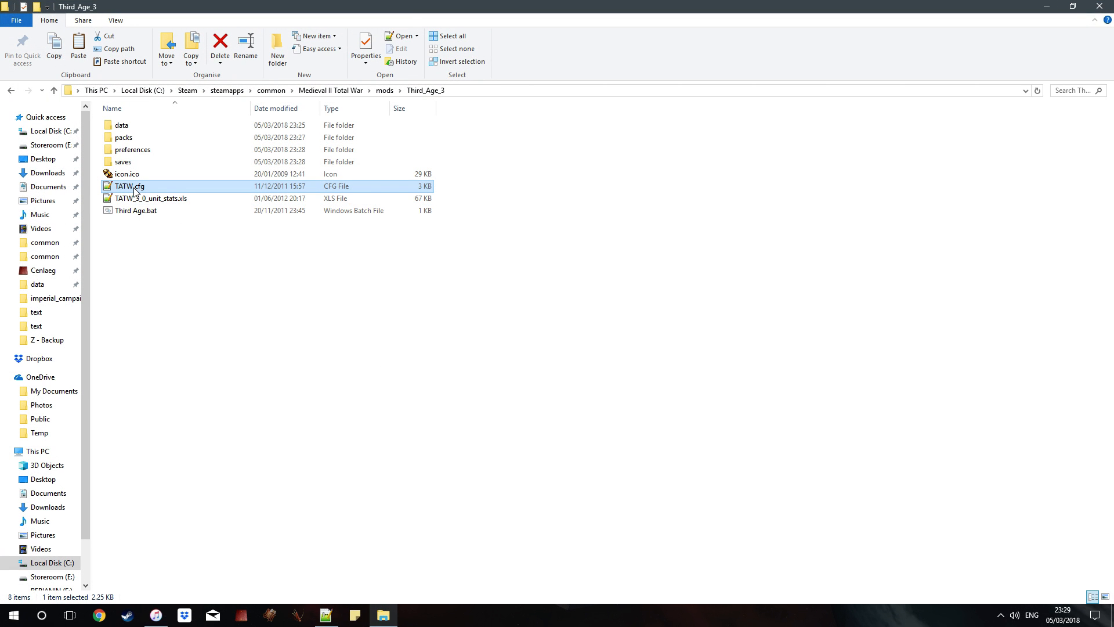
# Add a borderless_window = true line below windowed and uncomment movies = false.
pyautogui.doubleClick(130, 185)
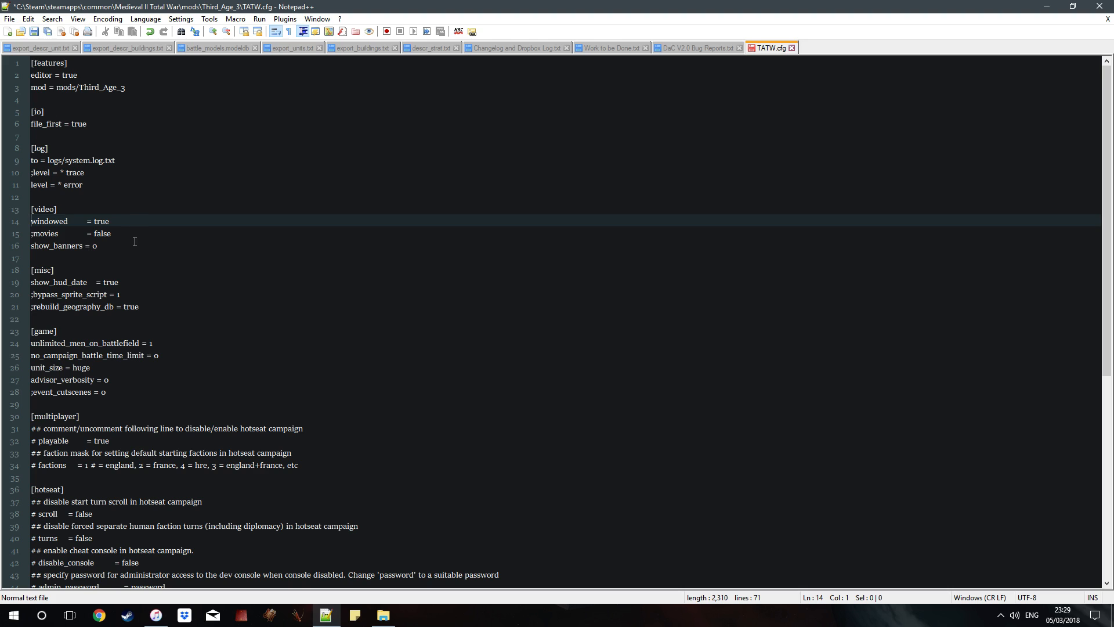
pyautogui.press('enter')
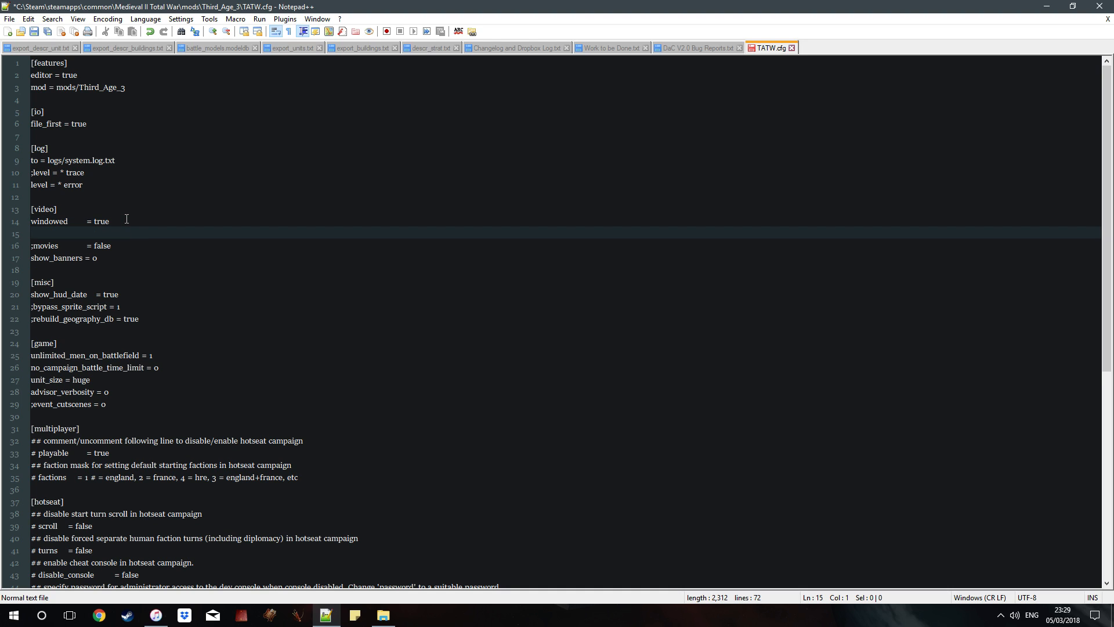
pyautogui.write('bord')
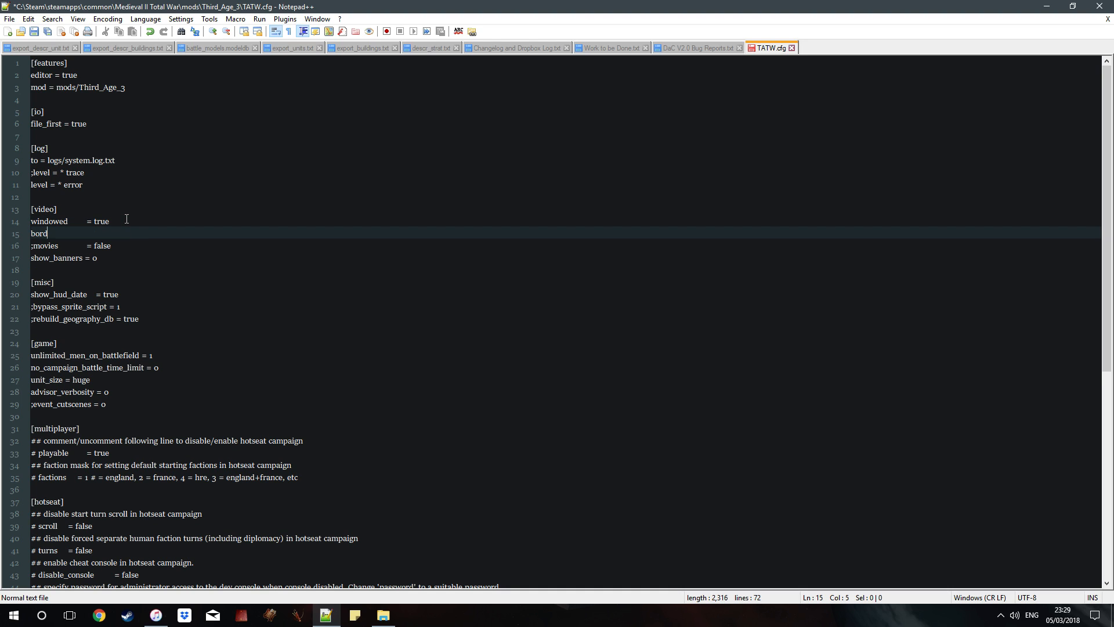
pyautogui.write('erless_win')
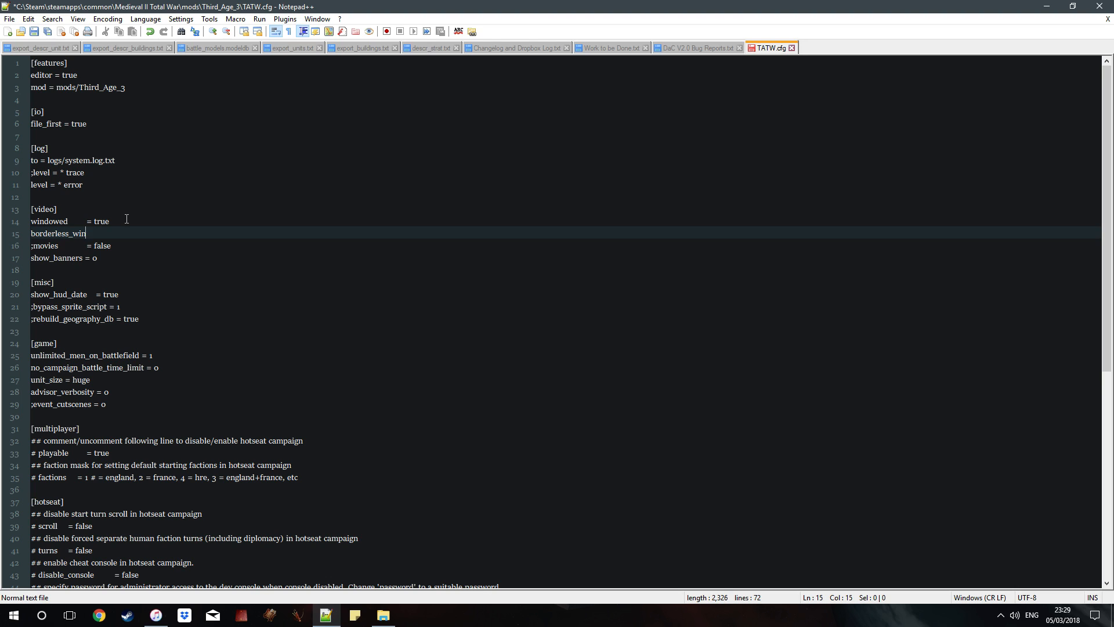
pyautogui.write('dow -')
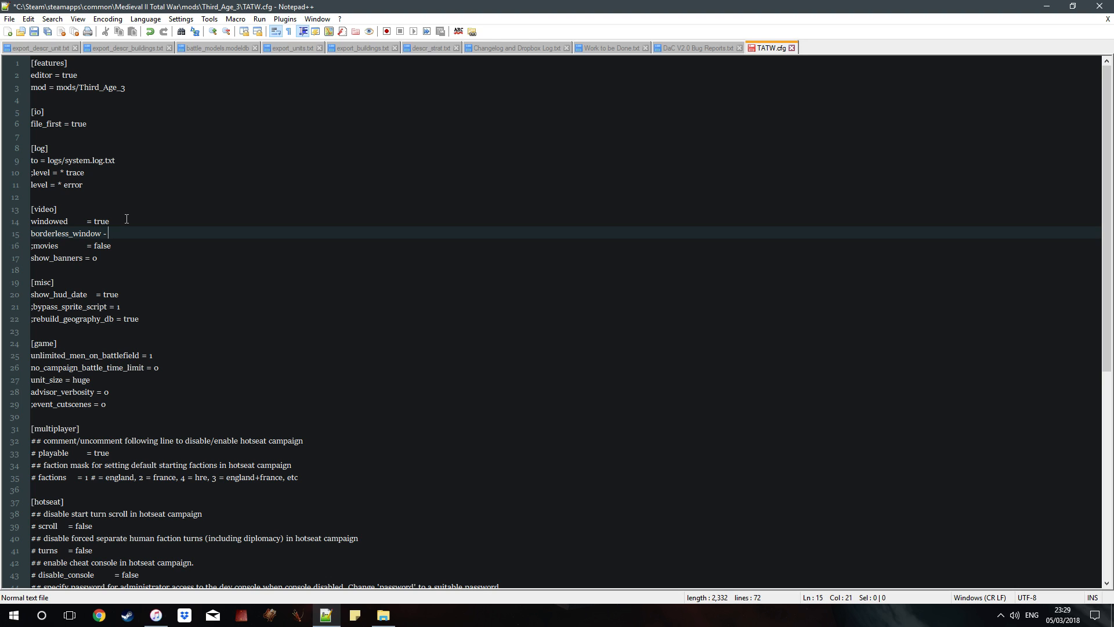
pyautogui.write('tr')
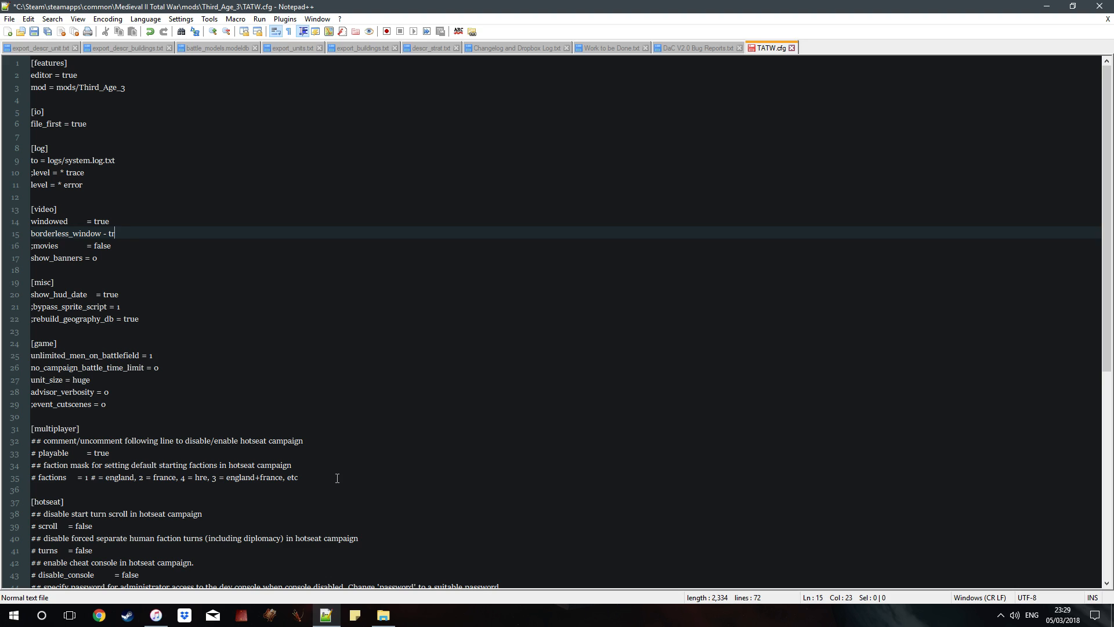
pyautogui.write('u')
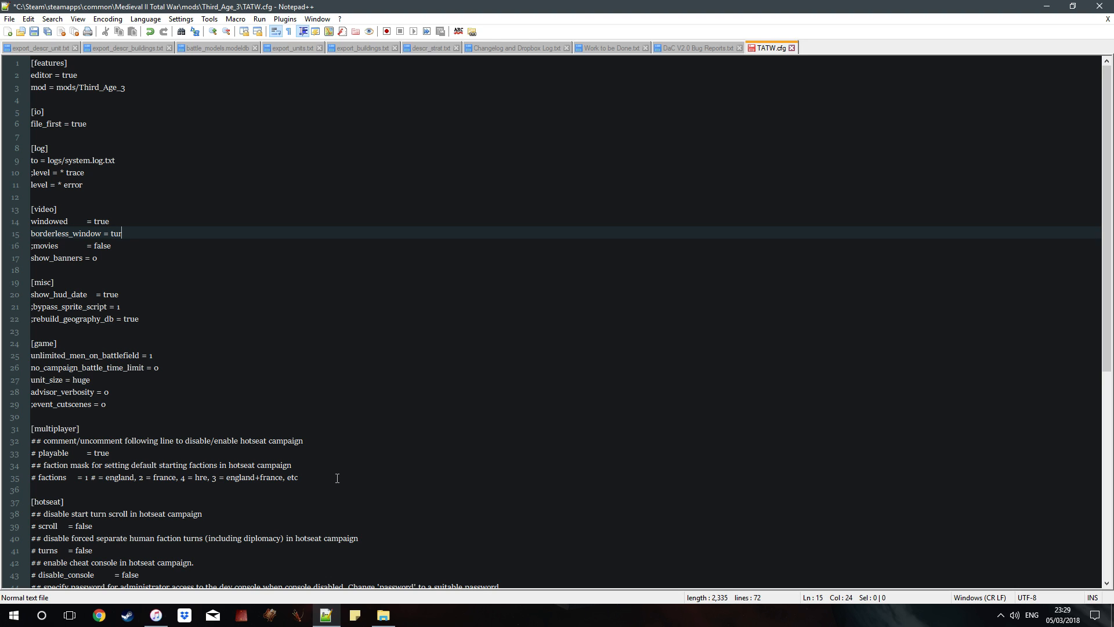
pyautogui.moveTo(203, 327)
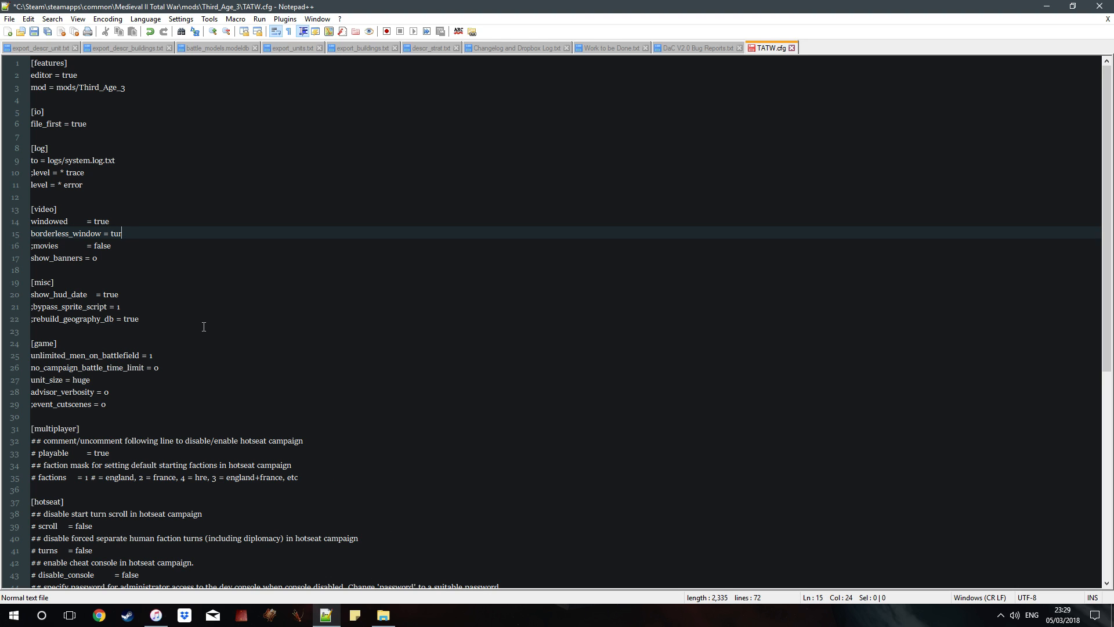
pyautogui.write('e')
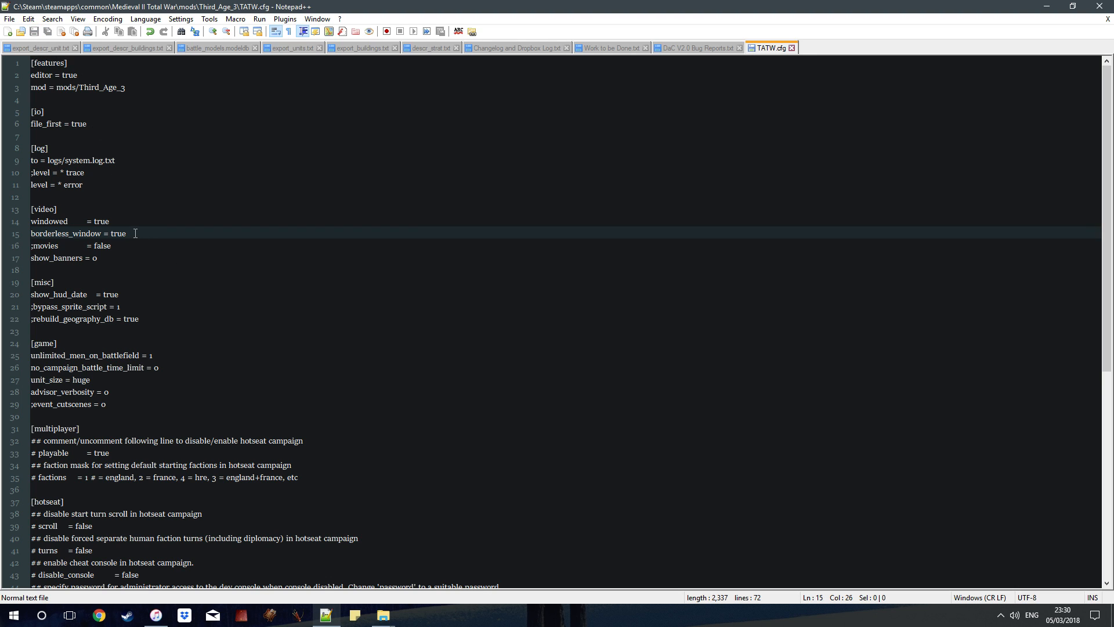
pyautogui.moveTo(131, 247)
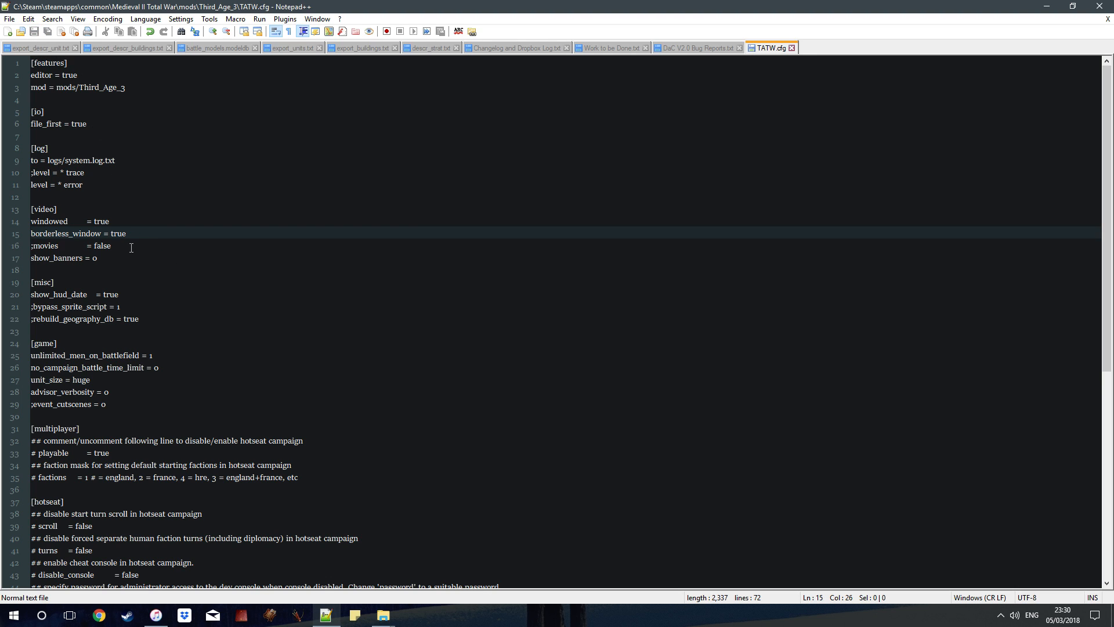
pyautogui.click(120, 246)
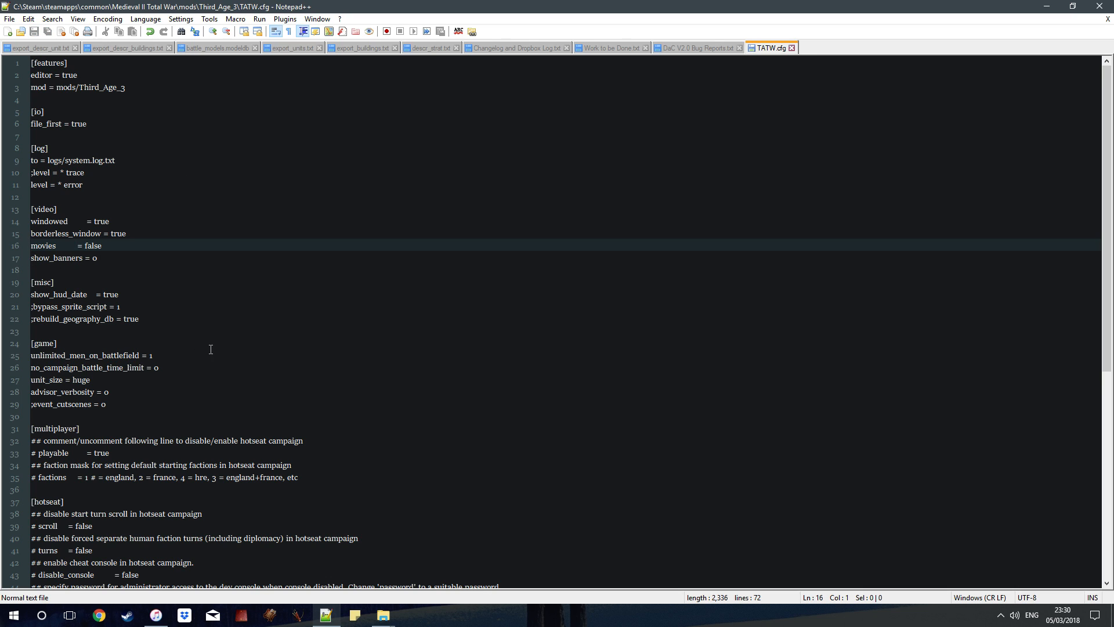
pyautogui.moveTo(210, 306)
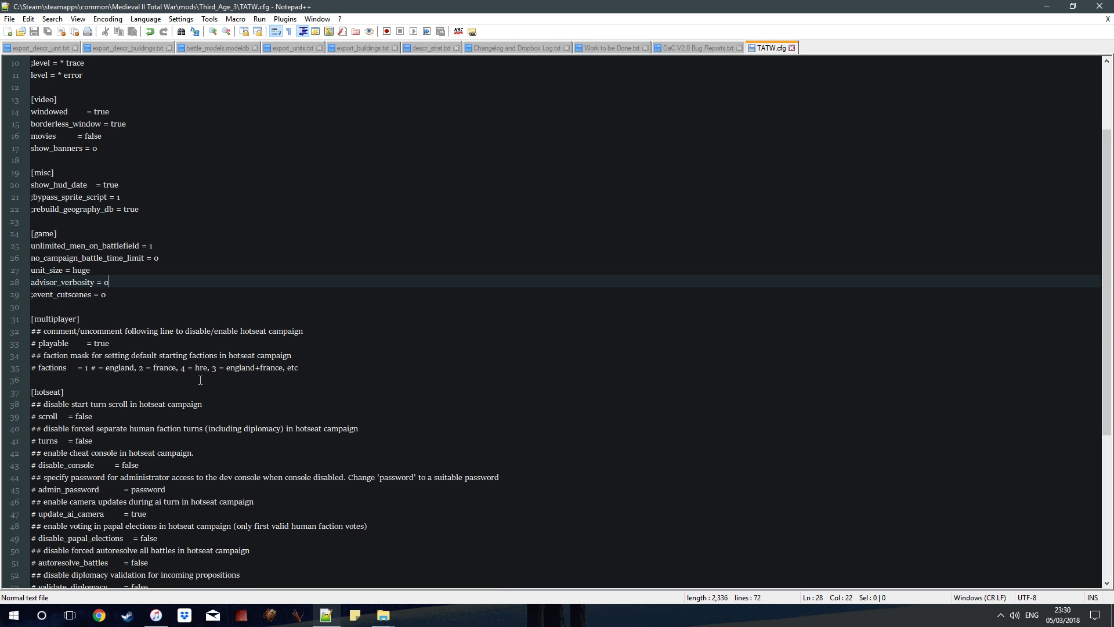
# Remove the semicolon from the event_cutscenes = 0 line in TATW.cfg.
pyautogui.click(120, 294)
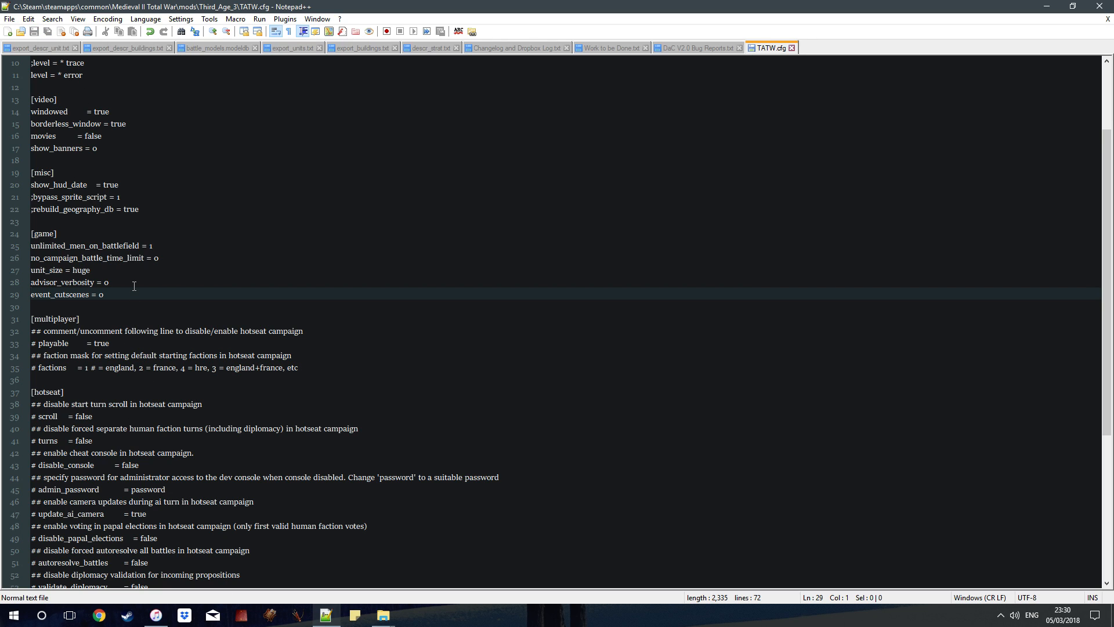
pyautogui.click(150, 246)
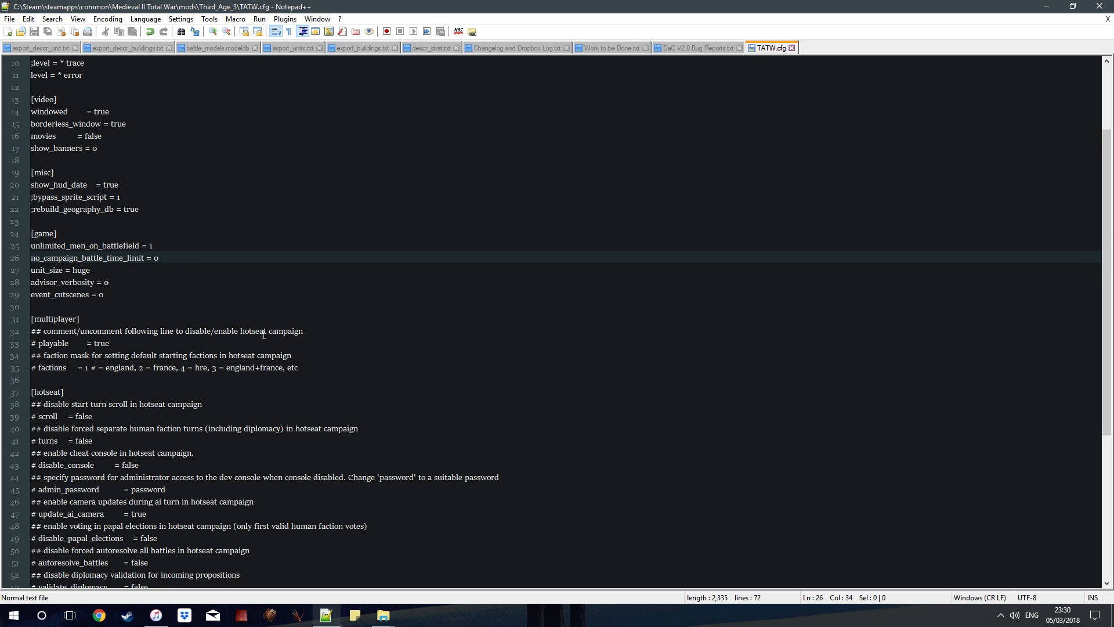
pyautogui.moveTo(308, 313)
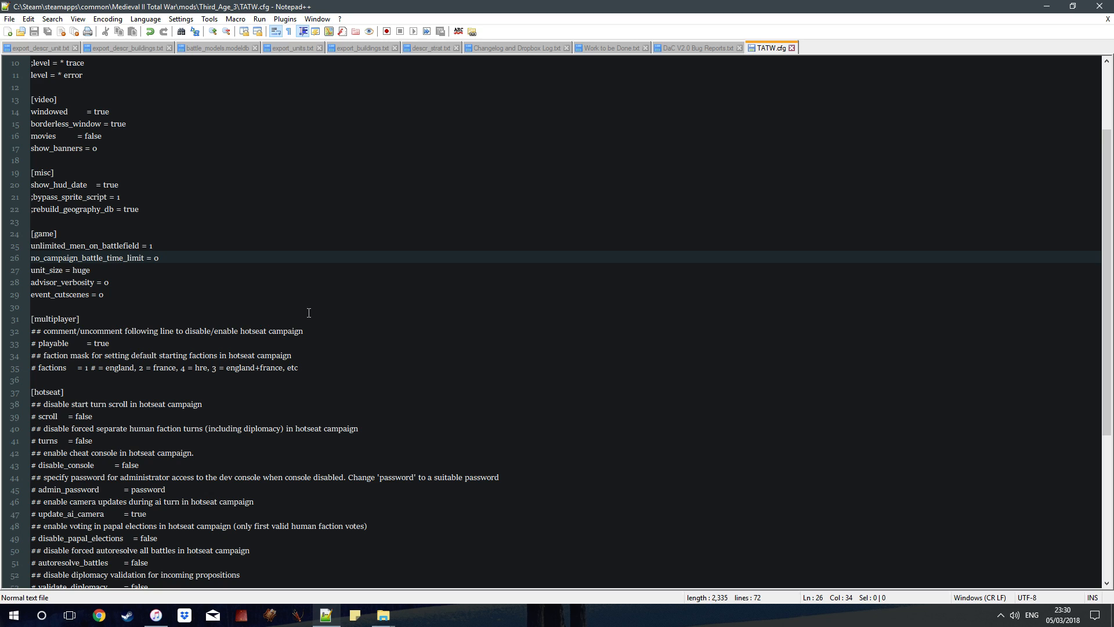
pyautogui.moveTo(320, 346)
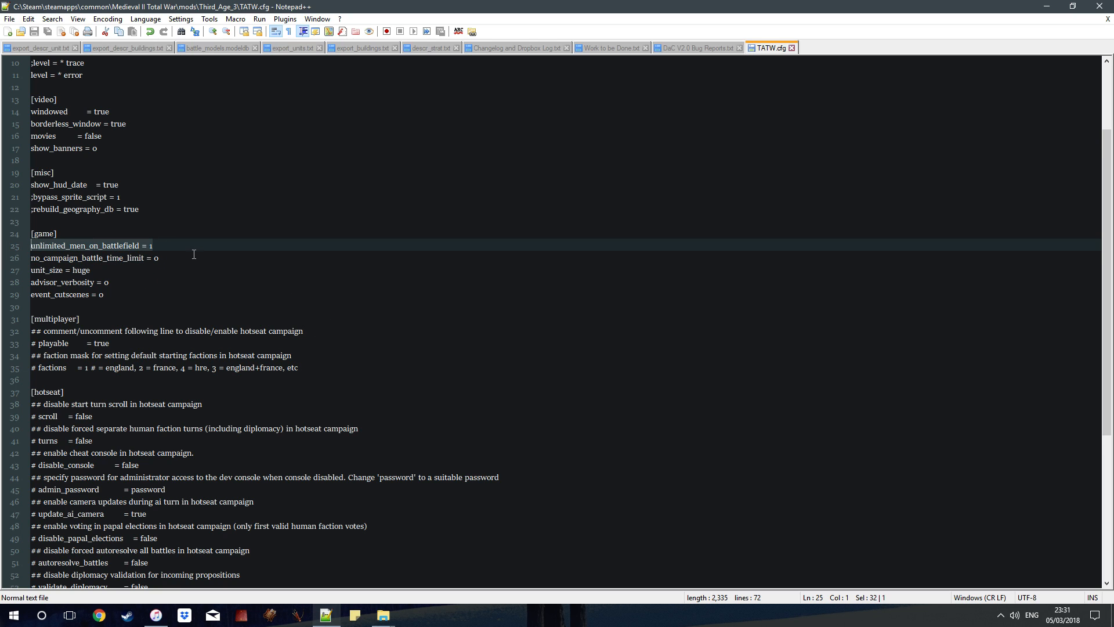
pyautogui.click(158, 258)
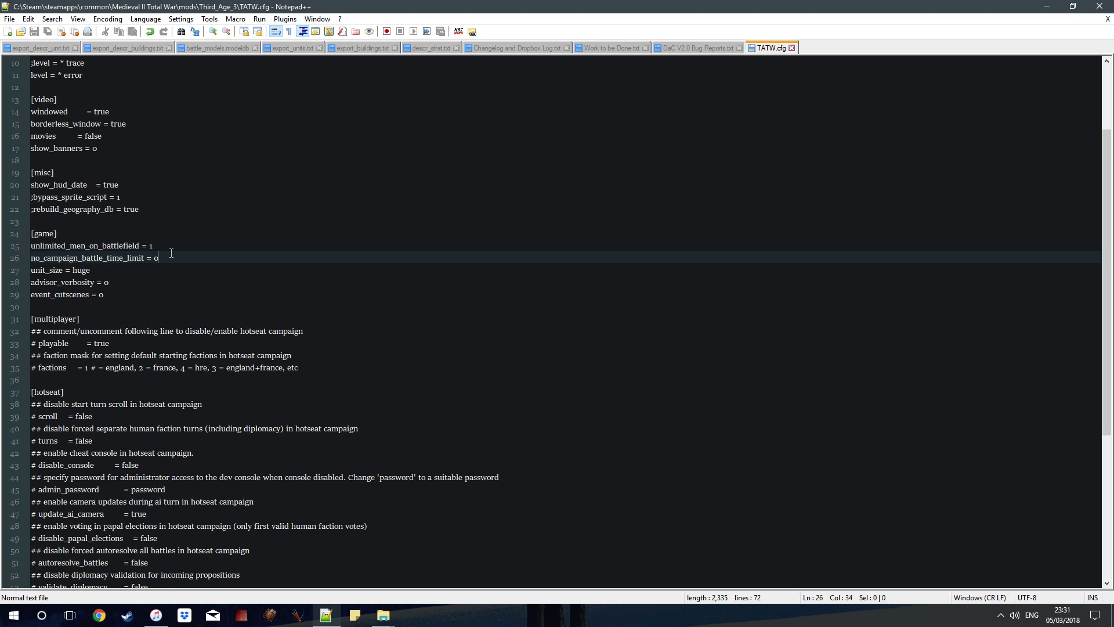
pyautogui.moveTo(369, 573)
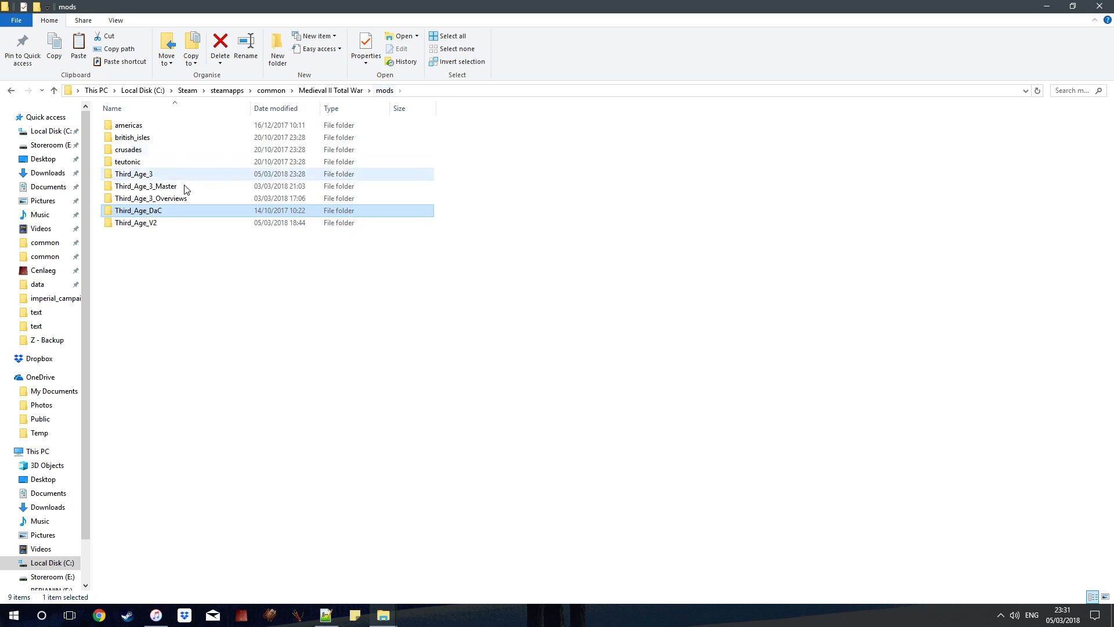
pyautogui.click(129, 125)
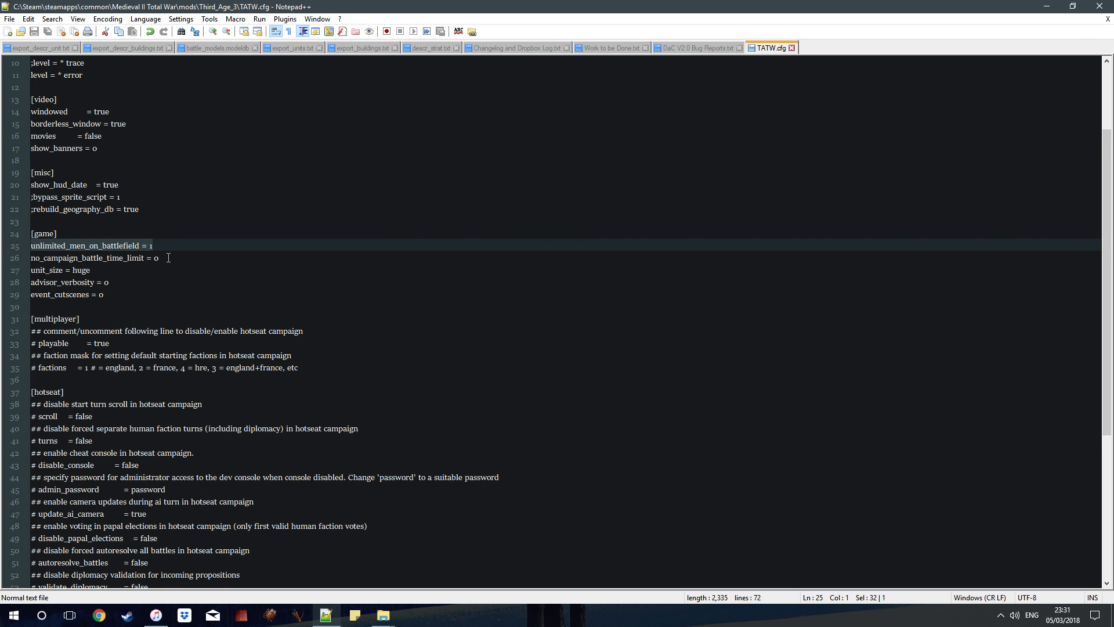
pyautogui.moveTo(257, 325)
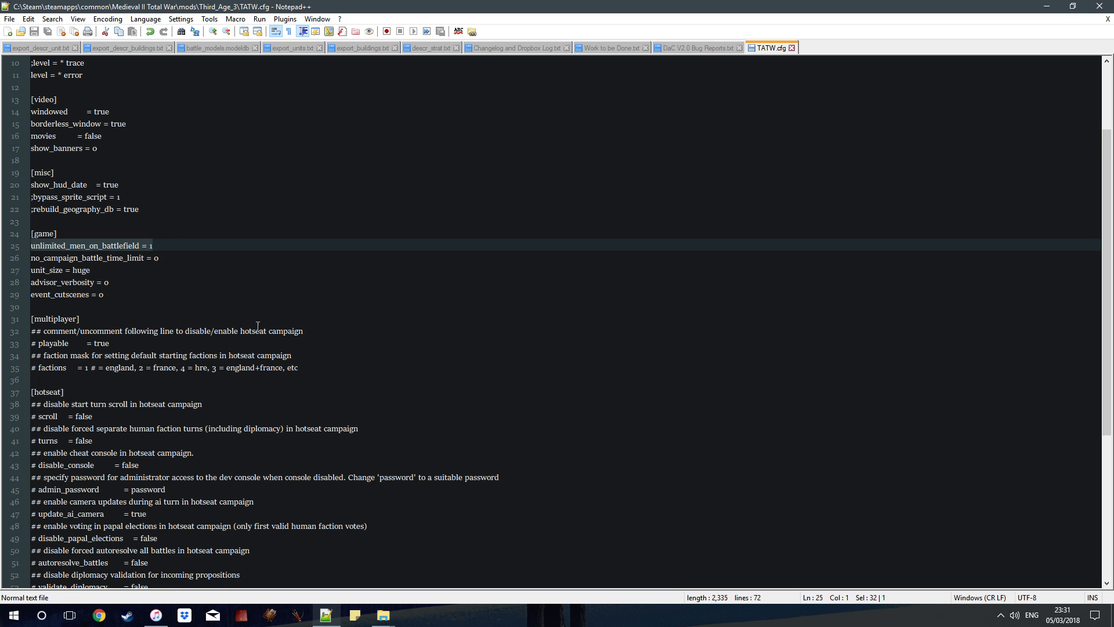
pyautogui.moveTo(228, 306)
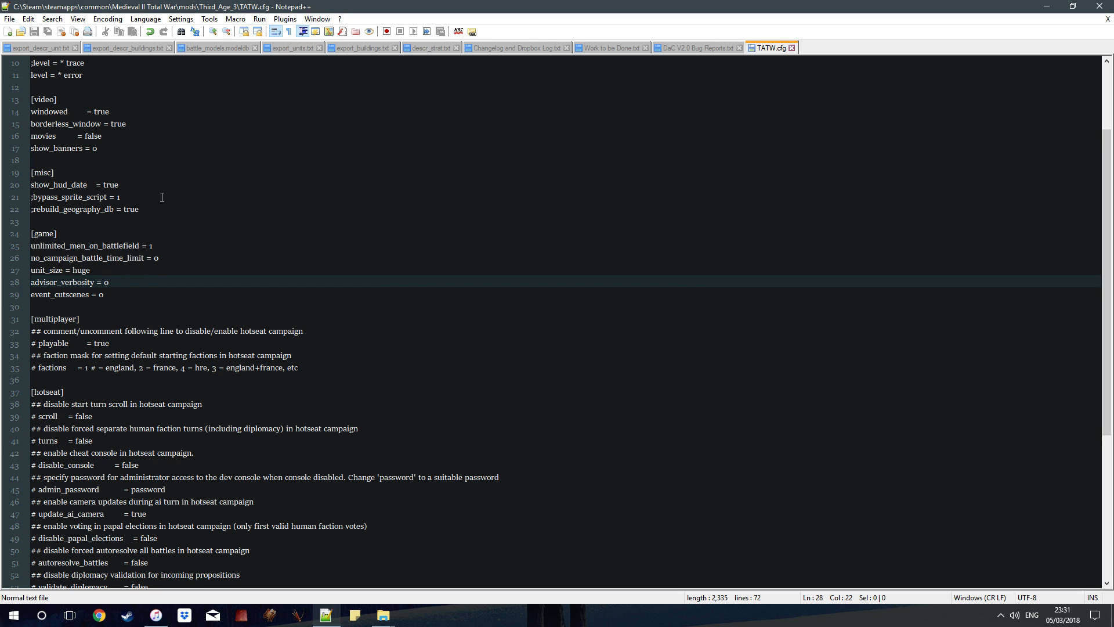
pyautogui.scroll(3)
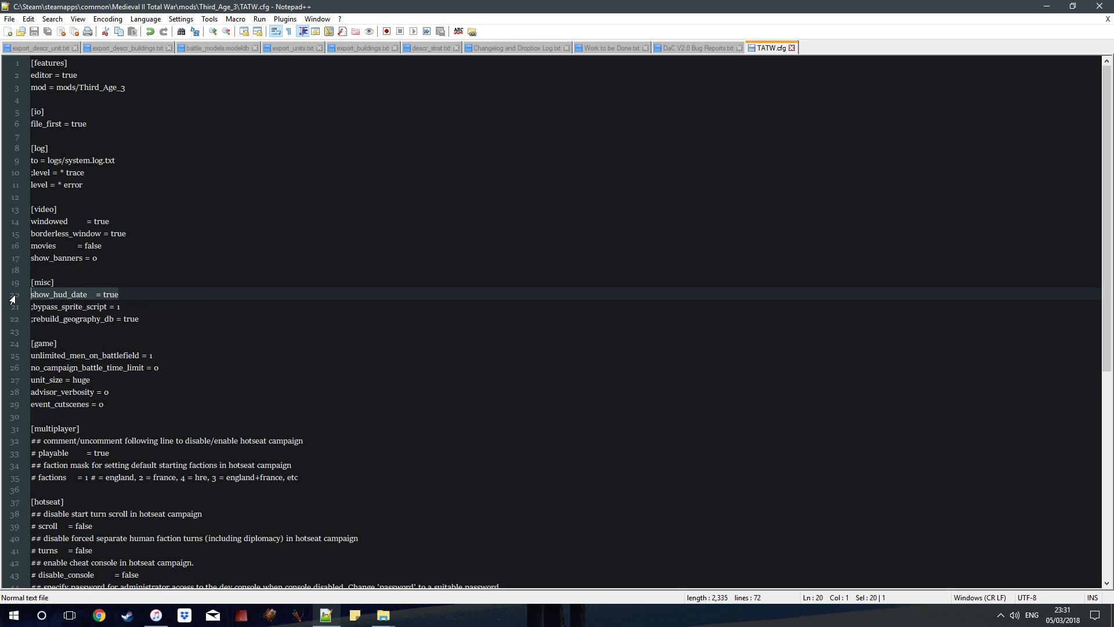
# Review TATW.cfg's show_hud_date and mod = mods/Third_Age_3 lines and save the file.
pyautogui.click(118, 294)
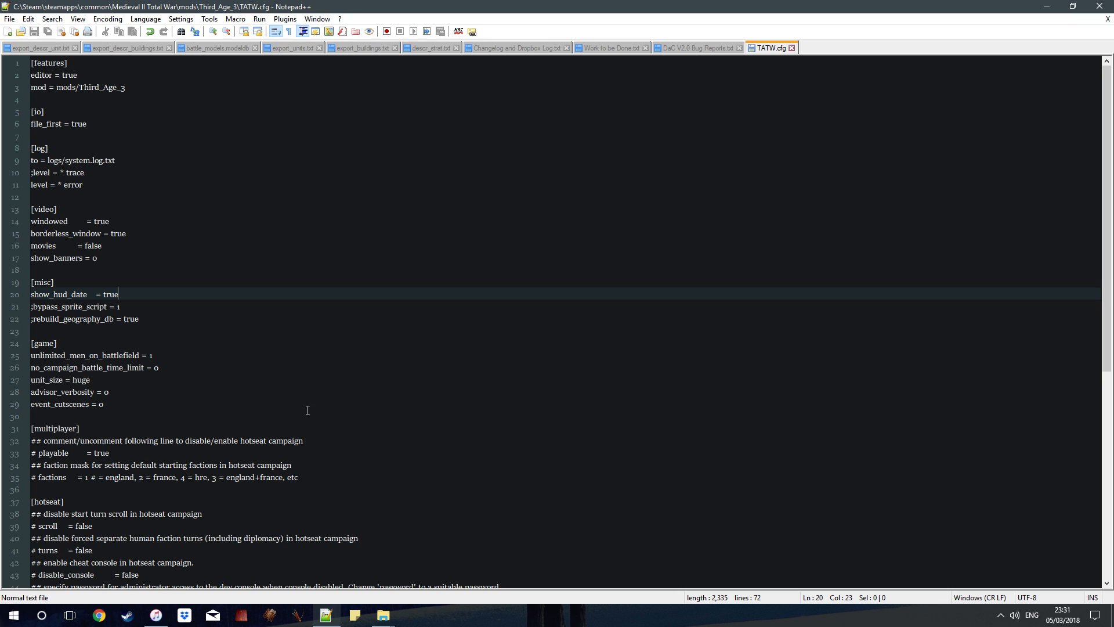
pyautogui.moveTo(1041, 450)
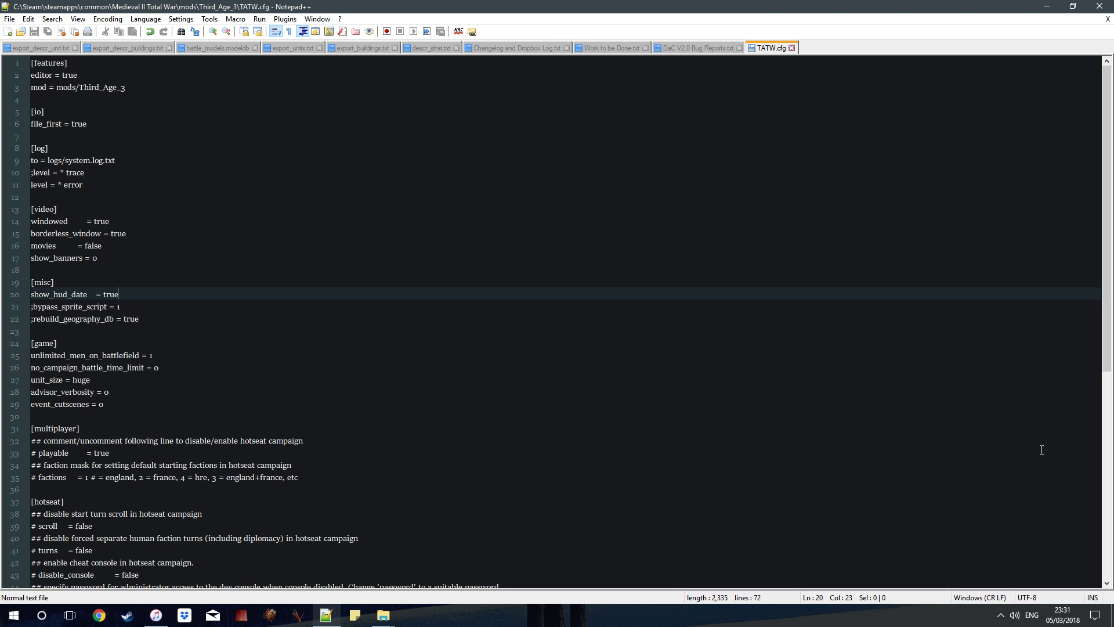
pyautogui.moveTo(944, 469)
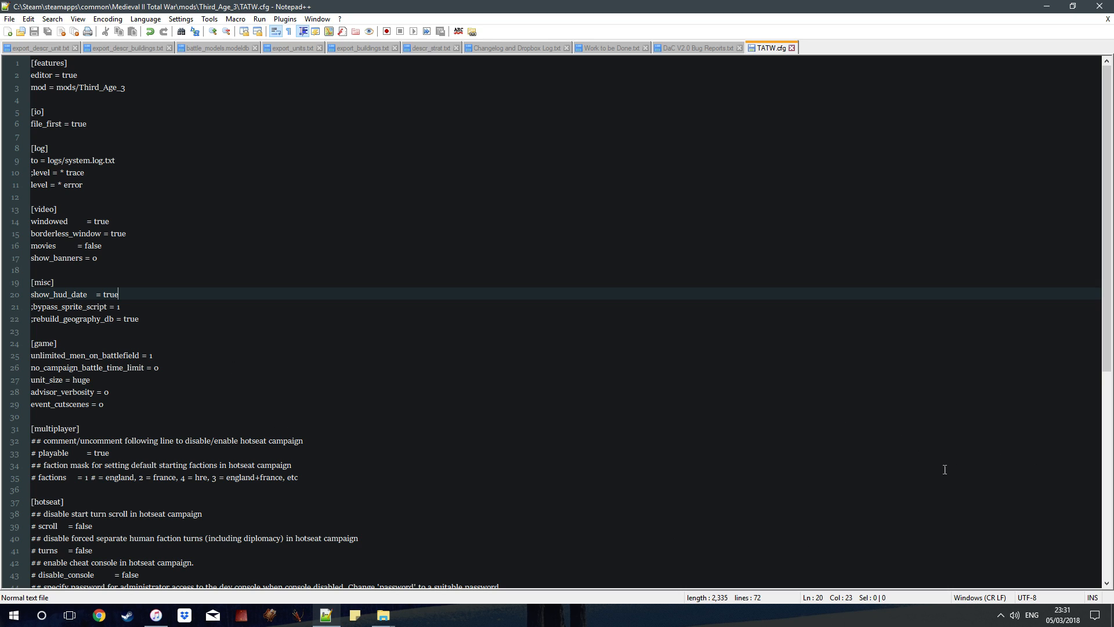
pyautogui.moveTo(1061, 464)
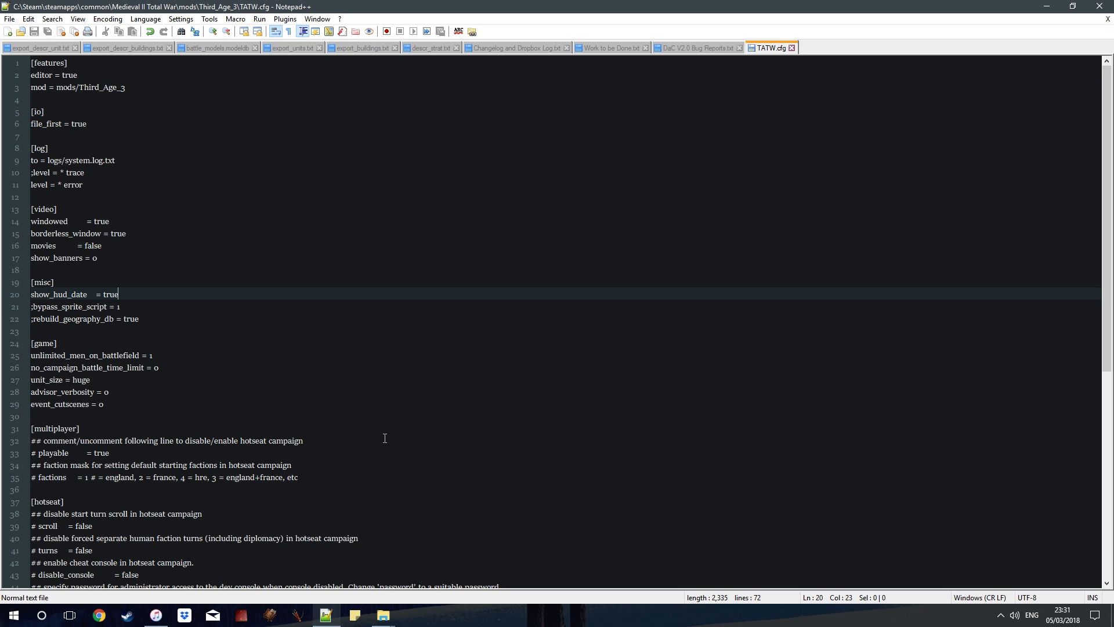
pyautogui.moveTo(340, 421)
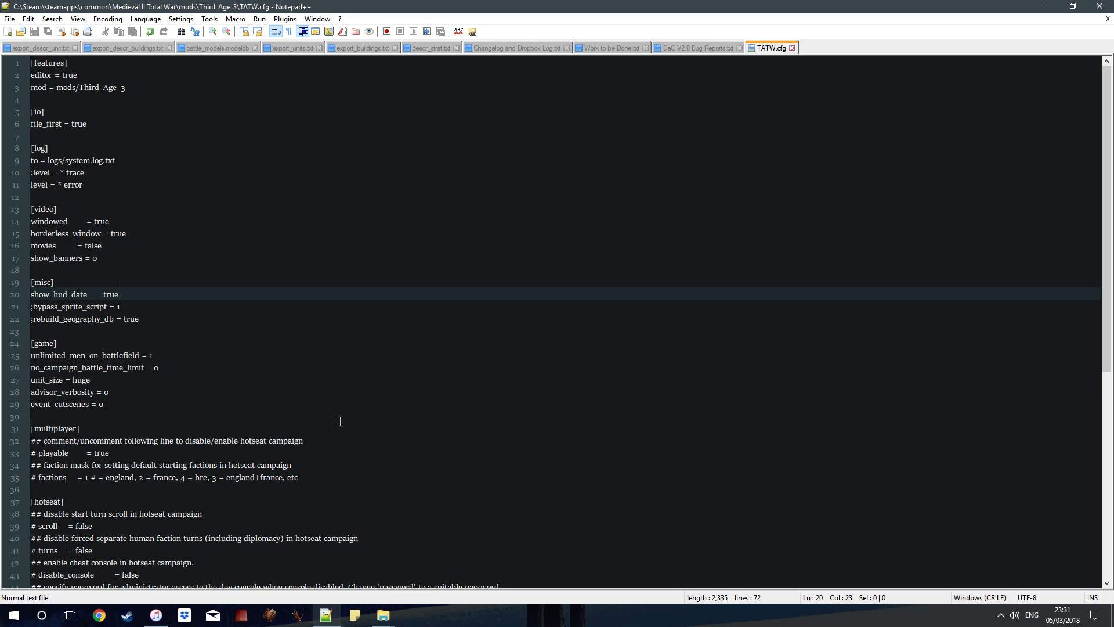
pyautogui.moveTo(365, 562)
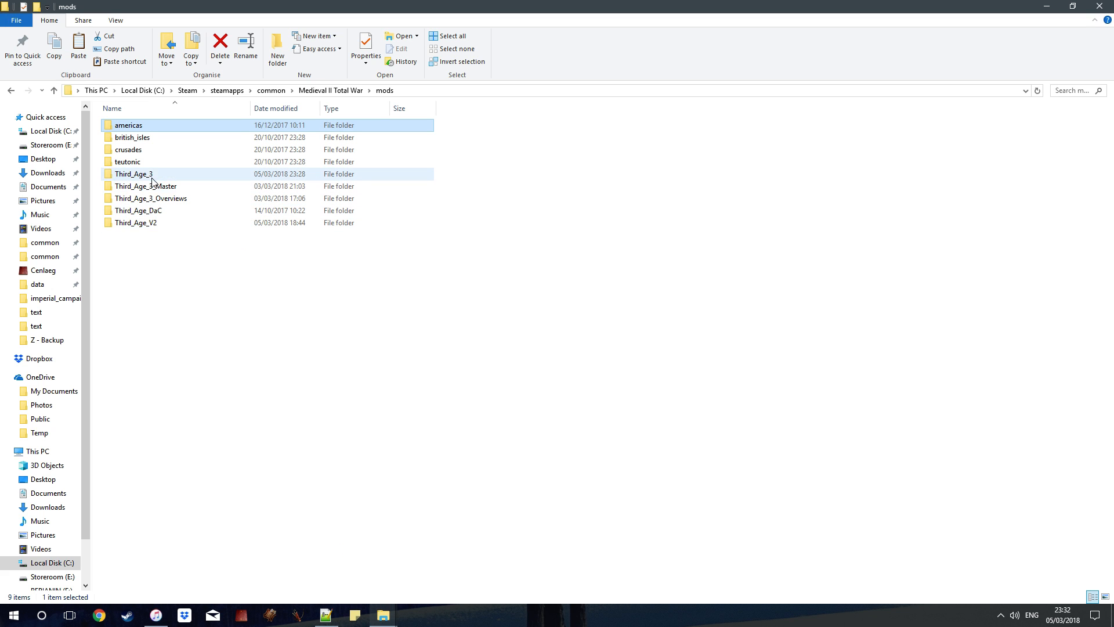
pyautogui.moveTo(130, 133)
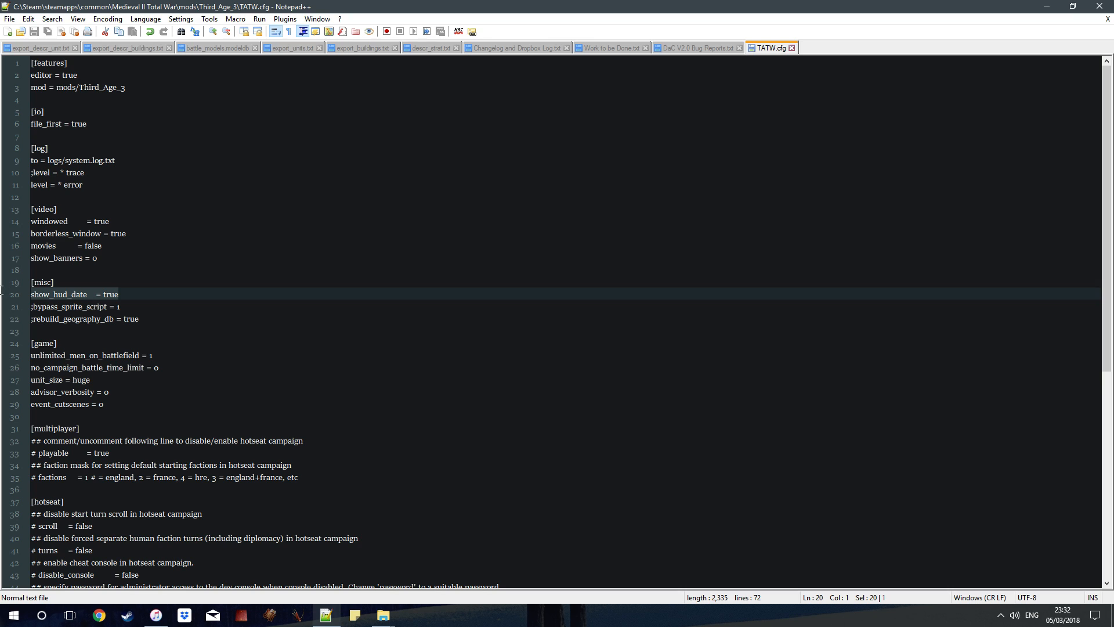
pyautogui.click(120, 307)
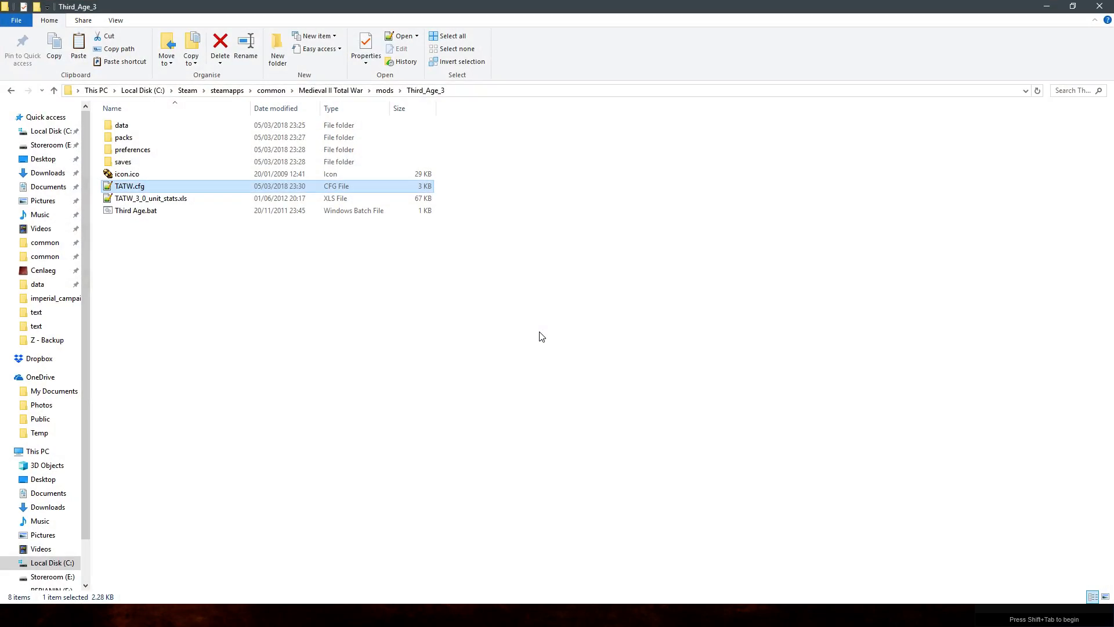
# Run Third Age.bat to reach the main menu with the edited config, then quit.
pyautogui.doubleClick(135, 210)
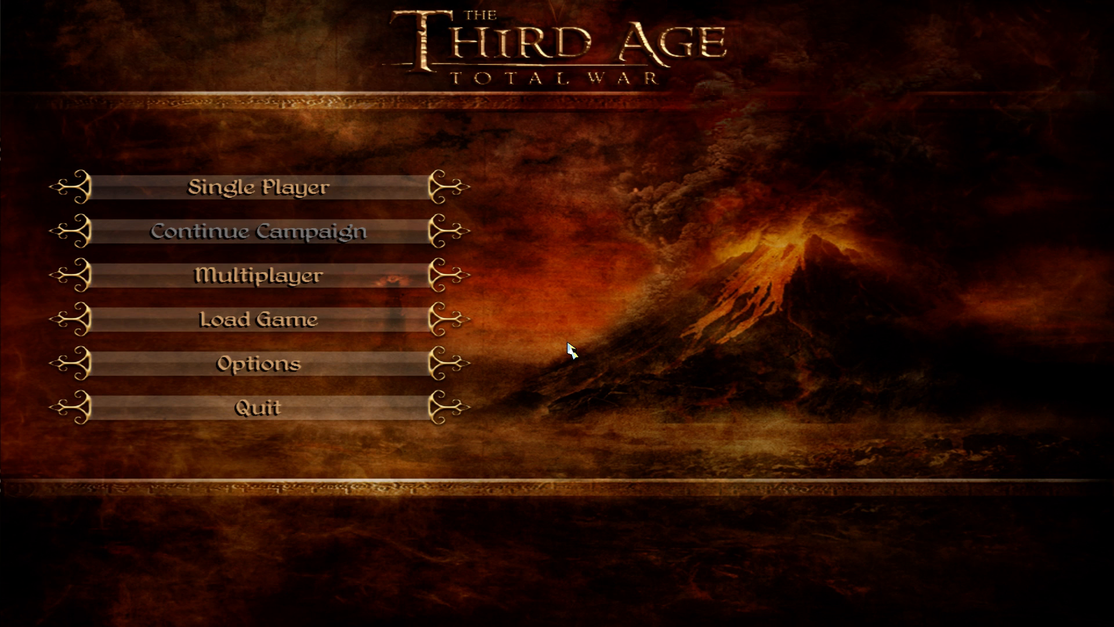
pyautogui.moveTo(667, 380)
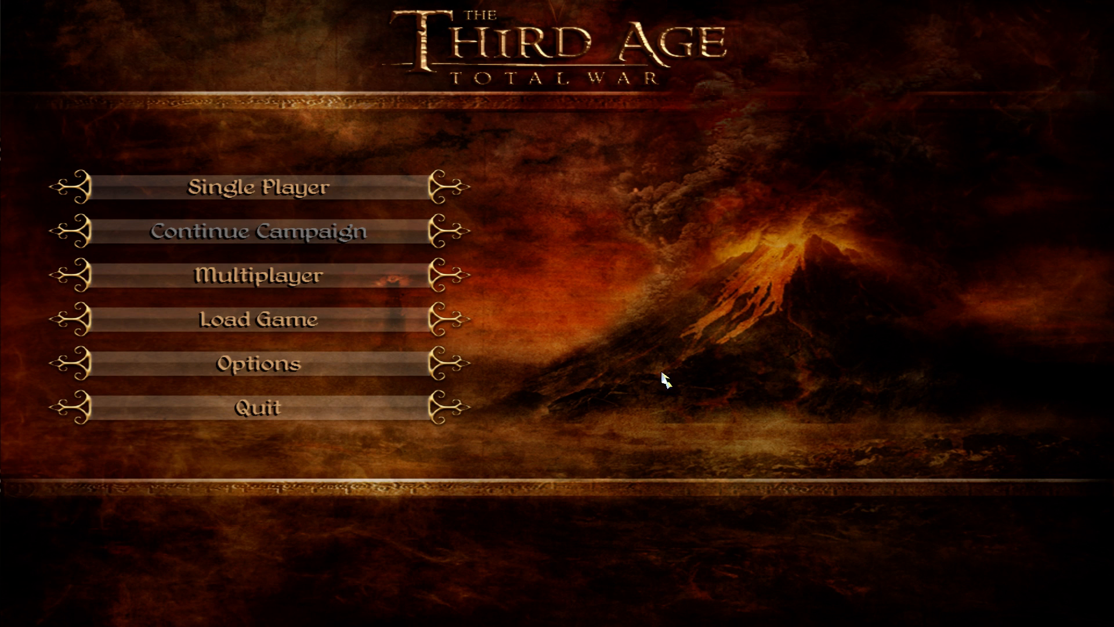
pyautogui.click(258, 407)
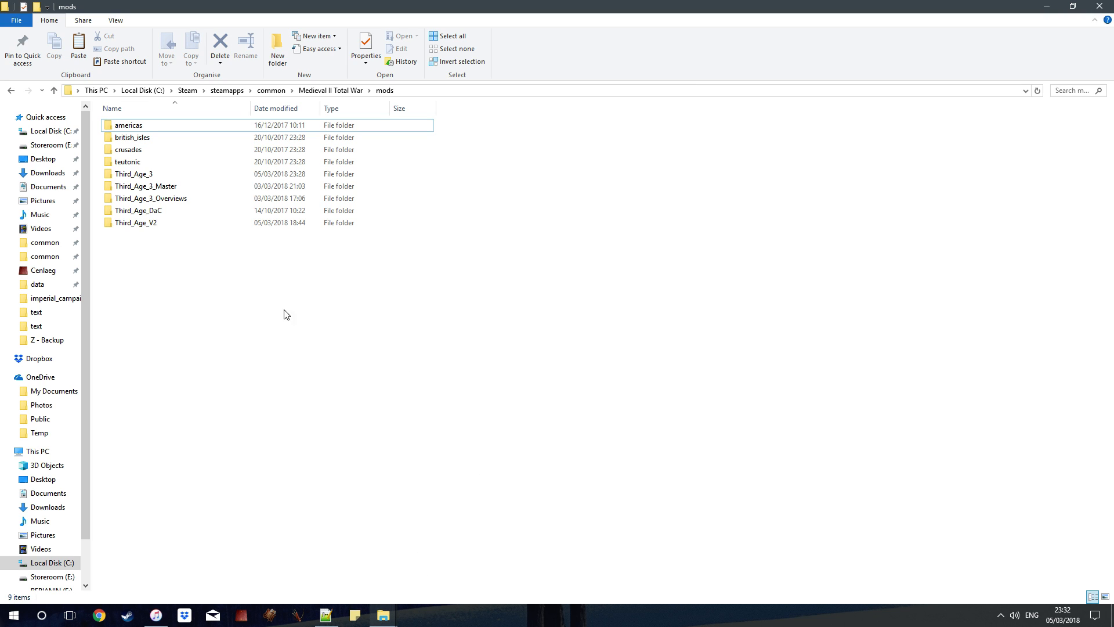
pyautogui.moveTo(278, 329)
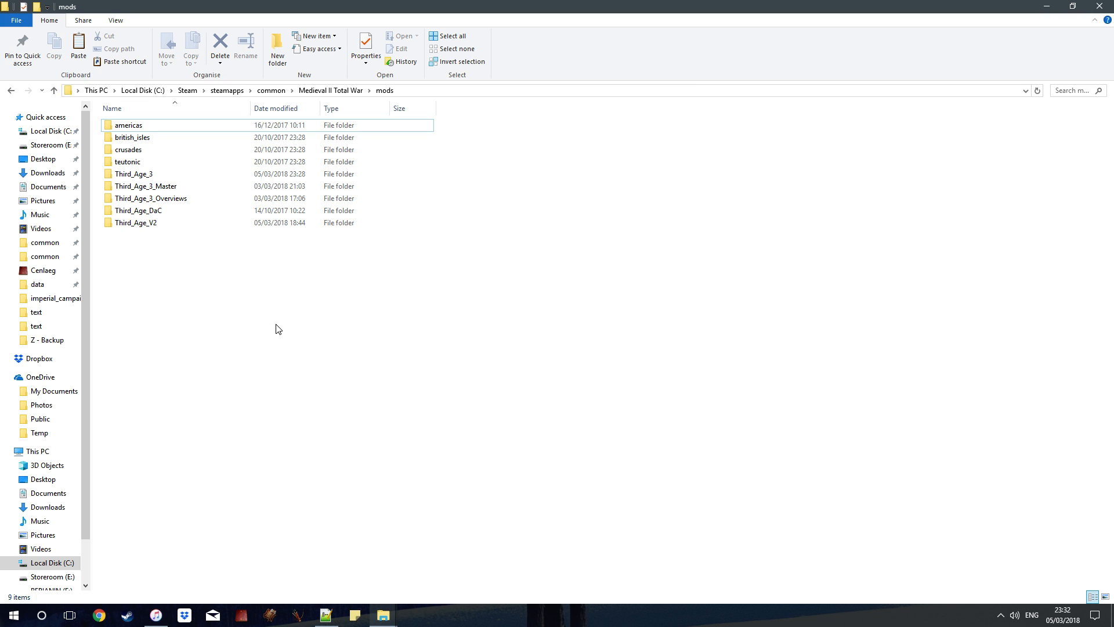
pyautogui.click(132, 137)
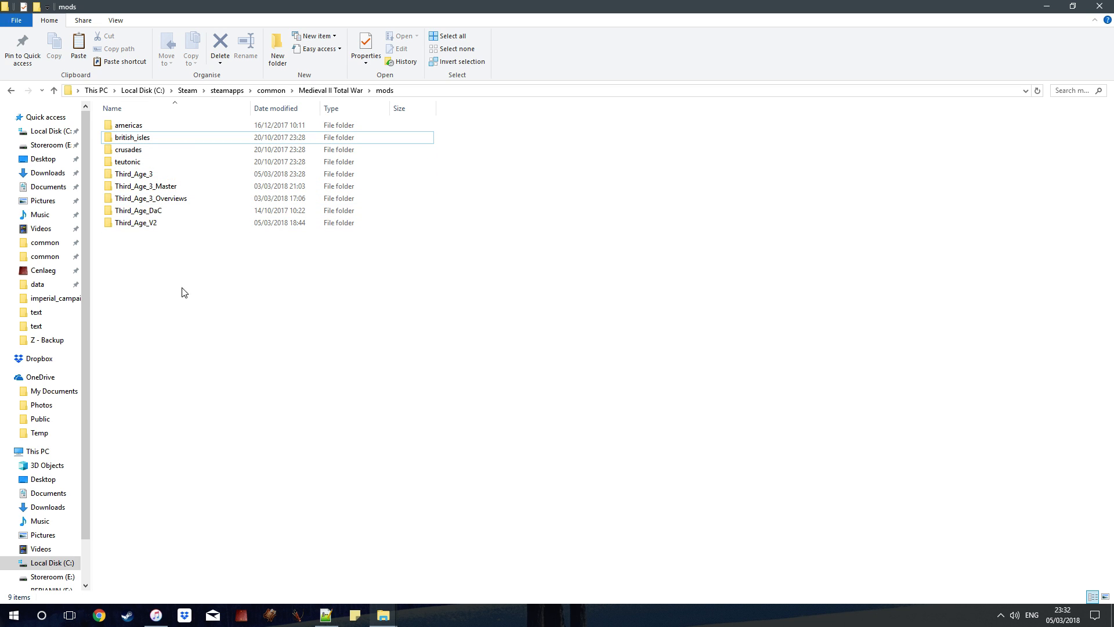
pyautogui.moveTo(189, 310)
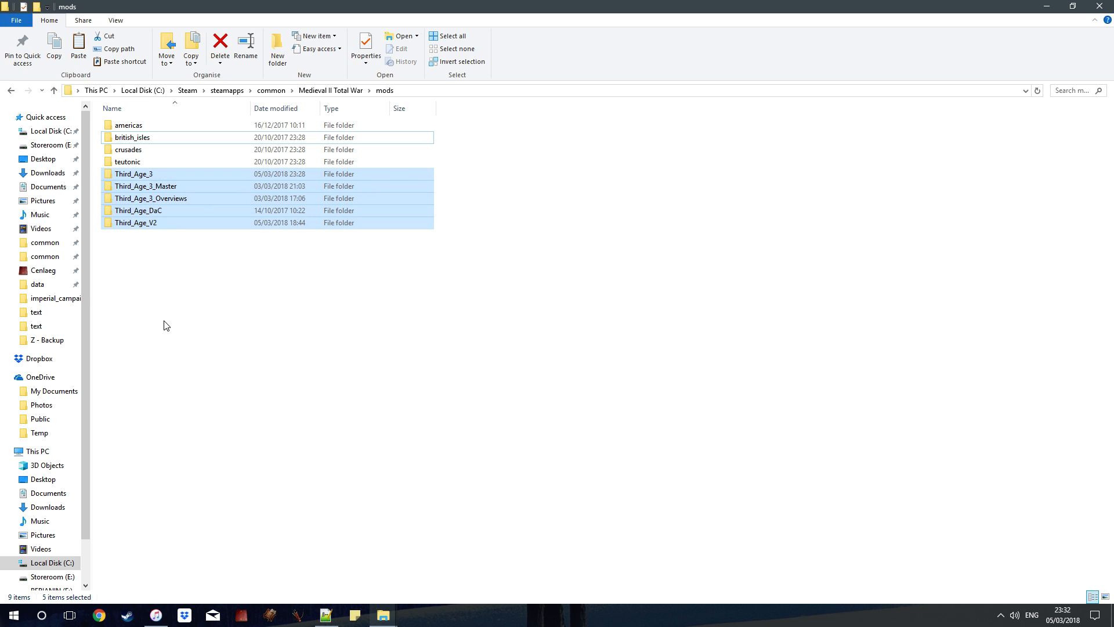
pyautogui.click(191, 328)
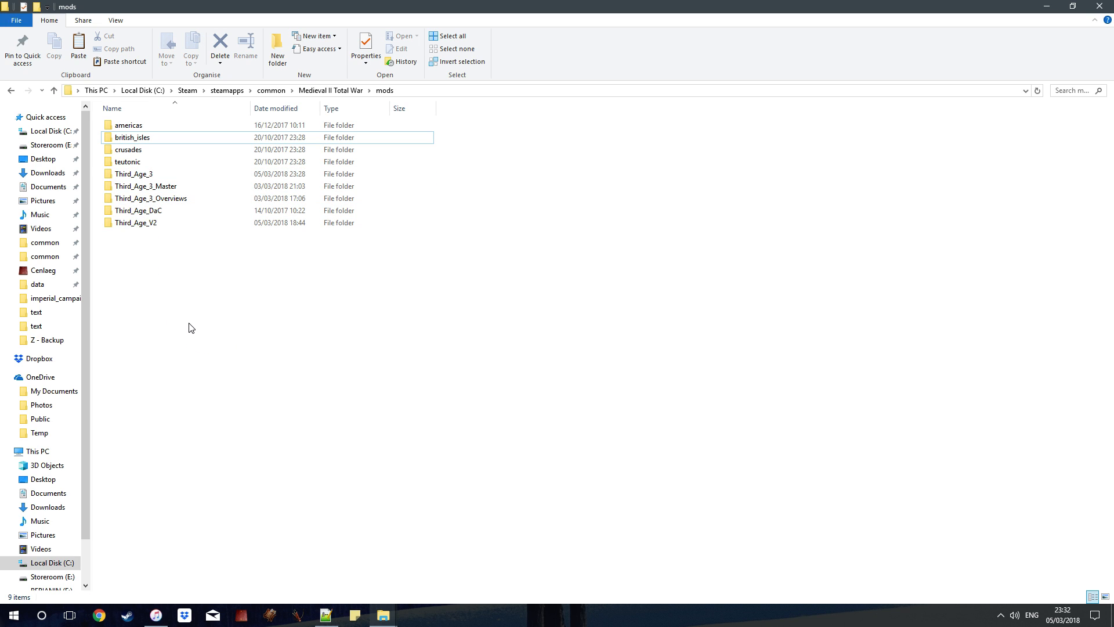
pyautogui.moveTo(196, 256)
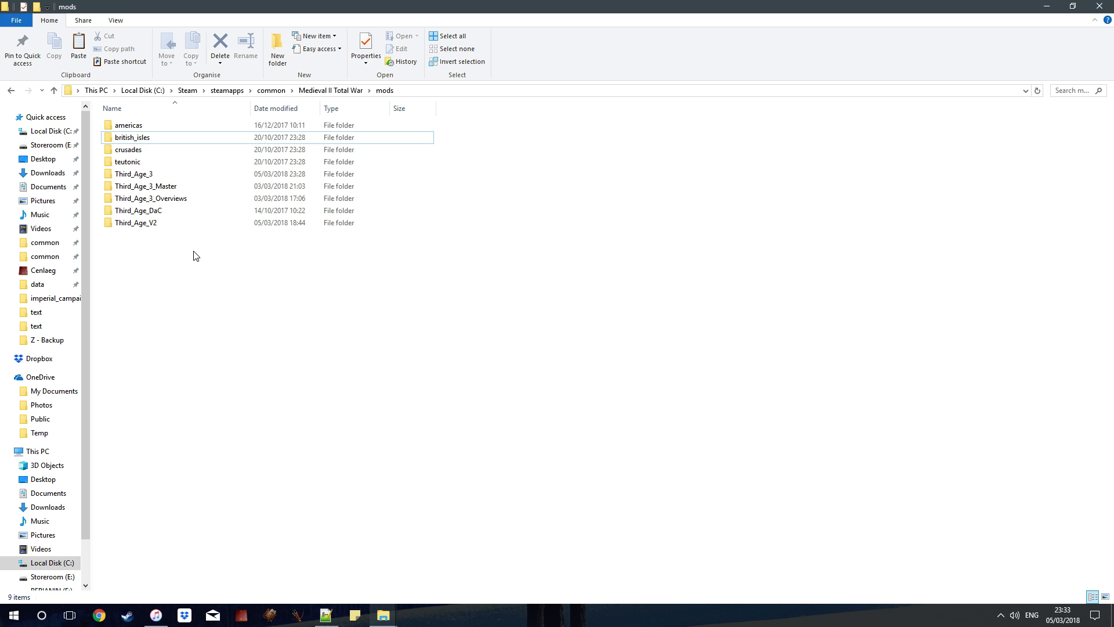
pyautogui.click(146, 186)
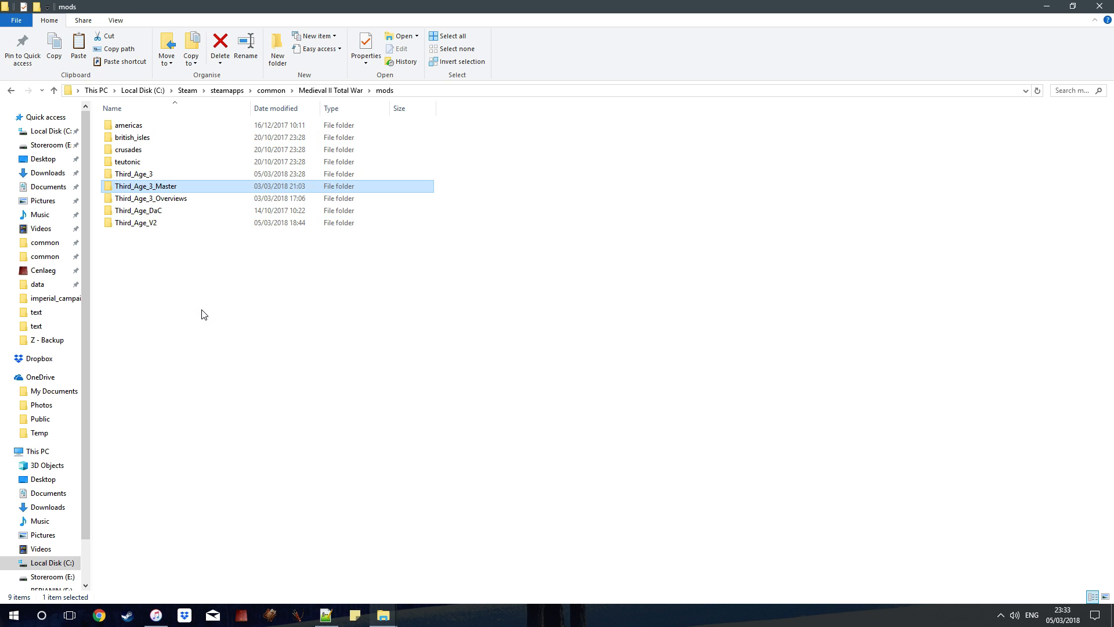
pyautogui.moveTo(173, 206)
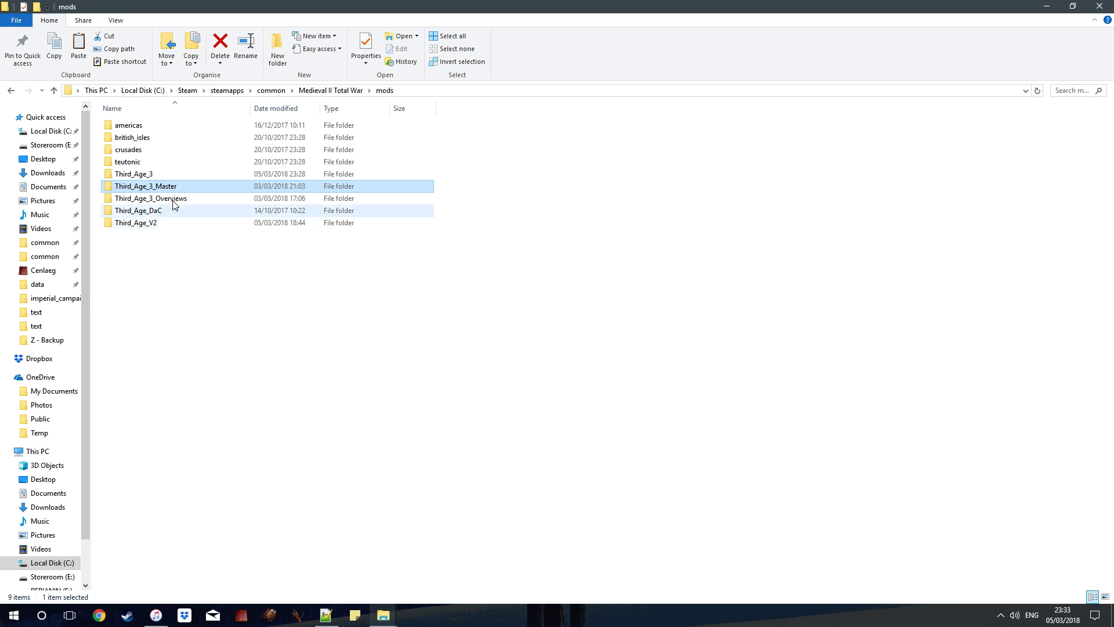
pyautogui.click(133, 174)
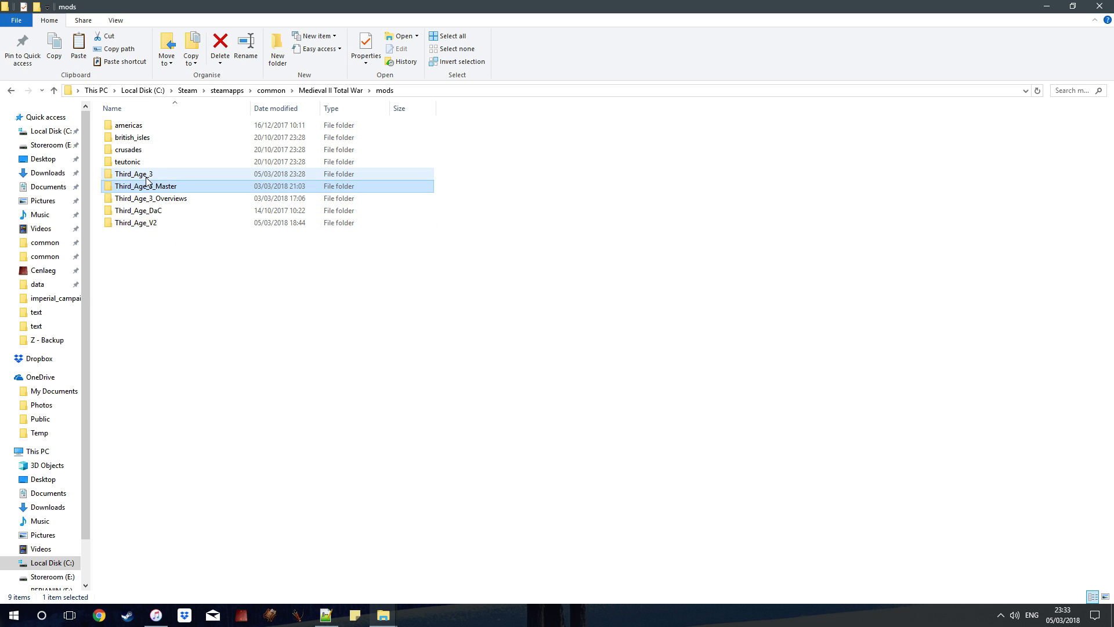
# Rename the Third_Age_3 folder to Third_Age_3_New and restore the mods window.
pyautogui.click(134, 175)
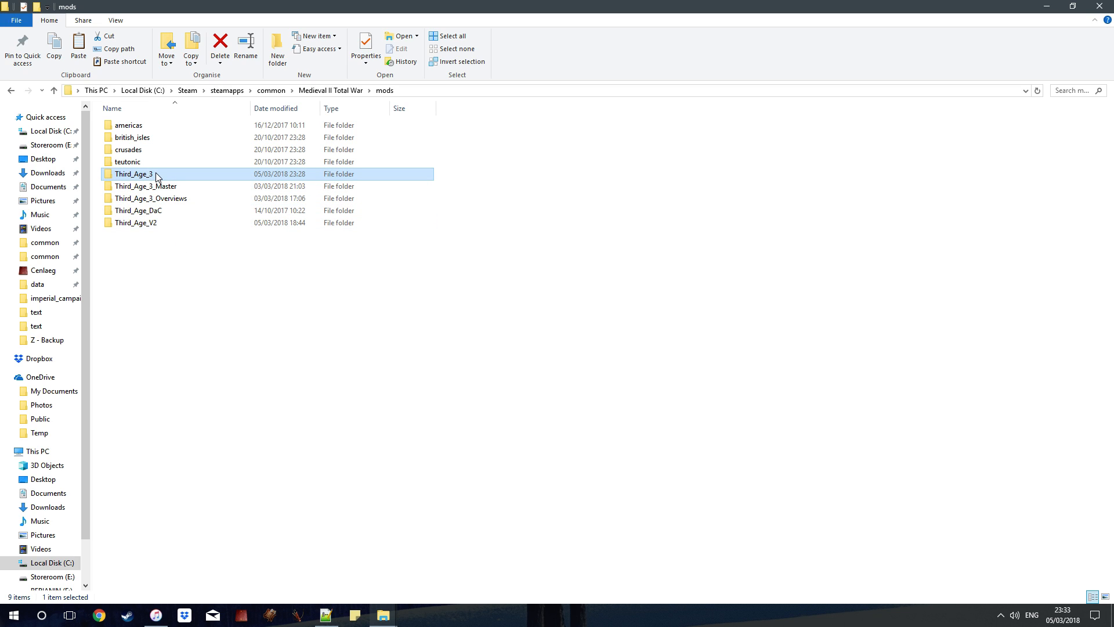
pyautogui.click(134, 174)
pyautogui.write('_New')
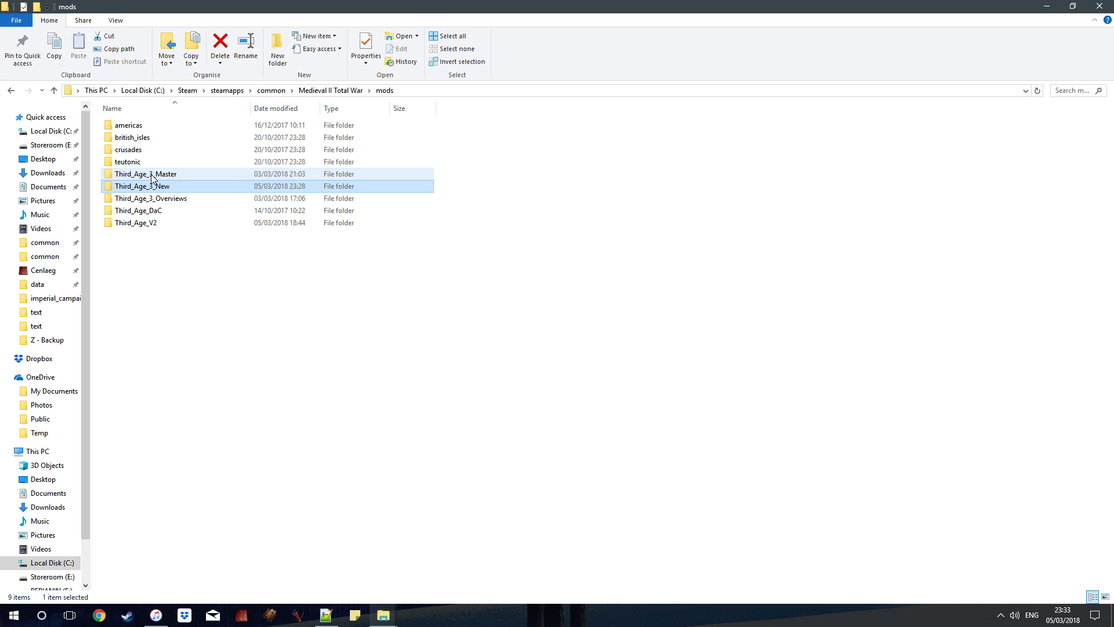
pyautogui.click(326, 504)
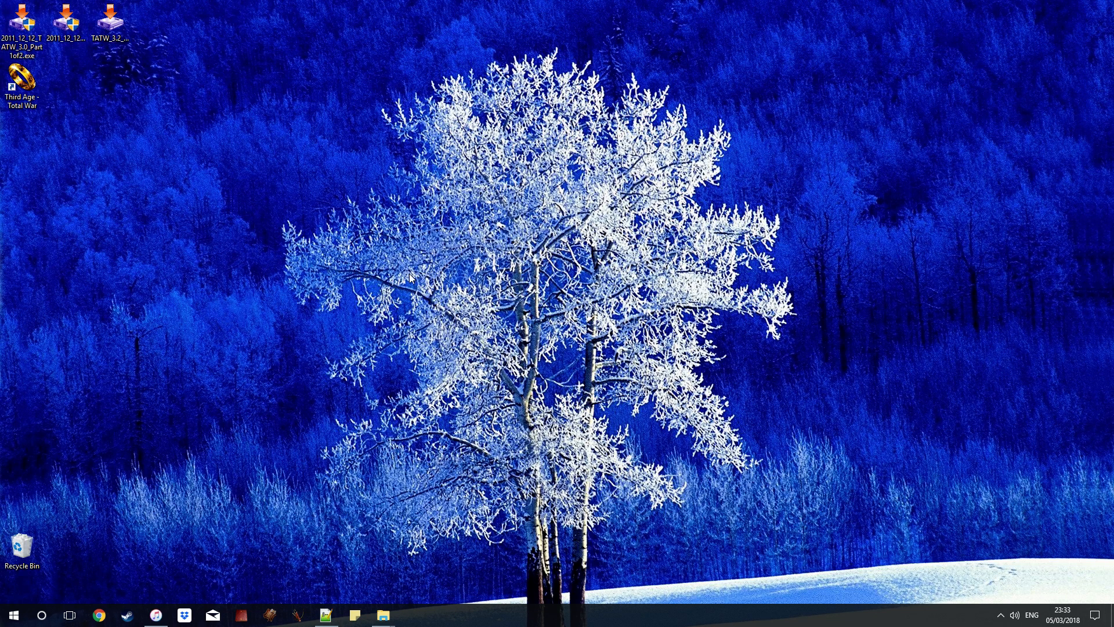
pyautogui.moveTo(382, 615)
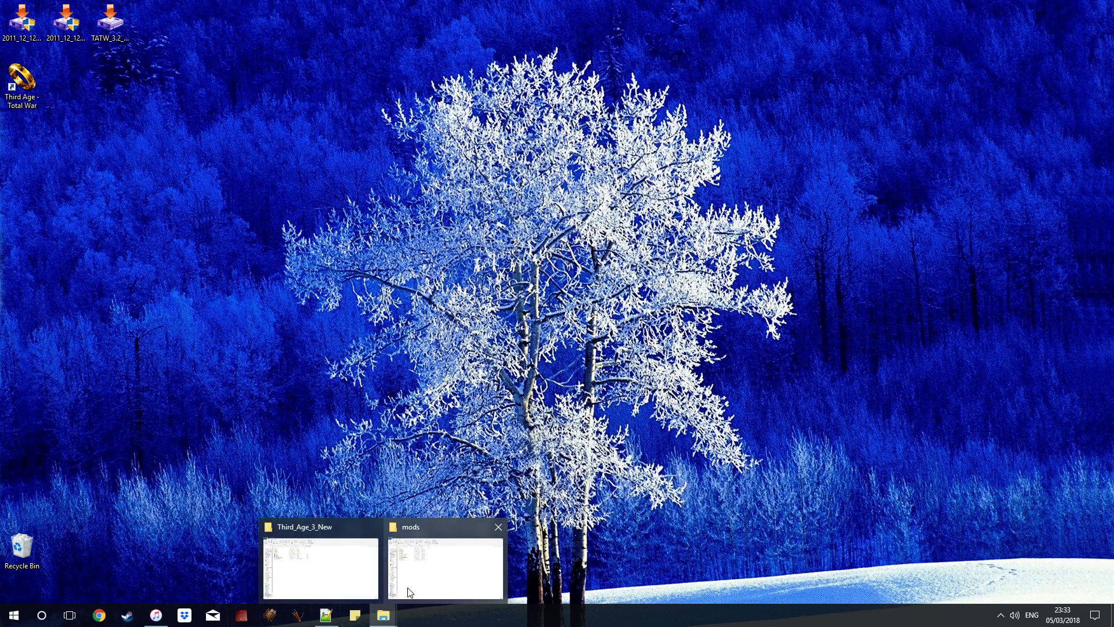
pyautogui.click(319, 566)
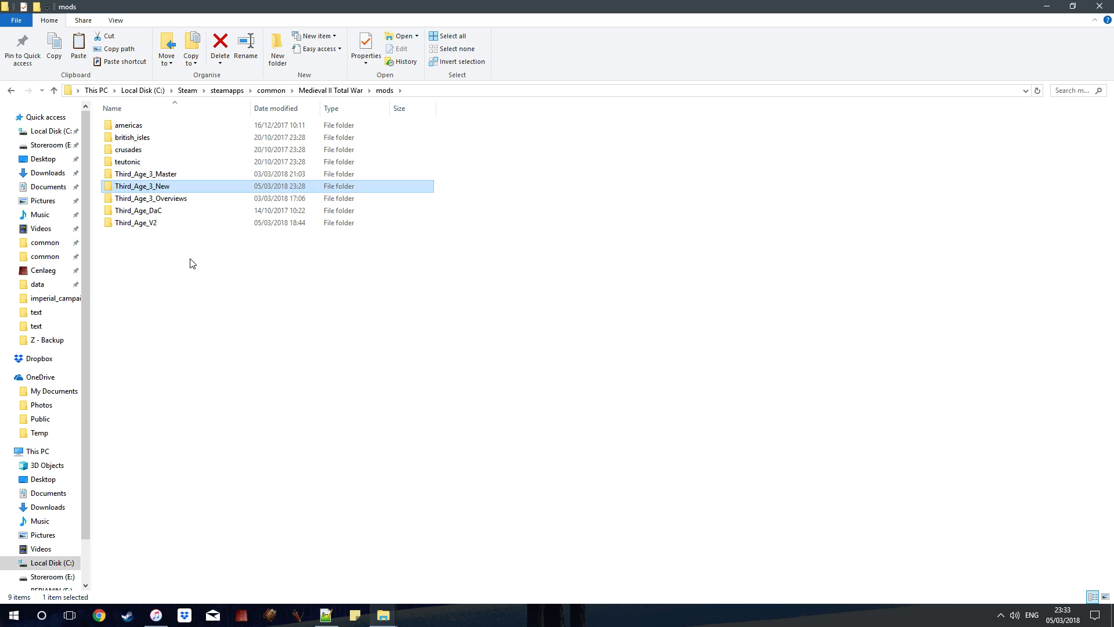
pyautogui.moveTo(153, 187)
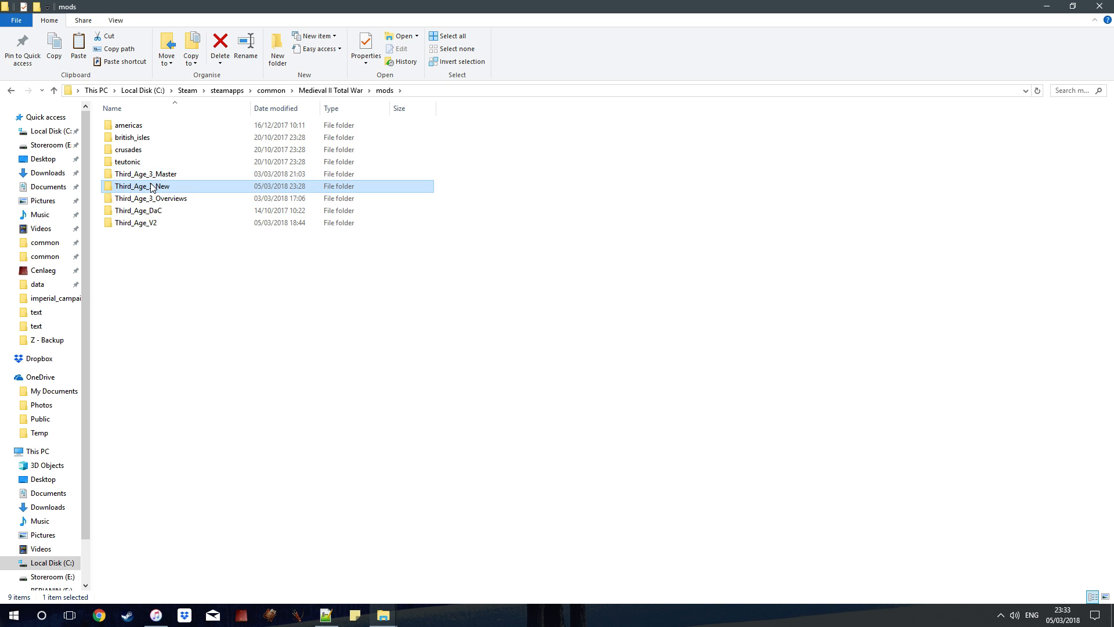
pyautogui.moveTo(237, 297)
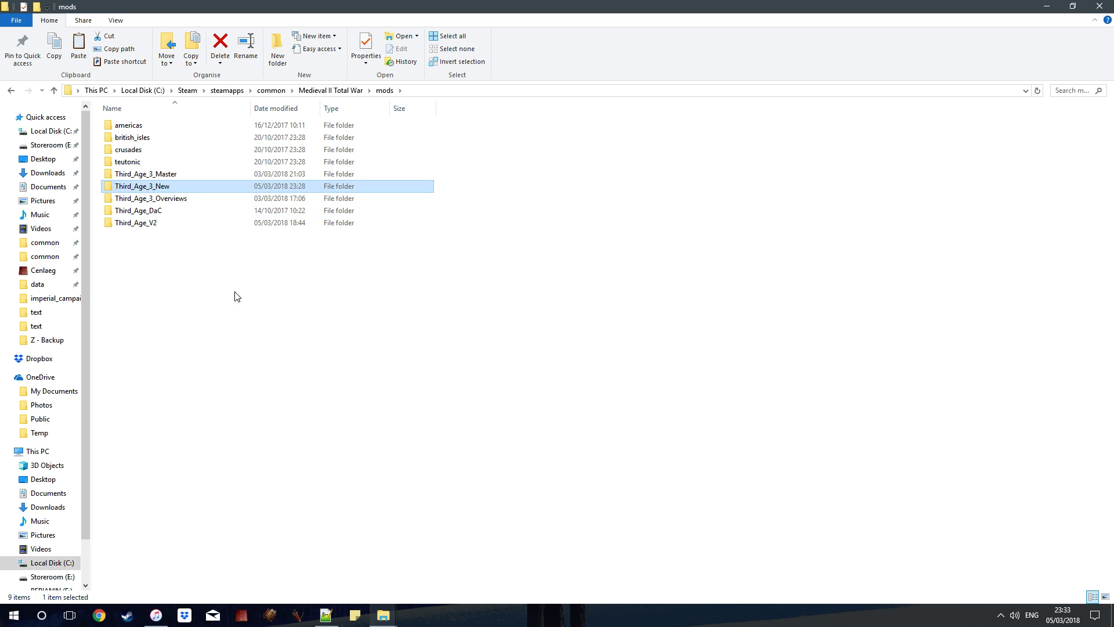
# Edit Third_Age_3_Master's Third Age.bat in Notepad, then save and close it.
pyautogui.doubleClick(145, 173)
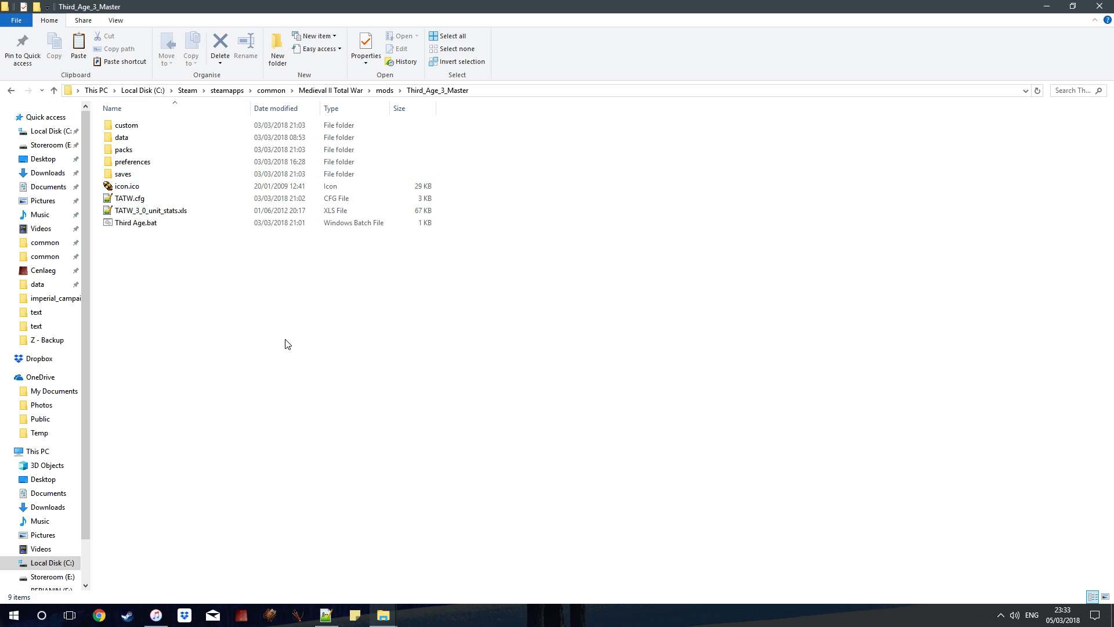
pyautogui.click(135, 222)
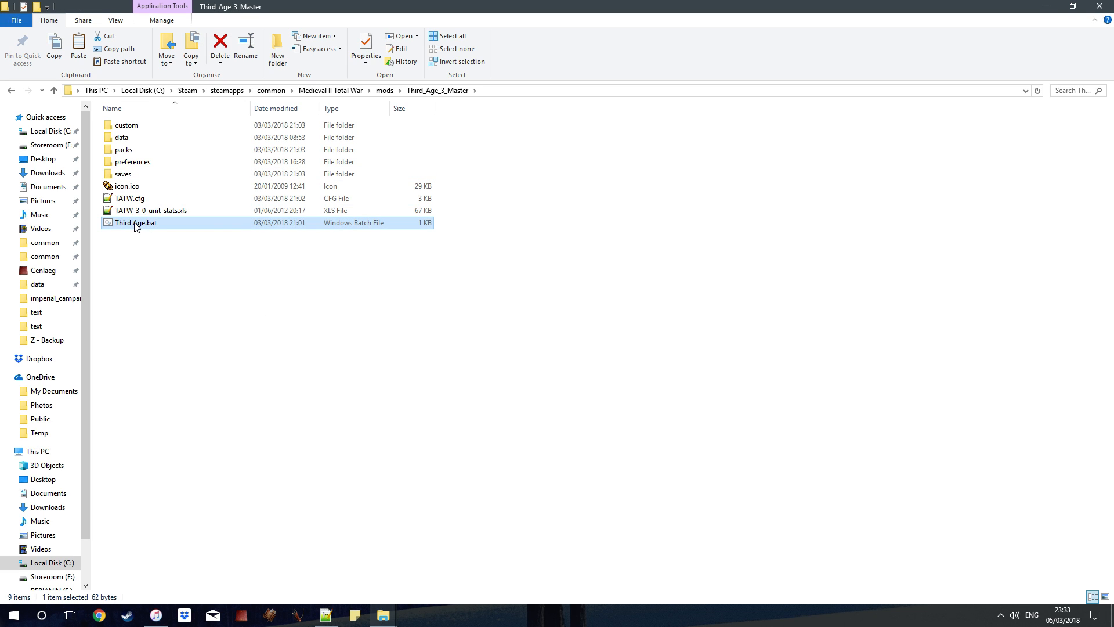
pyautogui.rightClick(135, 222)
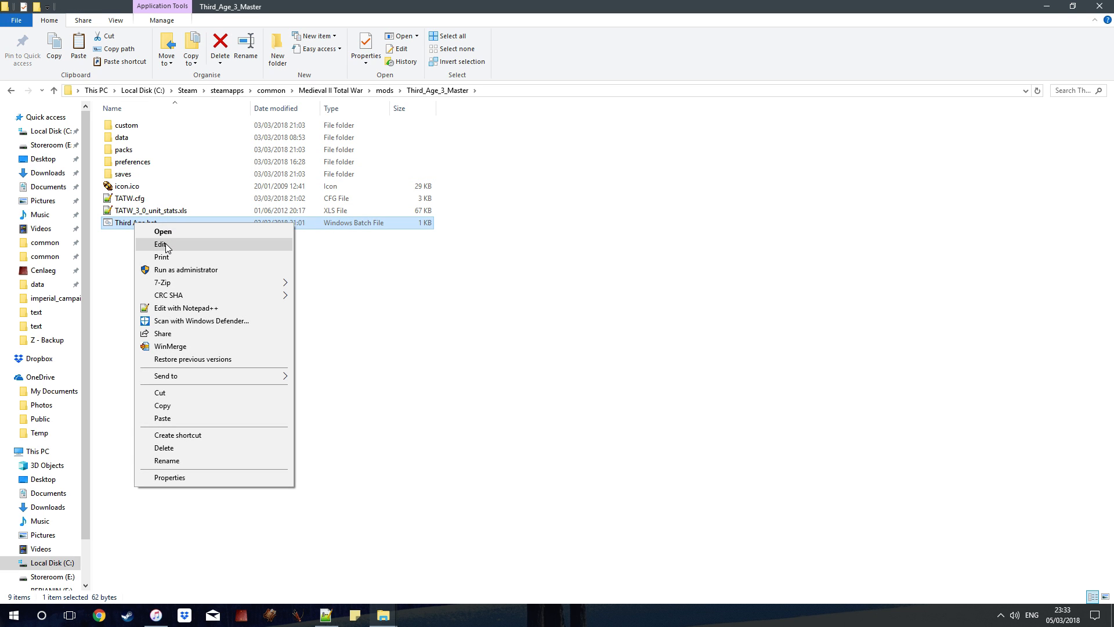
pyautogui.click(162, 245)
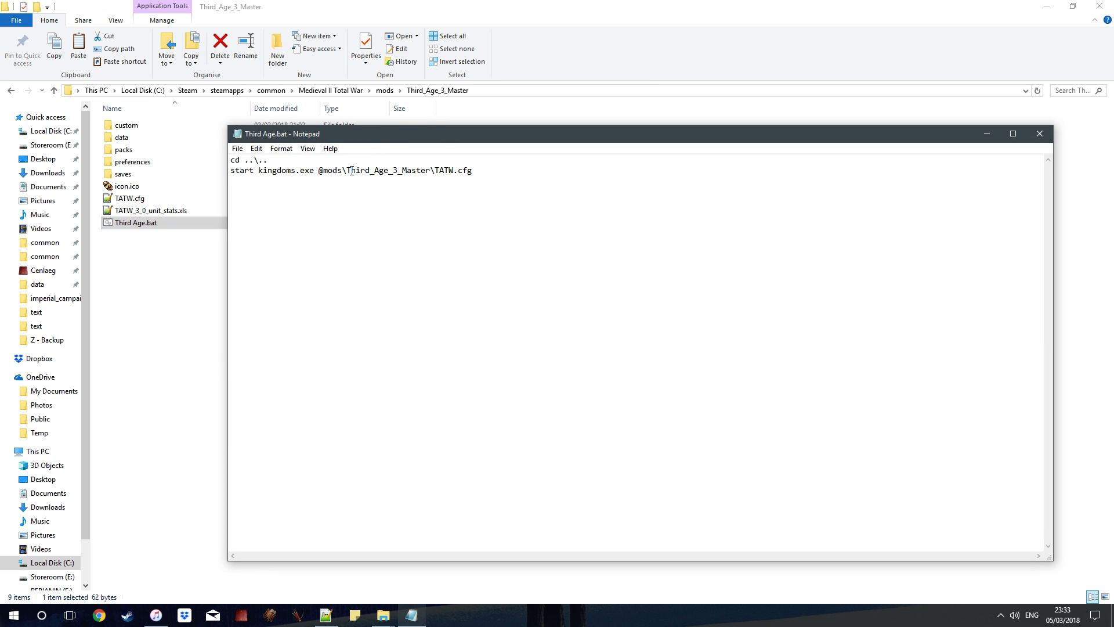
pyautogui.doubleClick(387, 170)
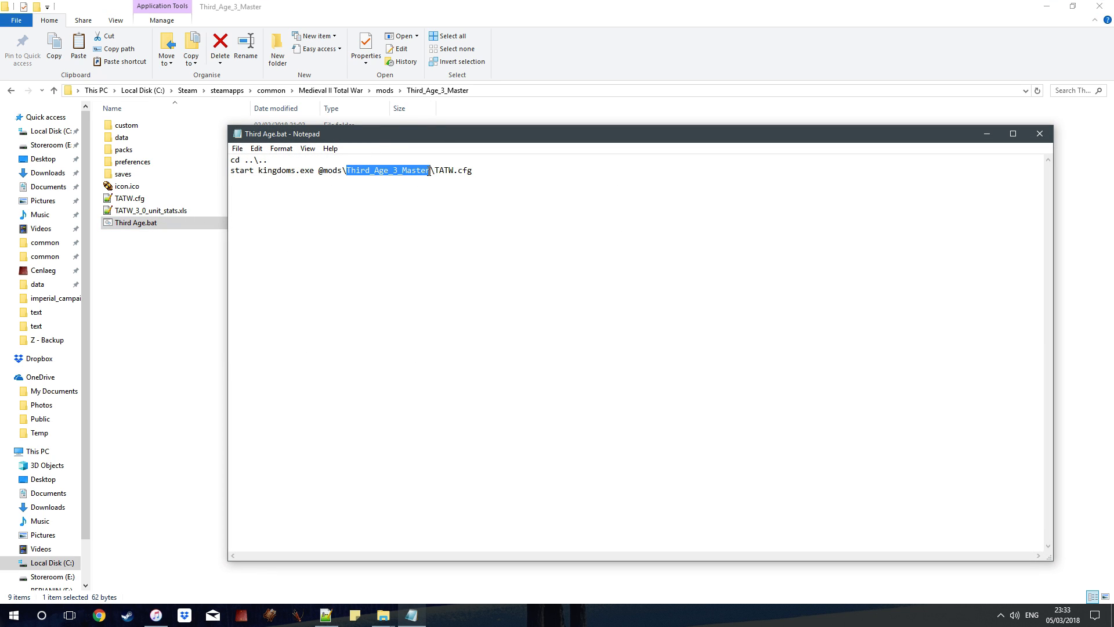
pyautogui.moveTo(455, 262)
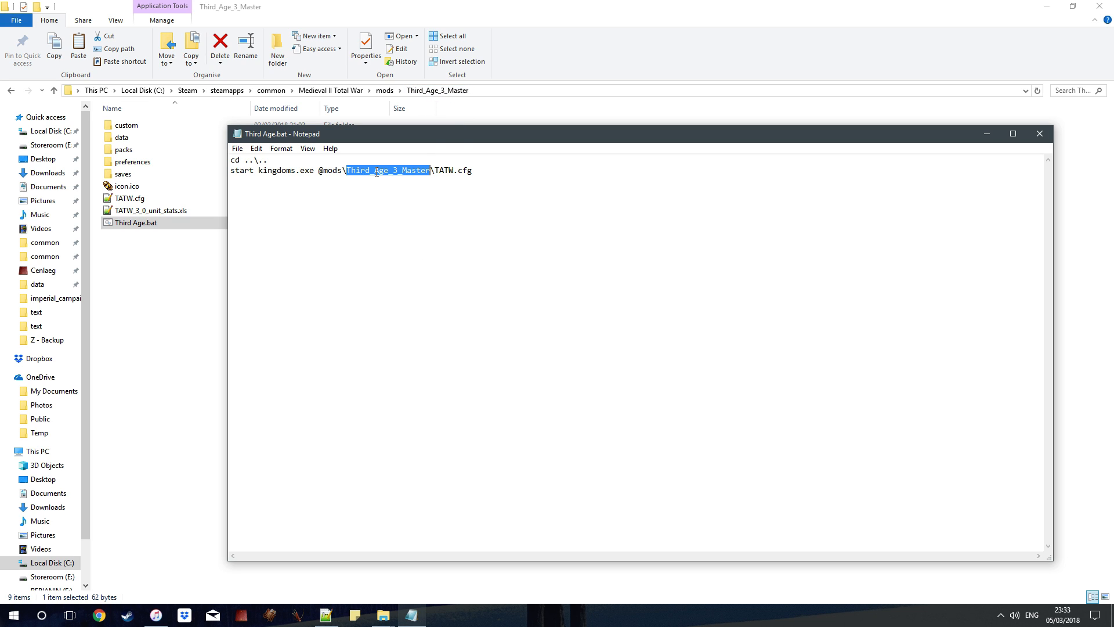
pyautogui.moveTo(517, 257)
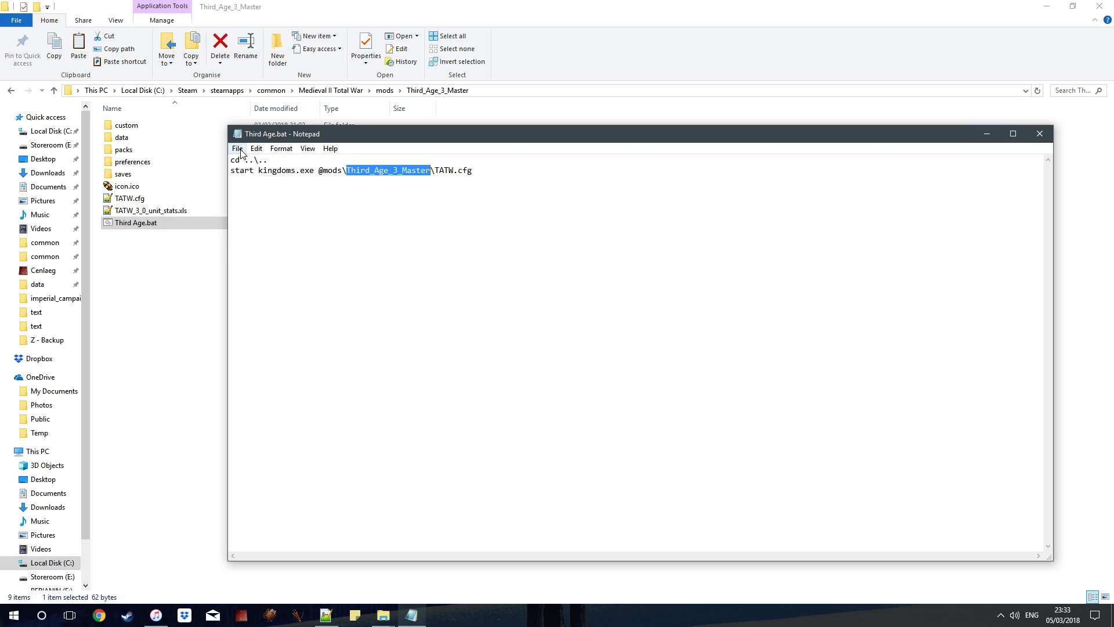
pyautogui.click(1039, 134)
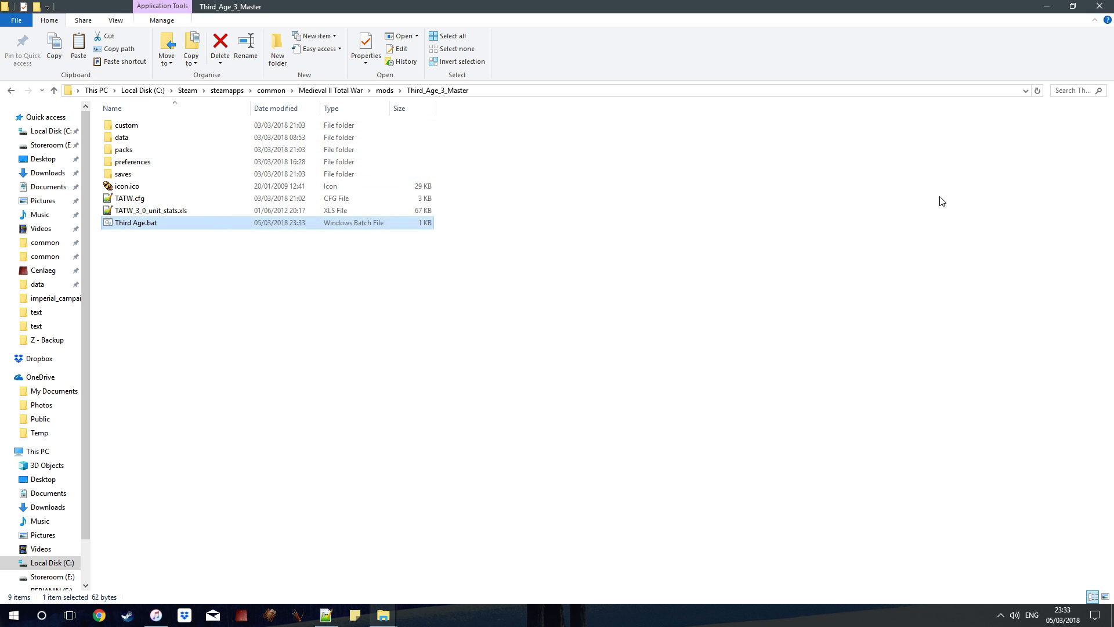
# Dismiss the missing-file prompt and confirm TATW.cfg's mod line reads mods/Third_Age_3_Master.
pyautogui.click(130, 198)
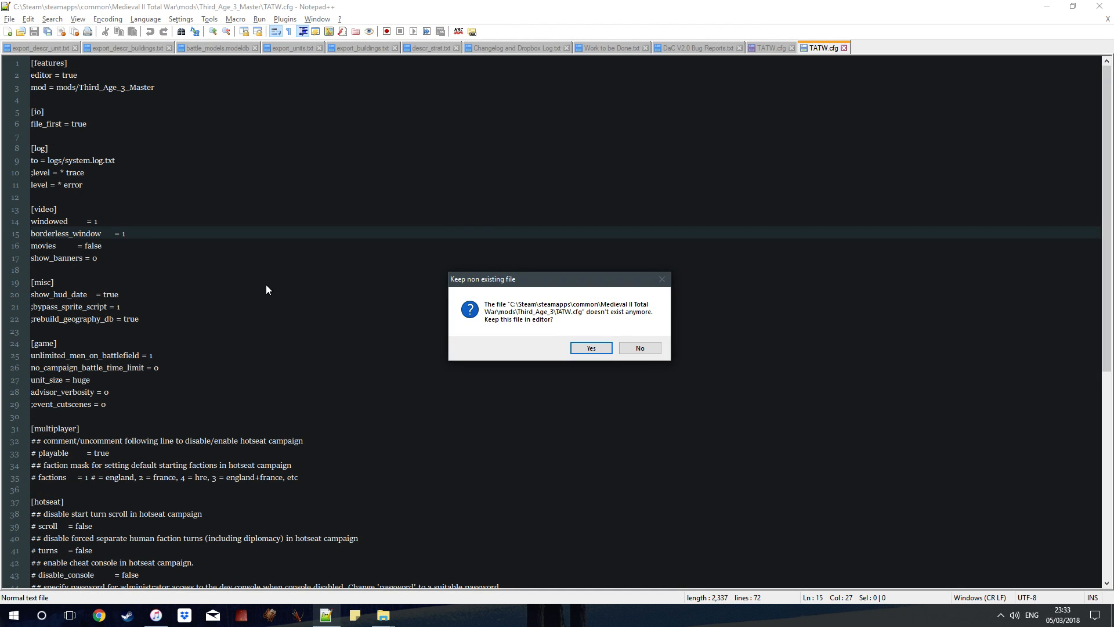
pyautogui.moveTo(588, 315)
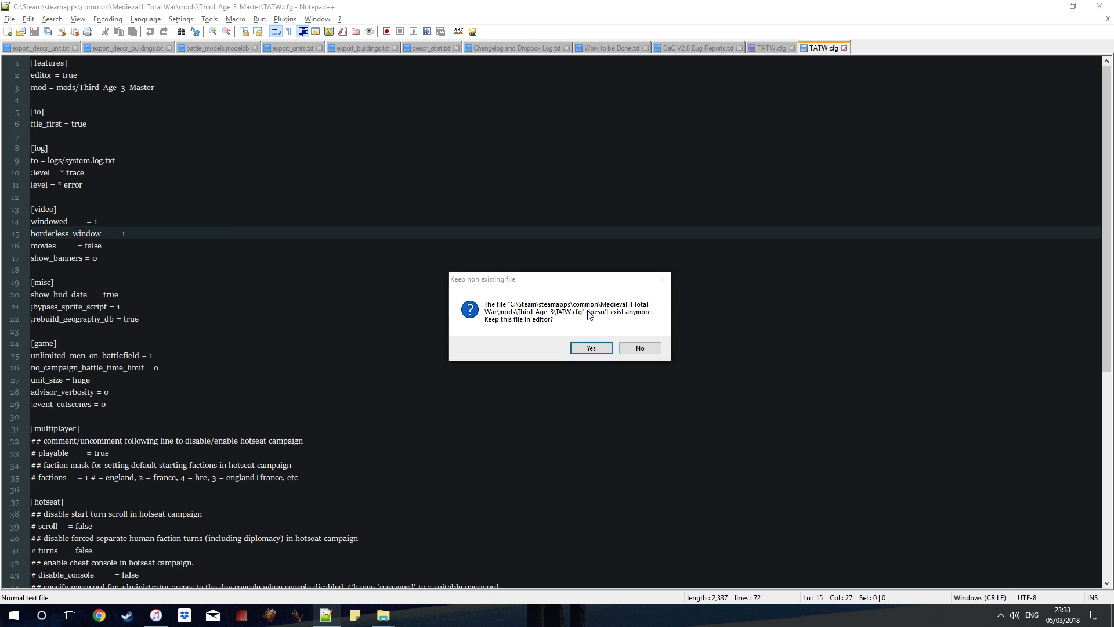
pyautogui.click(591, 347)
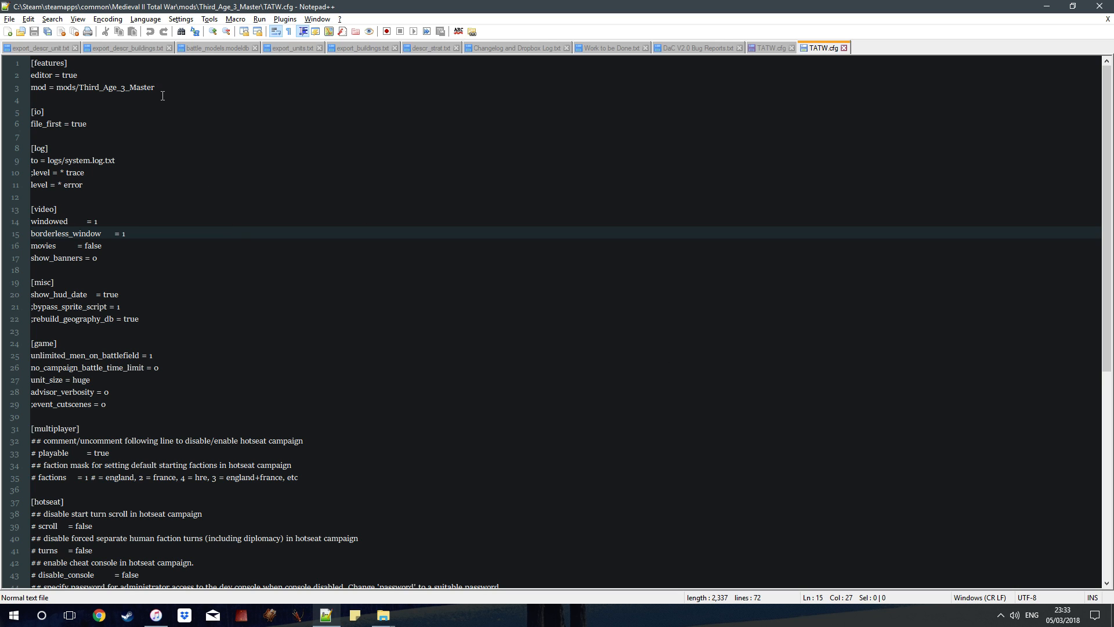
pyautogui.click(70, 86)
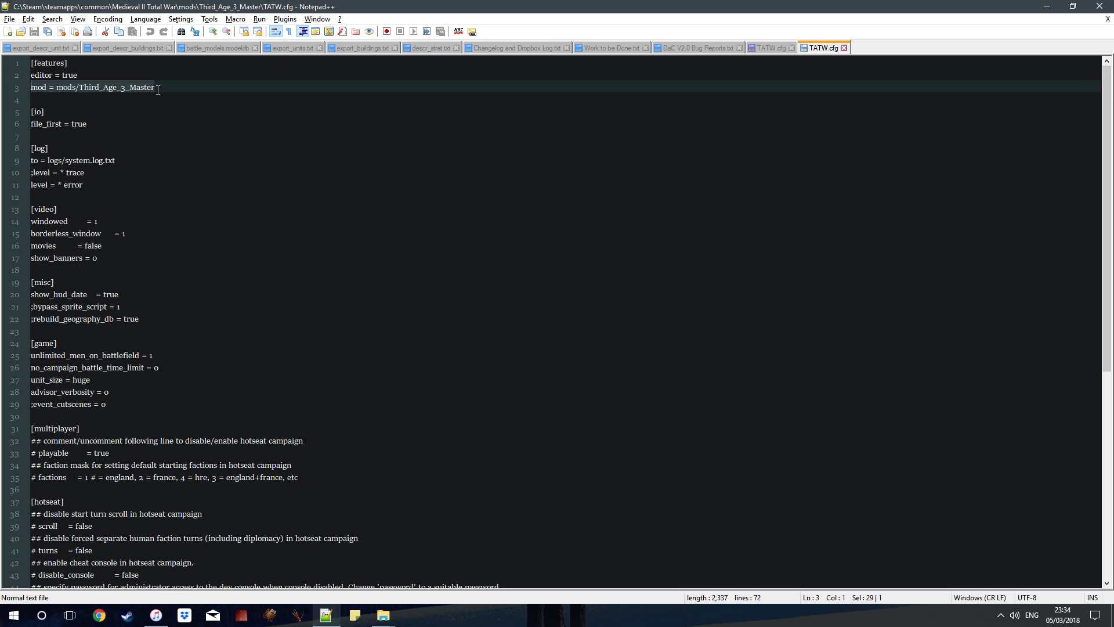
pyautogui.doubleClick(115, 87)
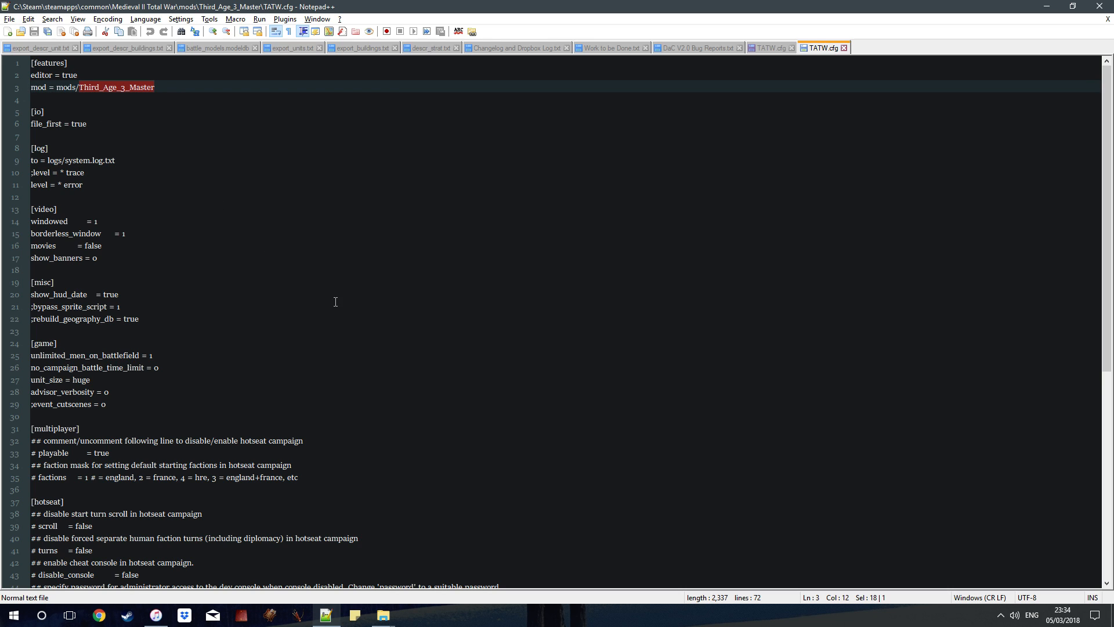
pyautogui.moveTo(321, 257)
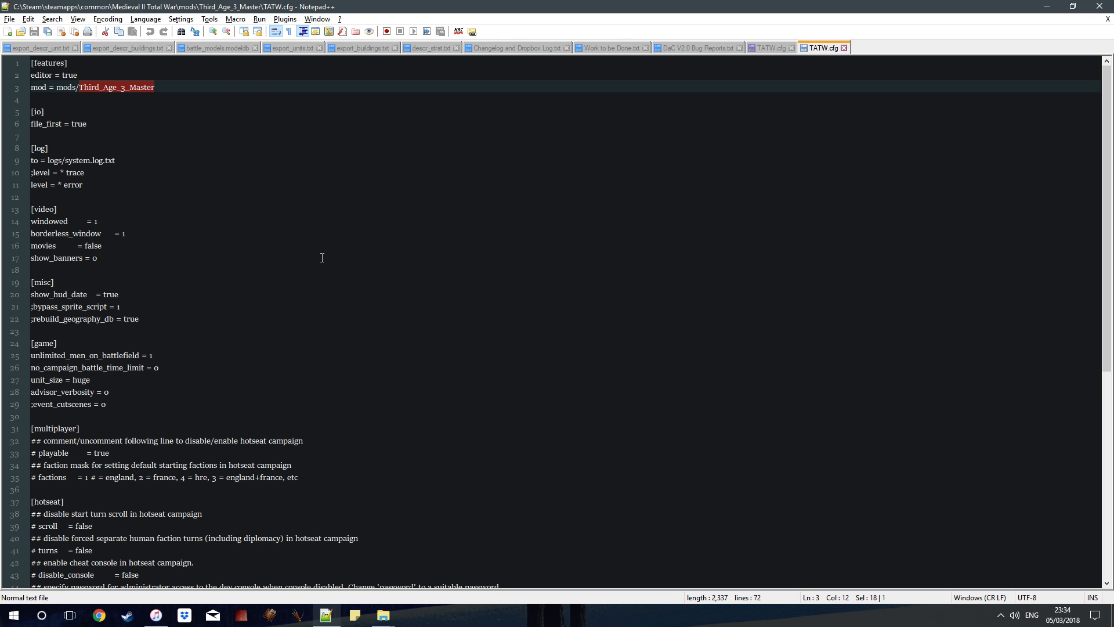
pyautogui.moveTo(819, 72)
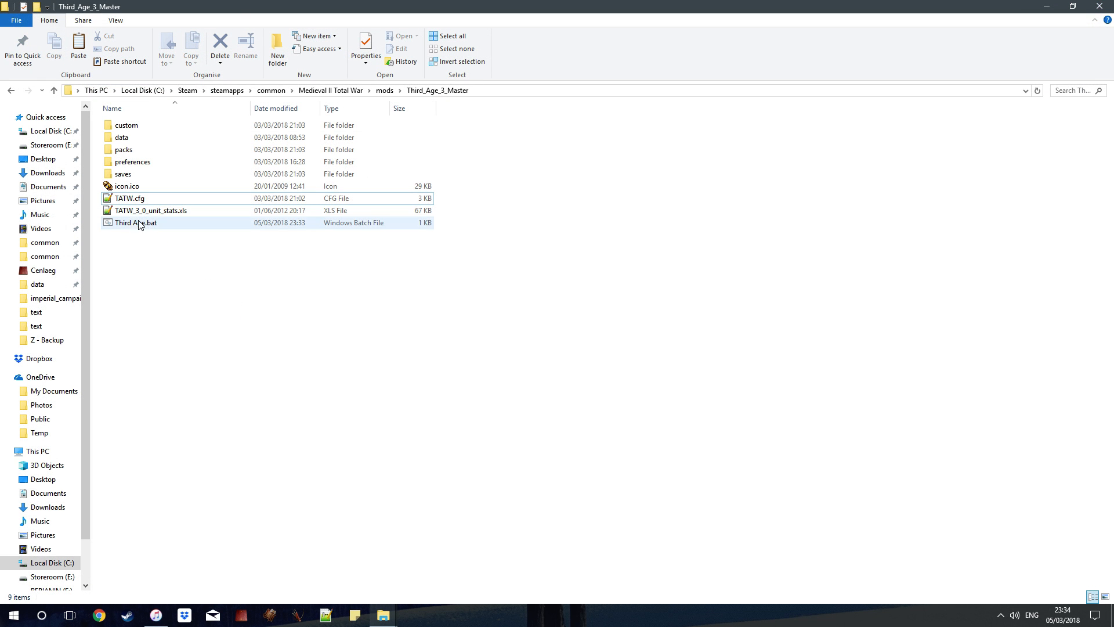
# Create a shortcut to Third Age.bat and place it on the desktop as Third Age Far Out Man.
pyautogui.click(135, 222)
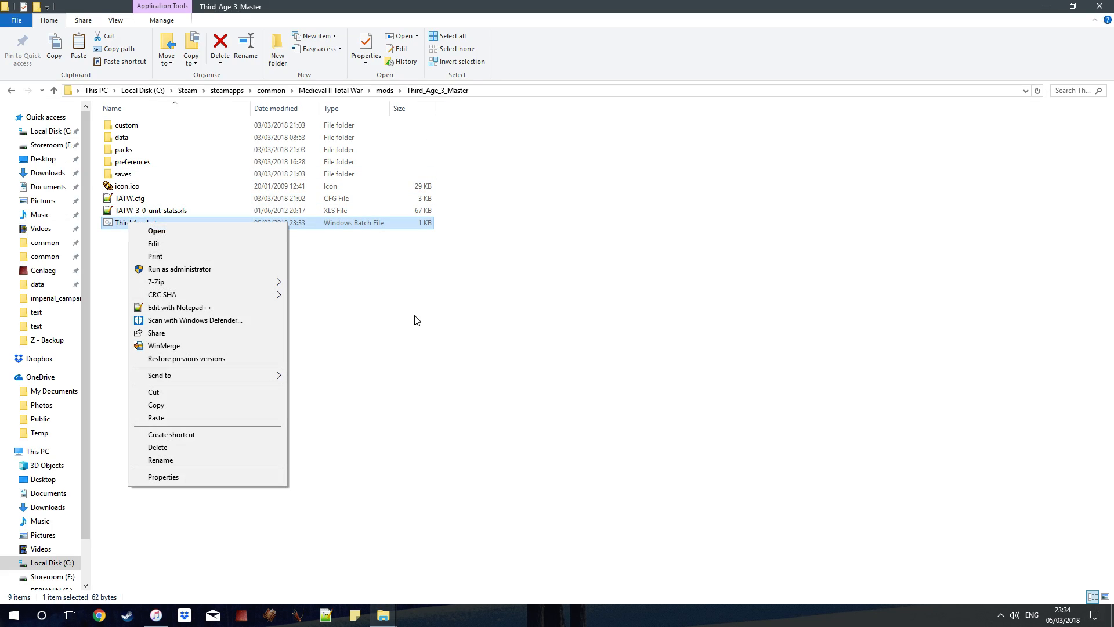
pyautogui.click(171, 434)
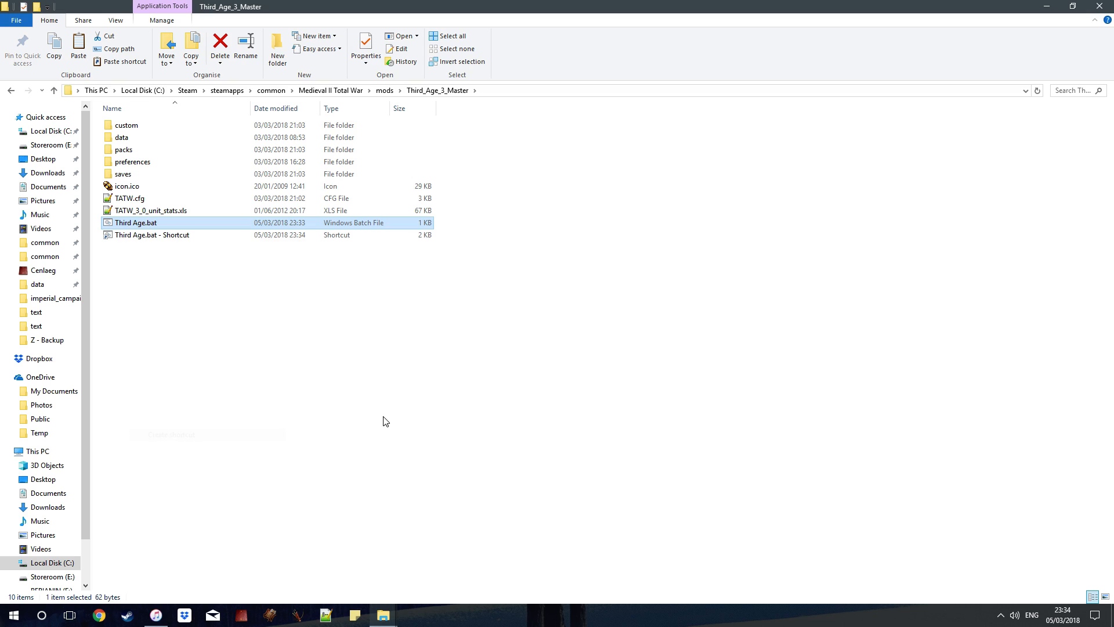
pyautogui.click(151, 234)
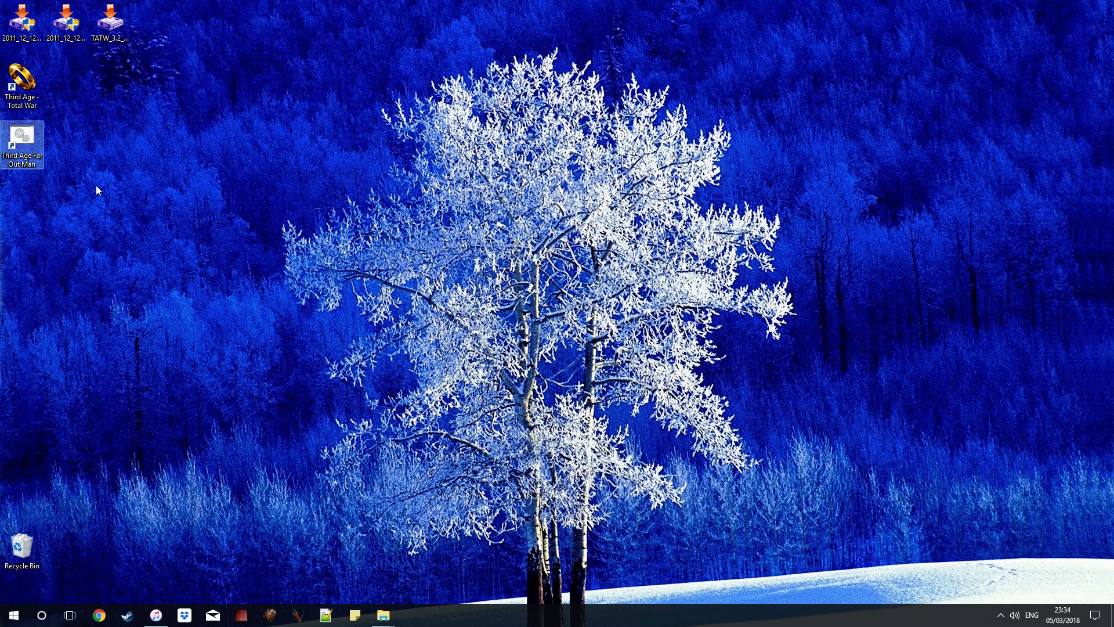
# Open the shortcut's Properties and browse for an icon source file.
pyautogui.rightClick(21, 138)
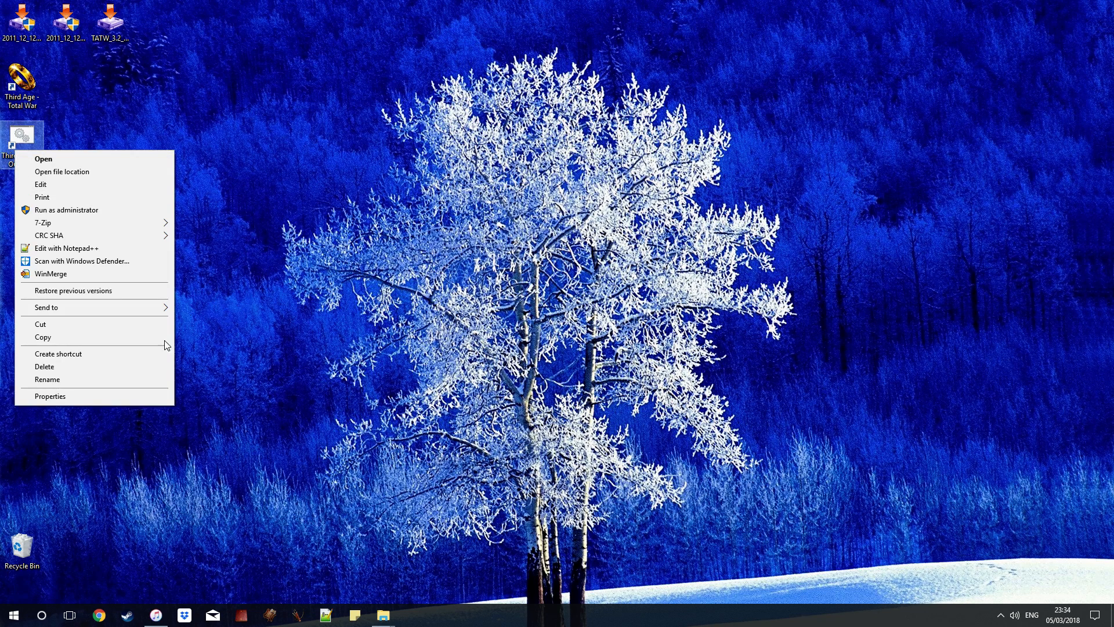
pyautogui.click(50, 396)
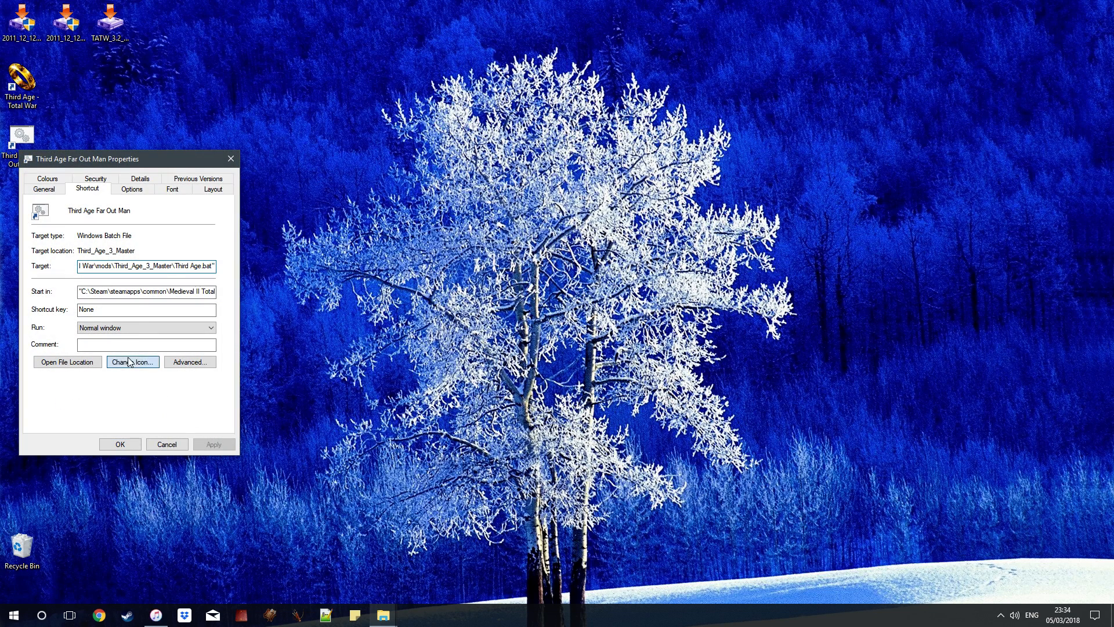
pyautogui.click(132, 361)
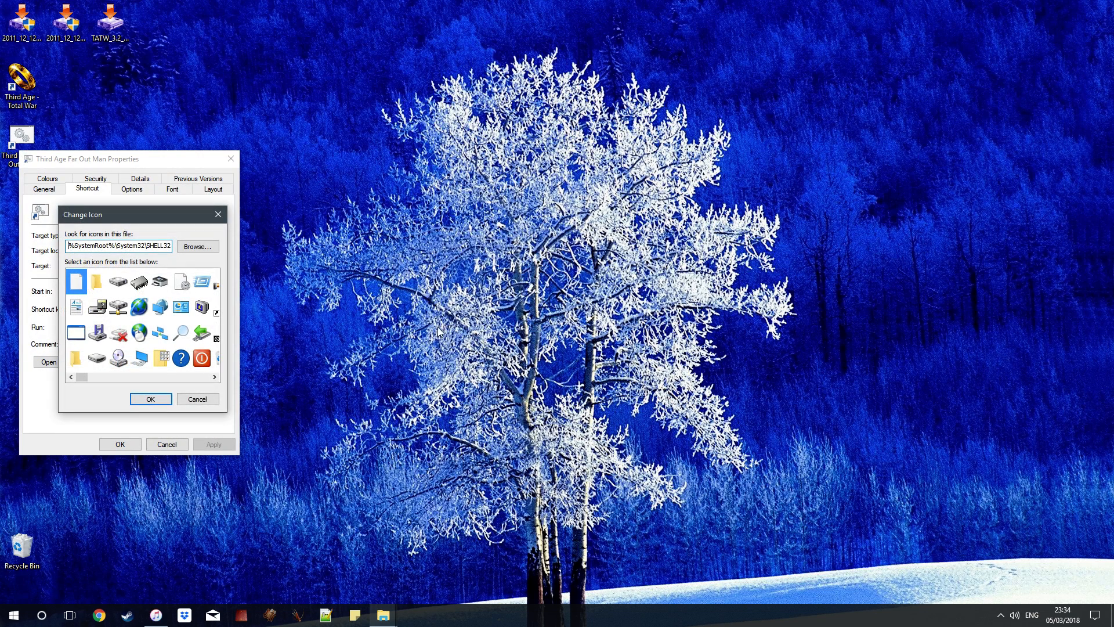
pyautogui.click(197, 246)
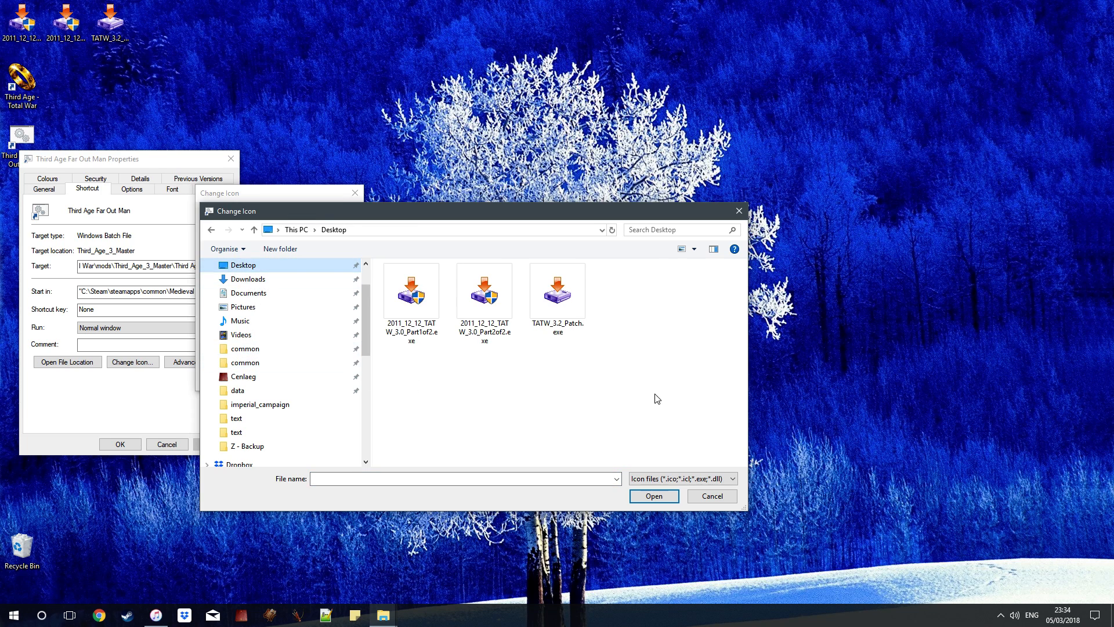
pyautogui.click(732, 478)
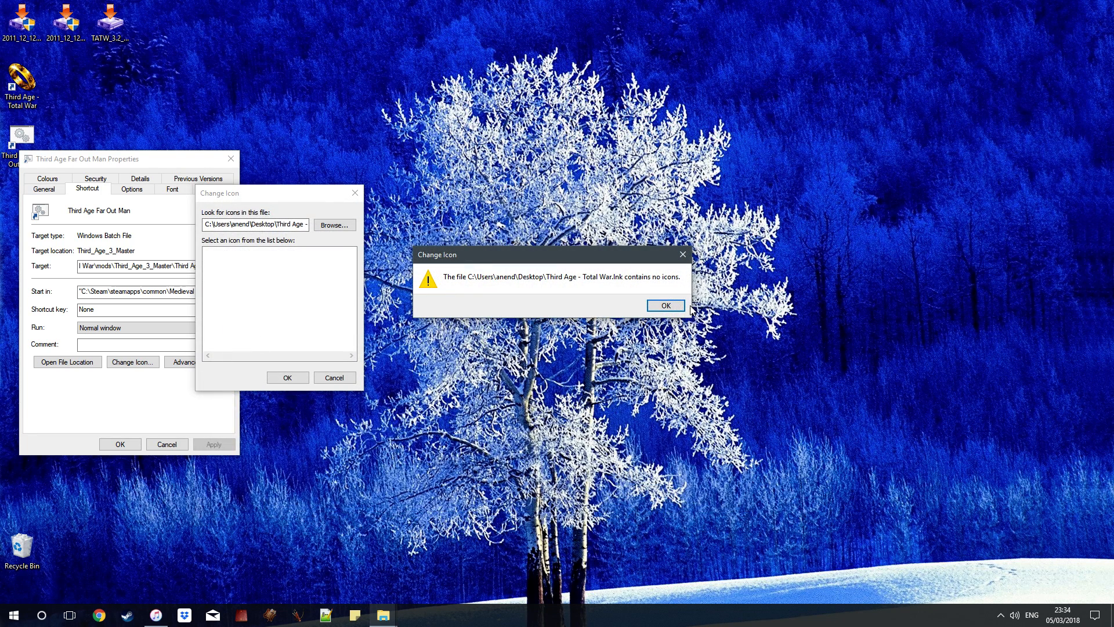
# Dismiss the no-icons warning, choose a Third Age installer file's icon, and apply it.
pyautogui.click(664, 305)
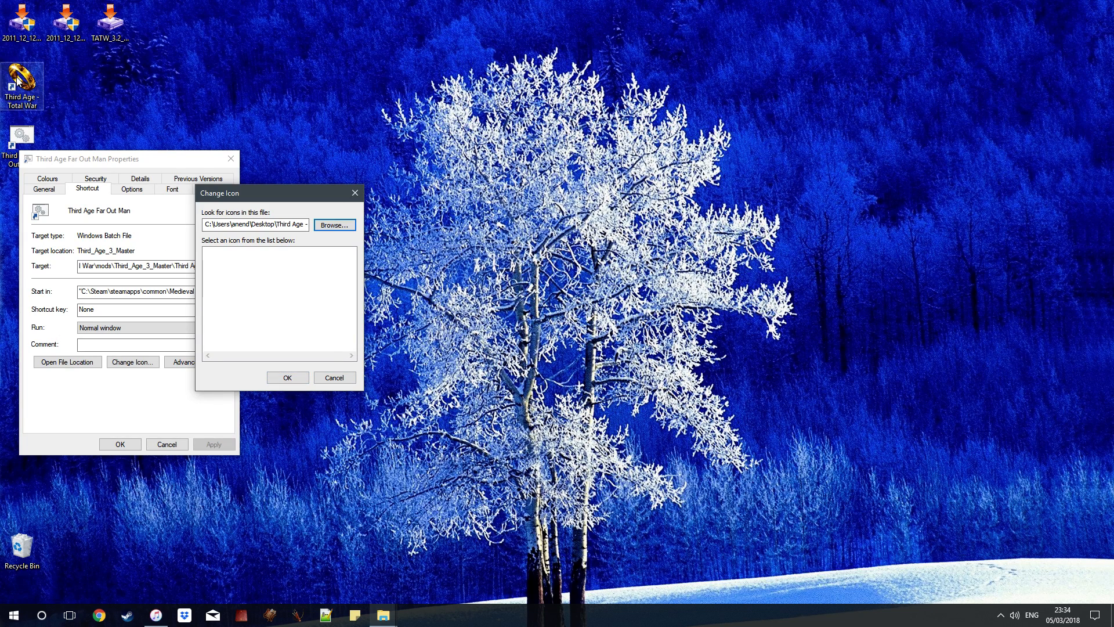
pyautogui.click(332, 225)
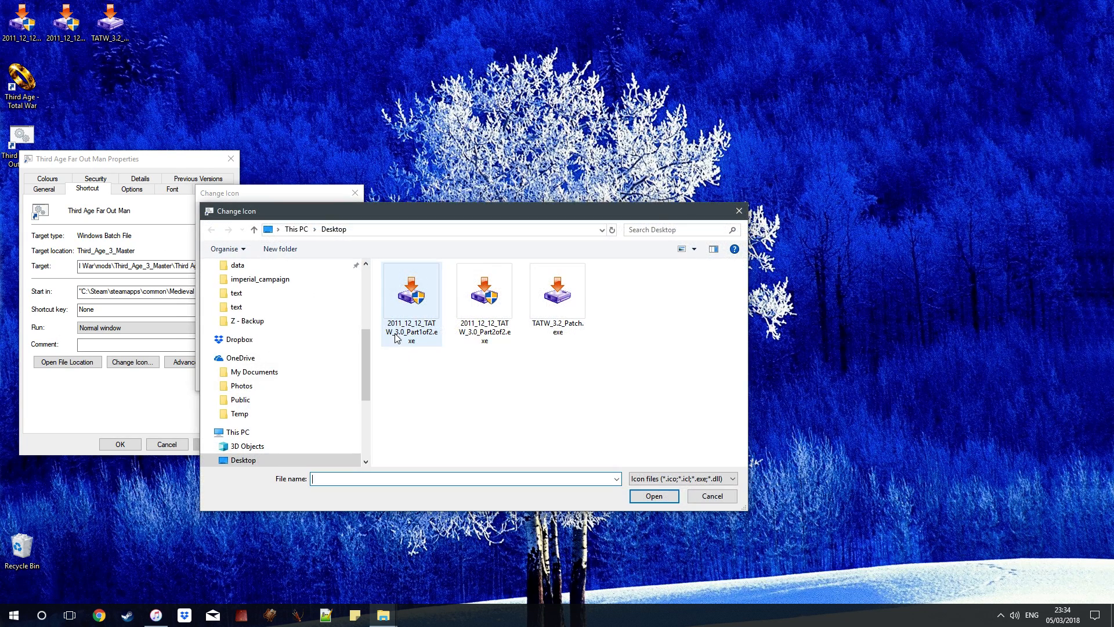
pyautogui.click(475, 363)
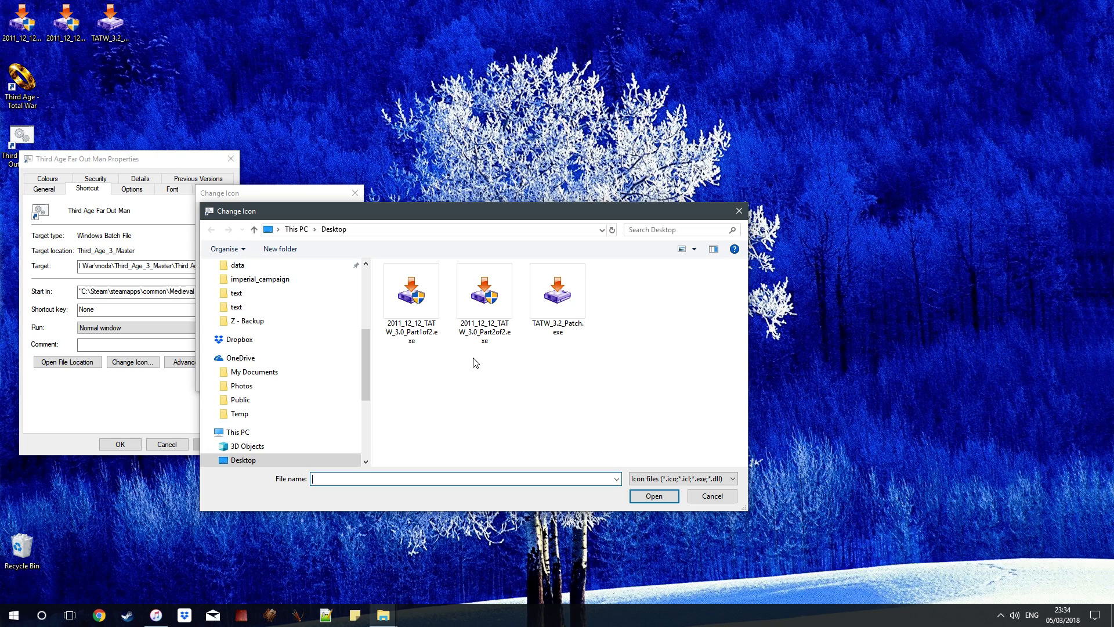
pyautogui.click(712, 496)
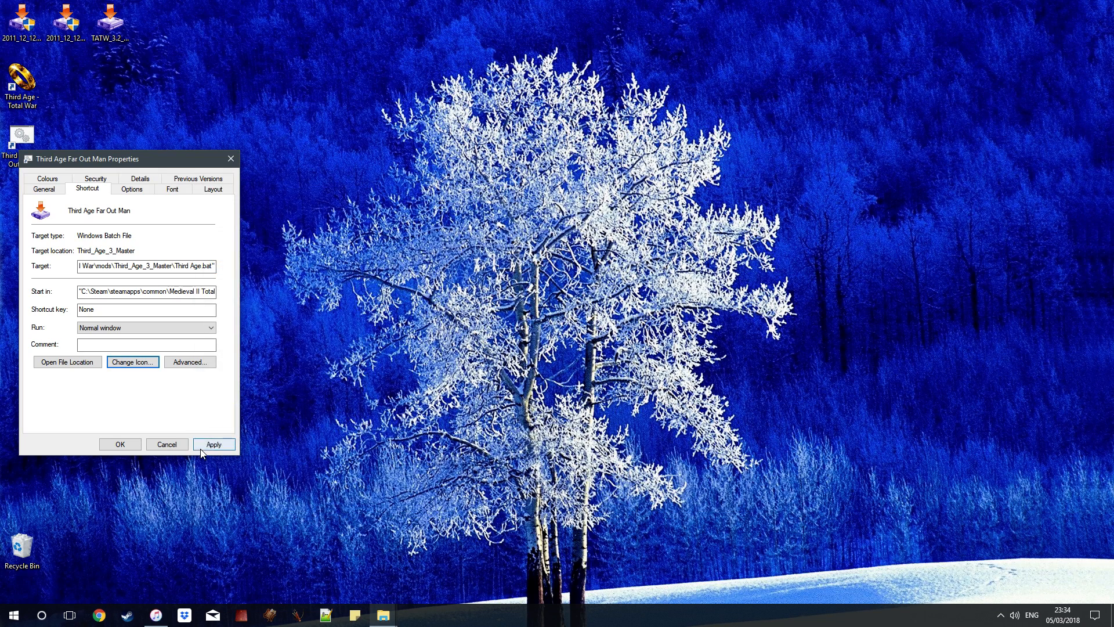
pyautogui.click(120, 444)
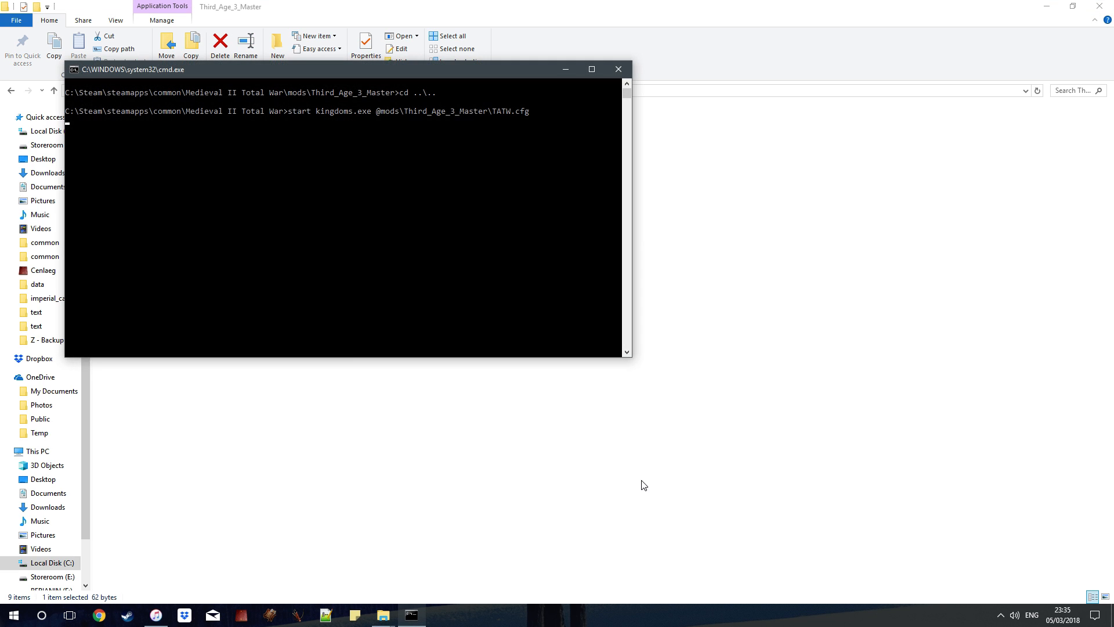
pyautogui.moveTo(516, 172)
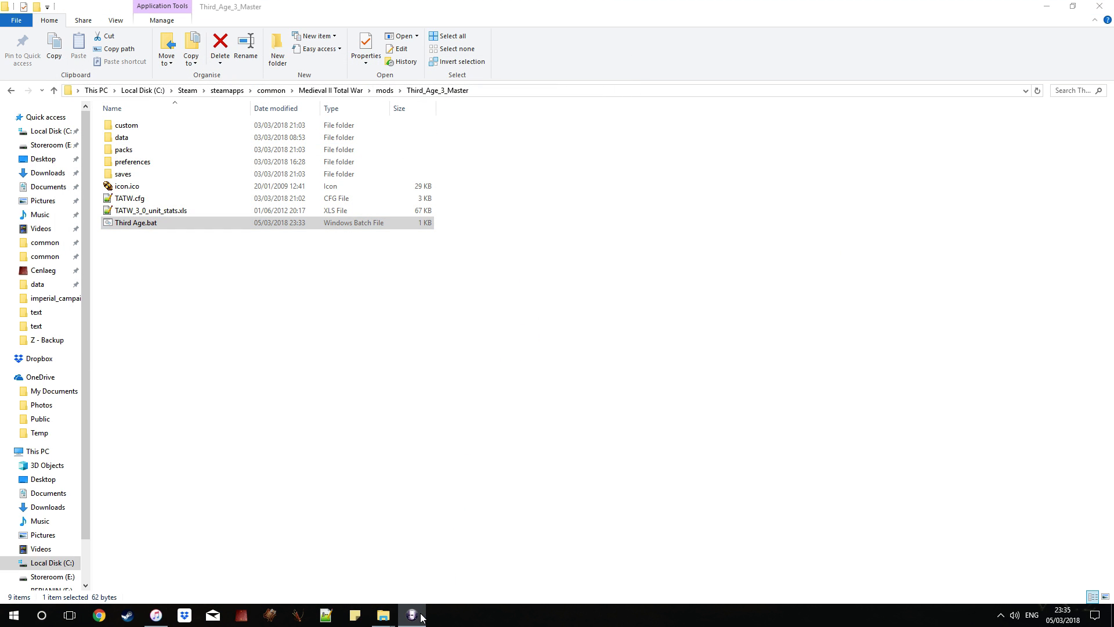
pyautogui.moveTo(414, 615)
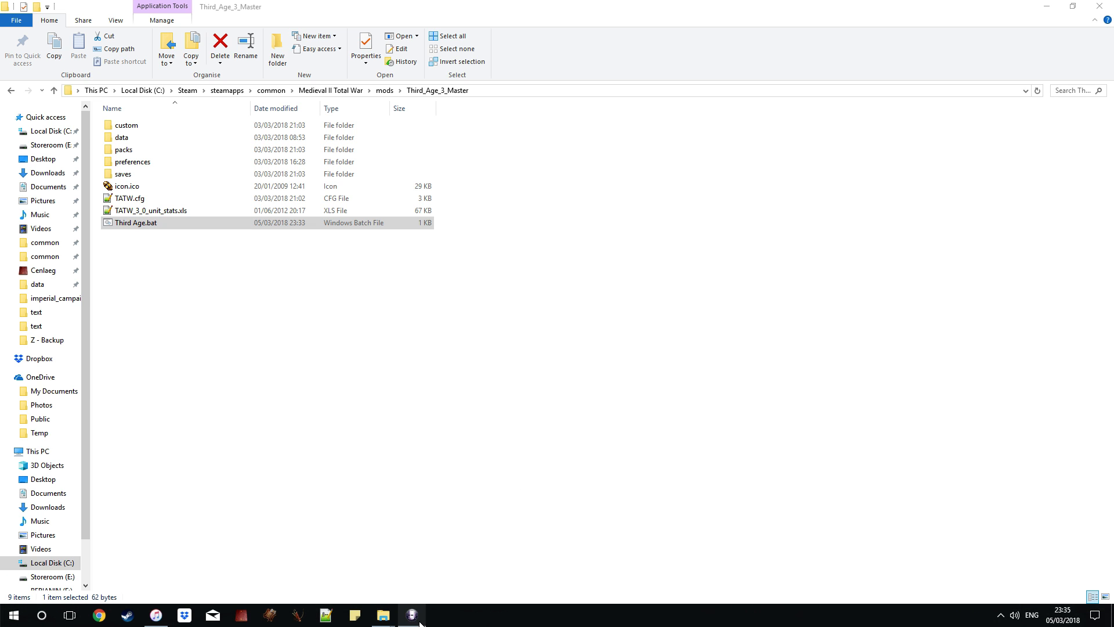
# Bring up the launched Third Age: Total War window at its main menu.
pyautogui.doubleClick(136, 222)
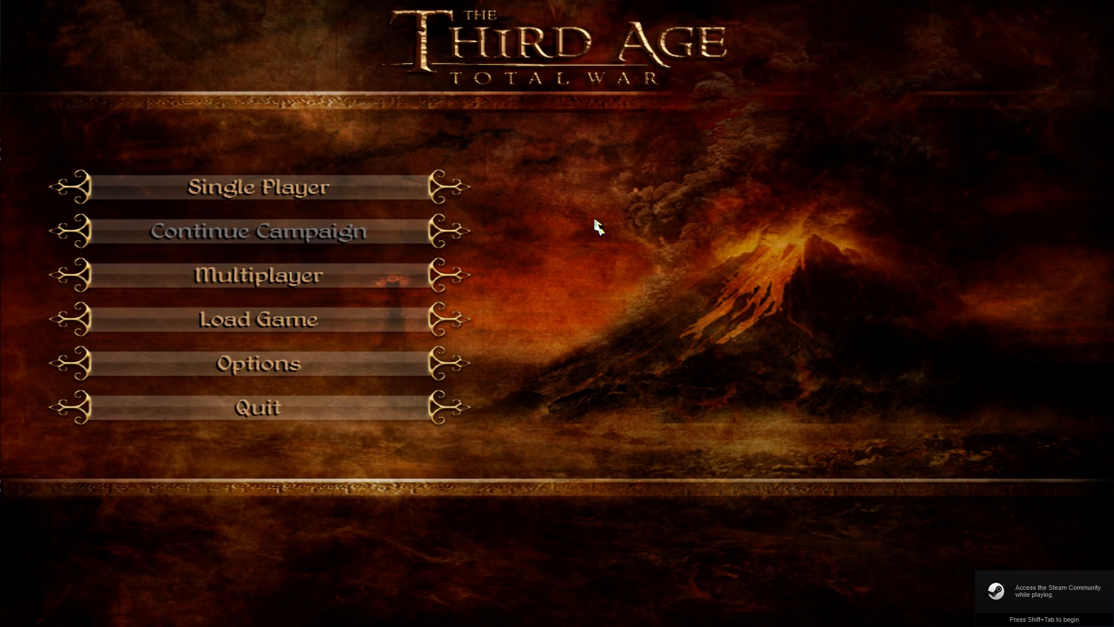
pyautogui.moveTo(268, 419)
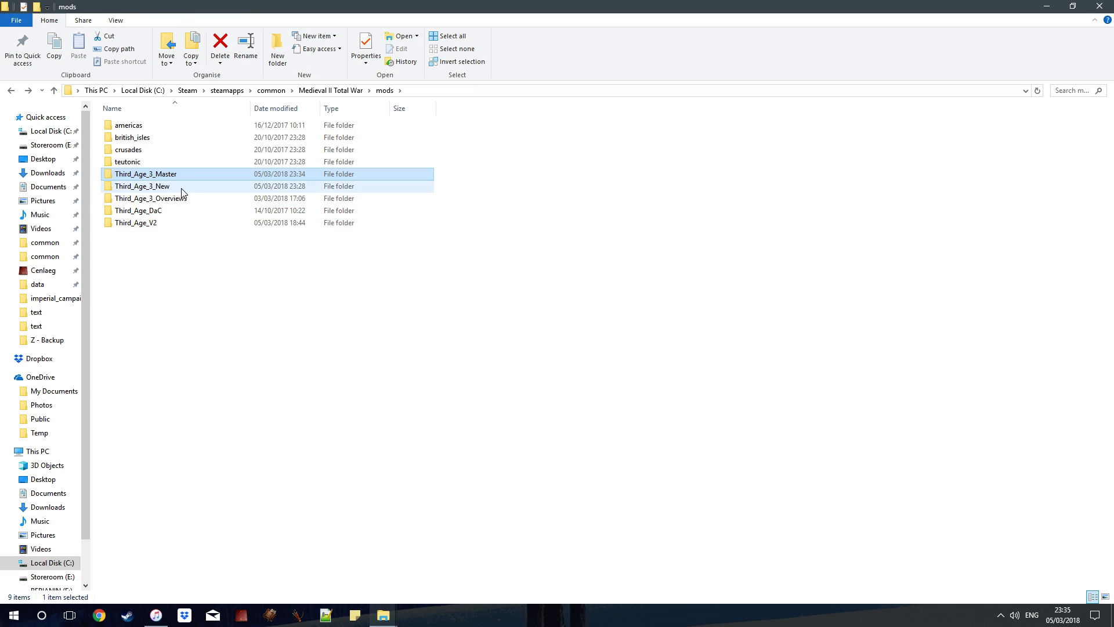
# Close the mods folder window and deselect the Third Age Far Out Man desktop shortcut.
pyautogui.click(142, 186)
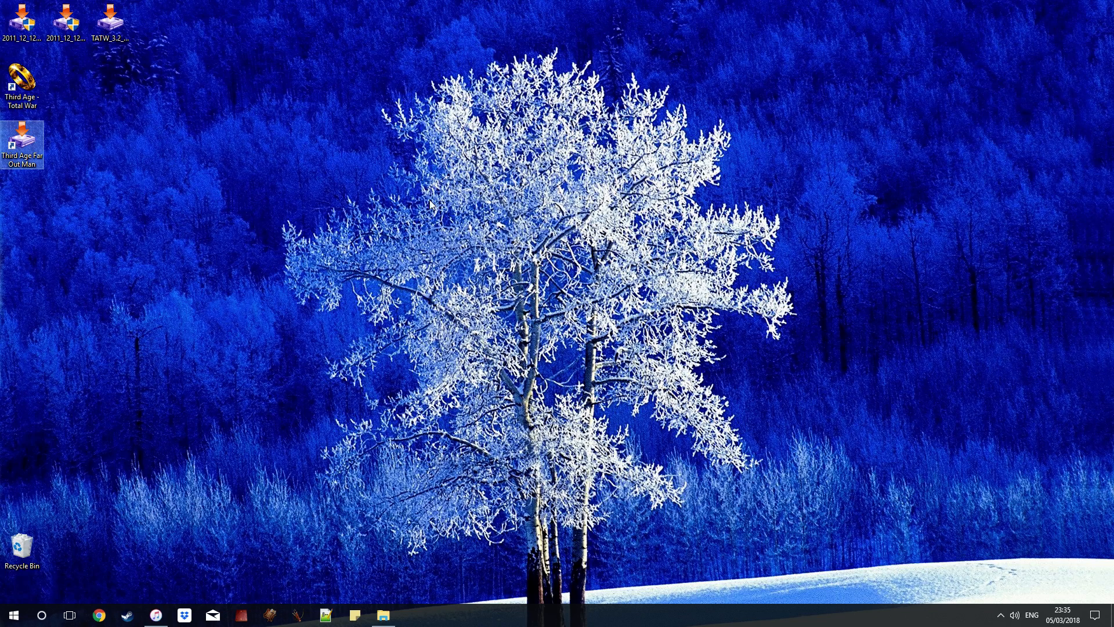
pyautogui.click(382, 614)
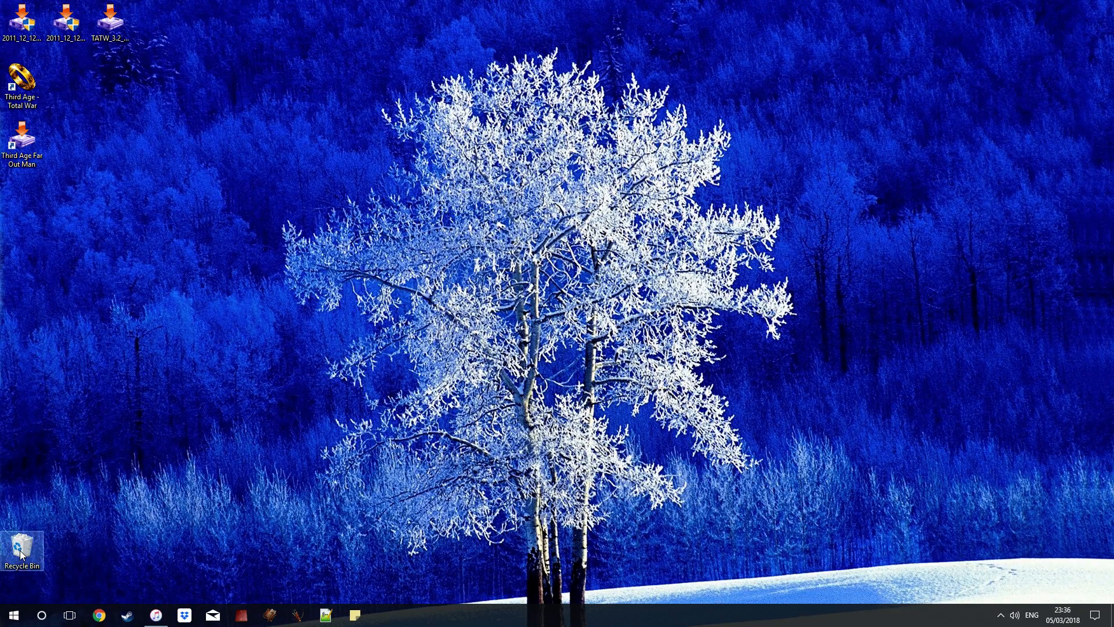
pyautogui.moveTo(536, 346)
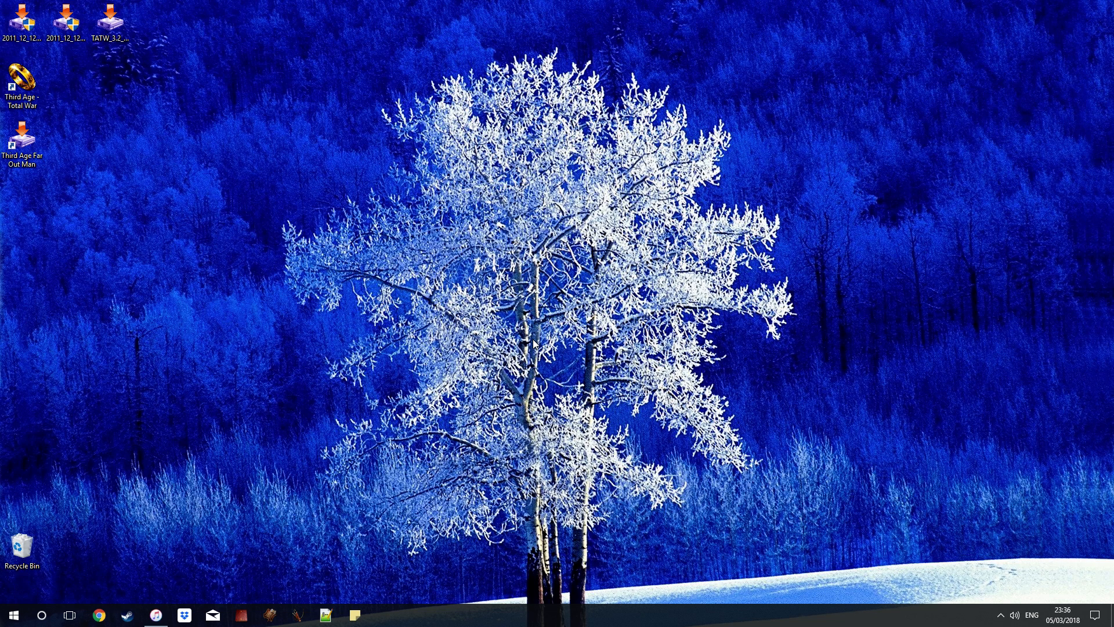